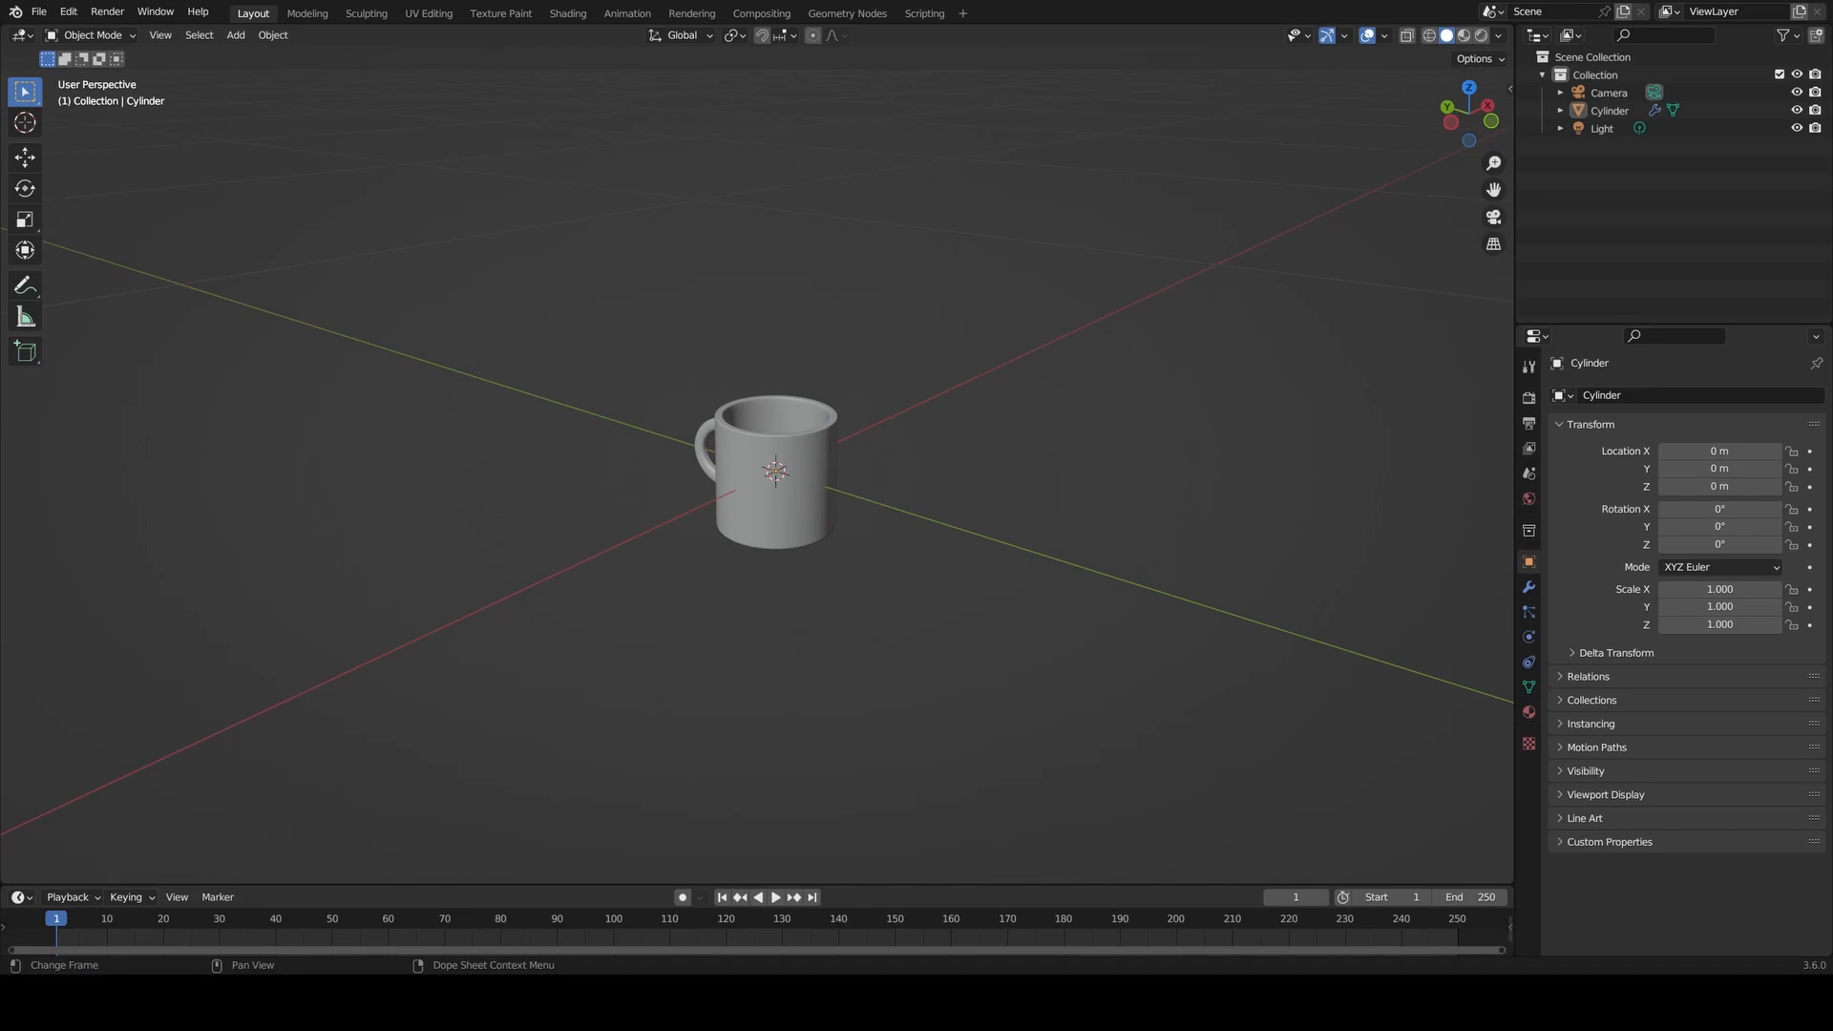
mouse_move(730, 733)
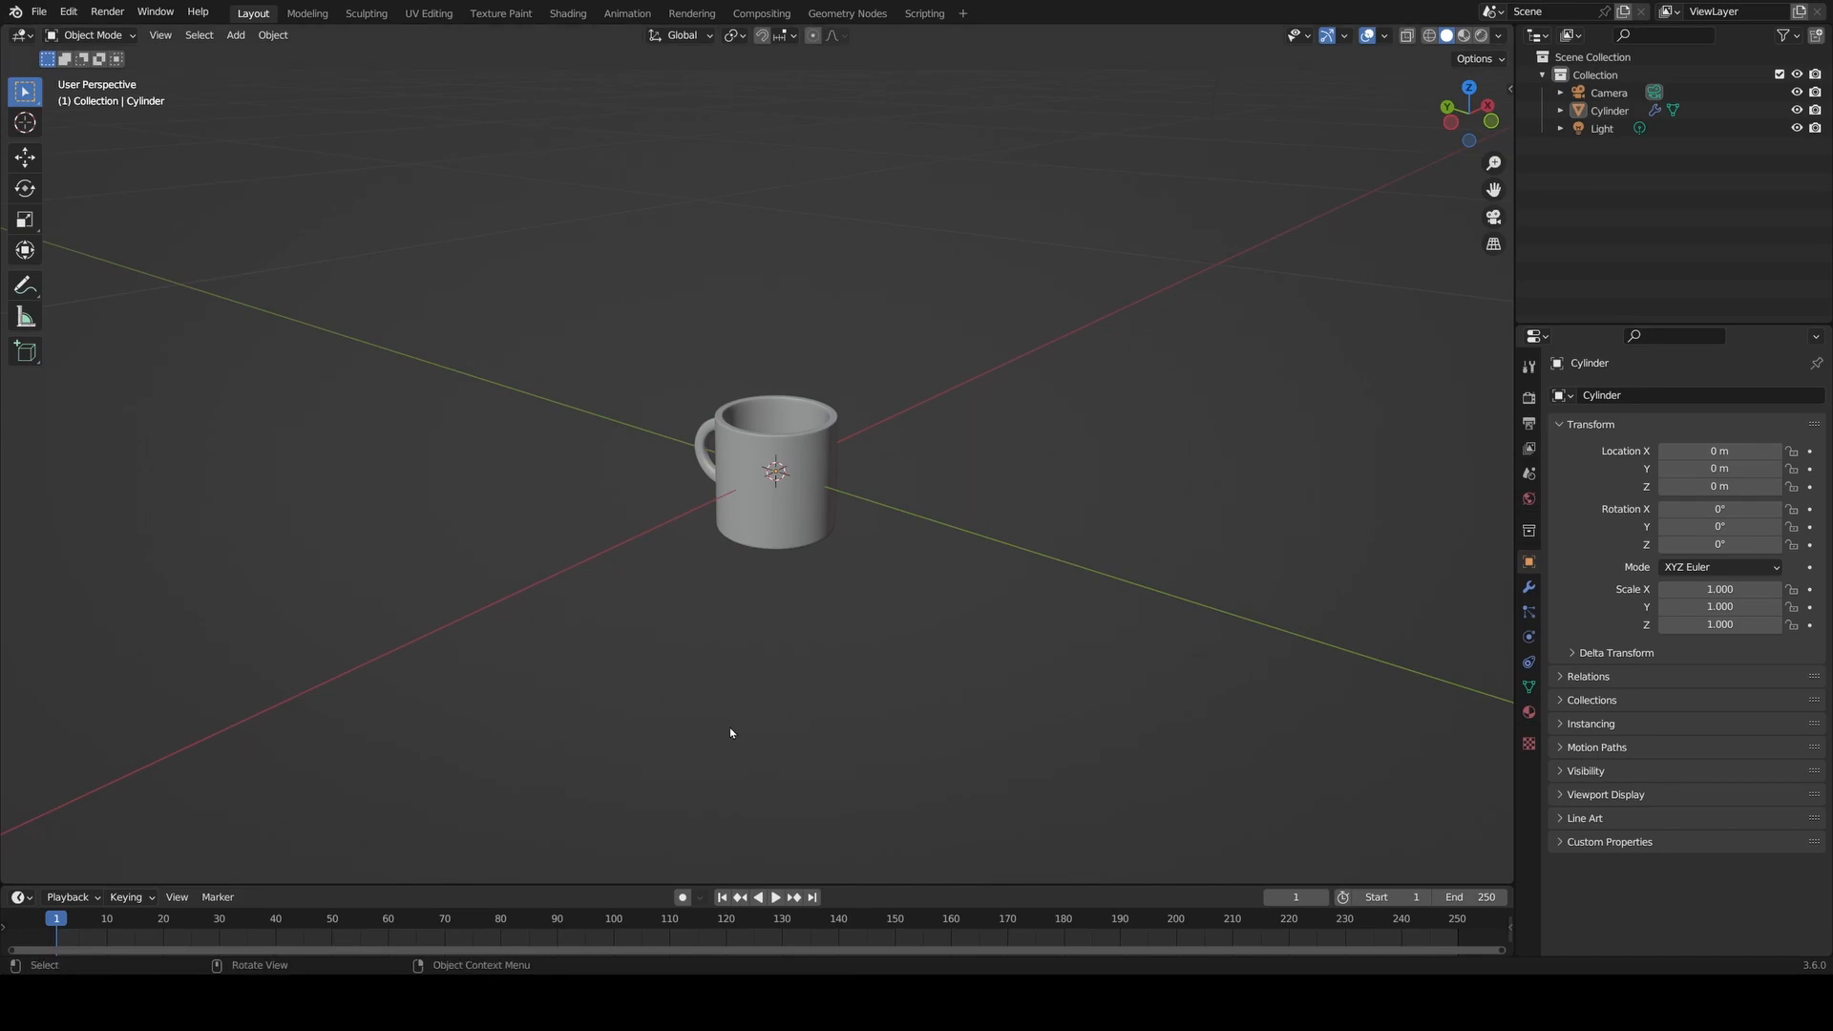
mouse_move(769, 390)
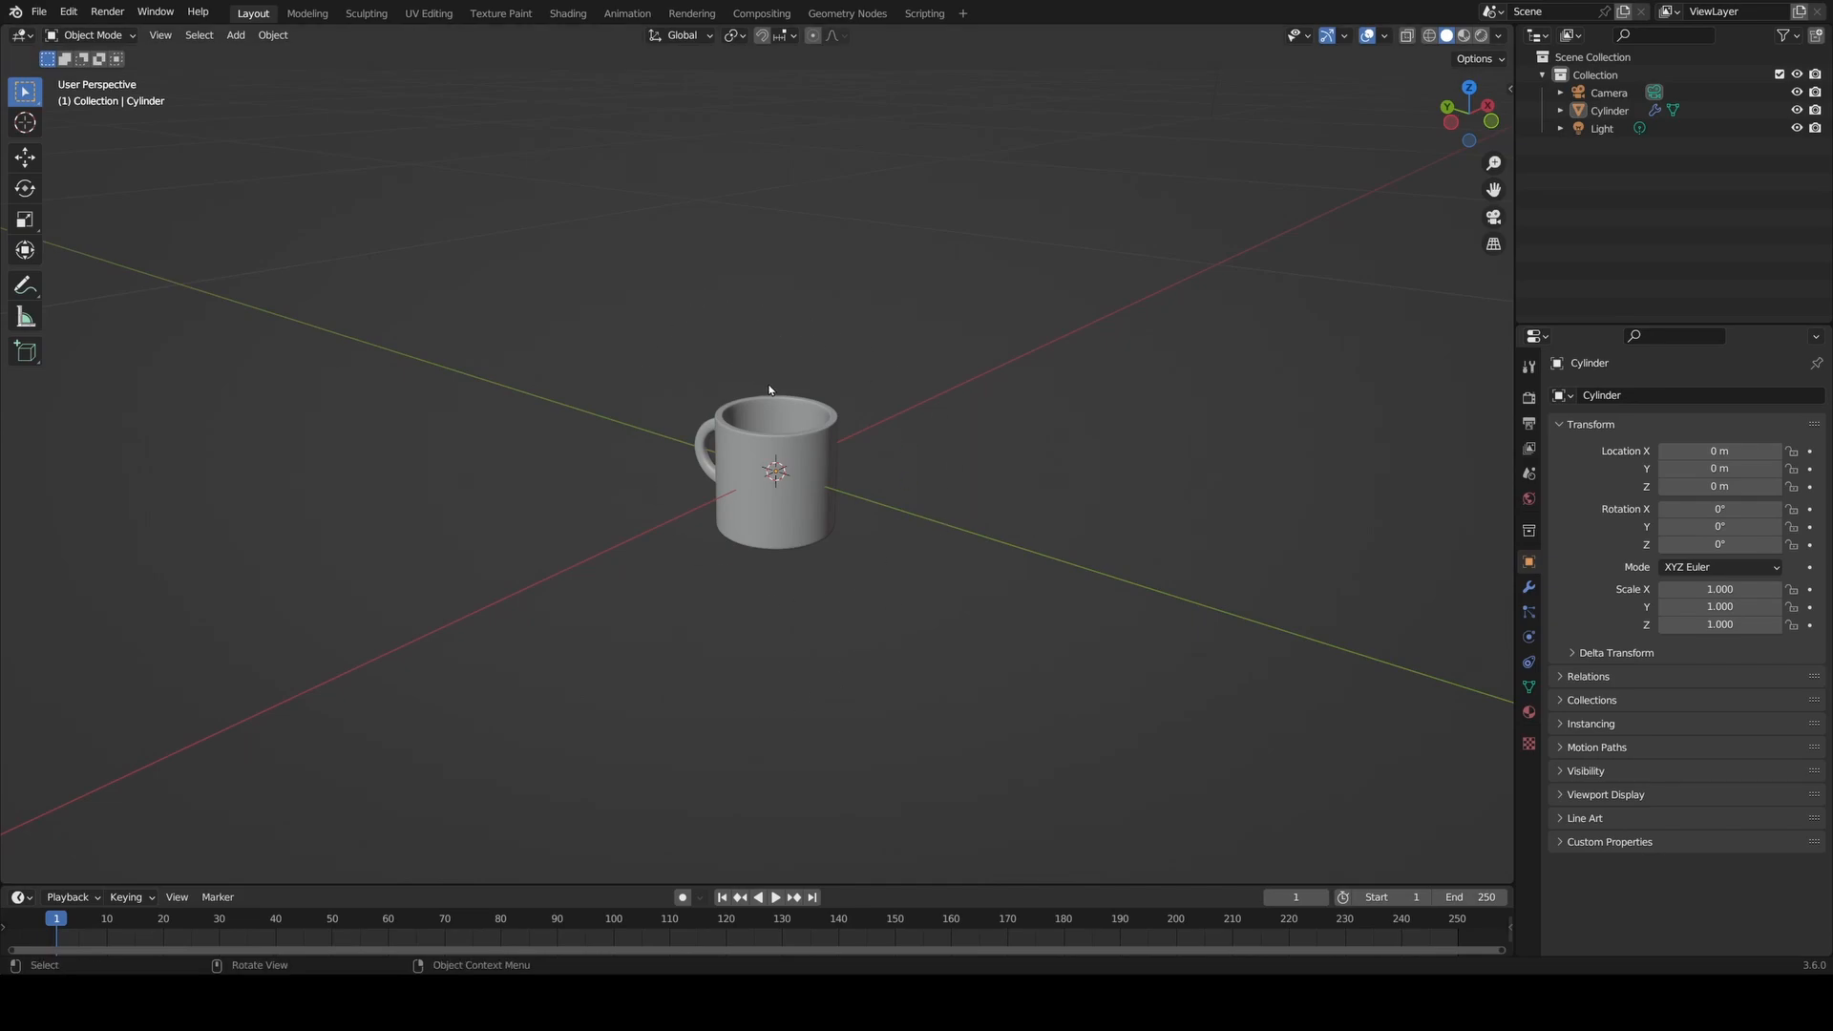
mouse_move(698, 355)
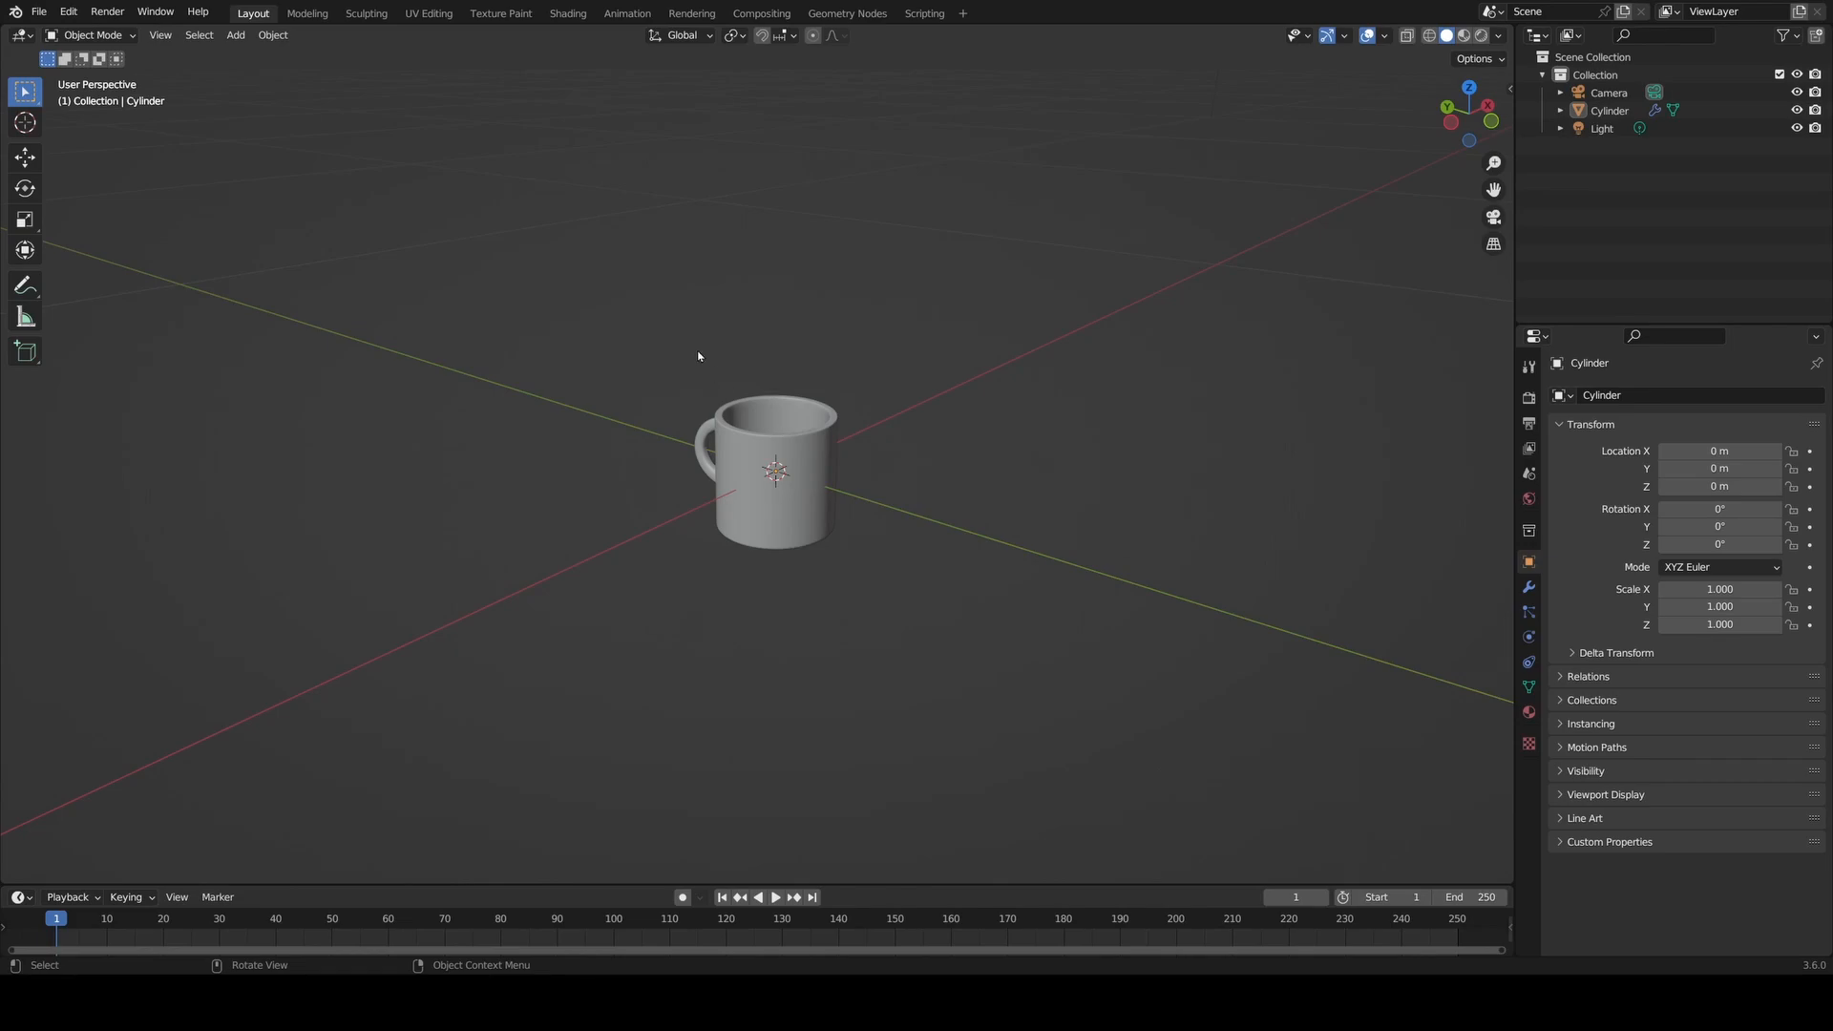
mouse_move(568, 12)
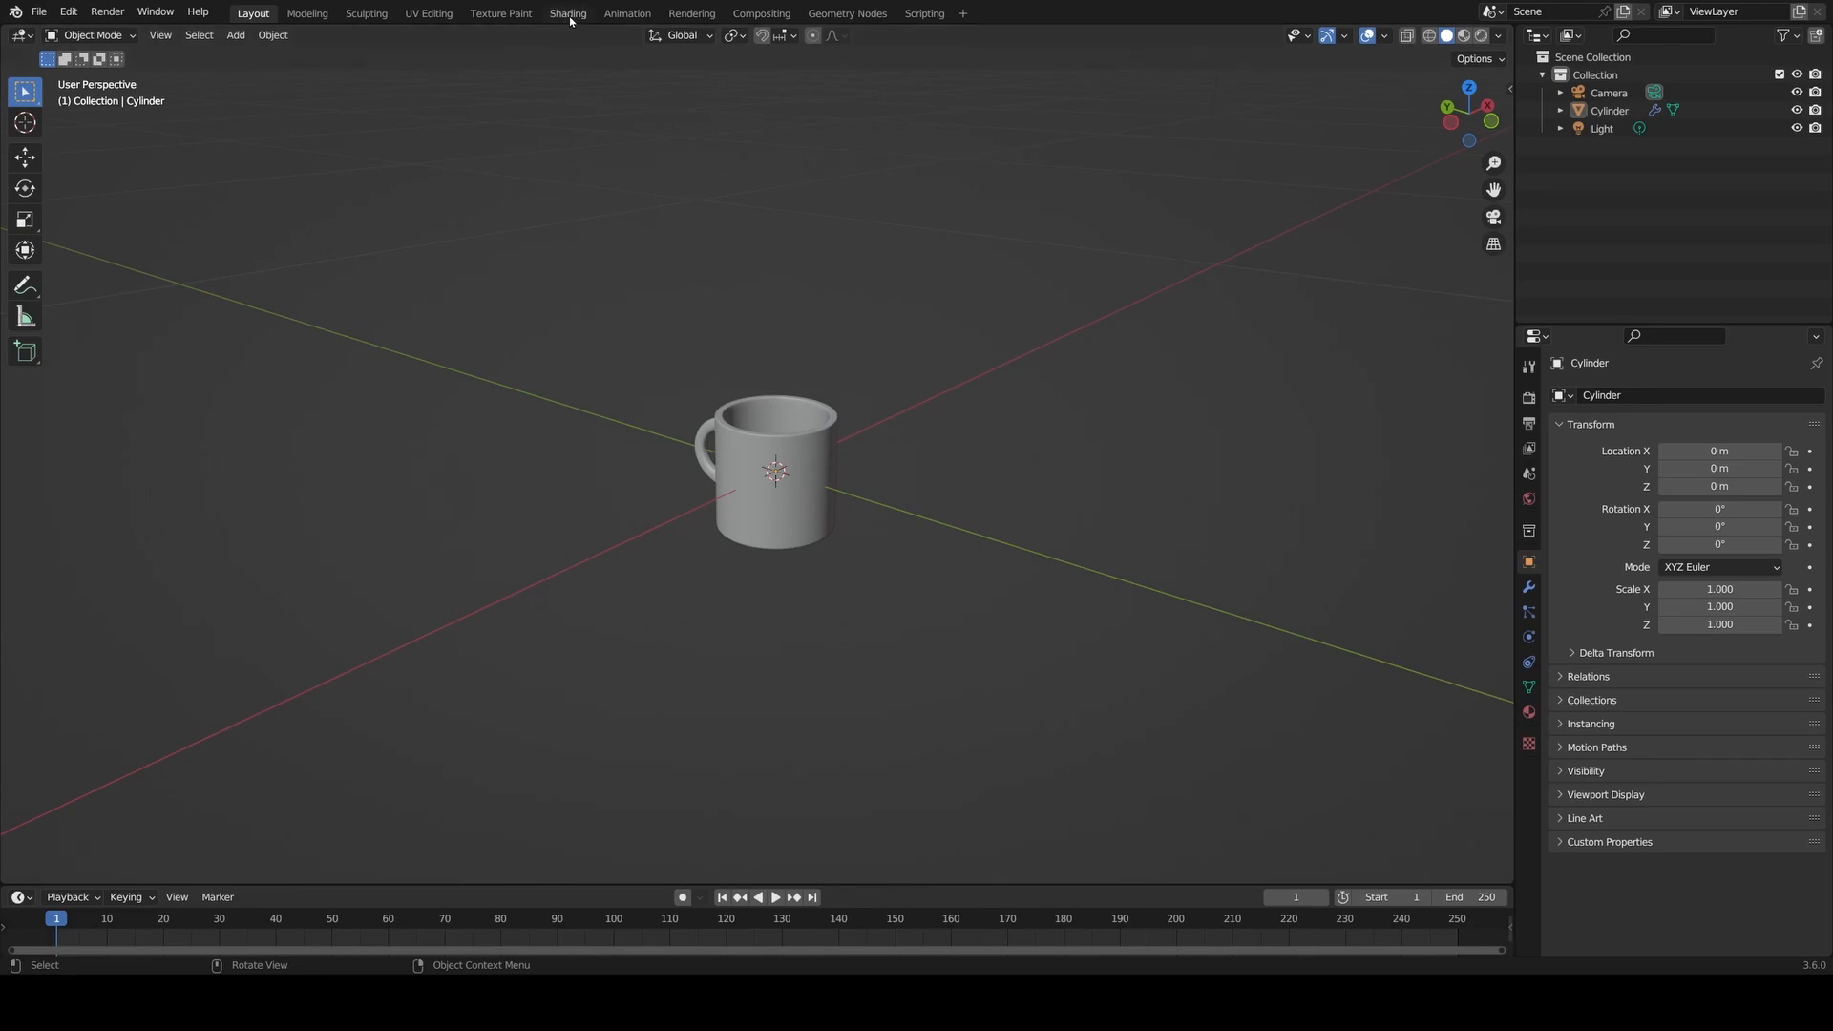
- Create a new node-based material, Material.001, for the mug in the Shading workspace
click(567, 13)
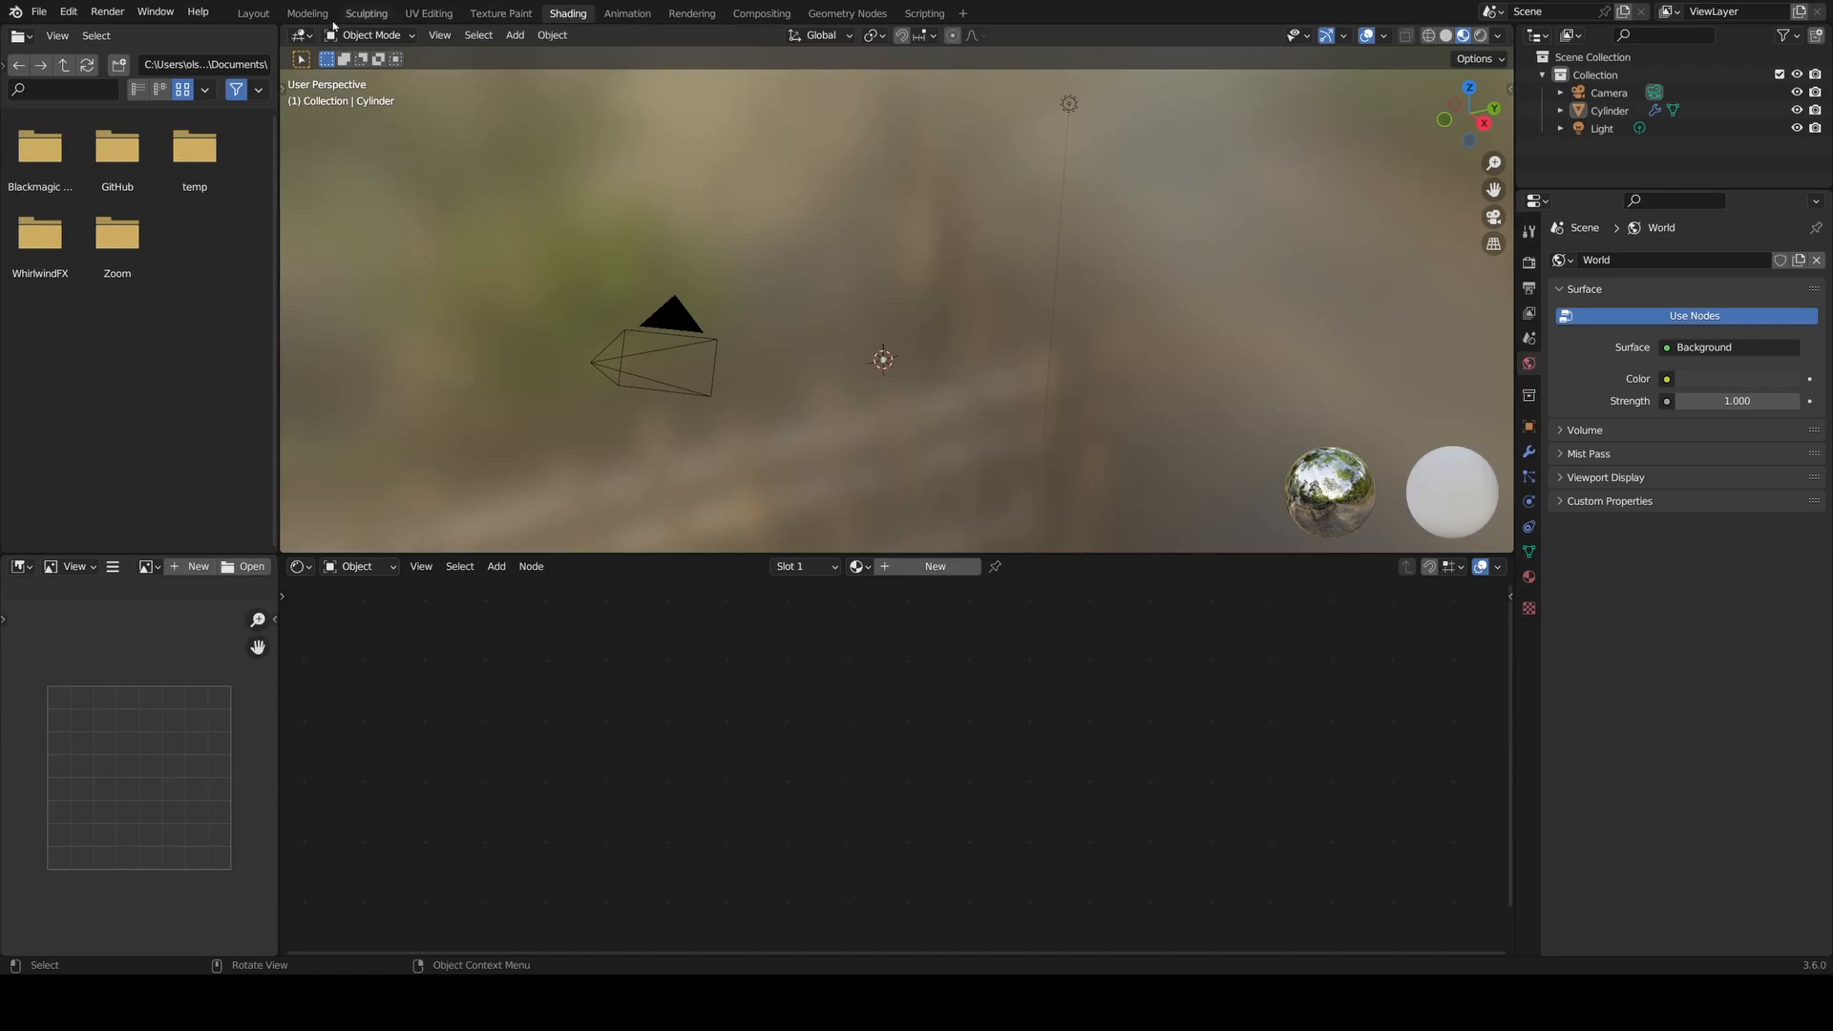
mouse_move(252, 15)
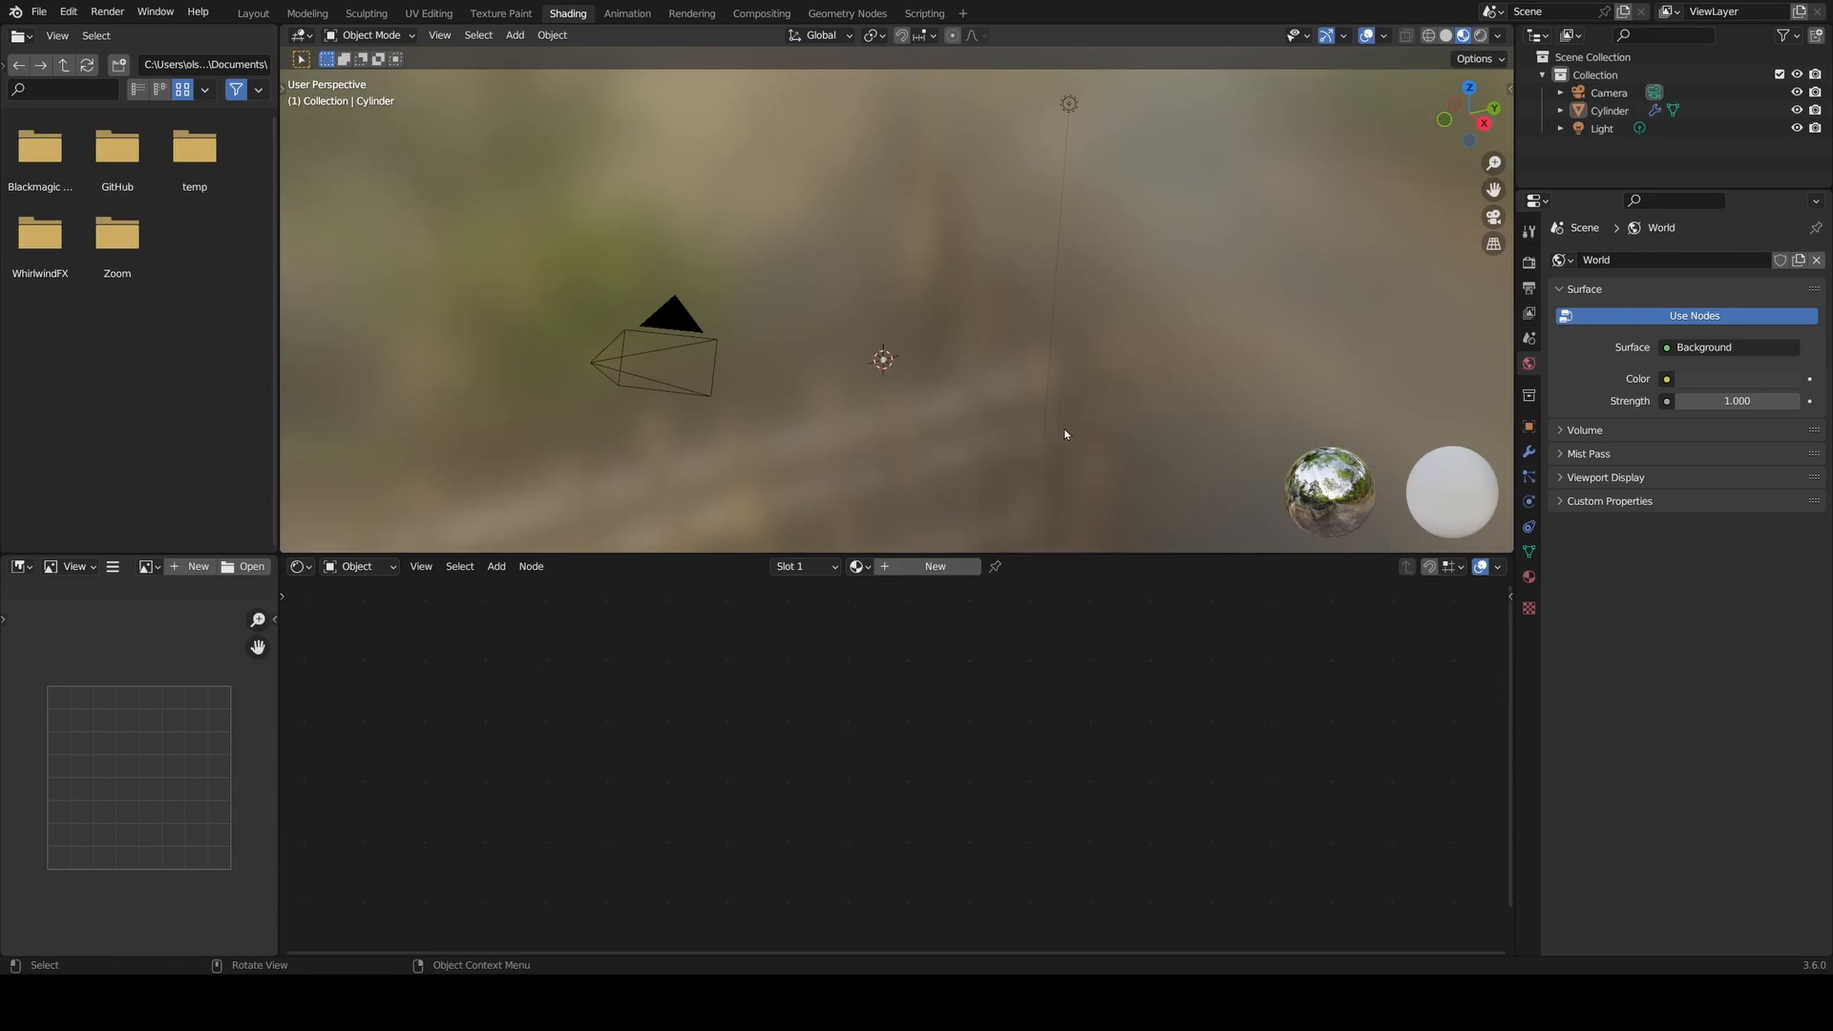
mouse_move(1008, 632)
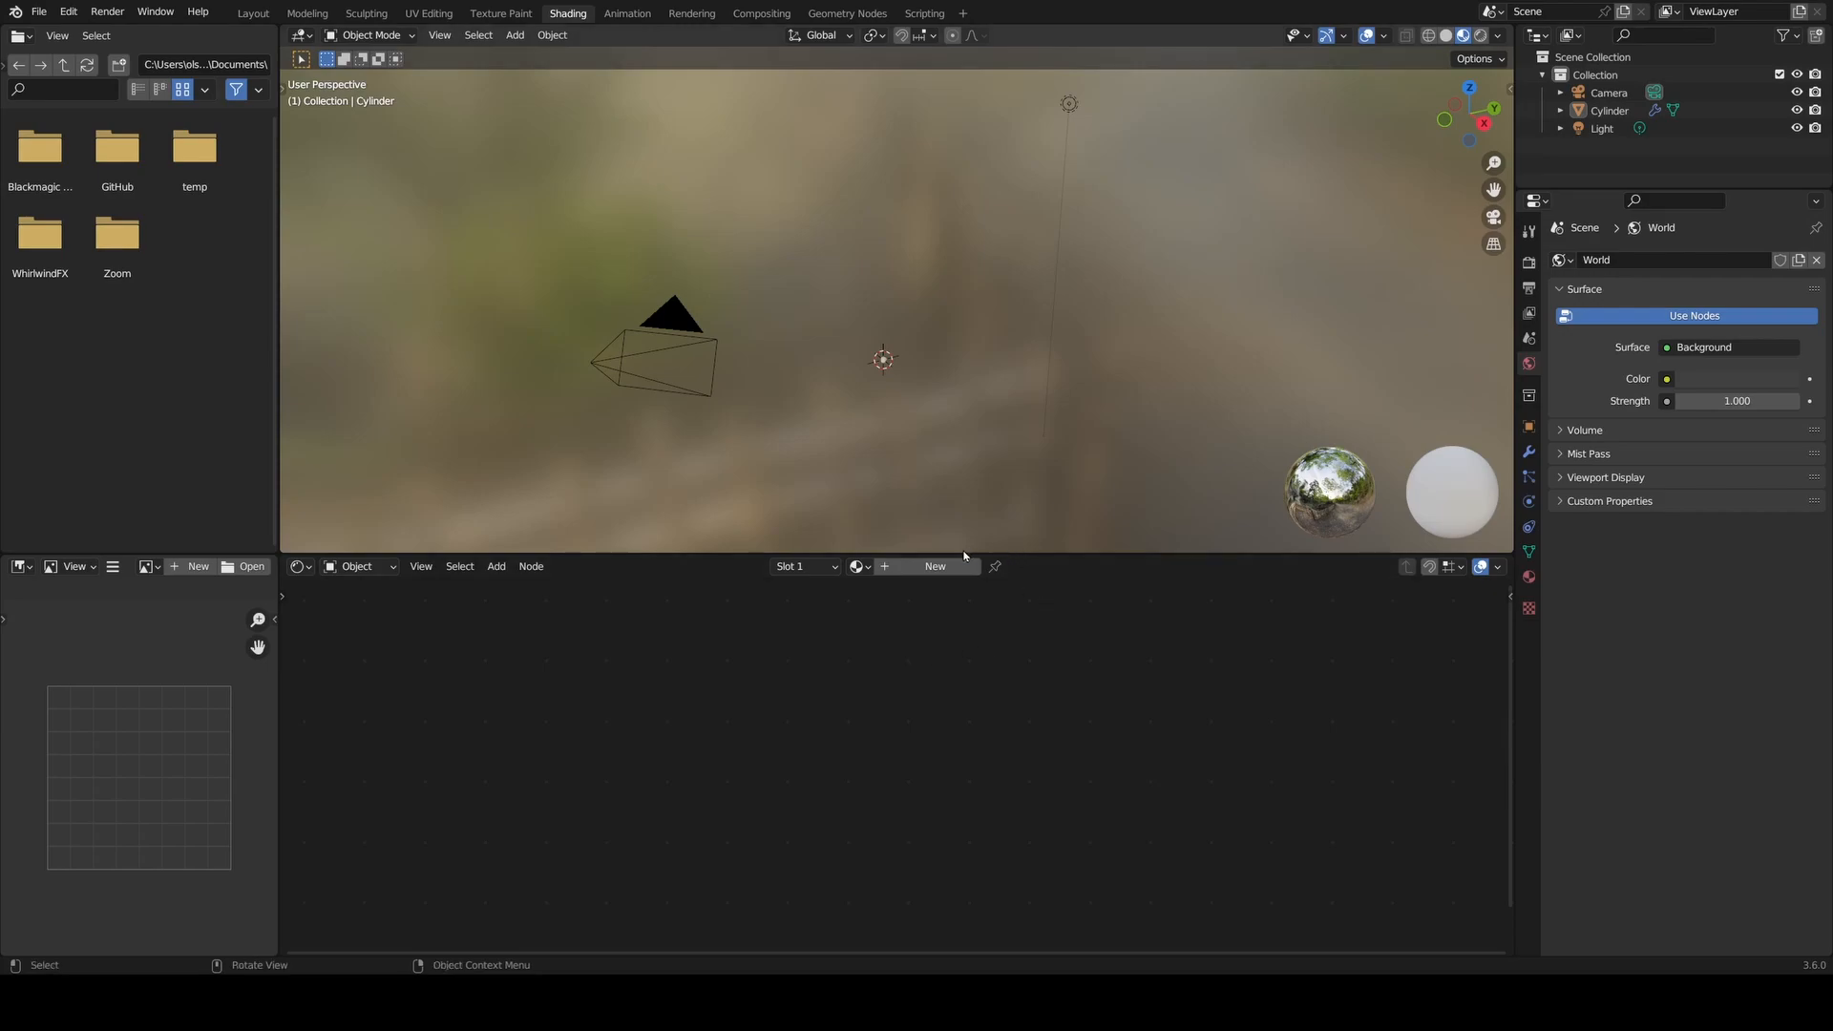
click(932, 567)
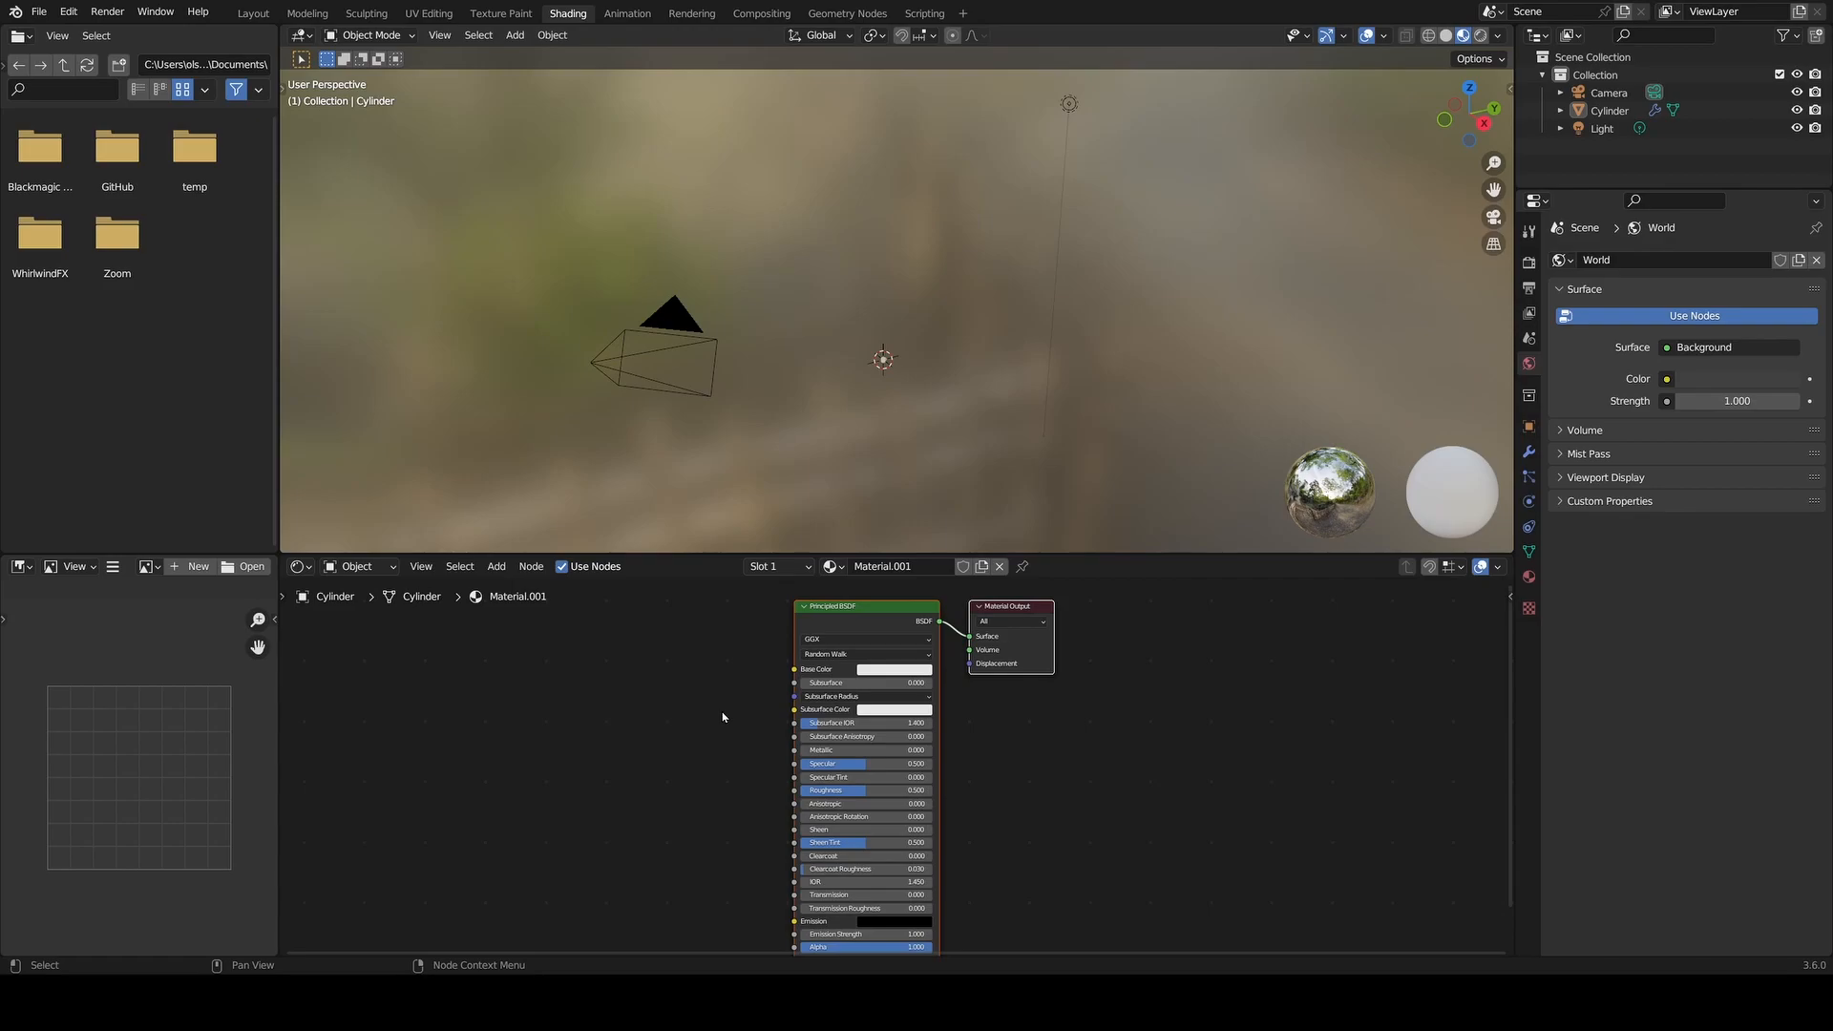
mouse_move(893, 667)
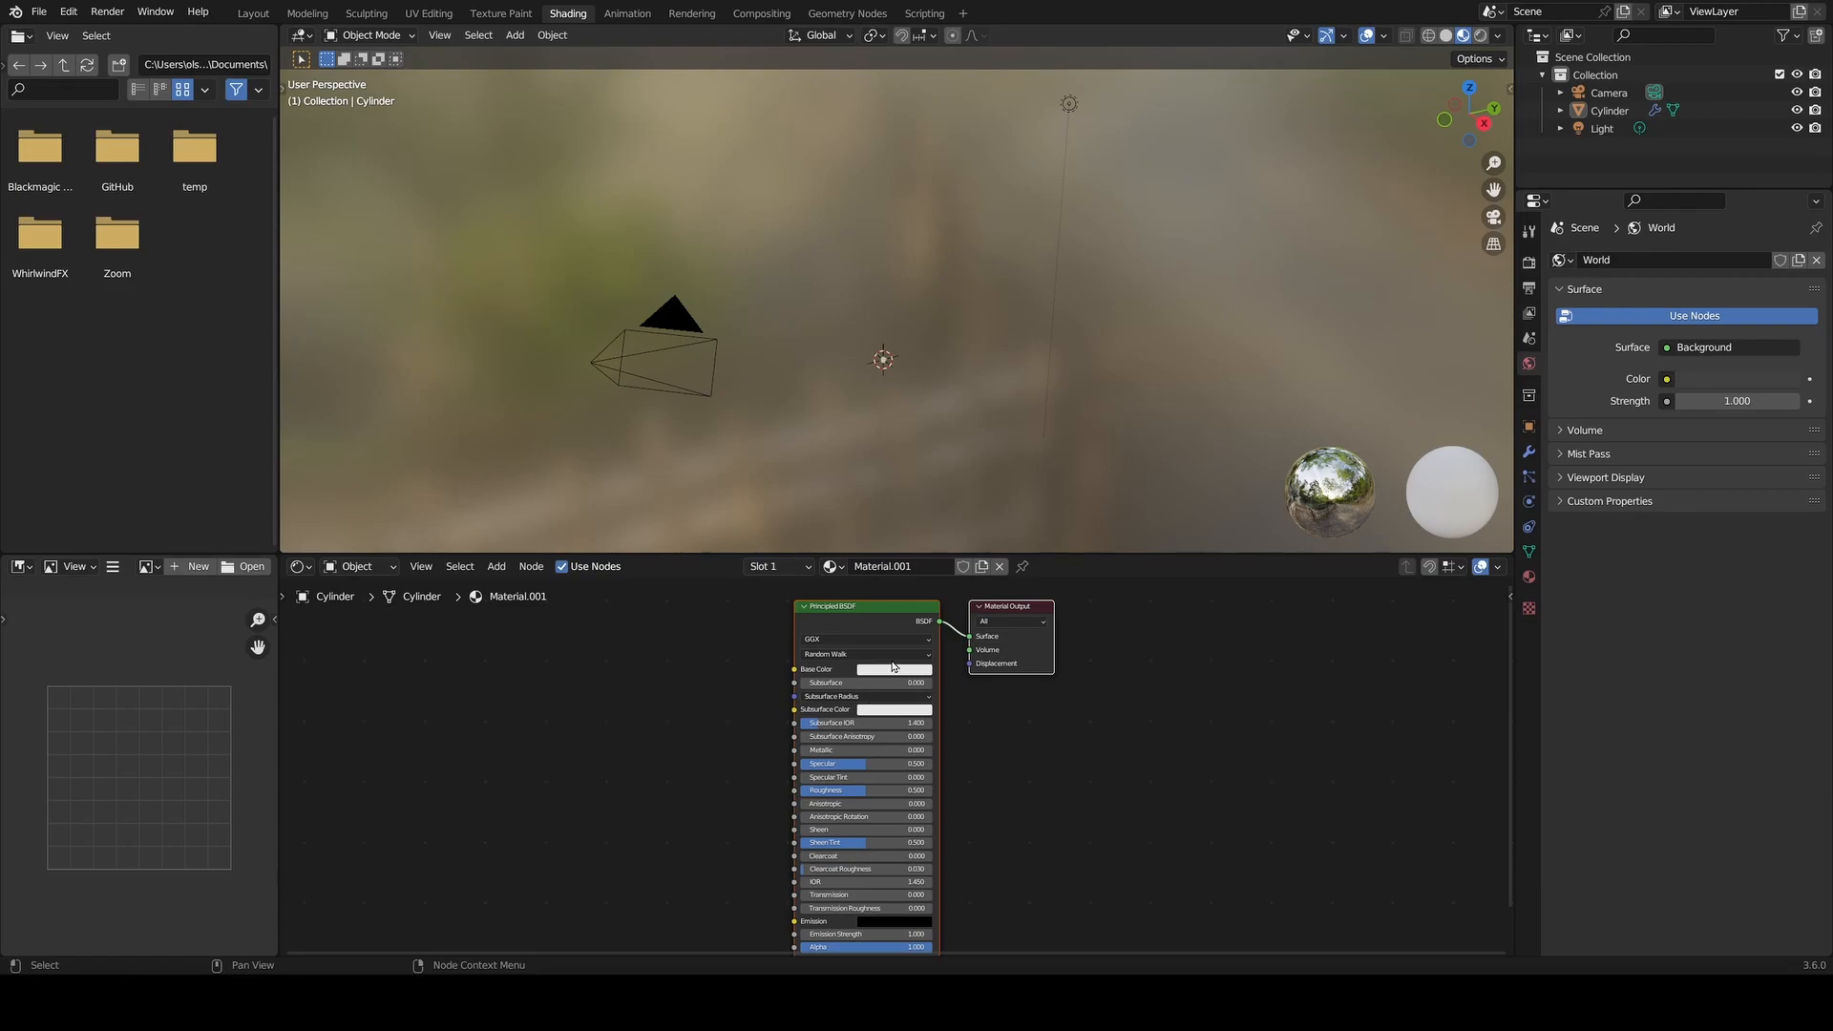
mouse_move(1033, 640)
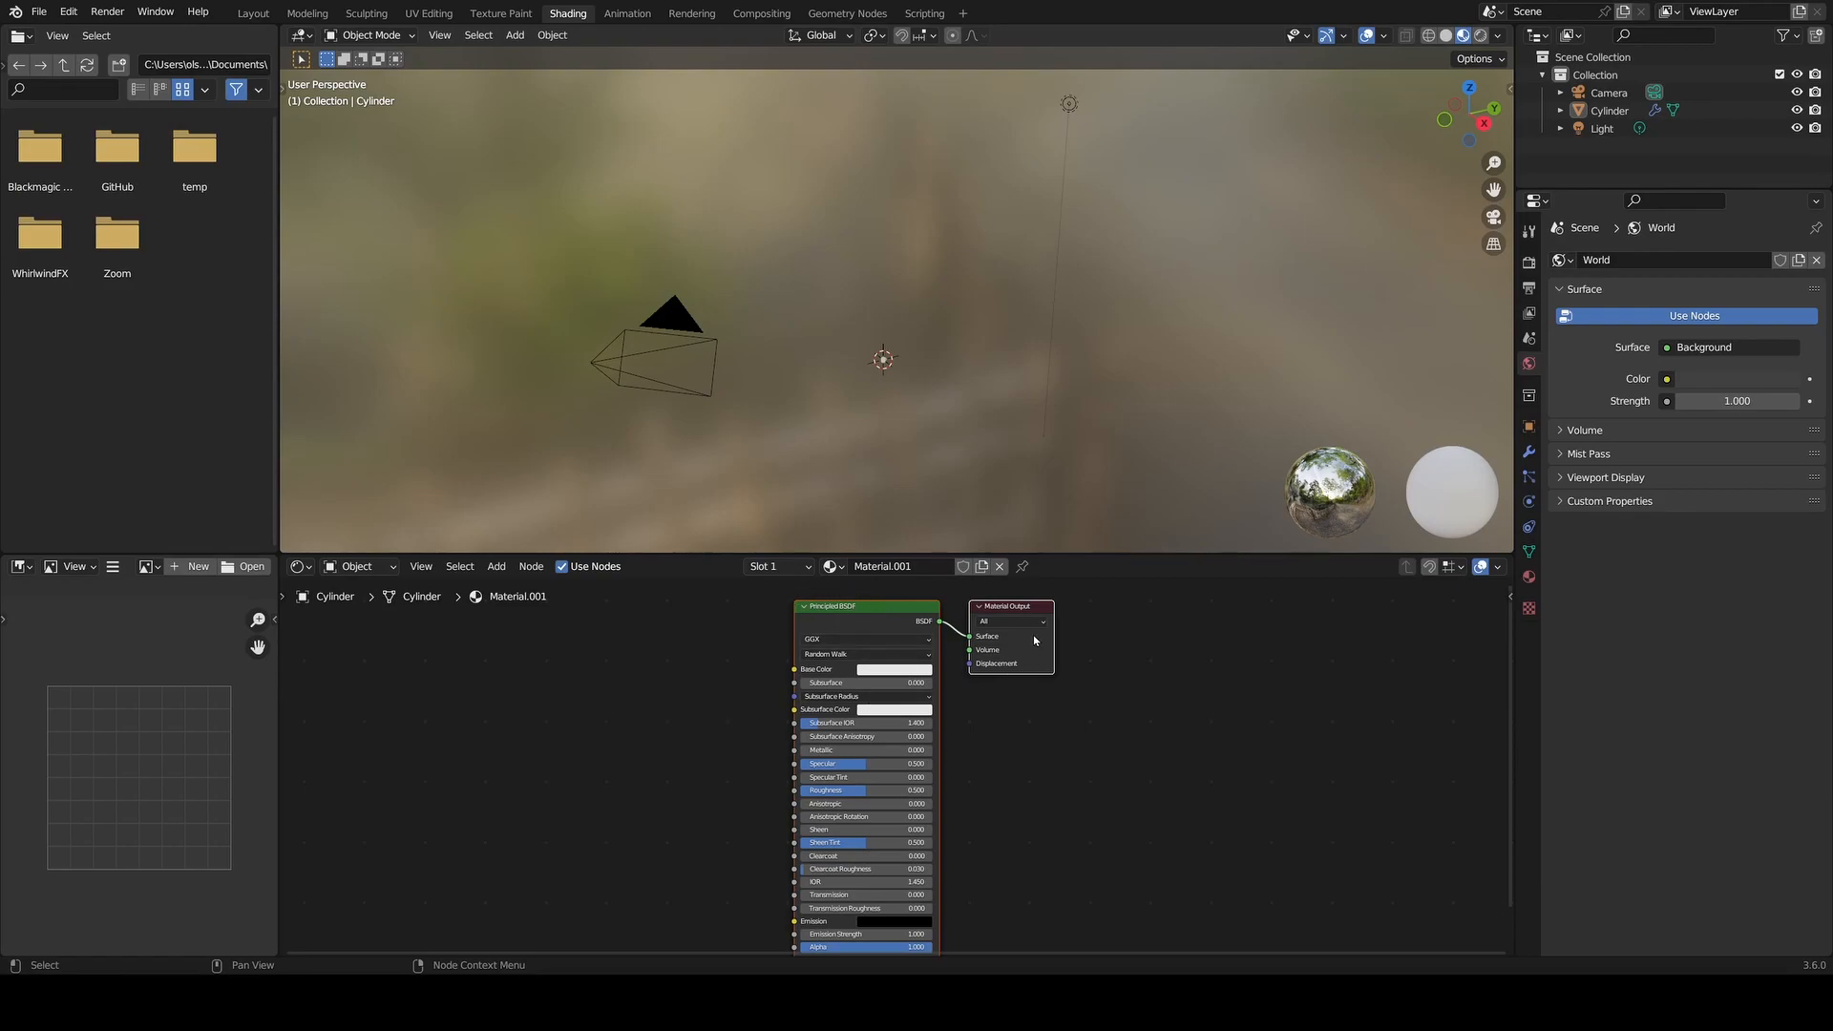
mouse_move(657, 670)
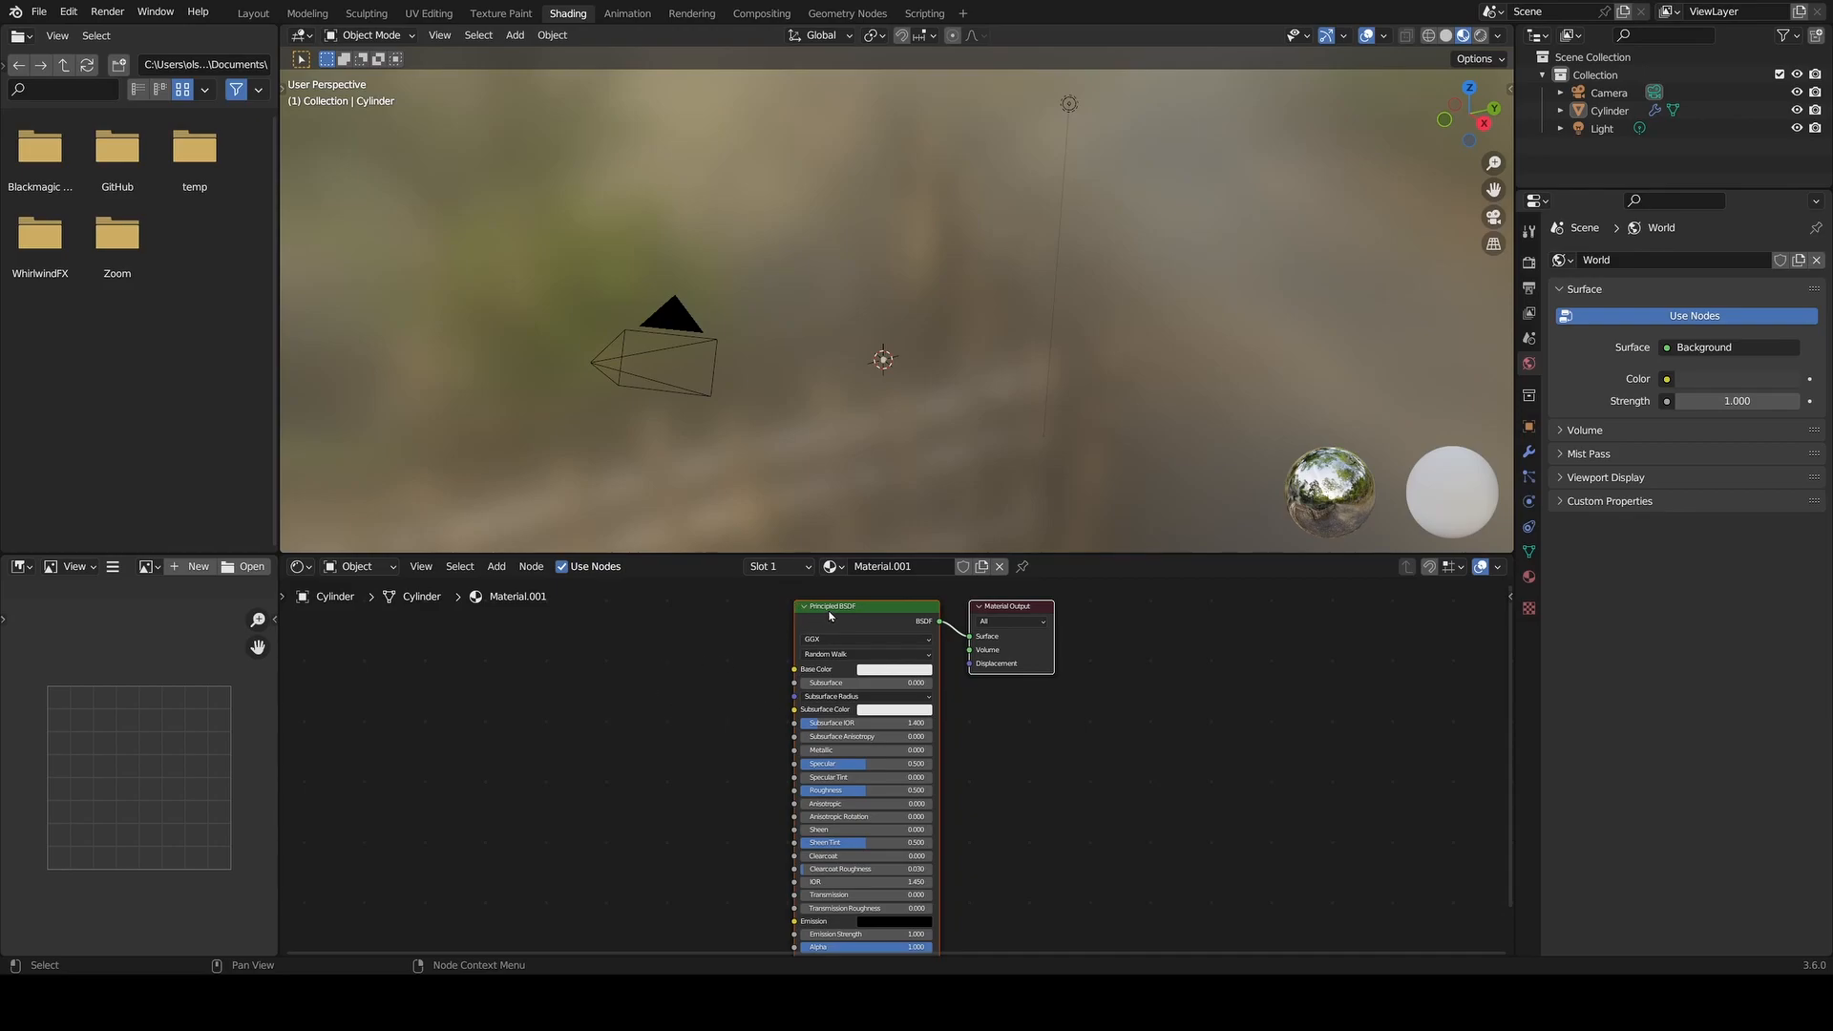
mouse_move(746, 642)
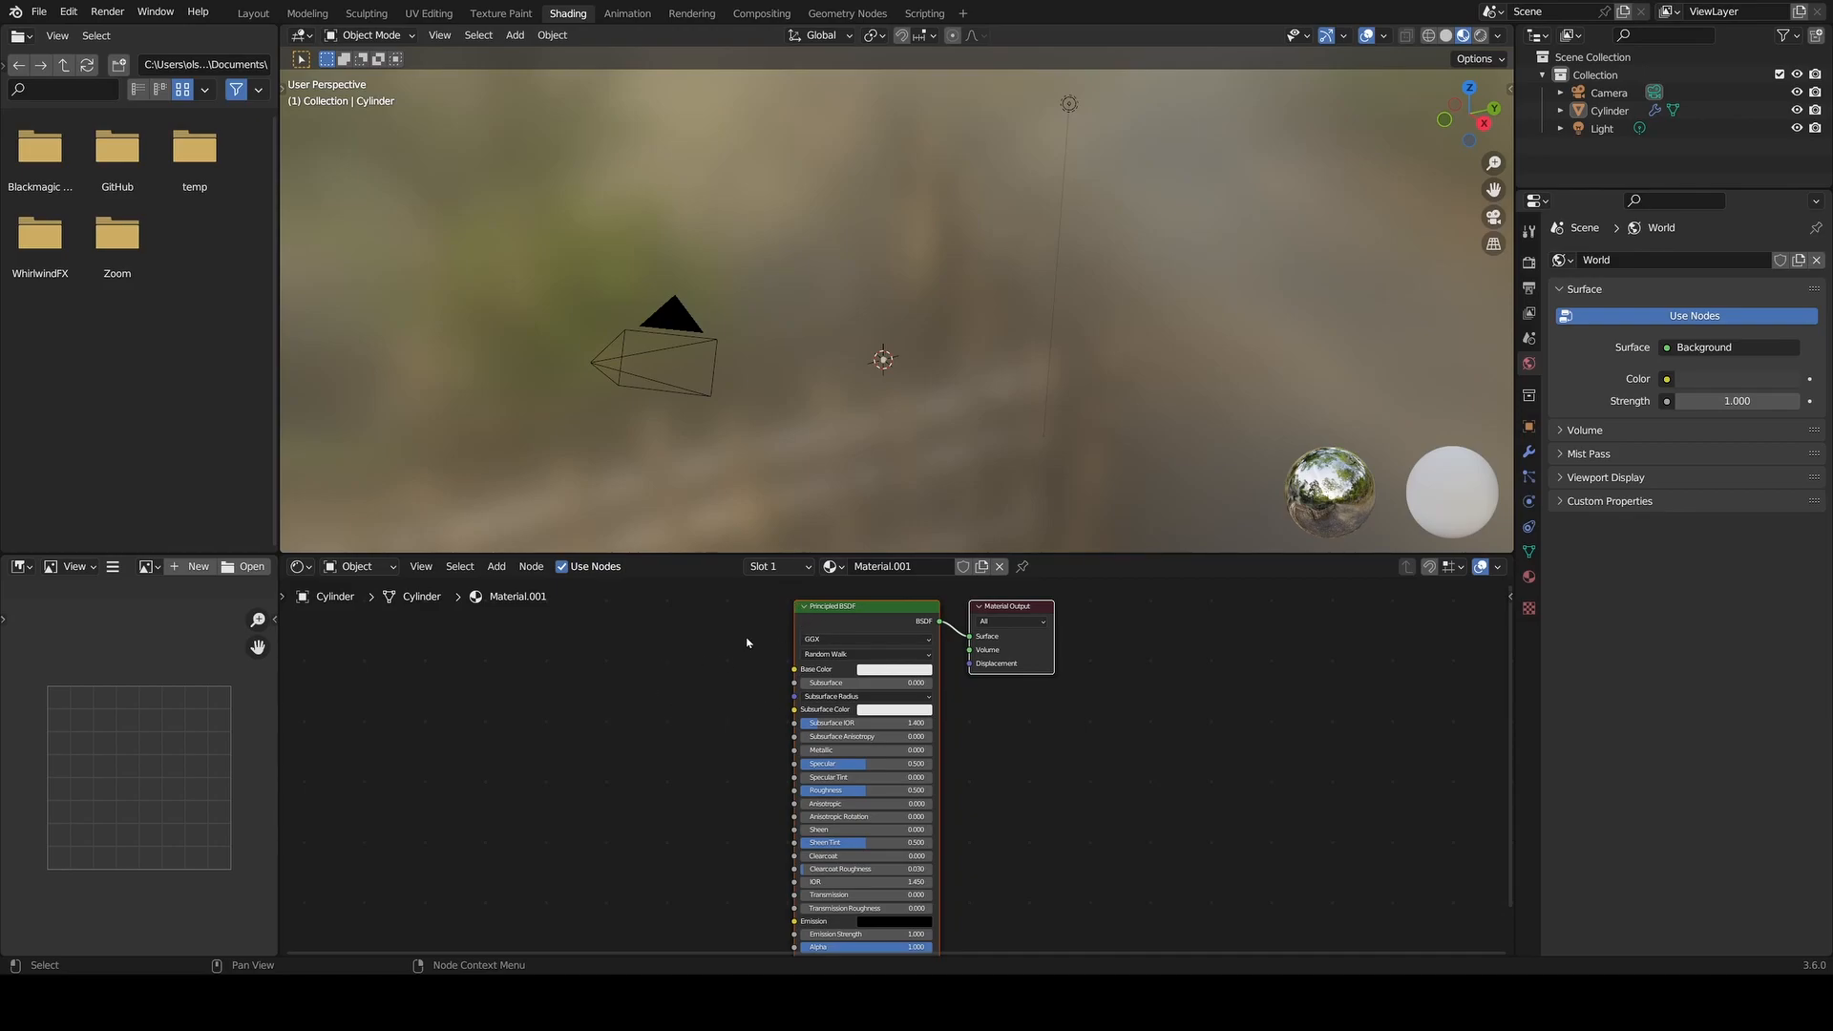
mouse_move(1017, 623)
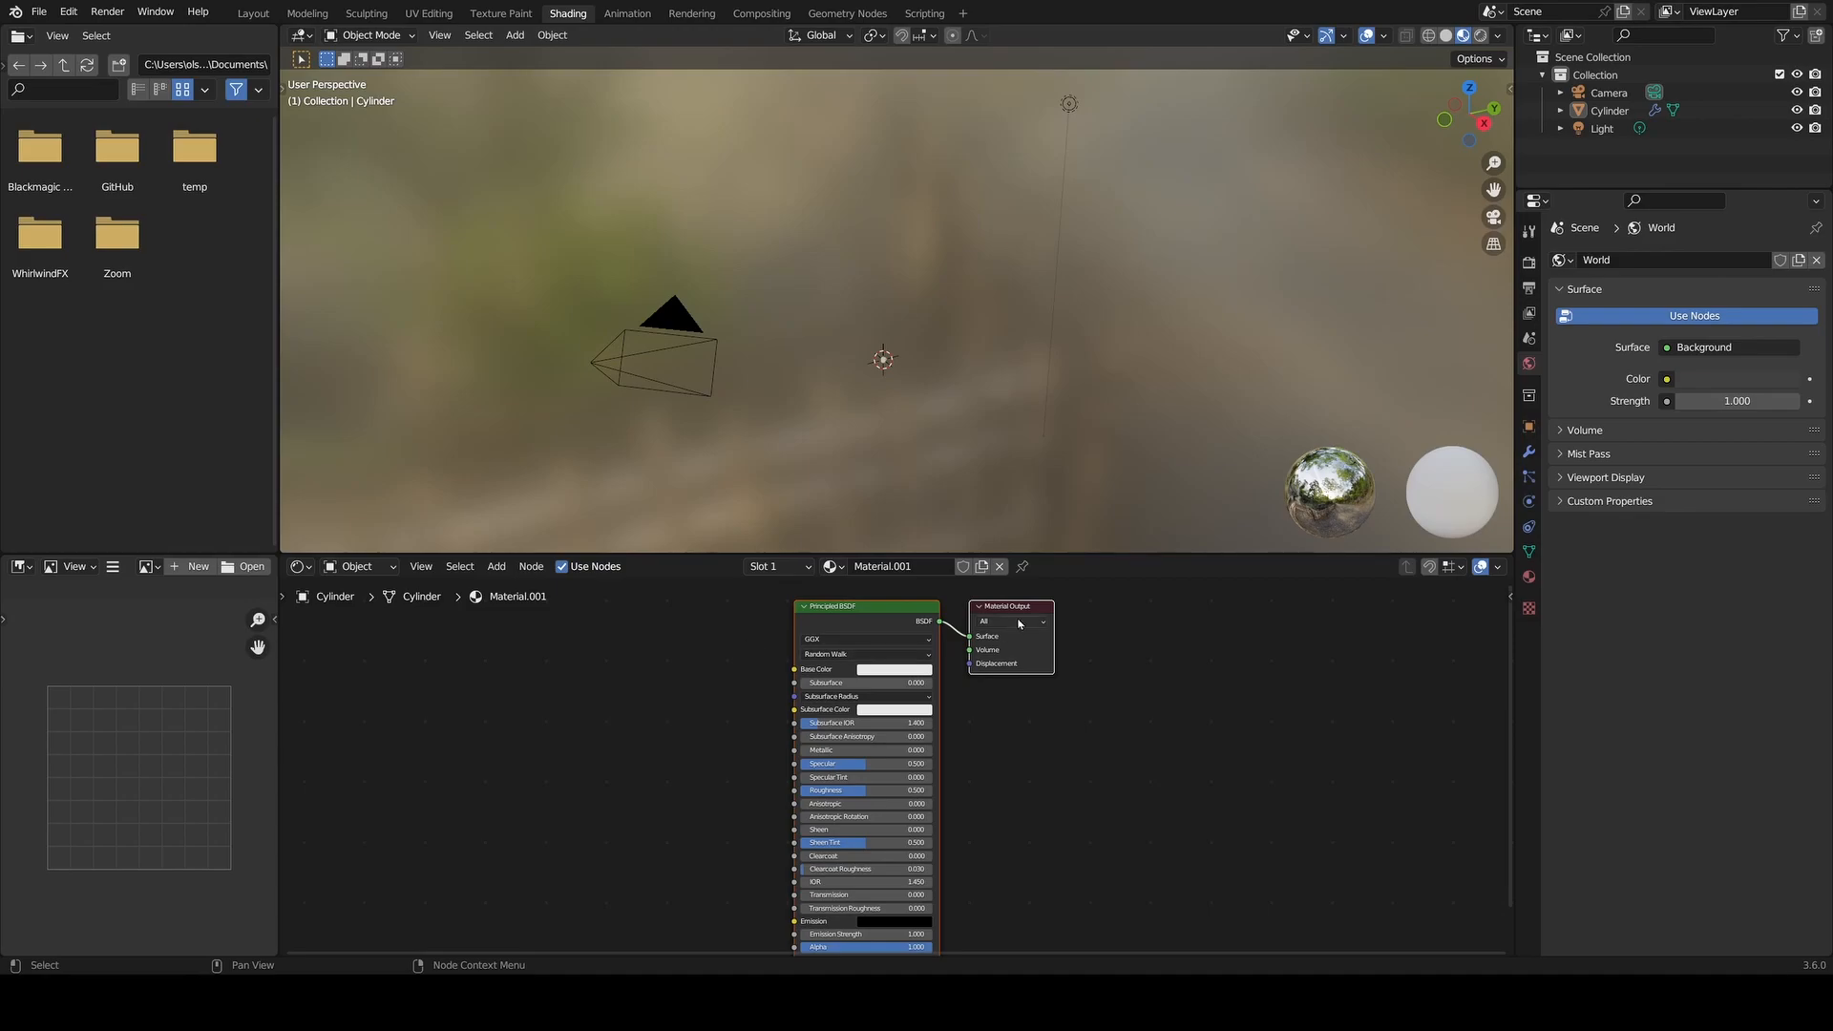
mouse_move(1046, 664)
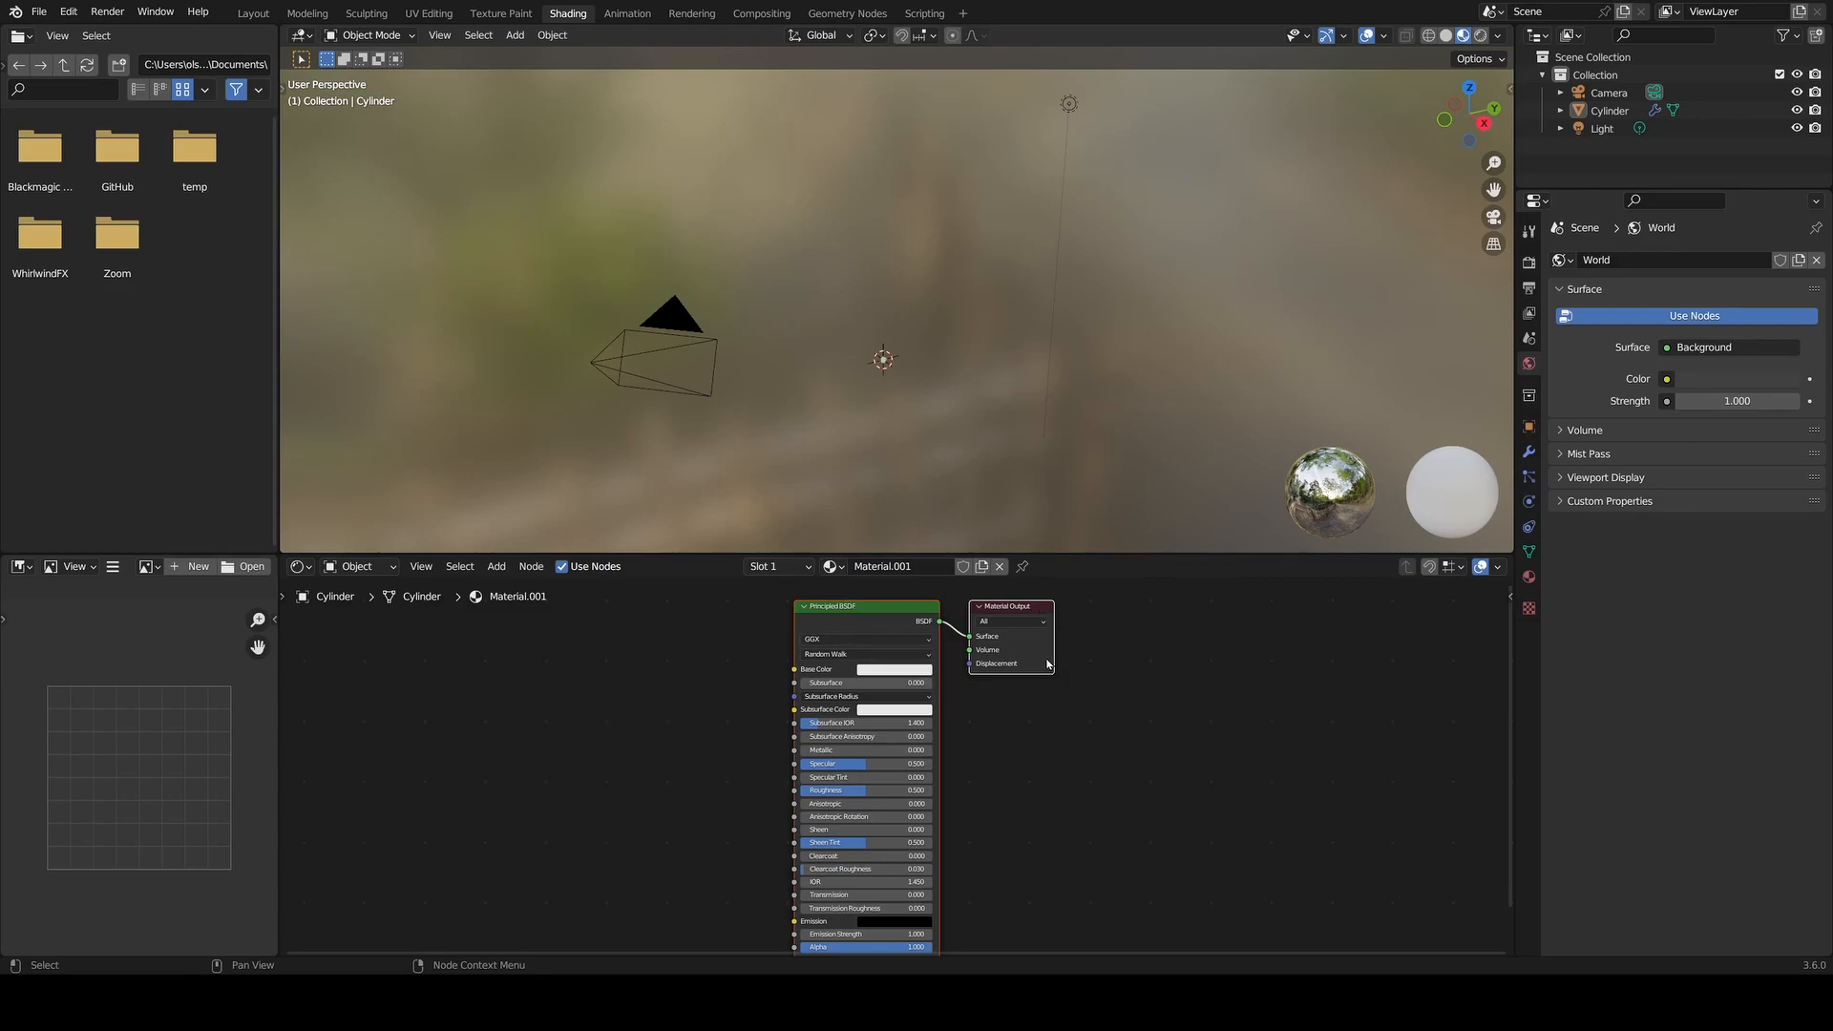
mouse_move(638, 749)
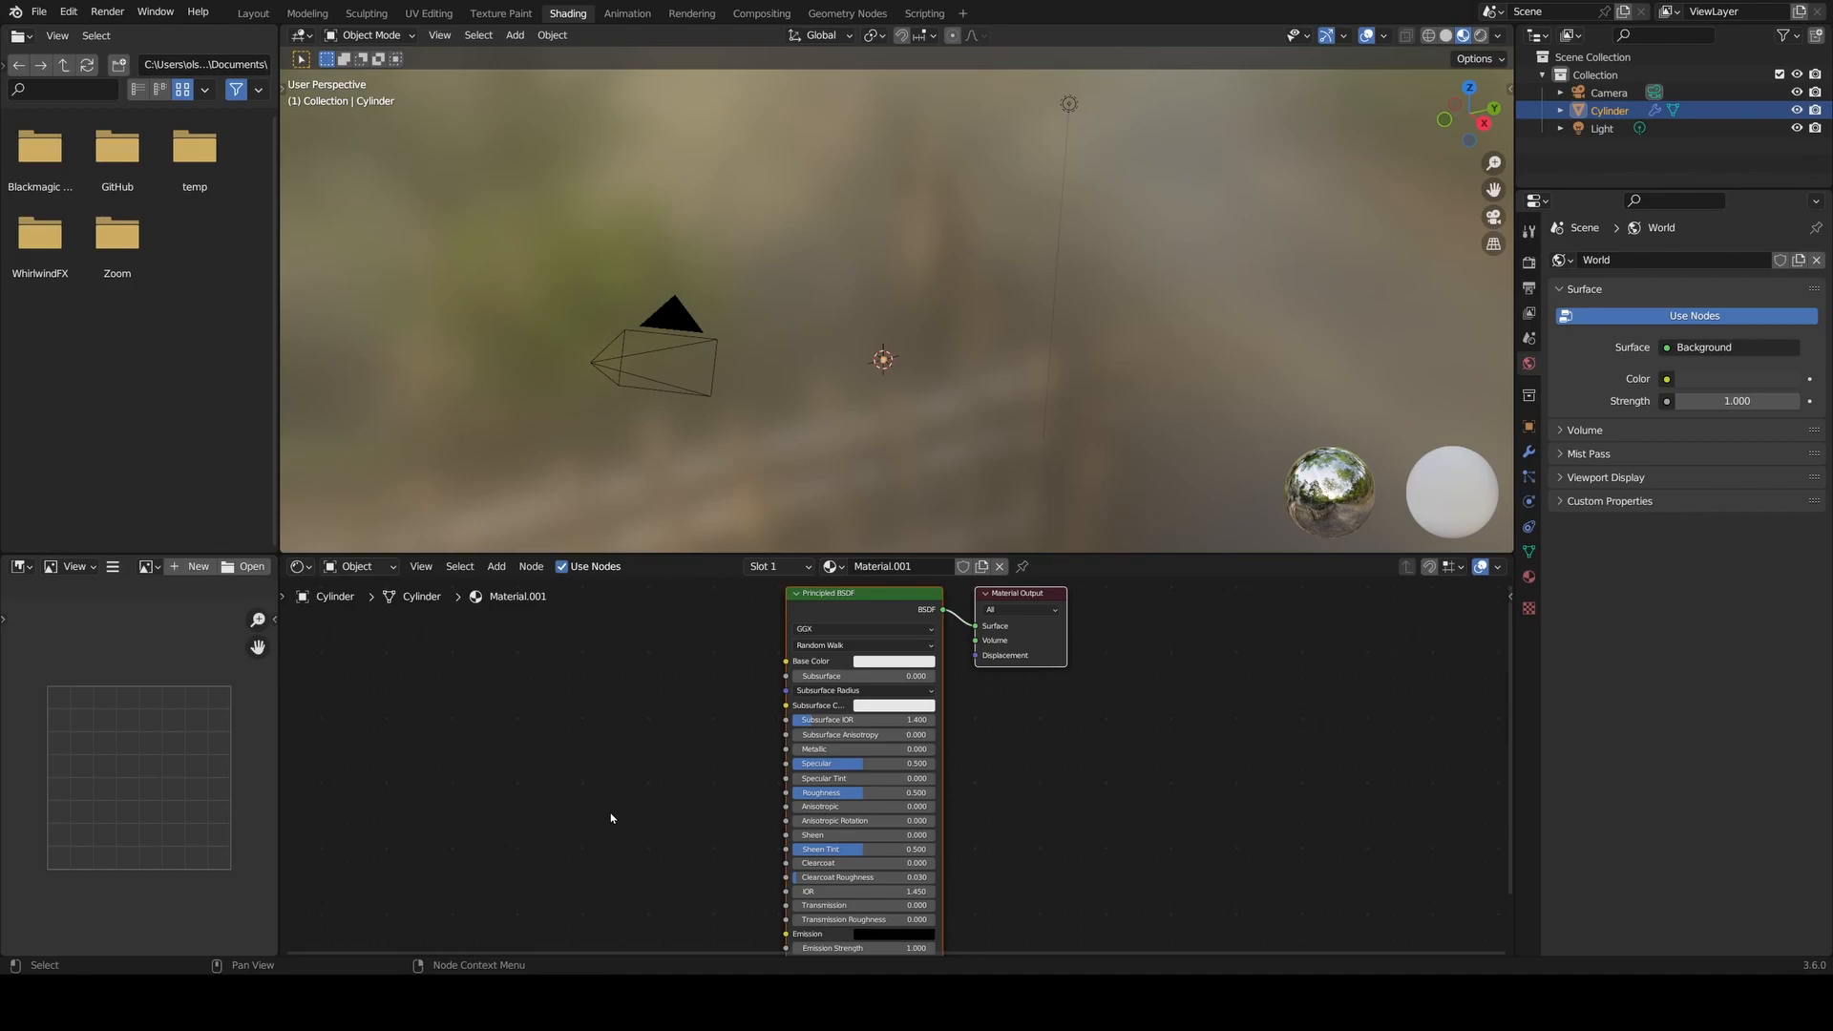
- Set the Principled BSDF base colour to an orange hue
click(895, 661)
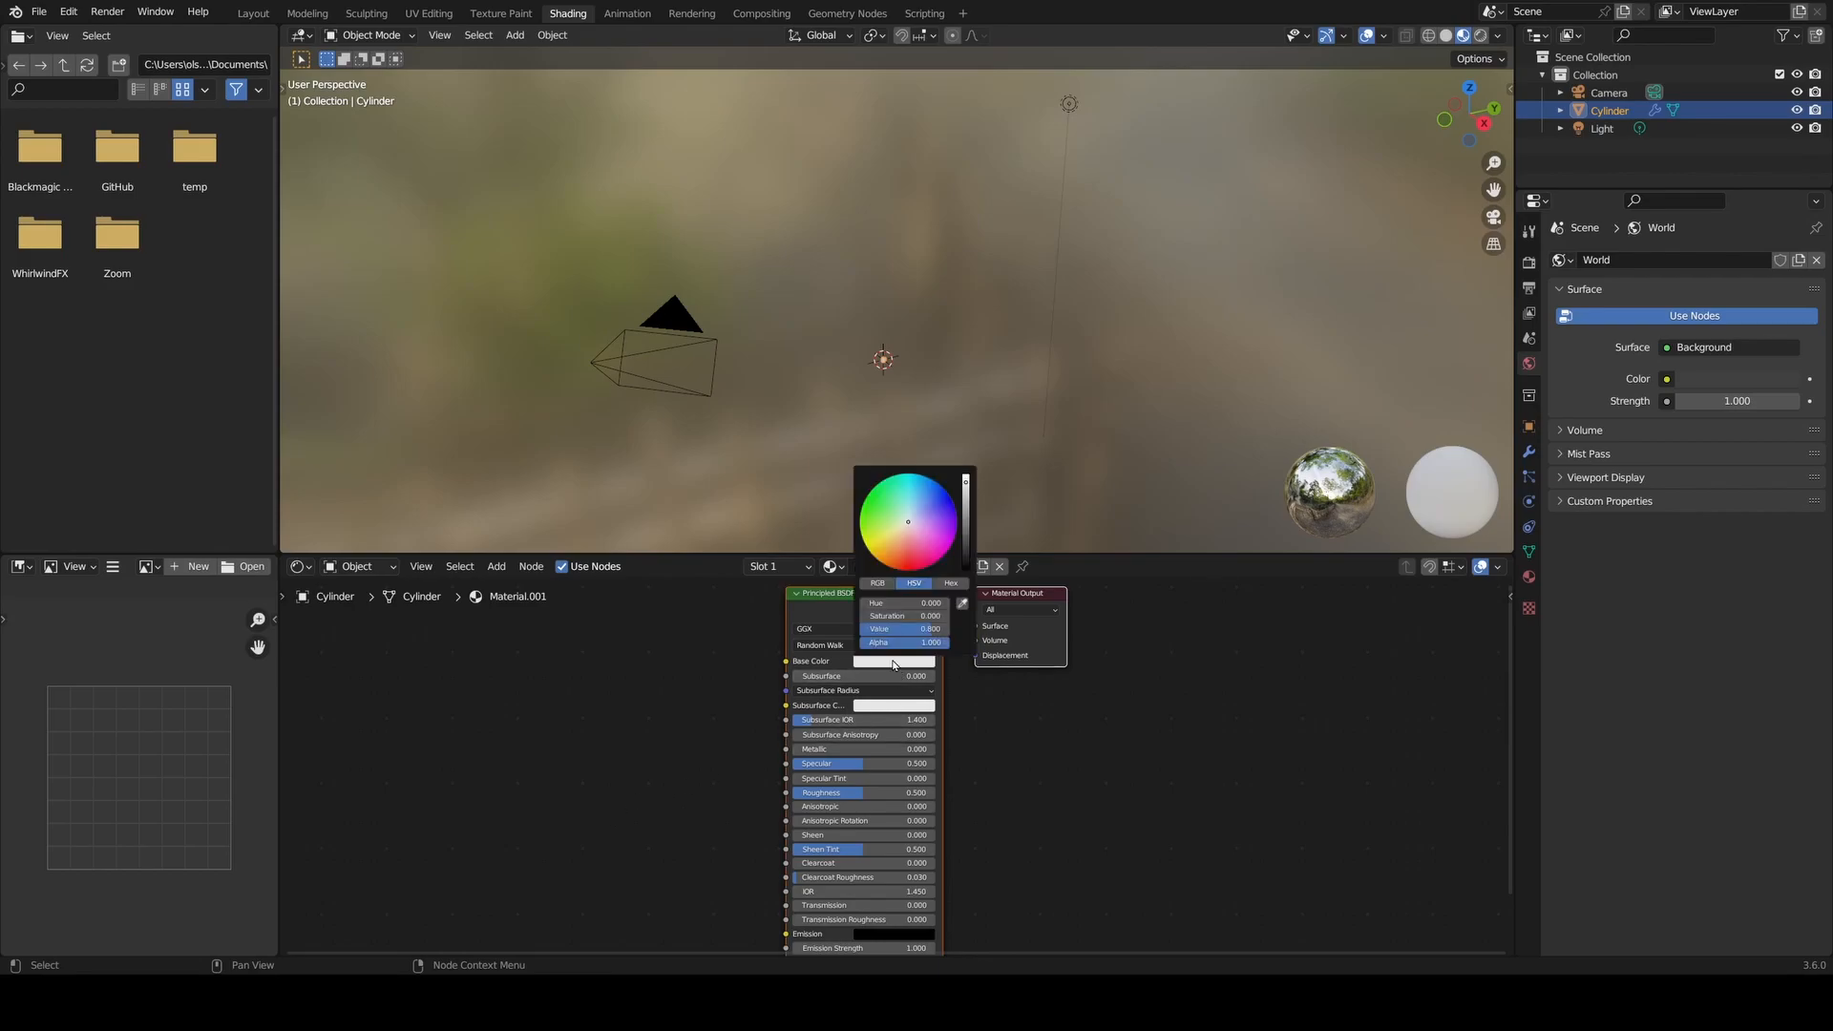
click(897, 547)
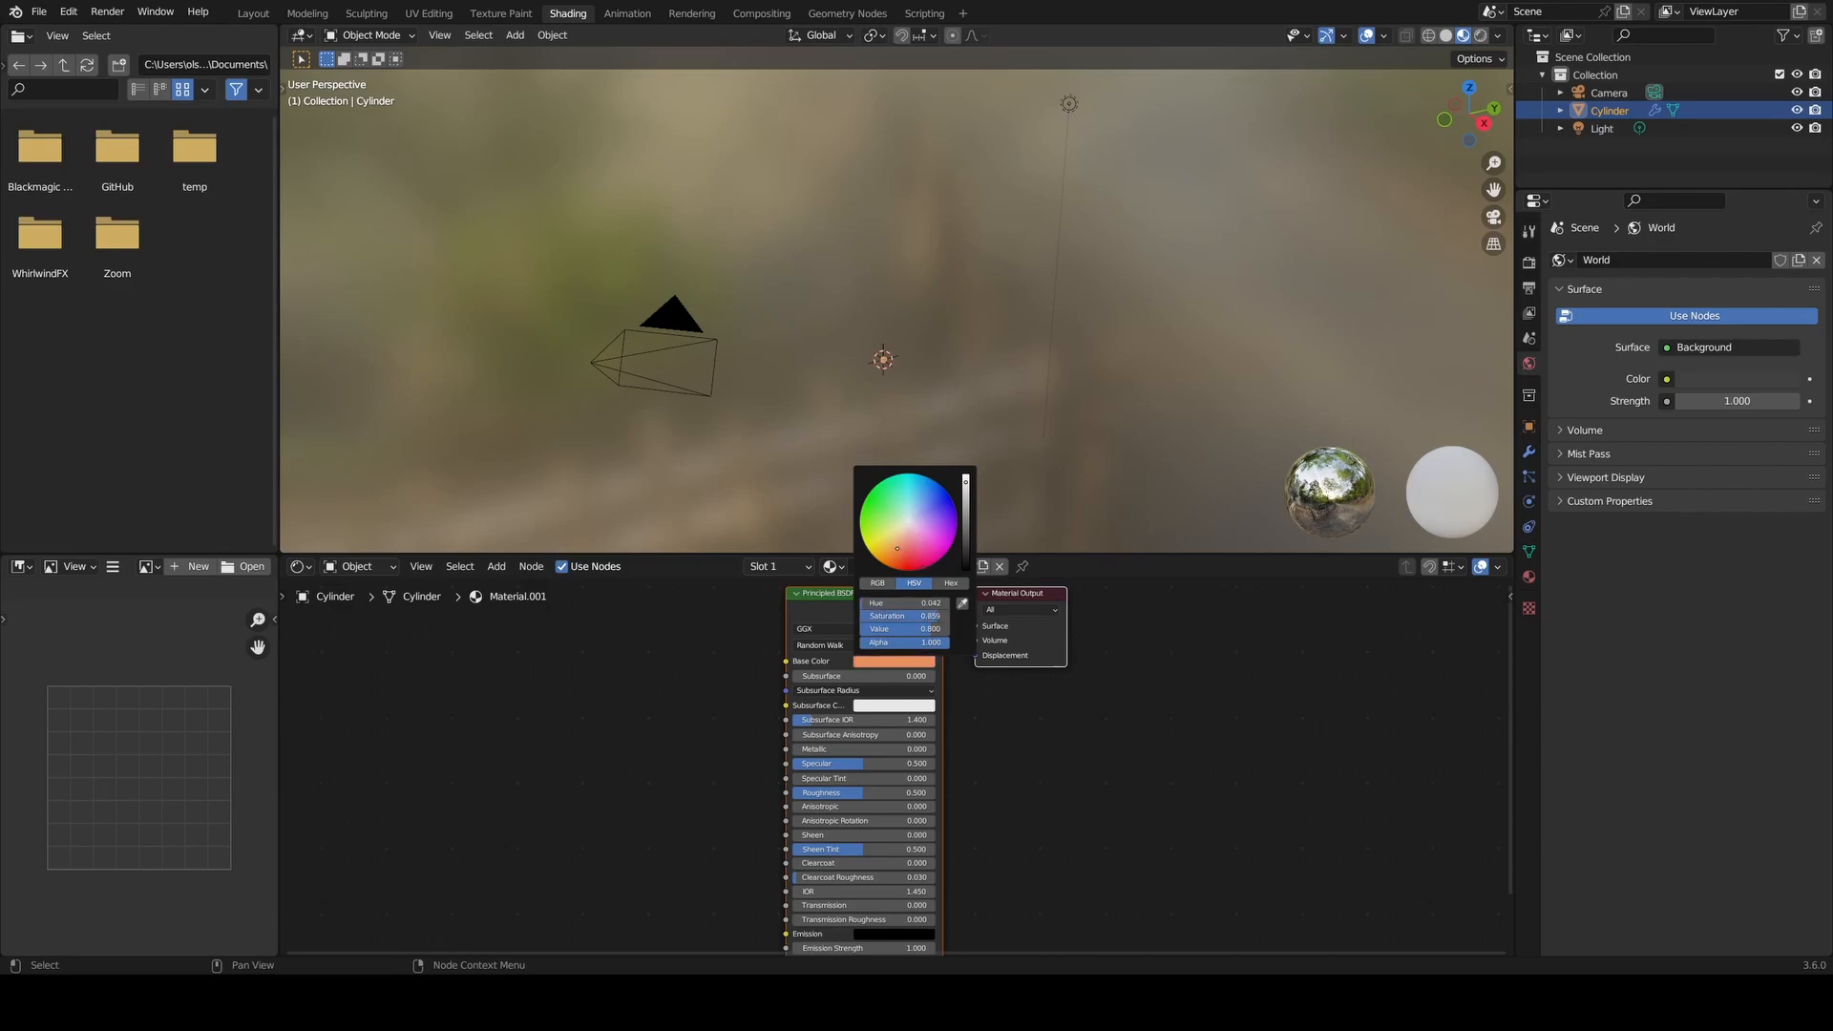
click(902, 395)
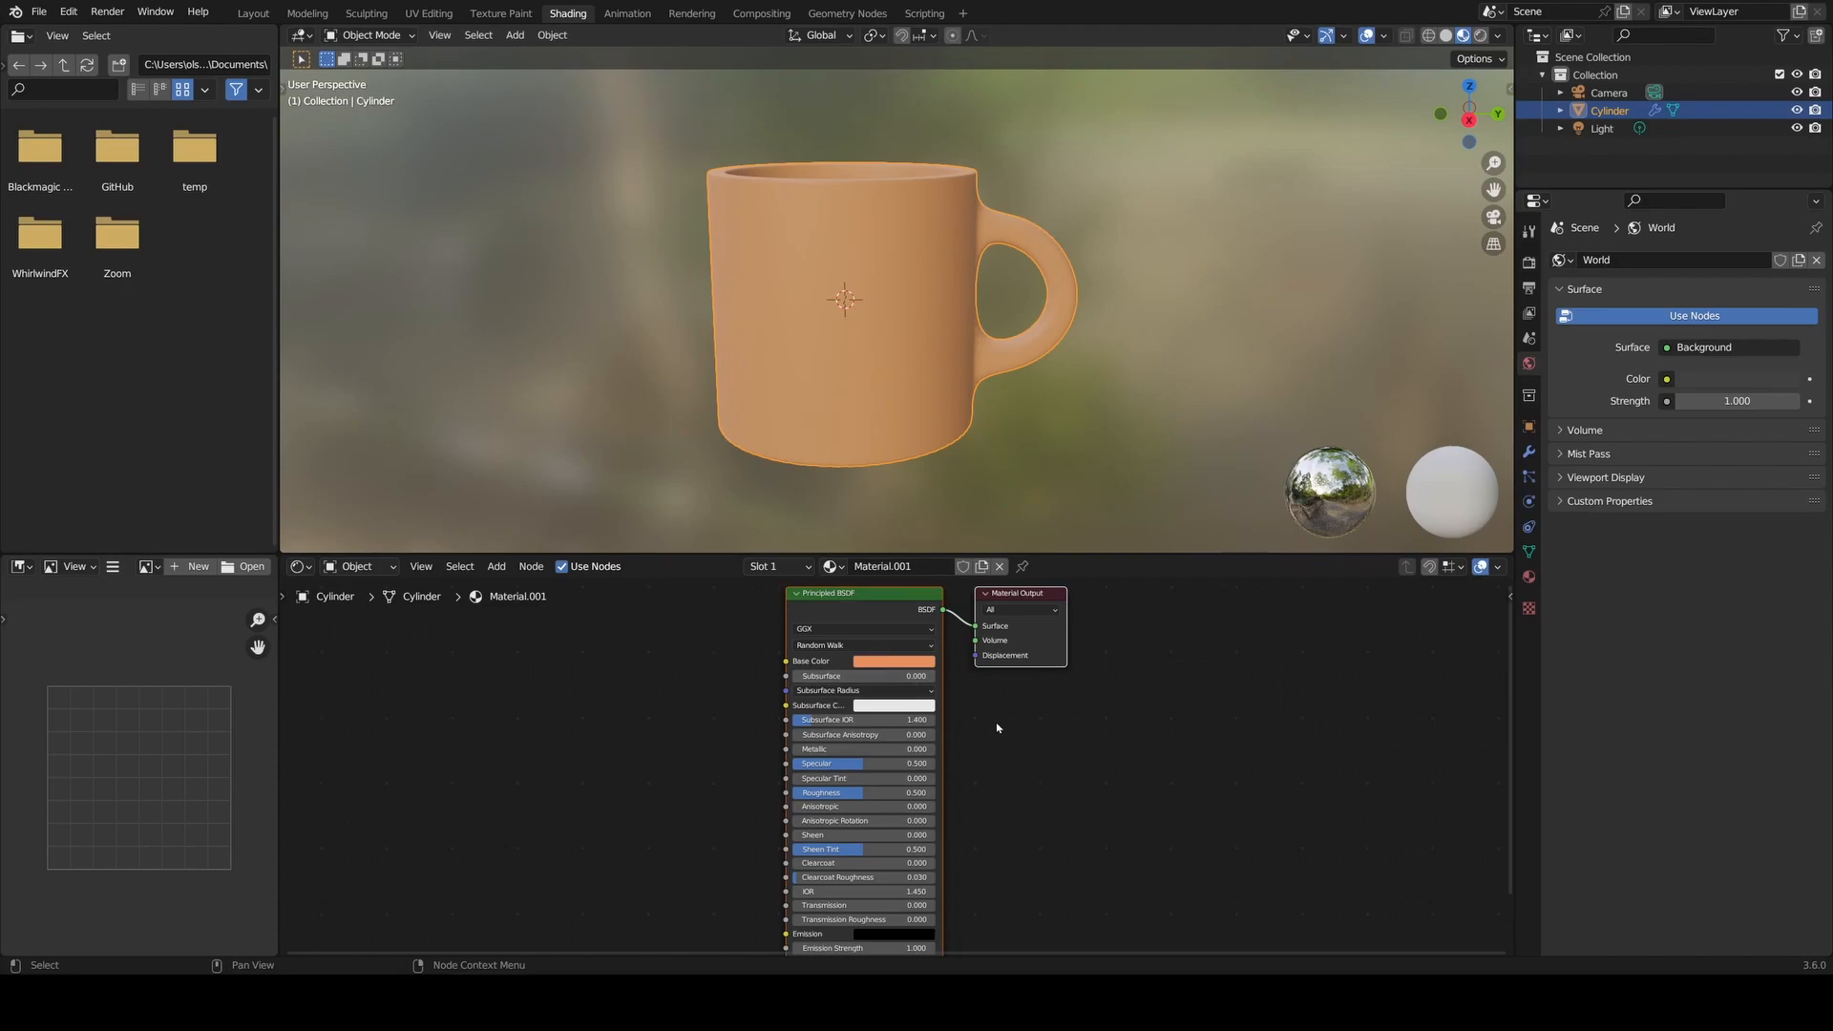
- Return the mug's base colour to white for a glossy ceramic finish
click(894, 660)
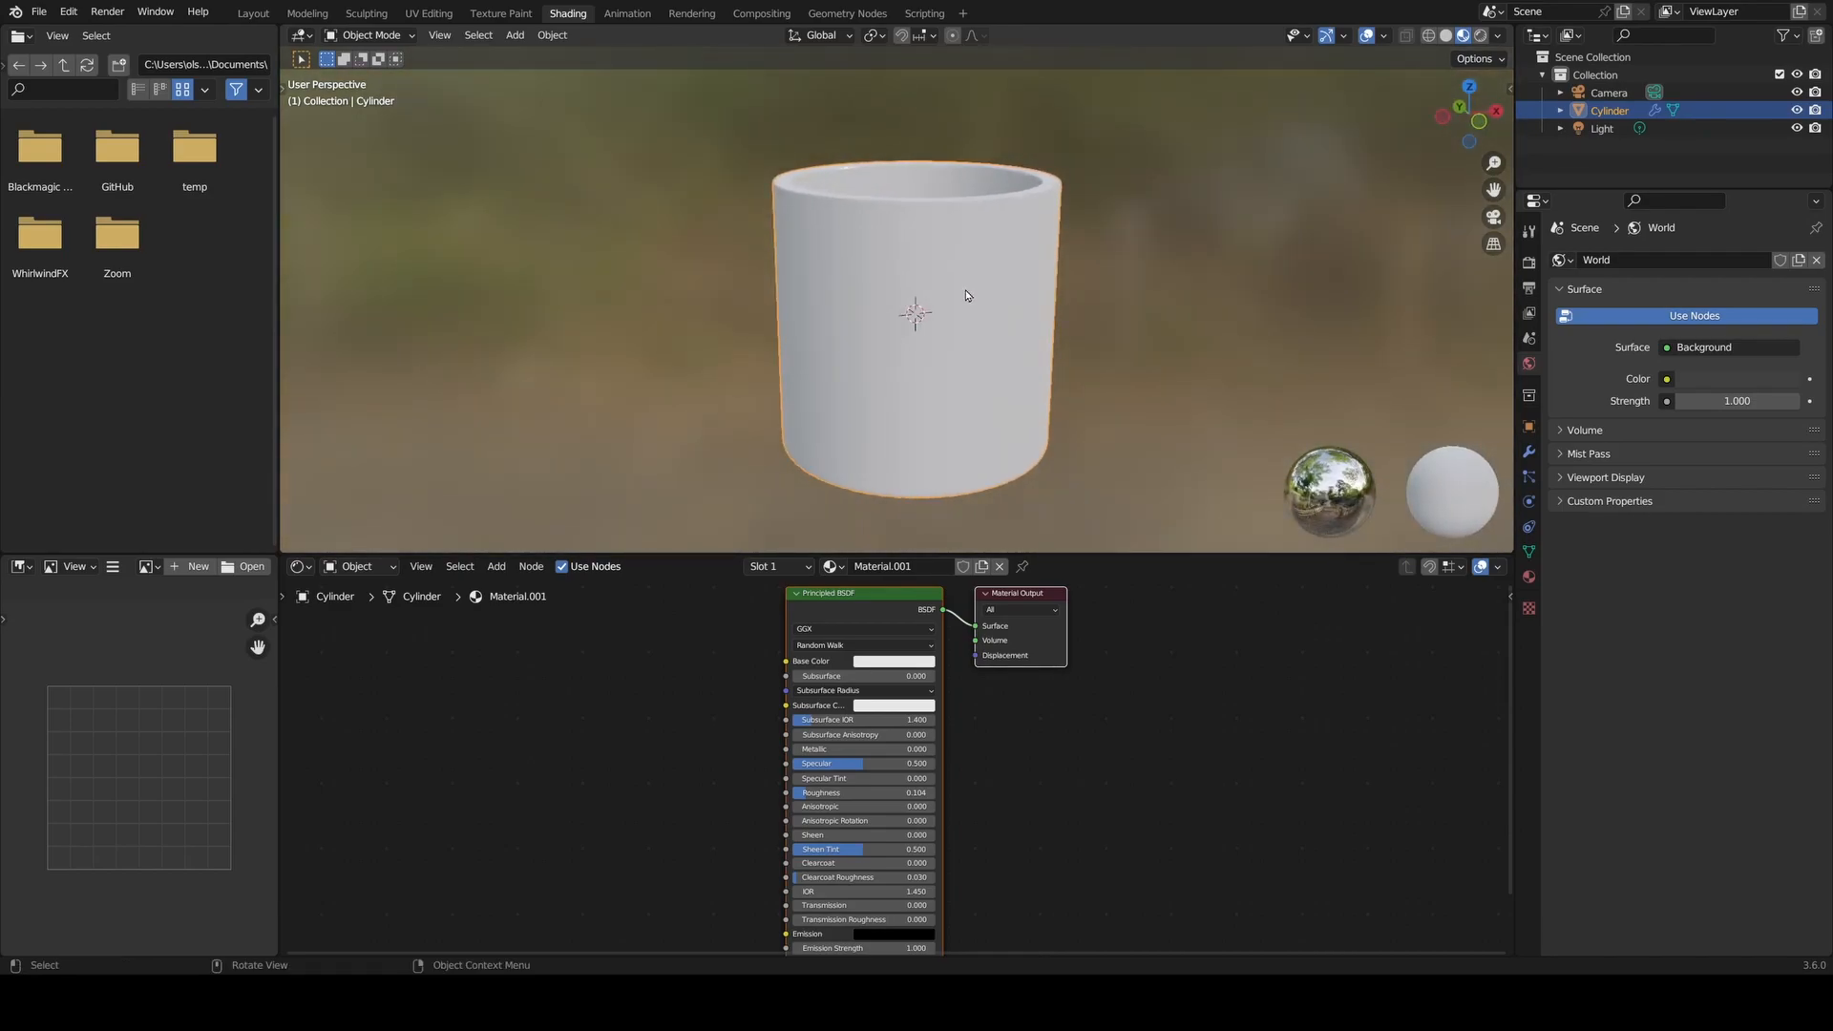
mouse_move(986, 665)
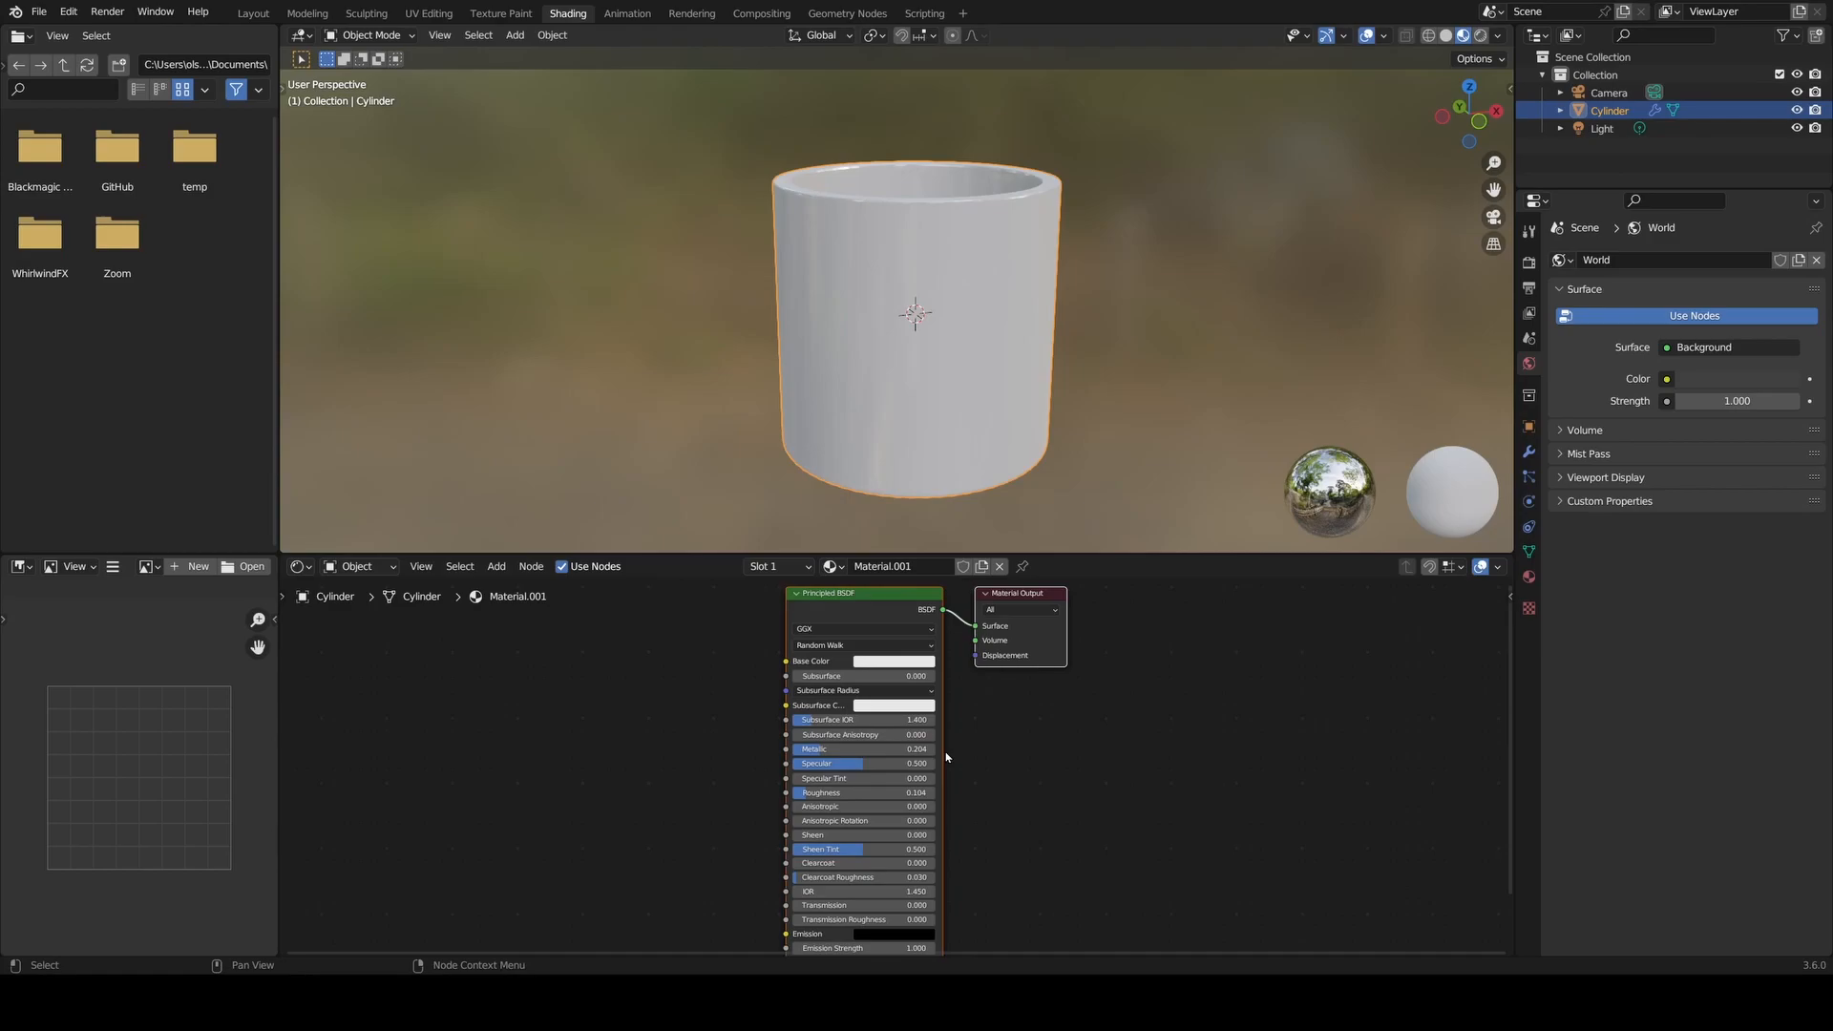
mouse_move(717, 767)
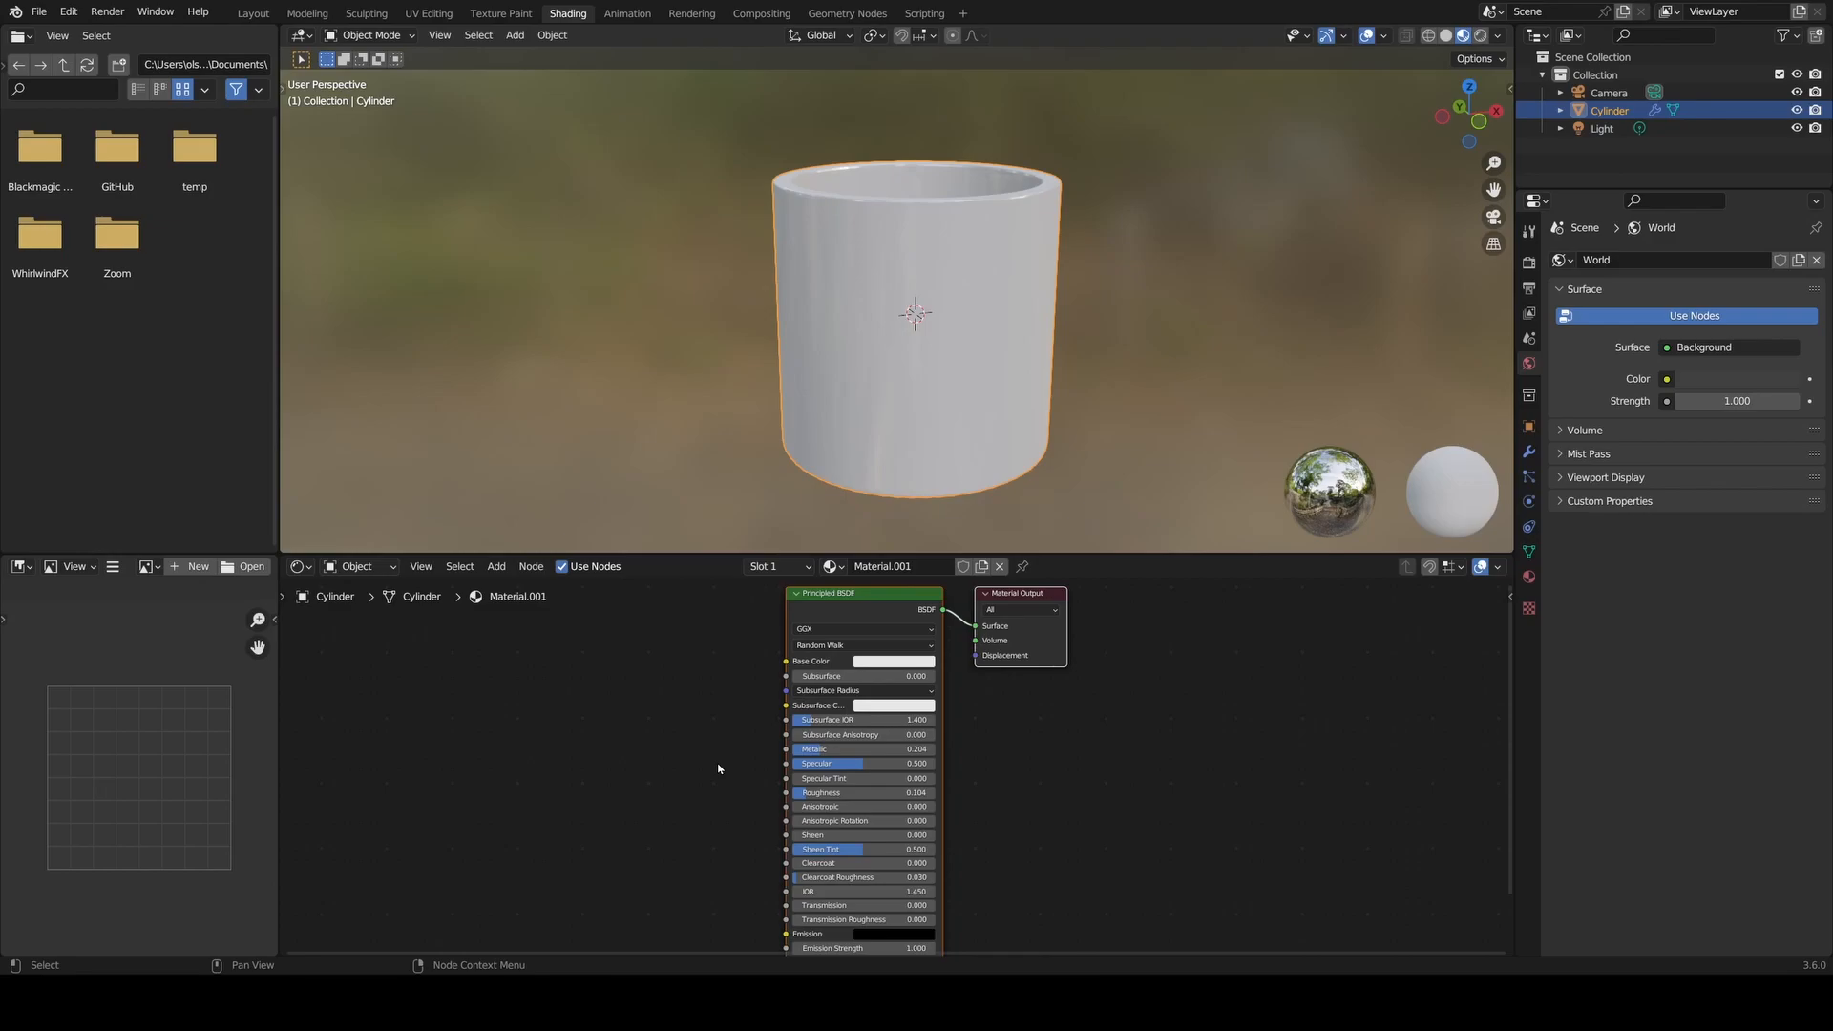
mouse_move(700, 766)
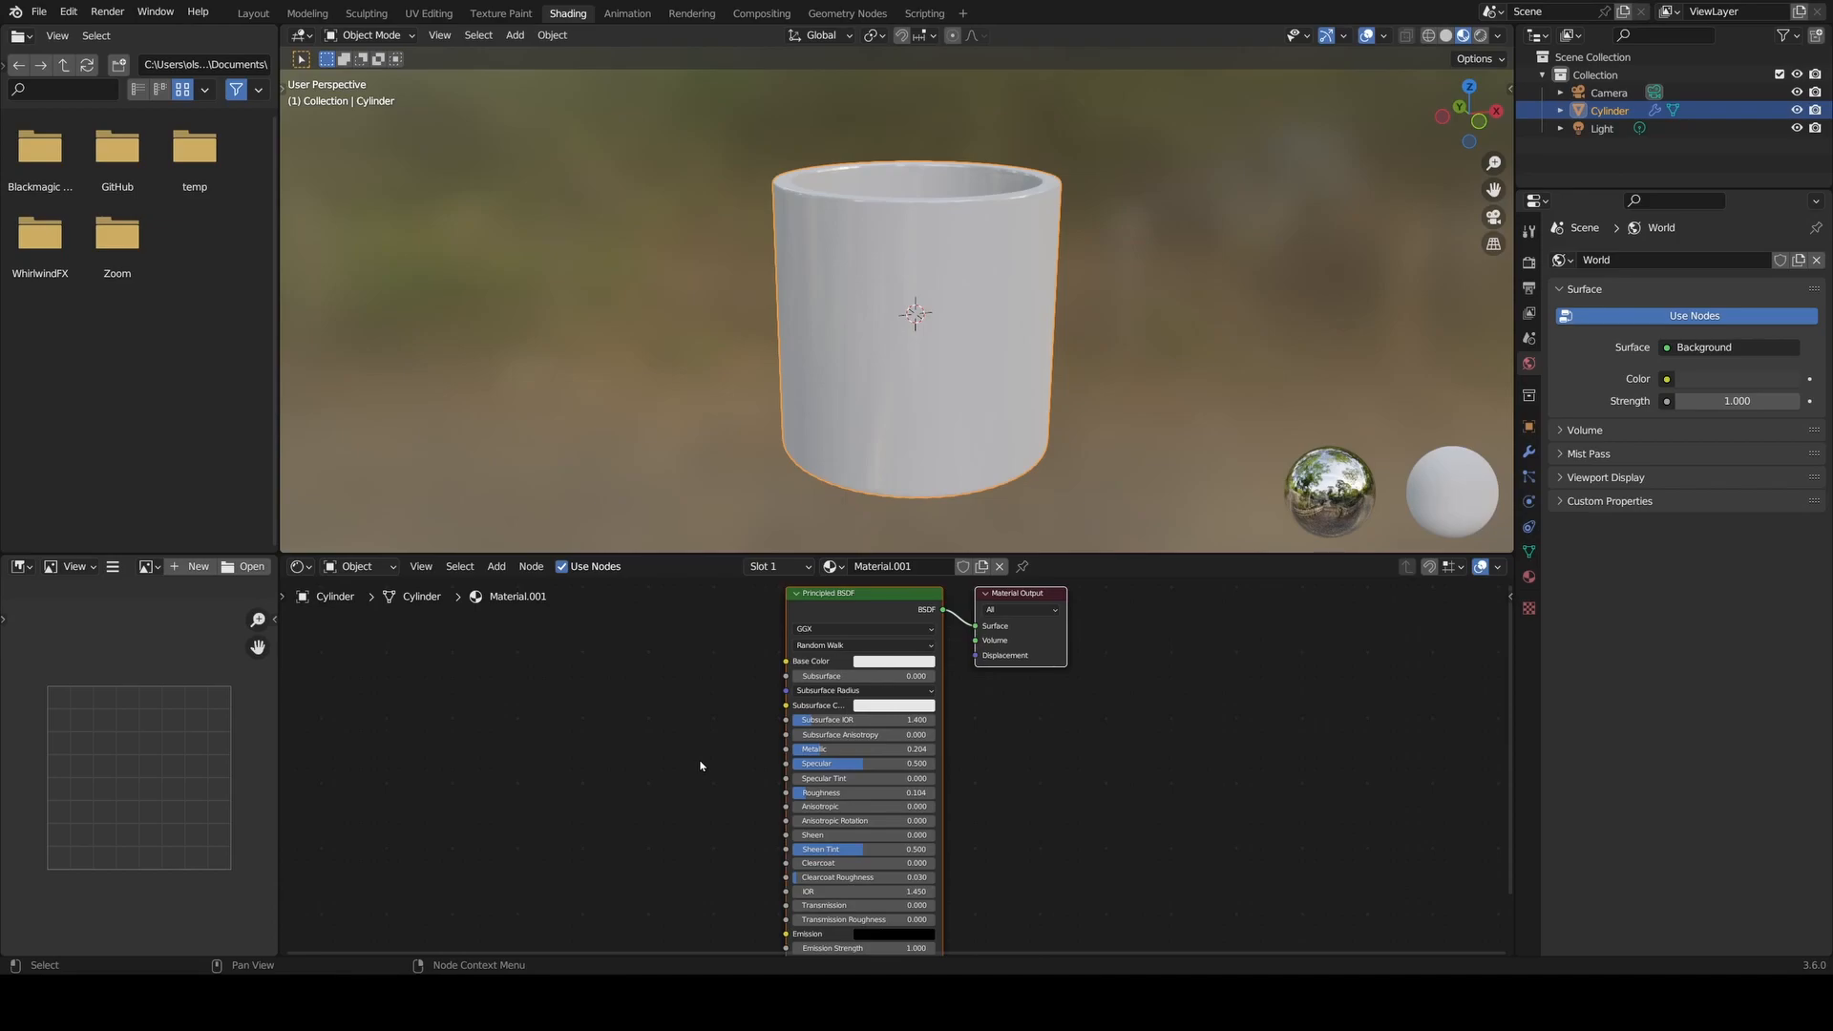
click(714, 662)
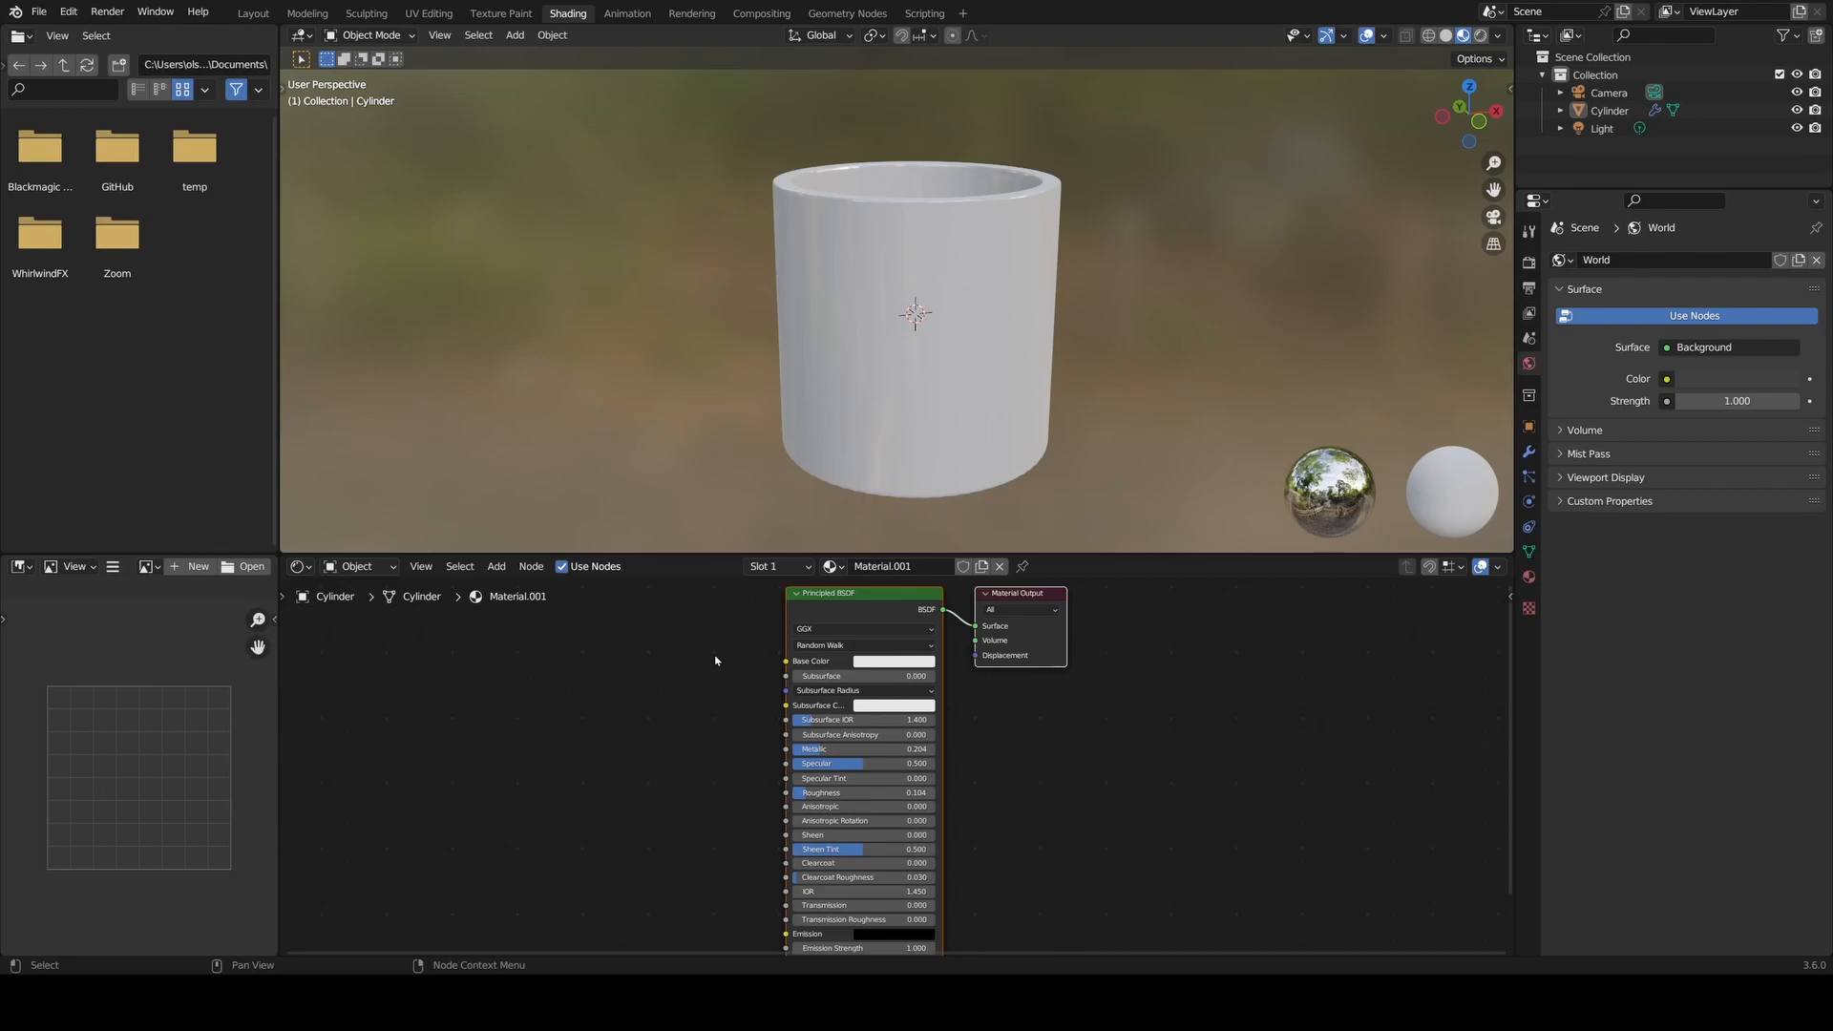
mouse_move(550, 953)
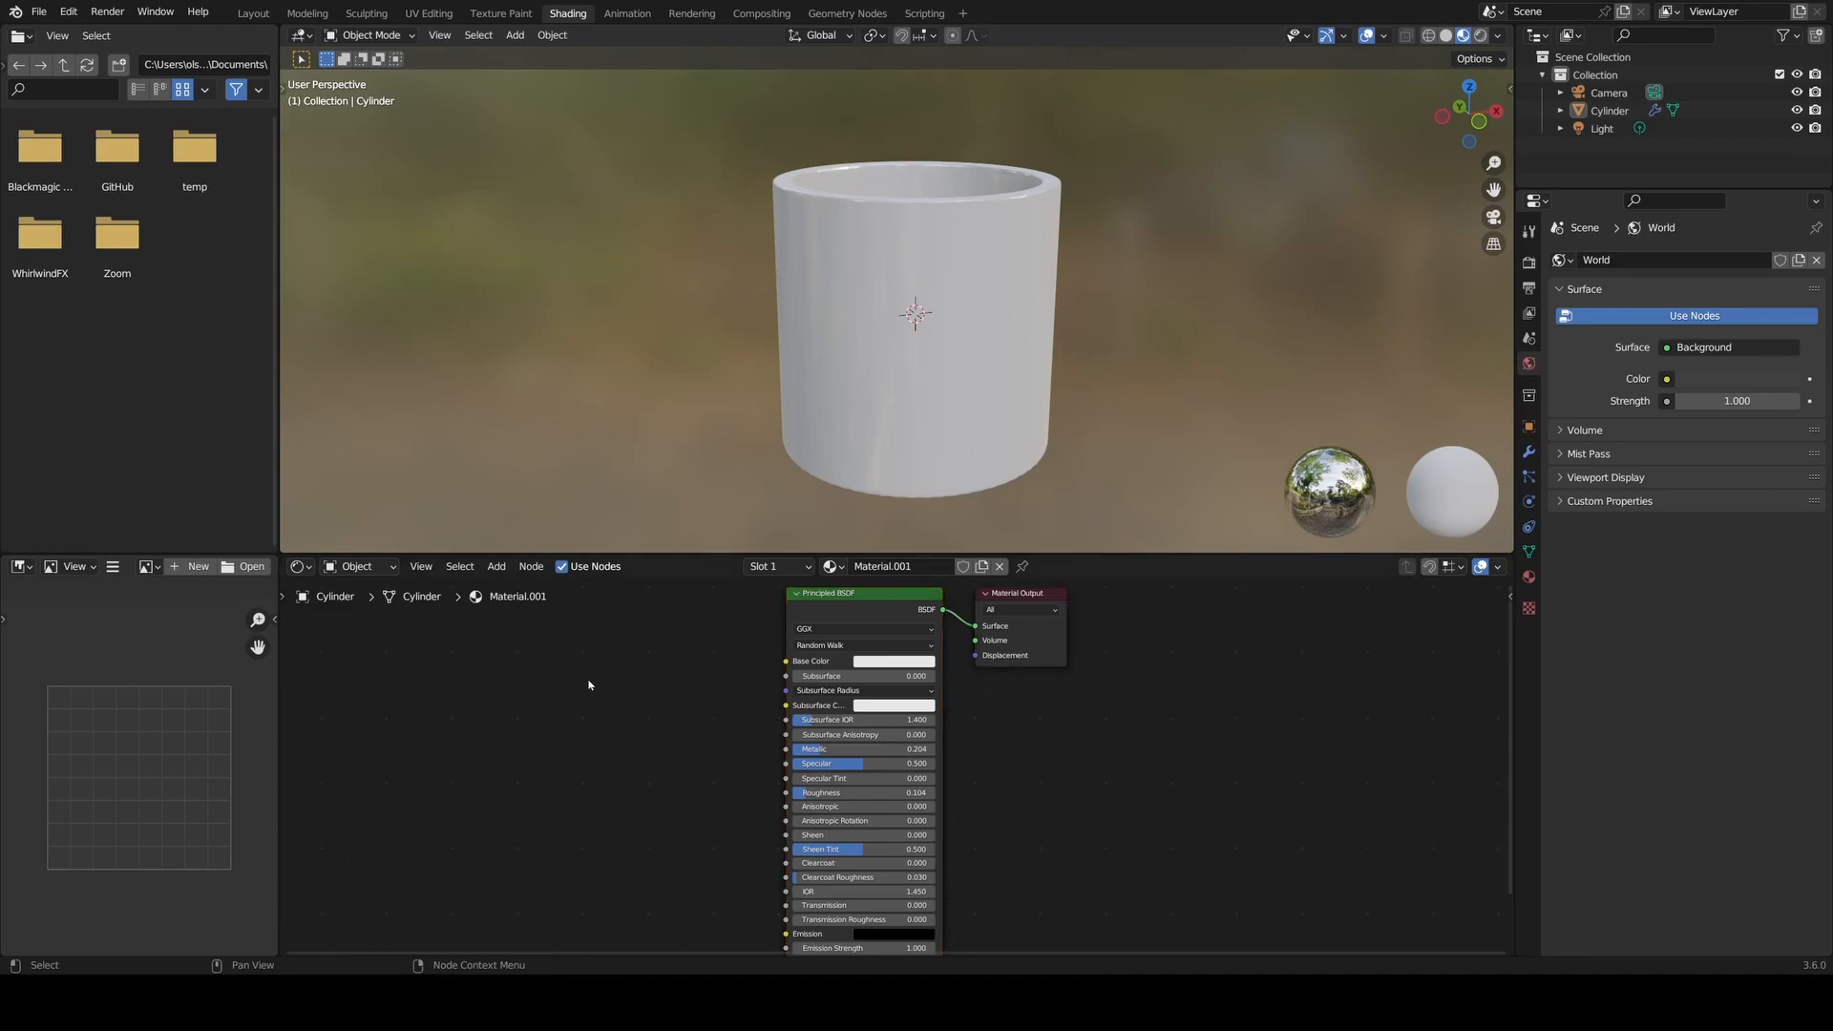
mouse_move(568, 723)
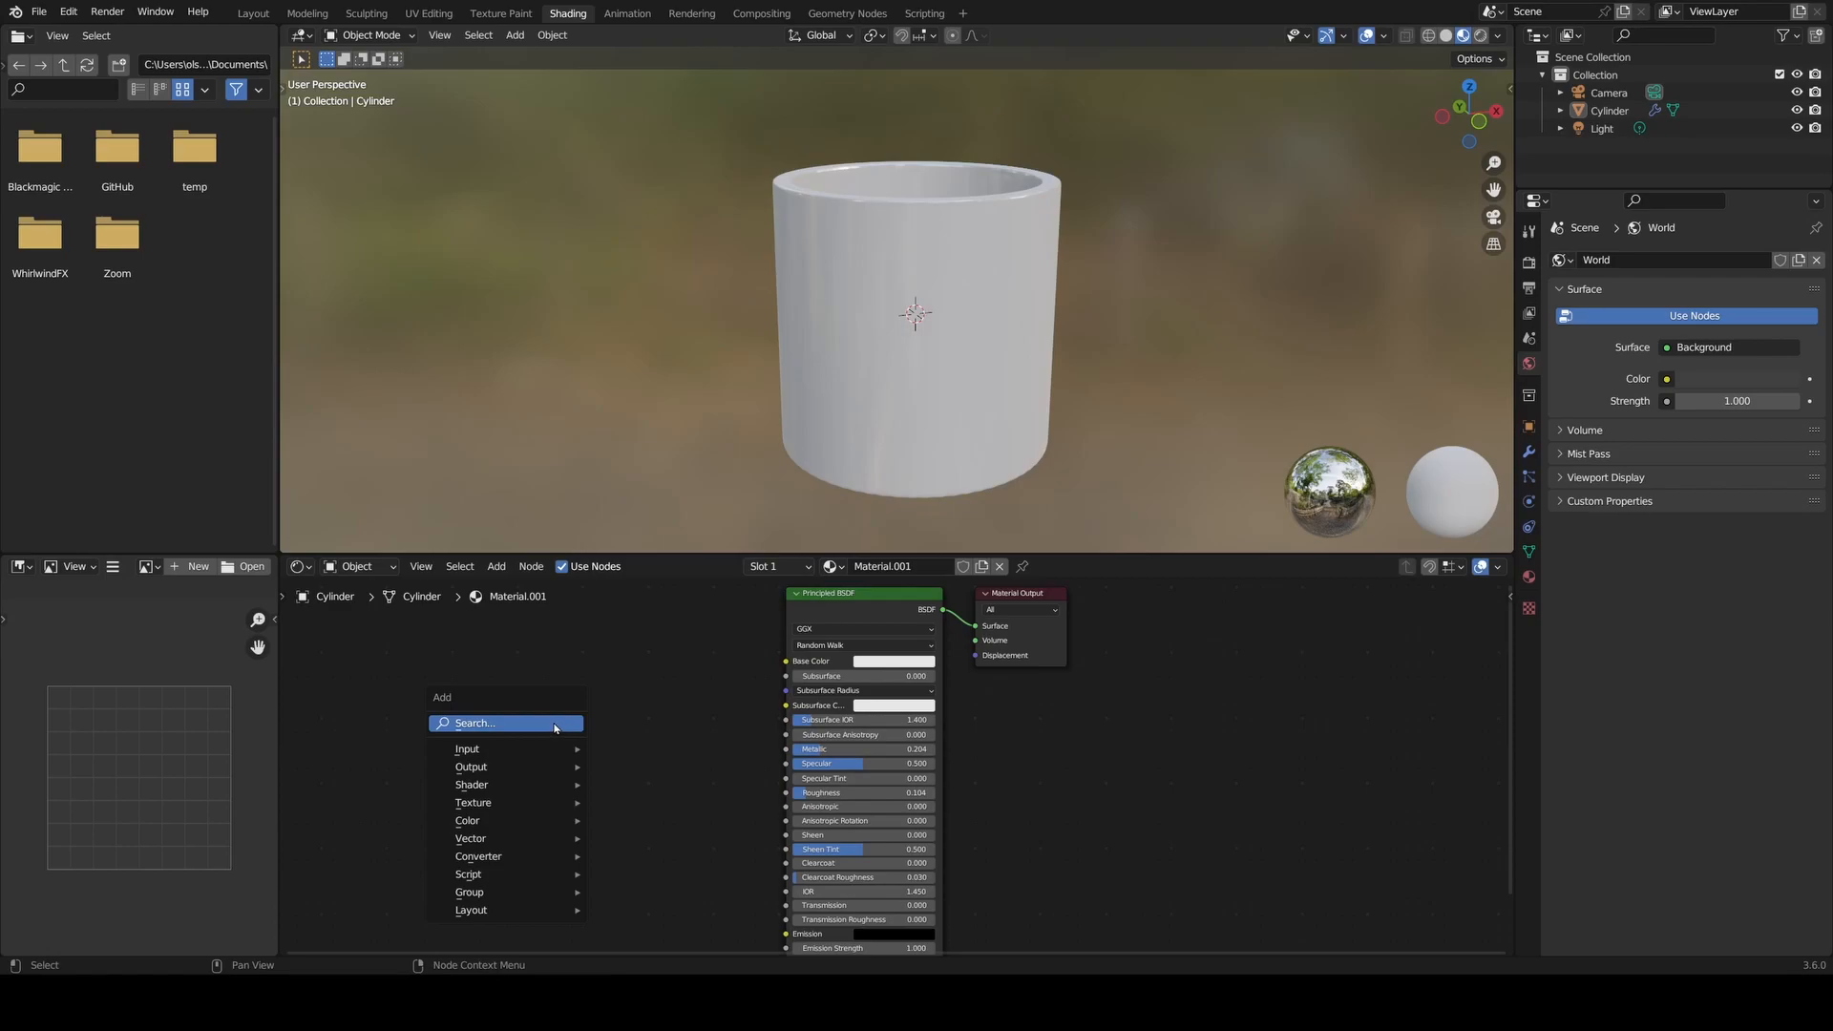
- Add an Image Texture node to the mug's material via the node search
text(Iam)
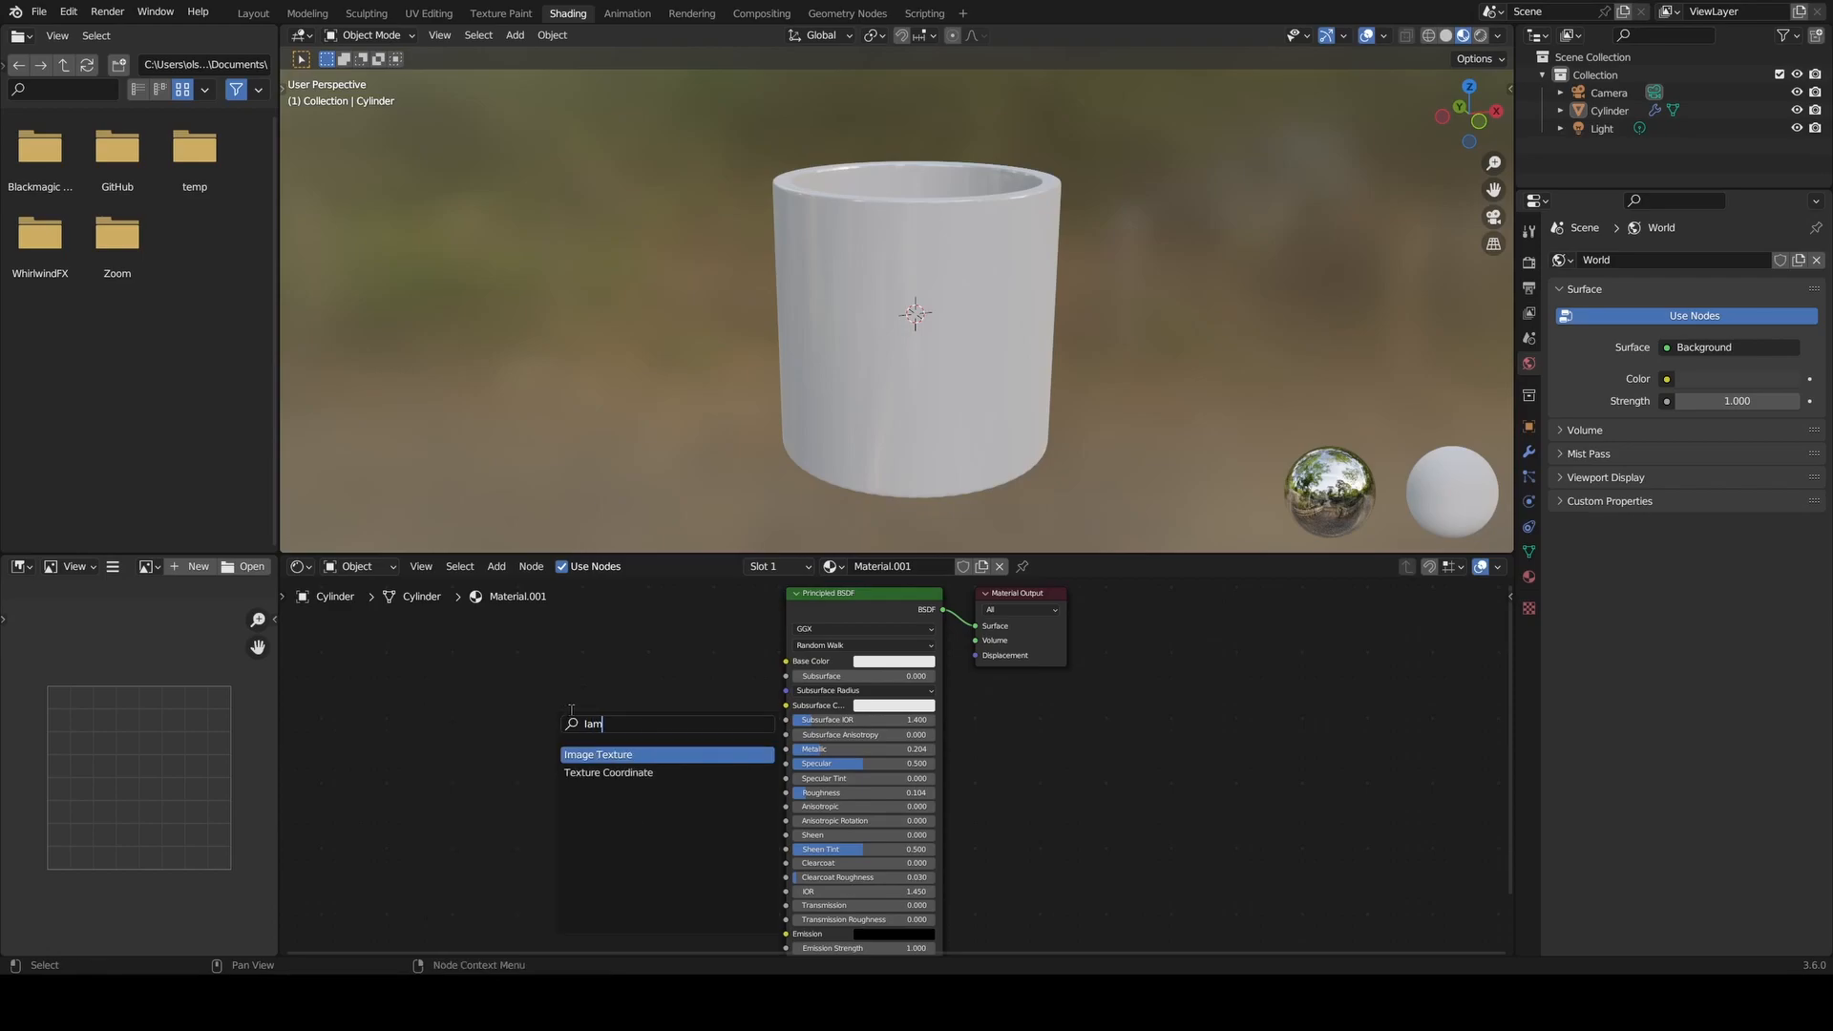
text(Image texture)
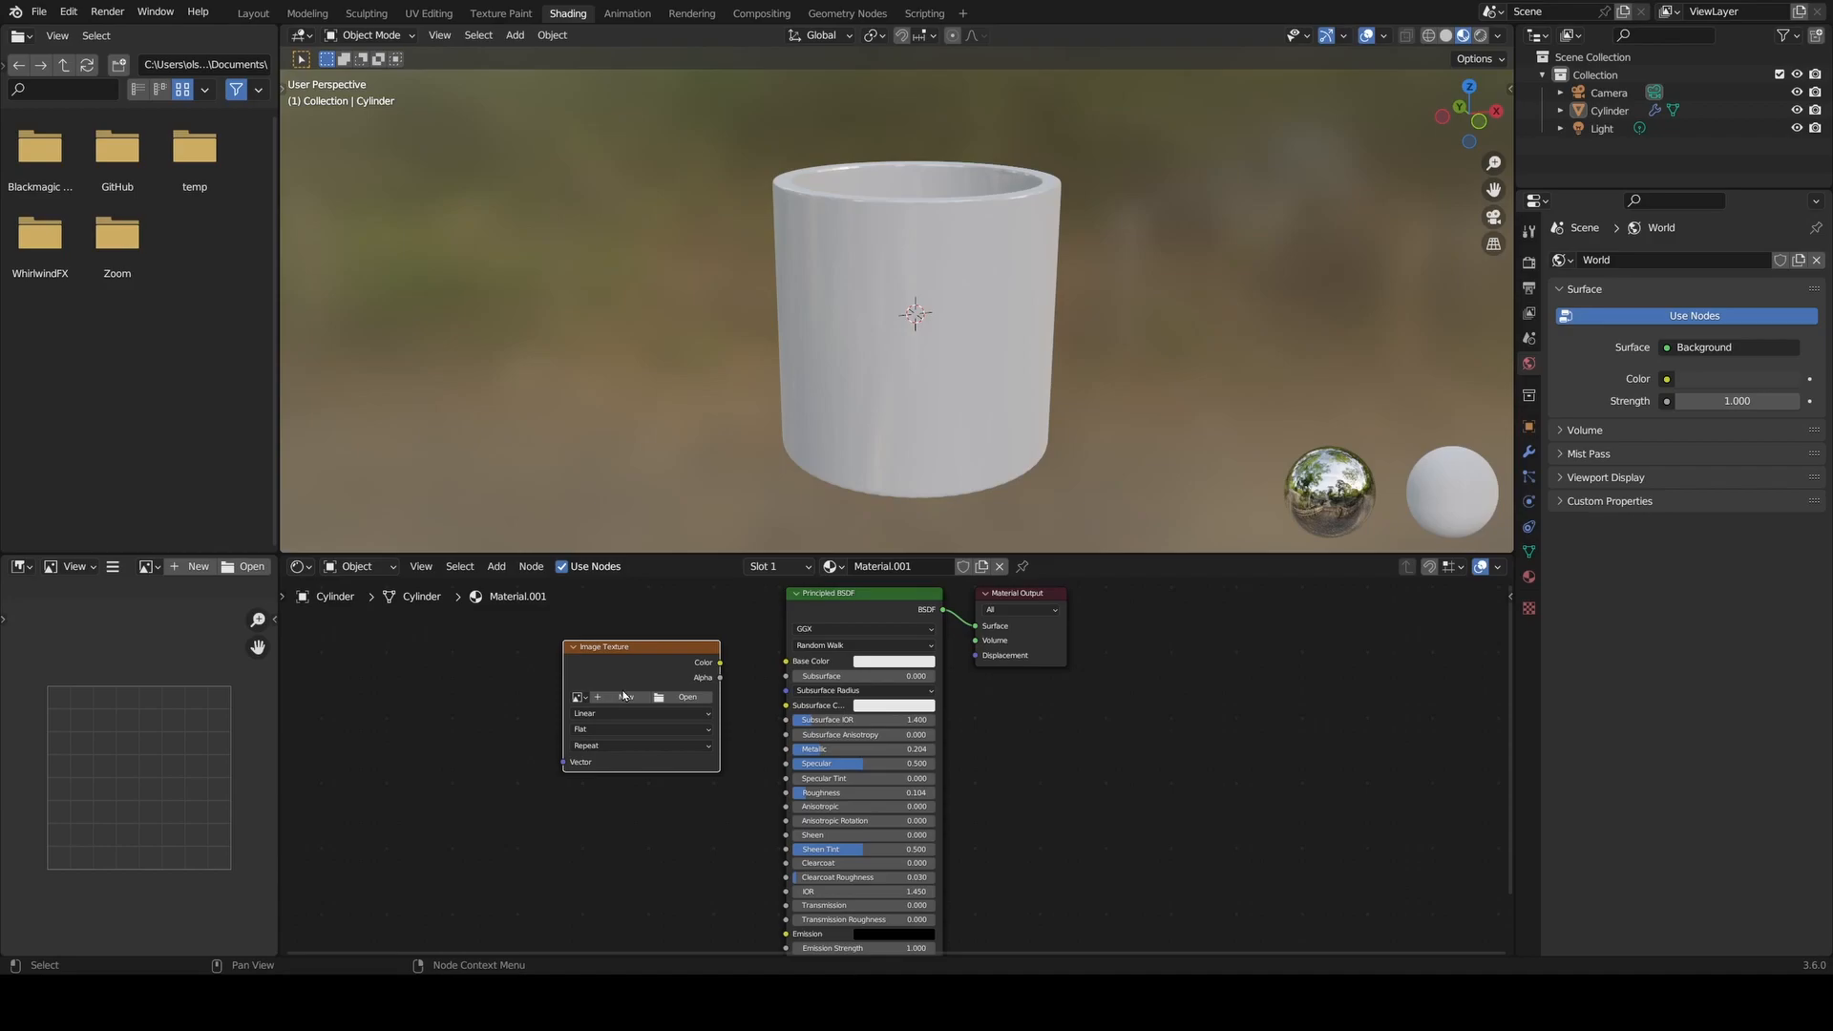
mouse_move(625, 687)
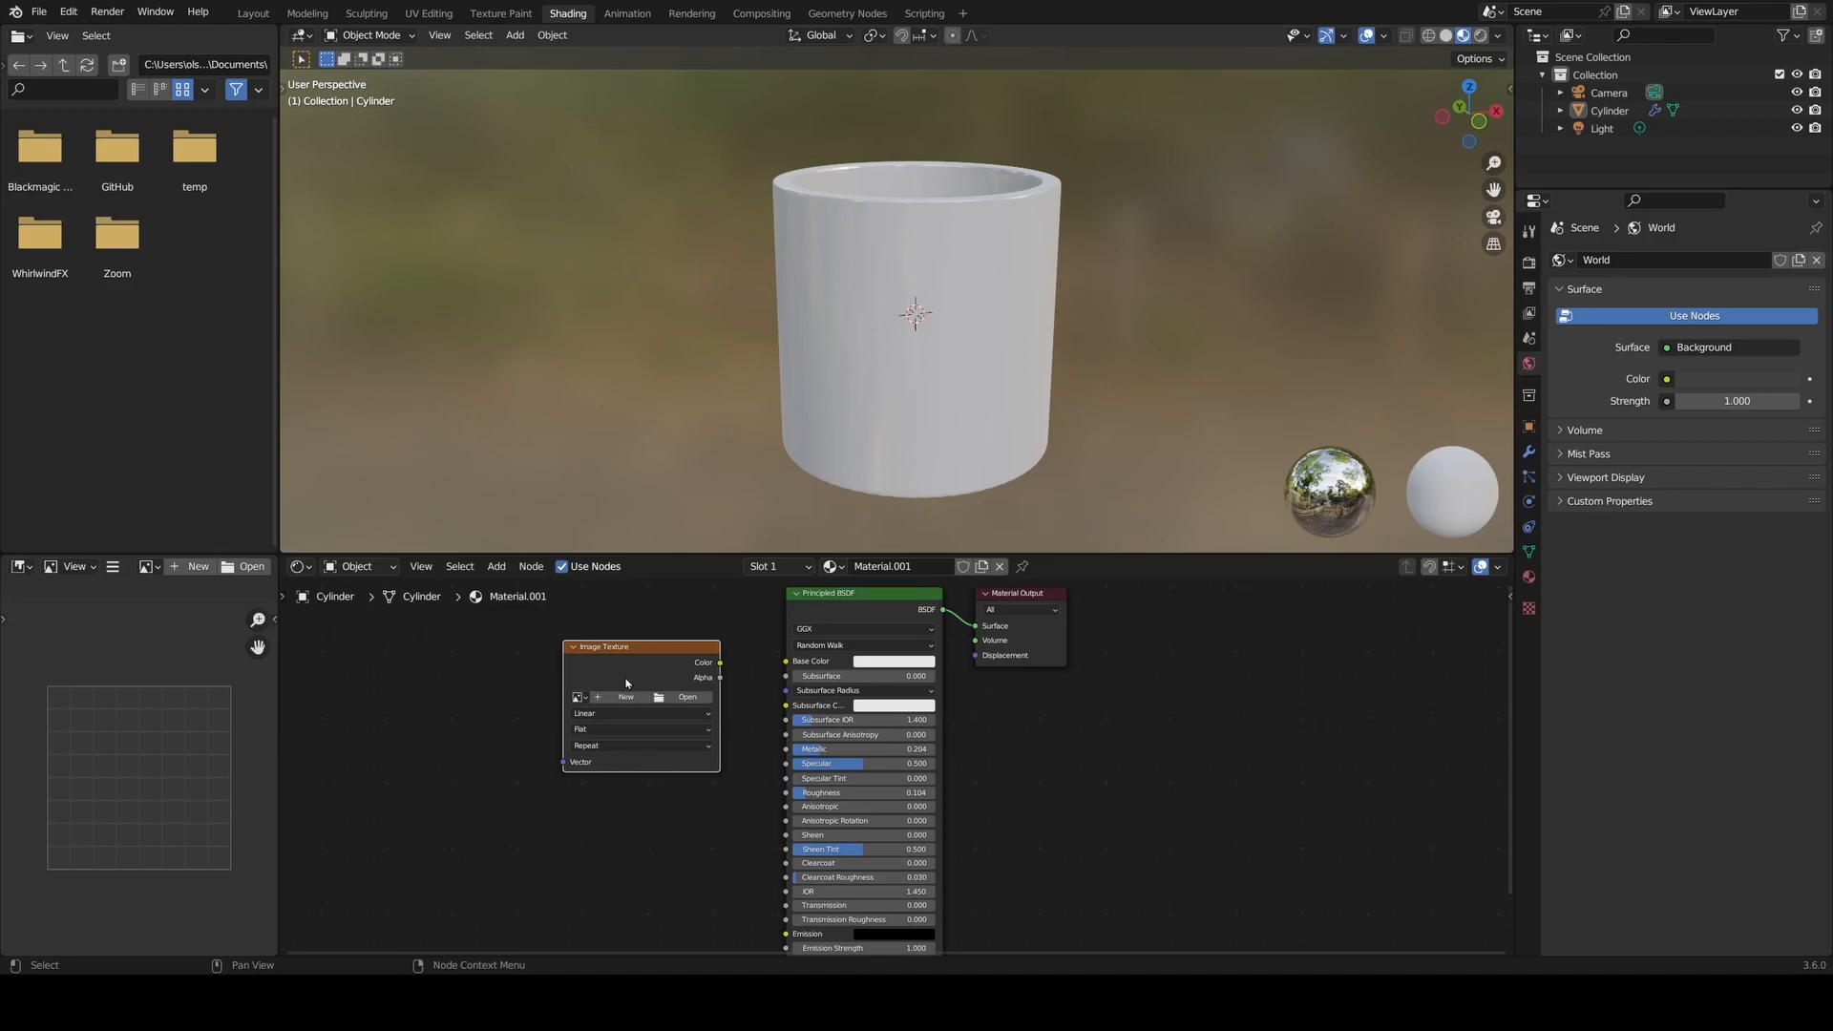
mouse_move(704, 692)
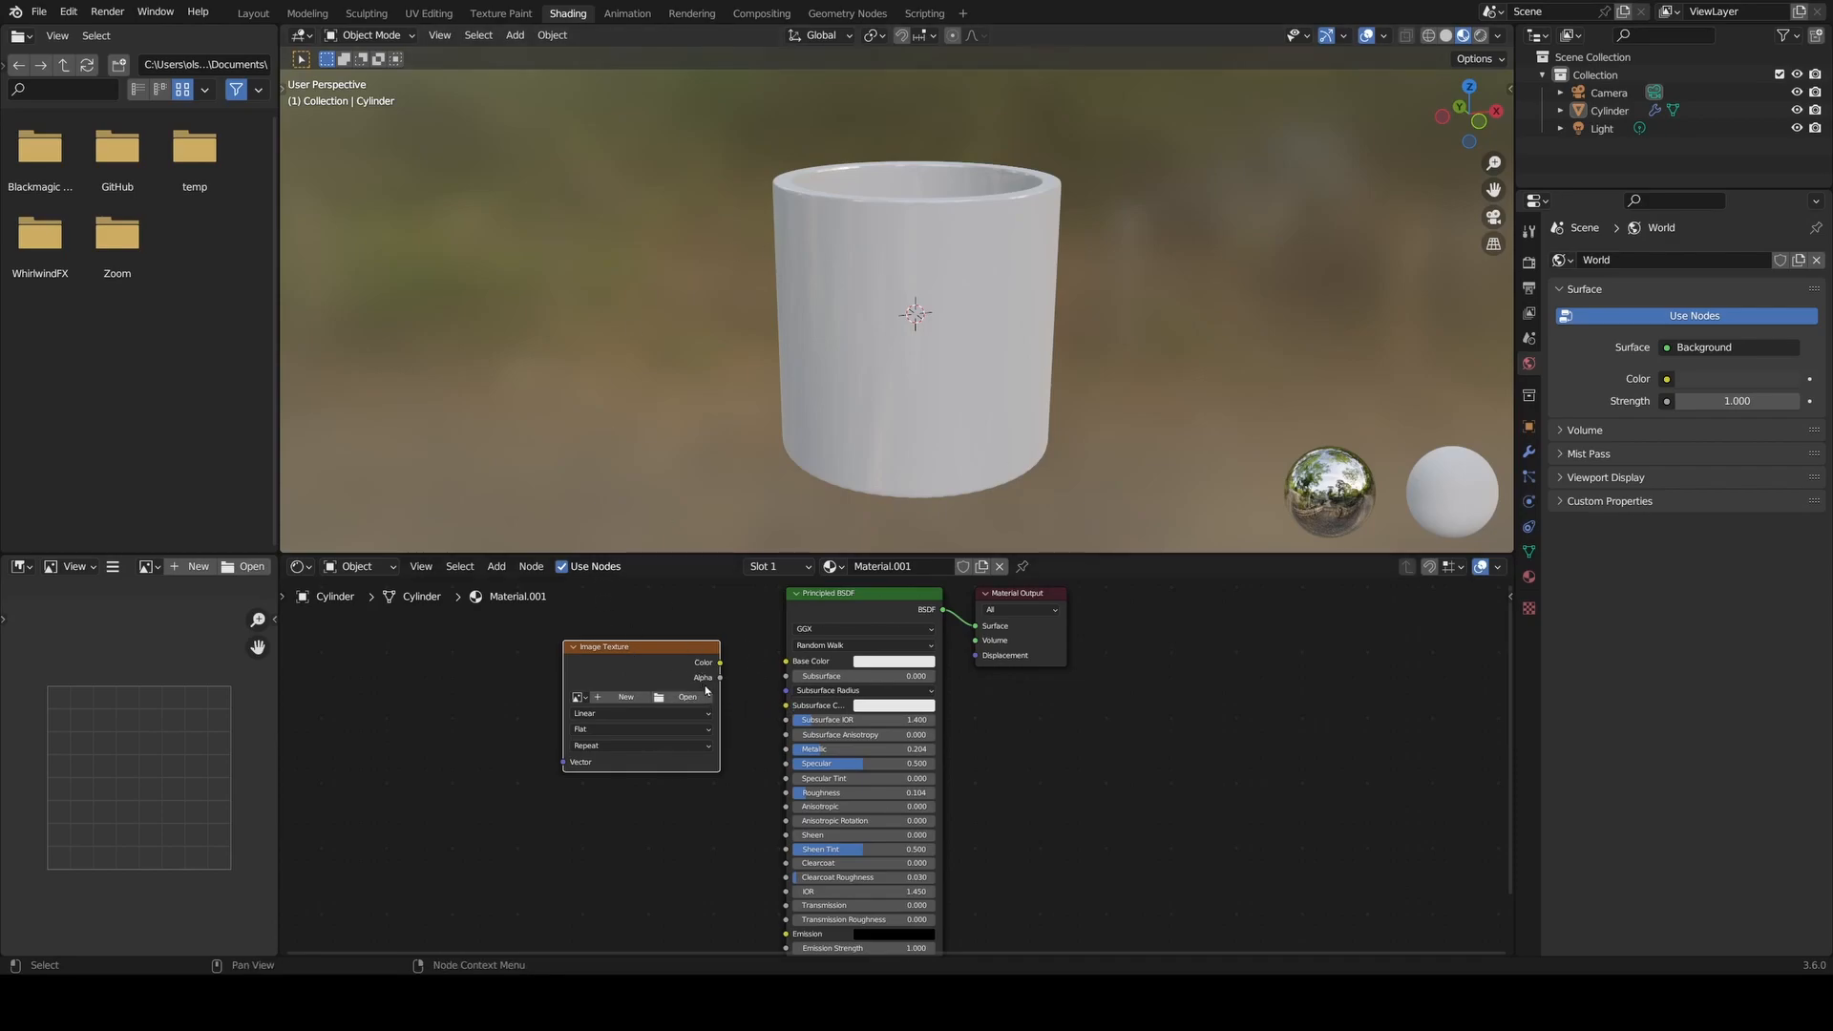
mouse_move(520, 610)
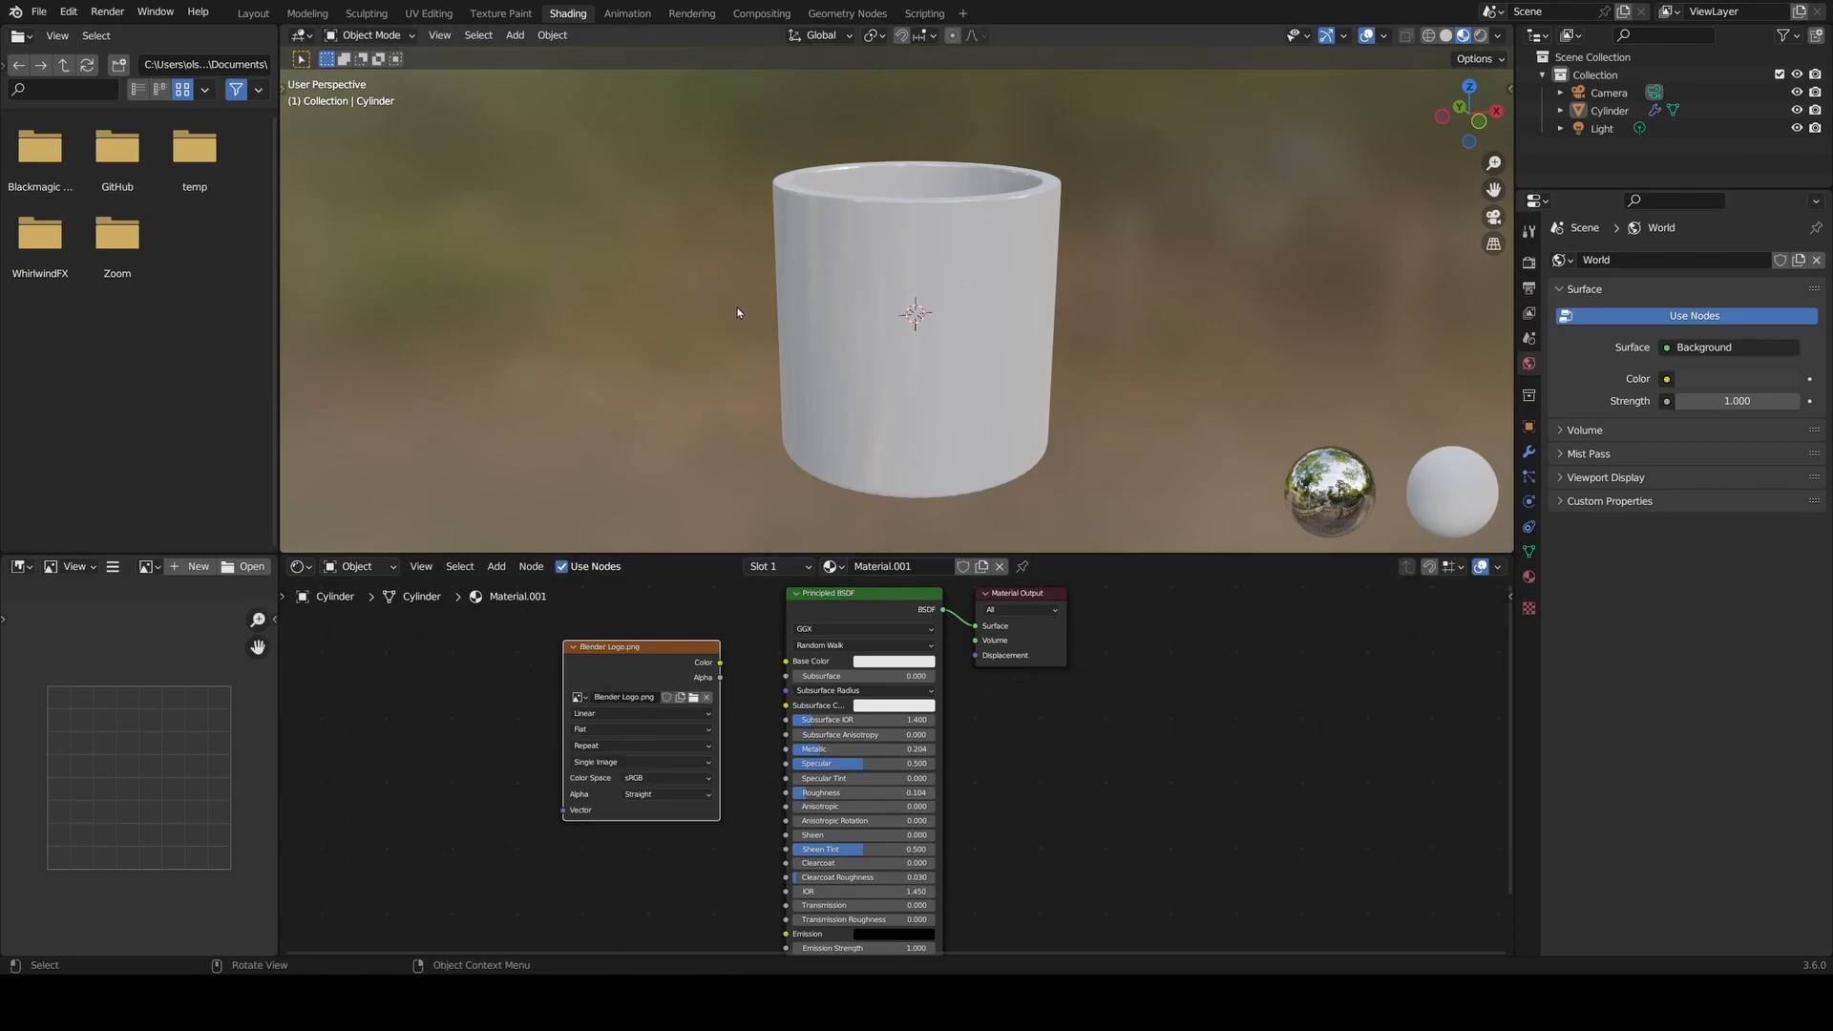
mouse_move(761, 494)
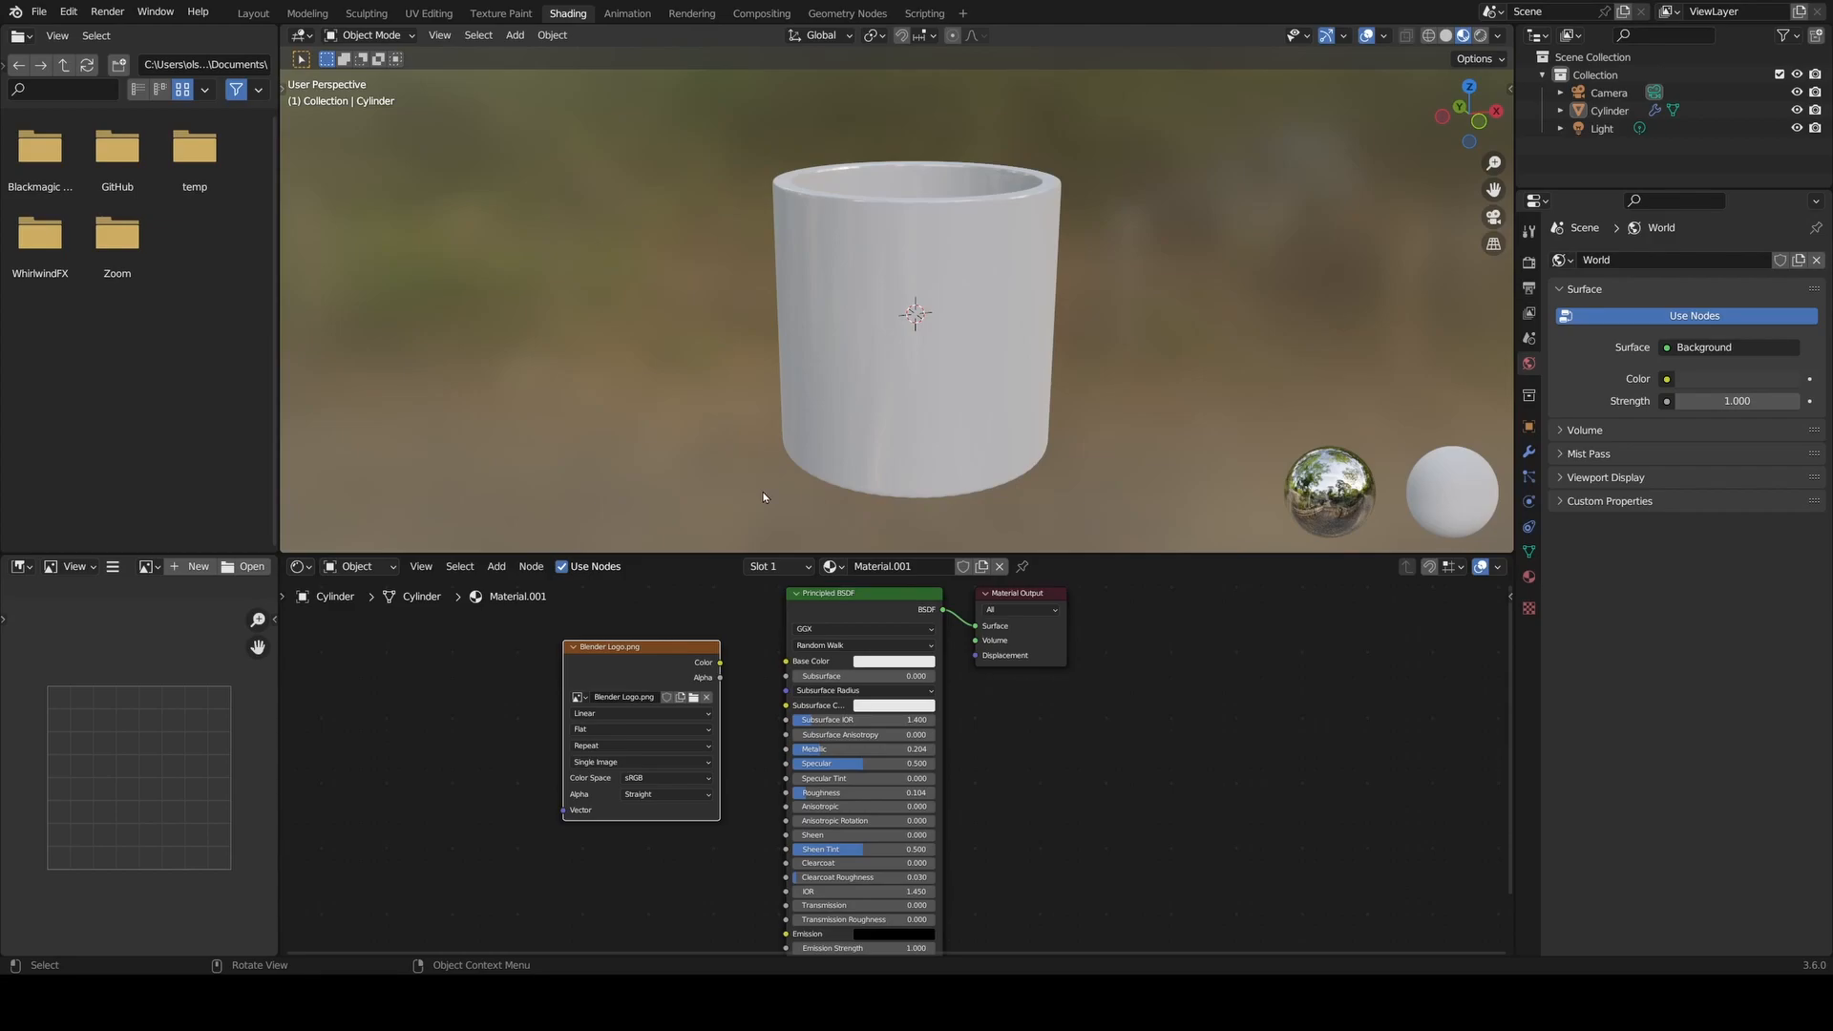
mouse_move(783, 488)
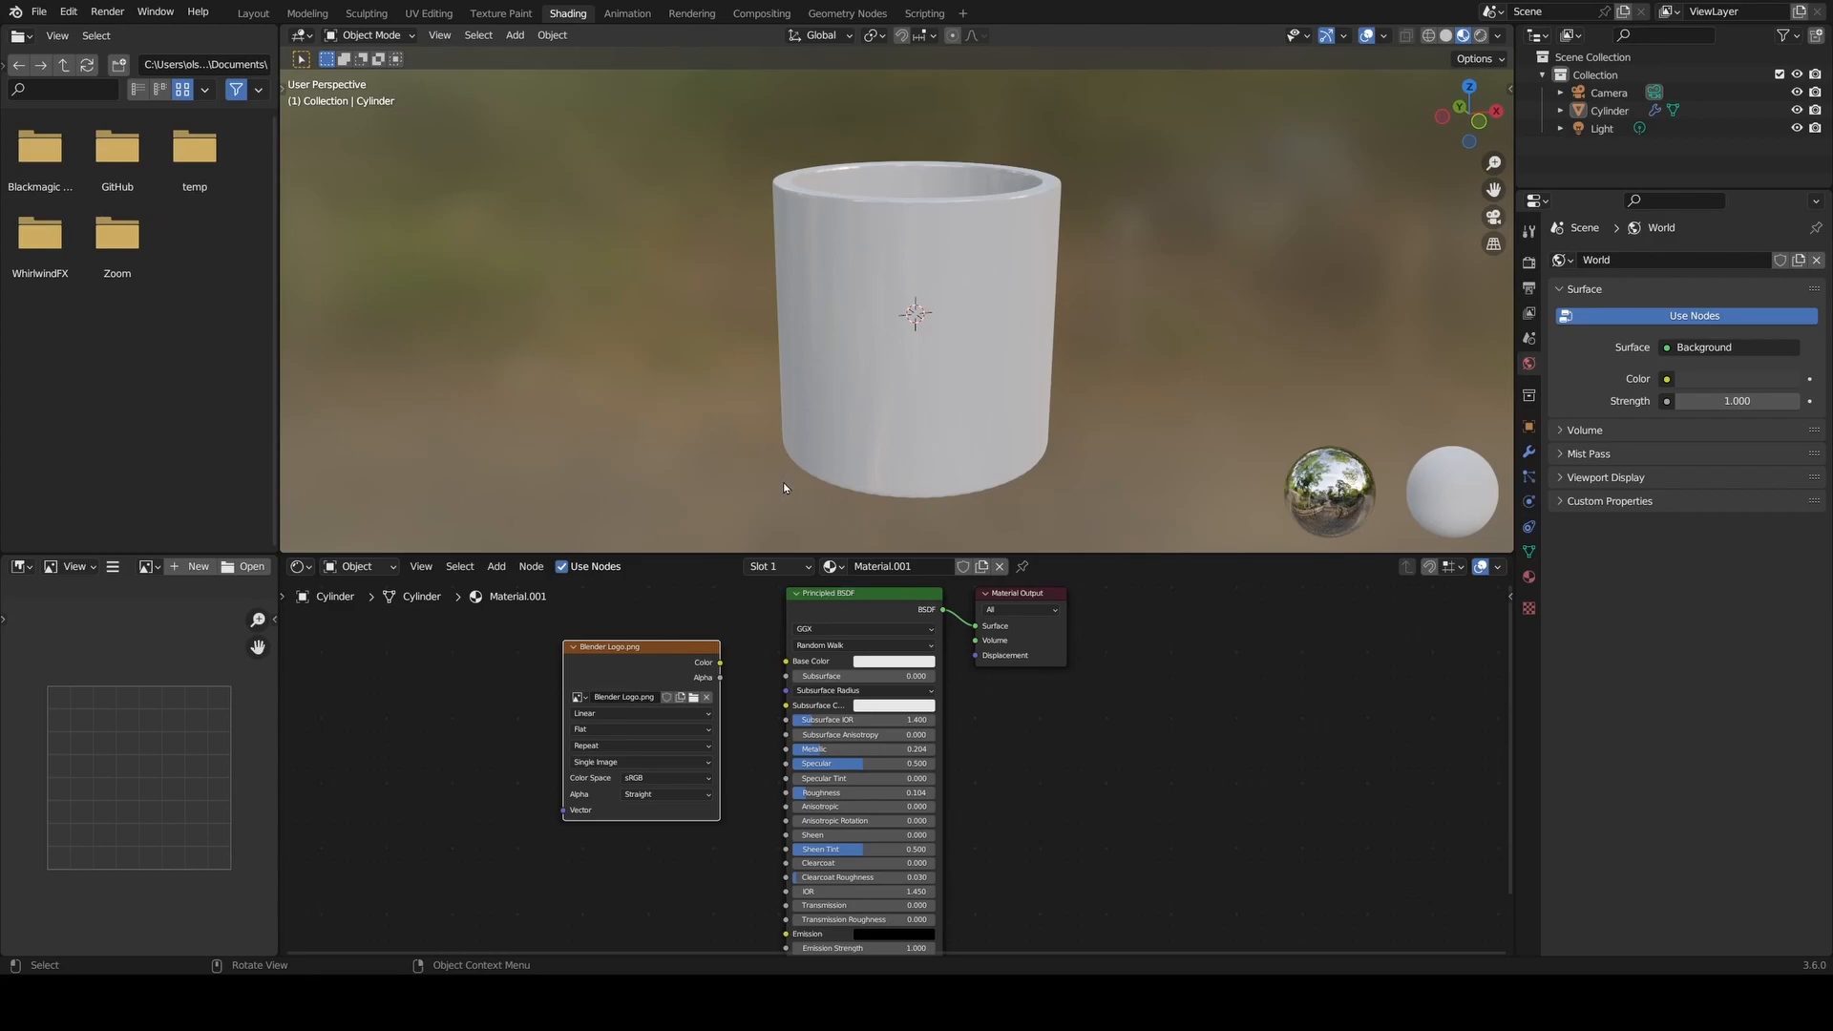
mouse_move(780, 494)
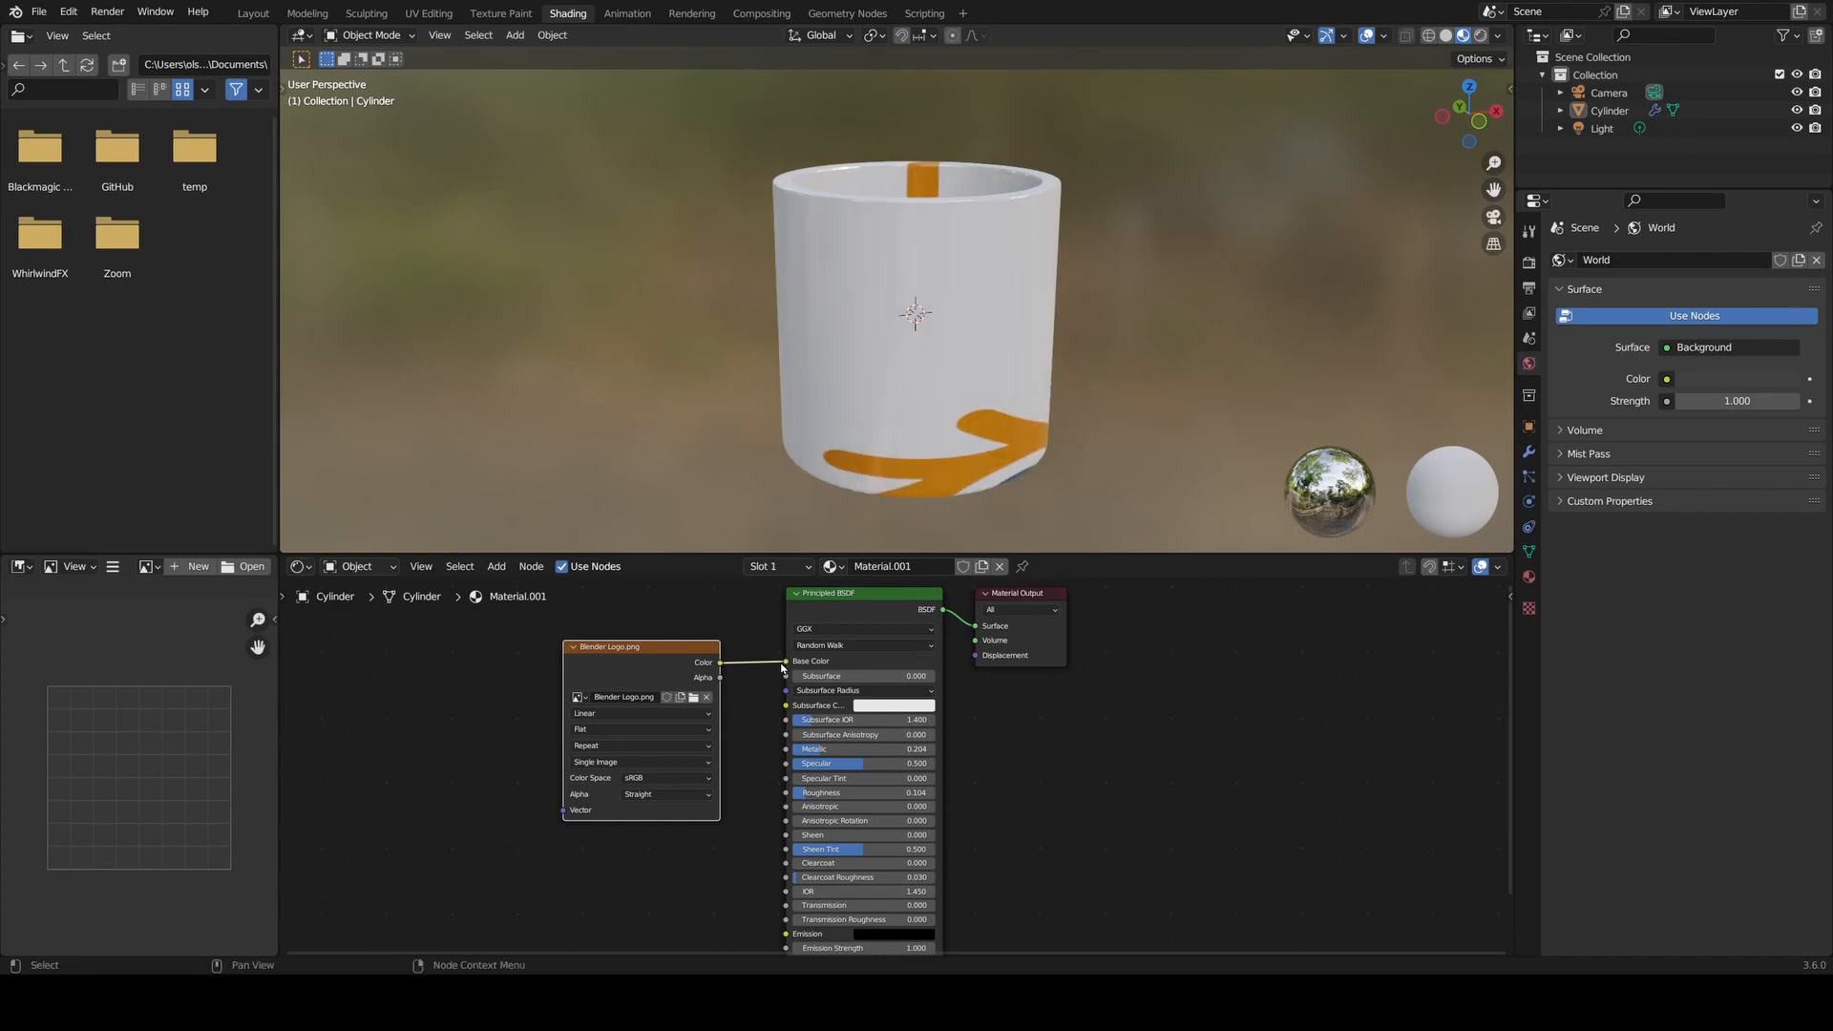
mouse_move(756, 678)
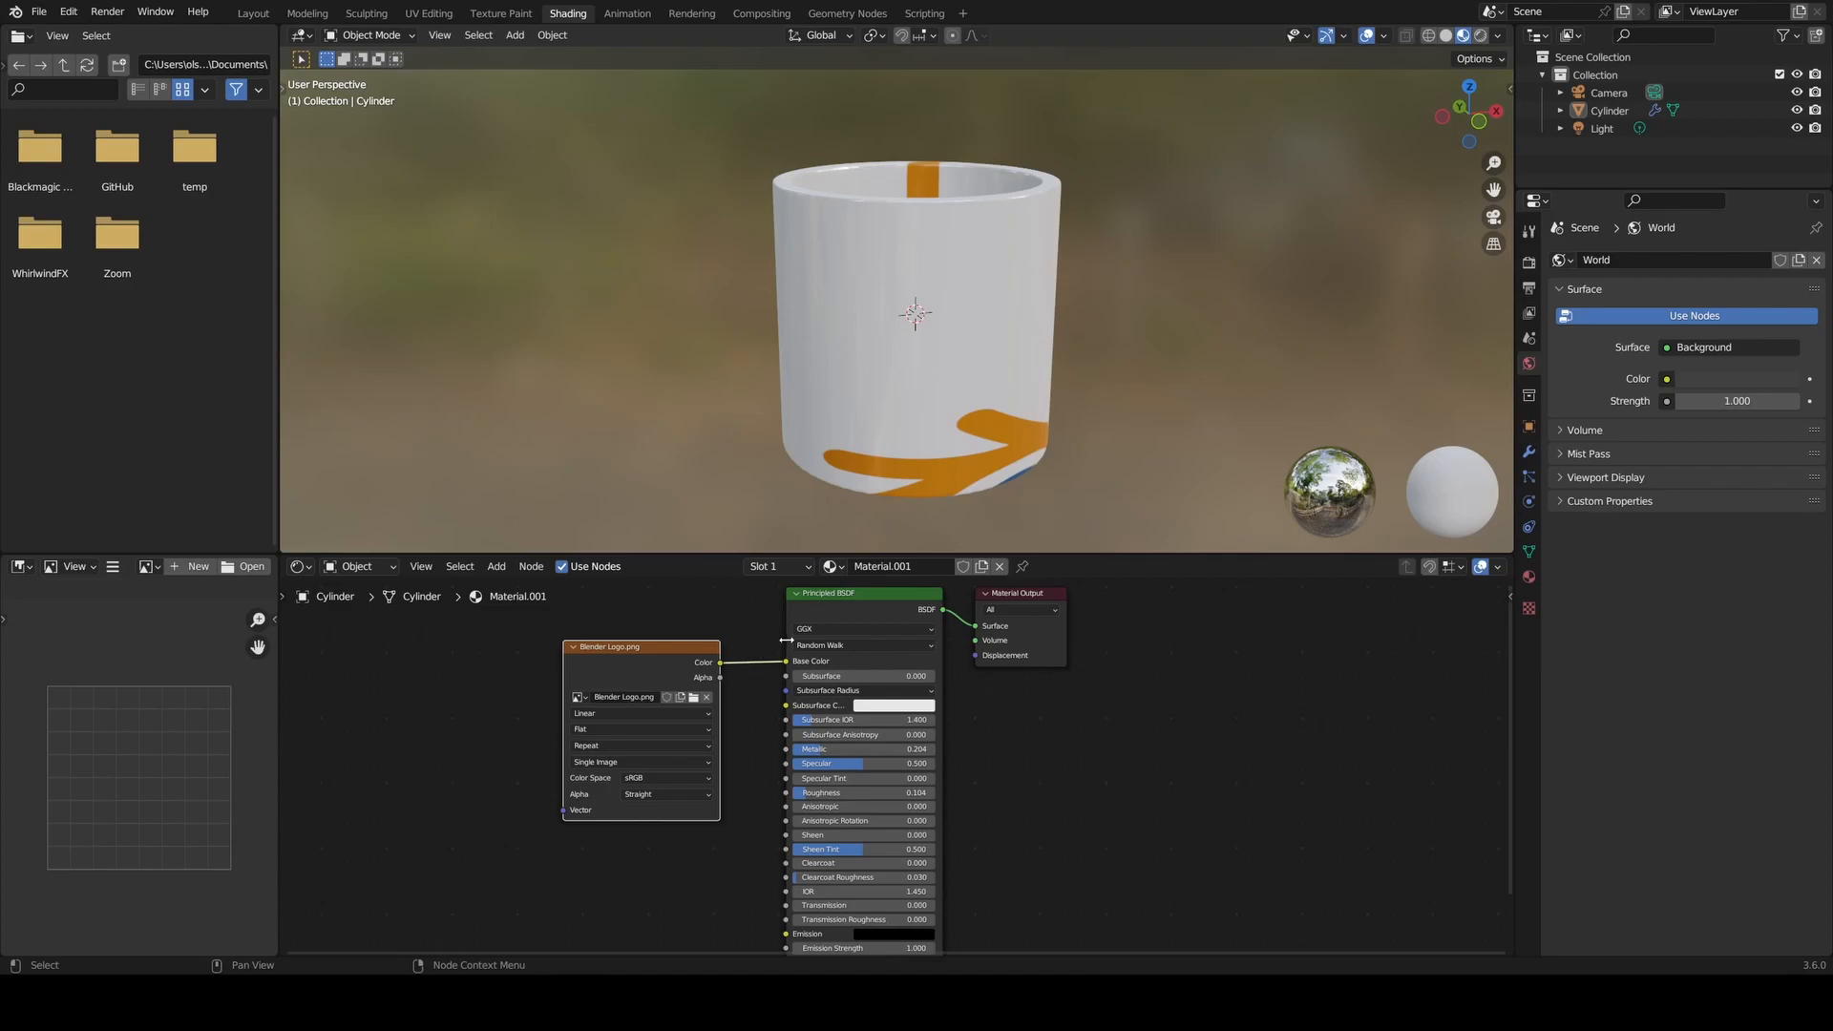
mouse_move(865, 629)
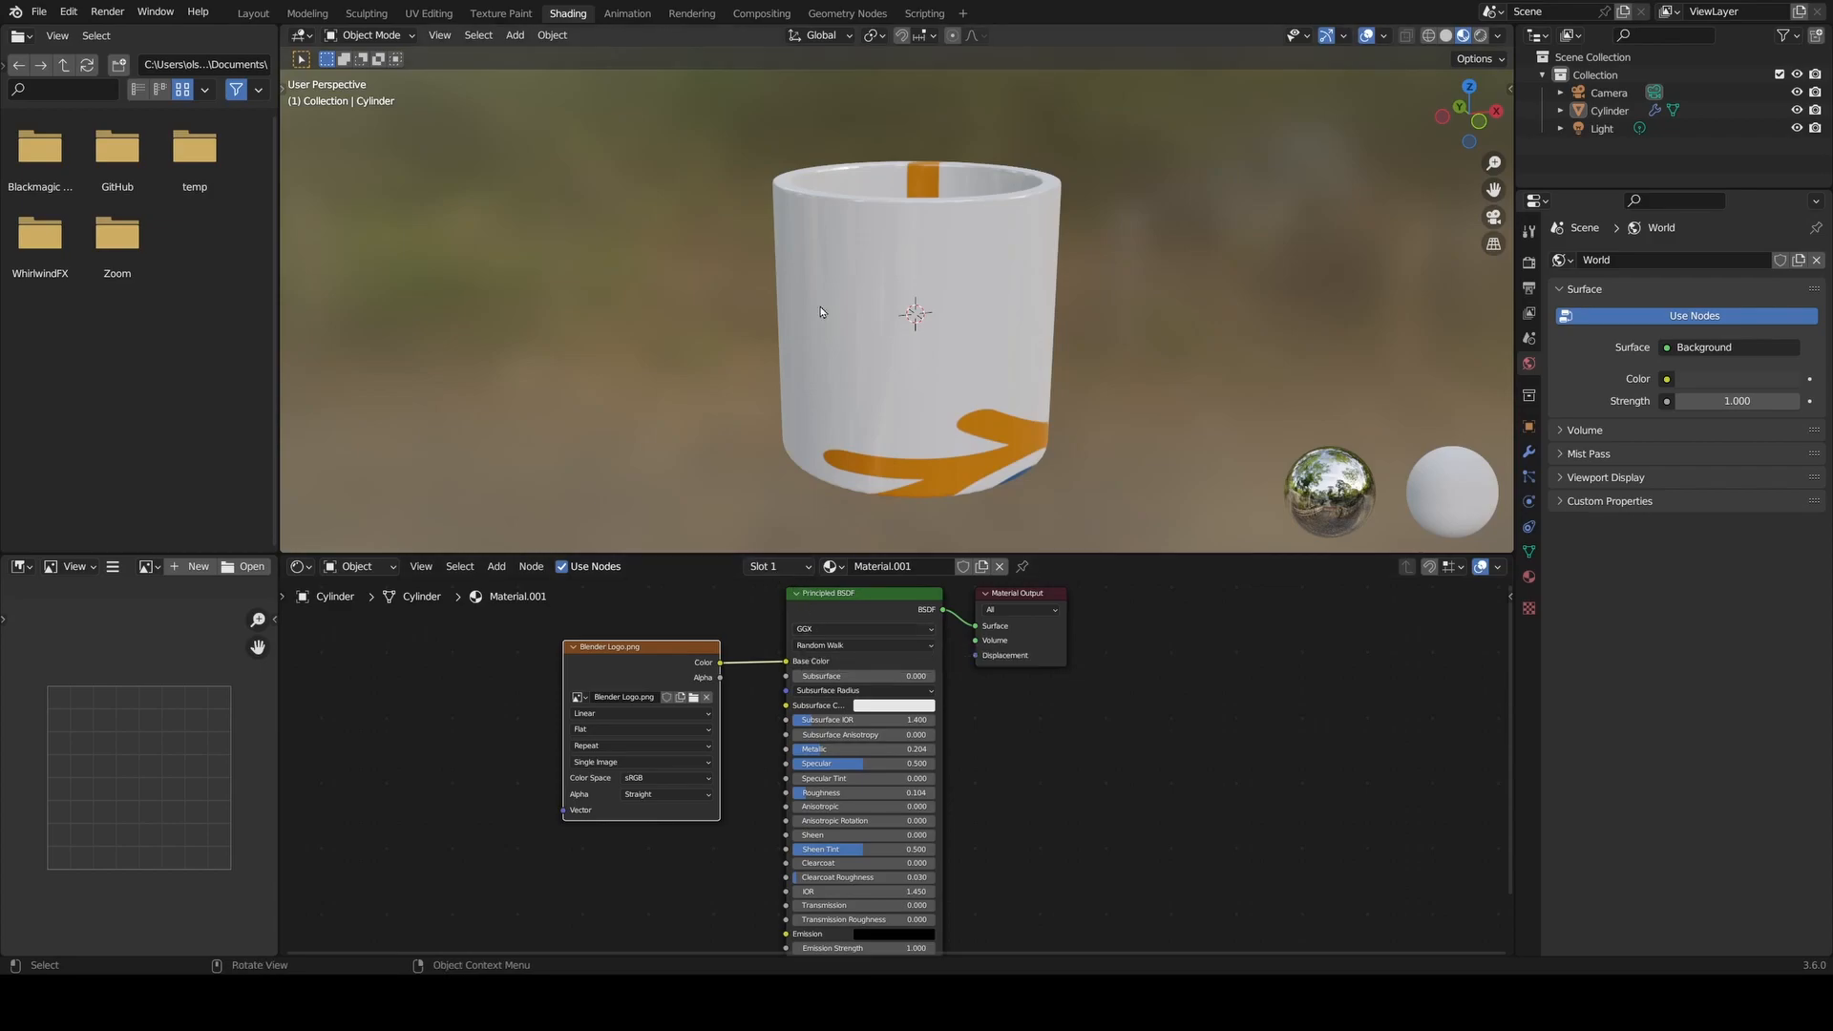
- Switch to the UV Editing workspace to adjust the logo mapping
click(427, 12)
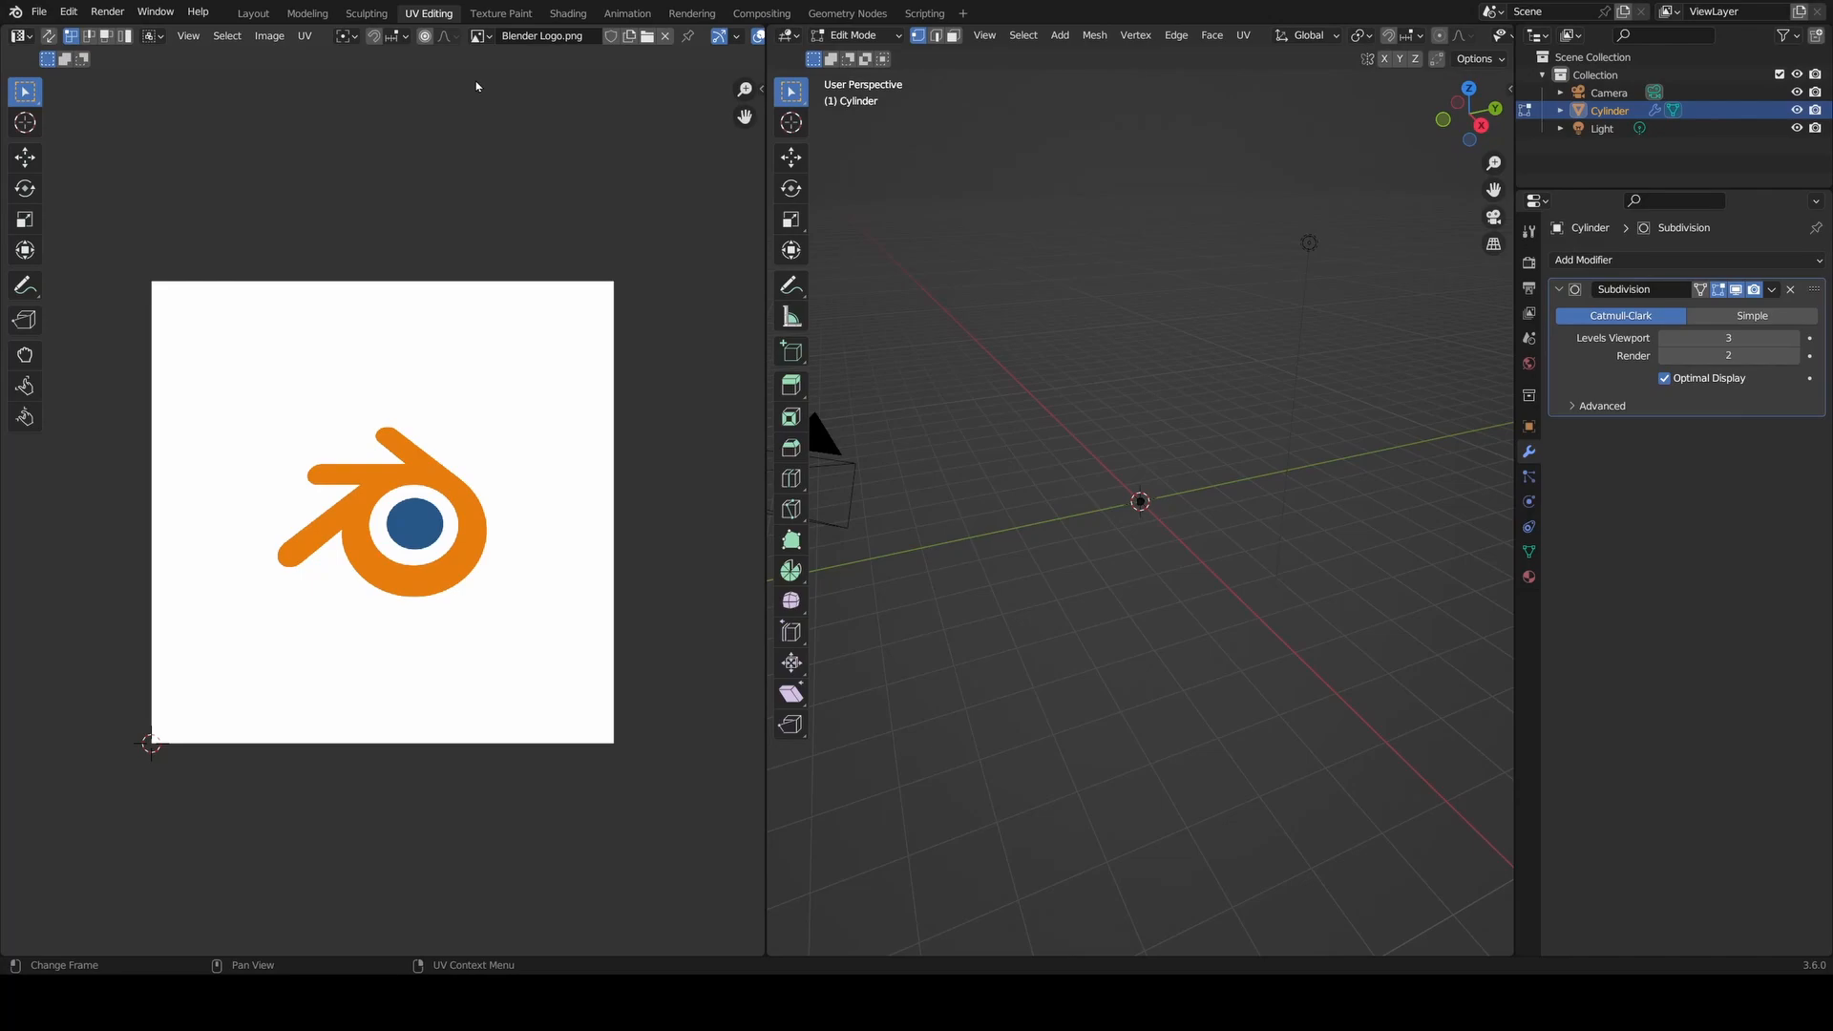
mouse_move(401, 641)
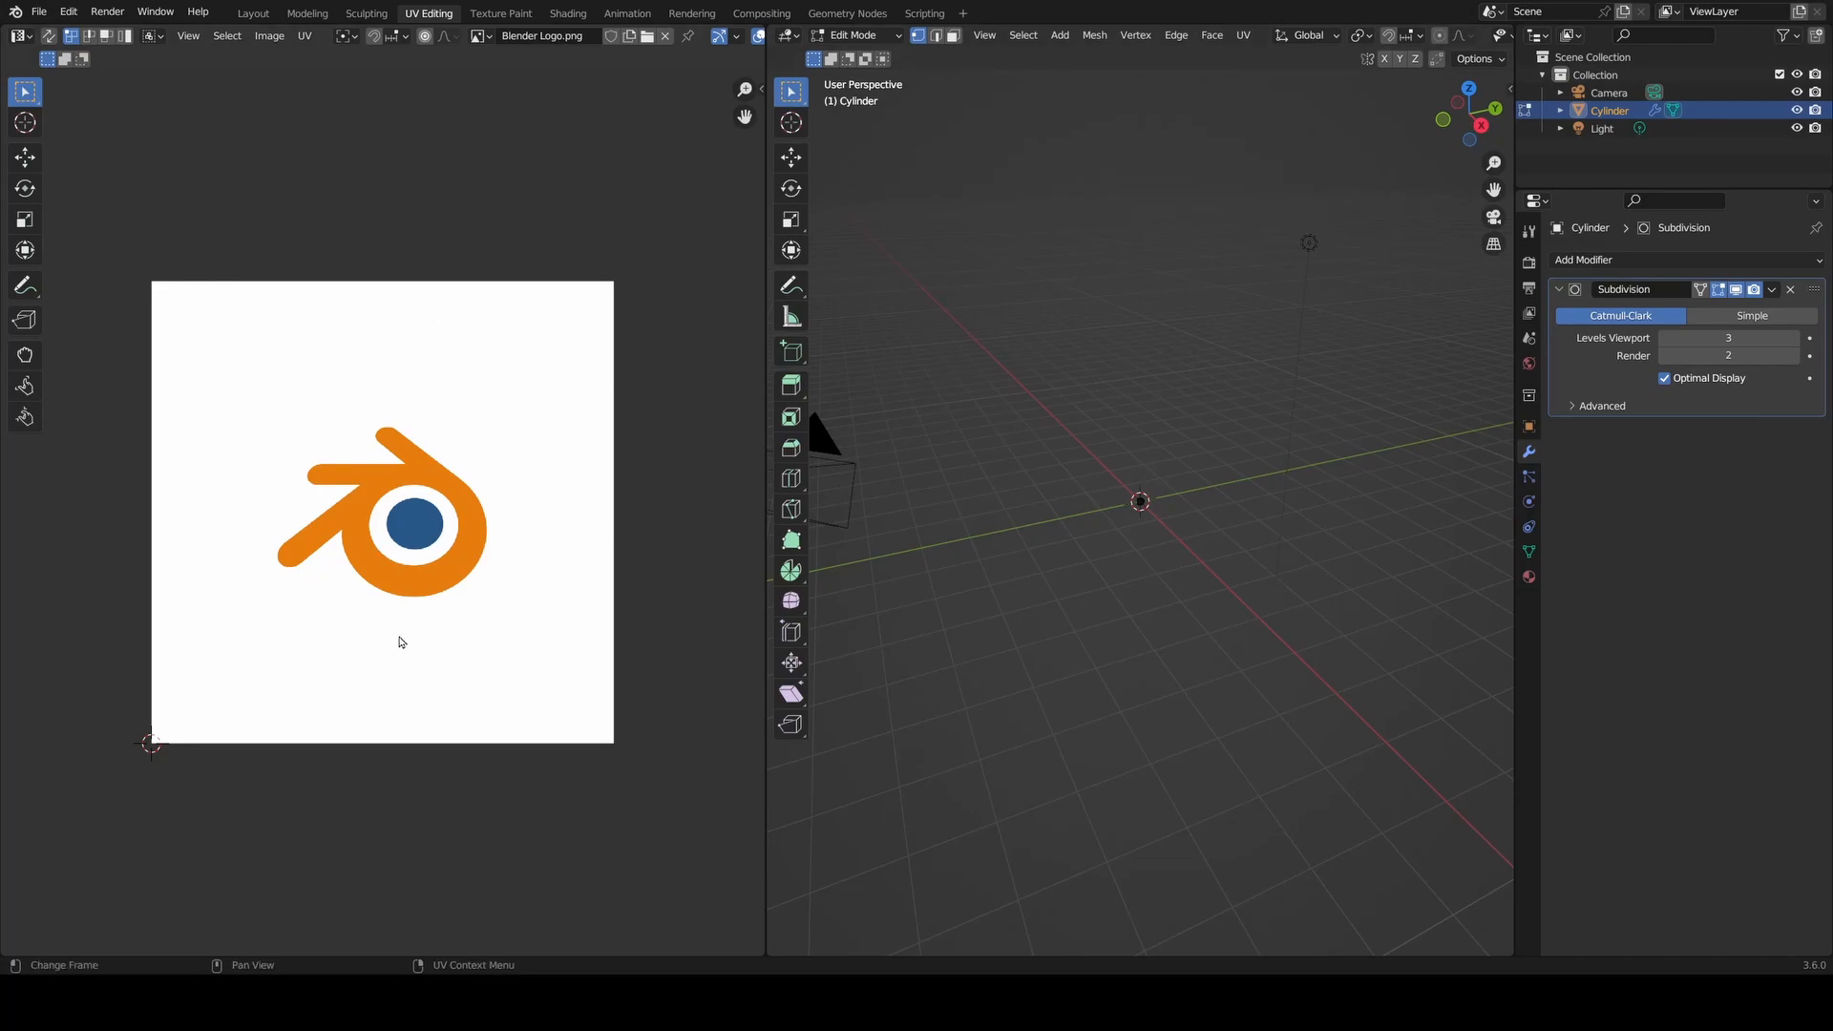
mouse_move(416, 490)
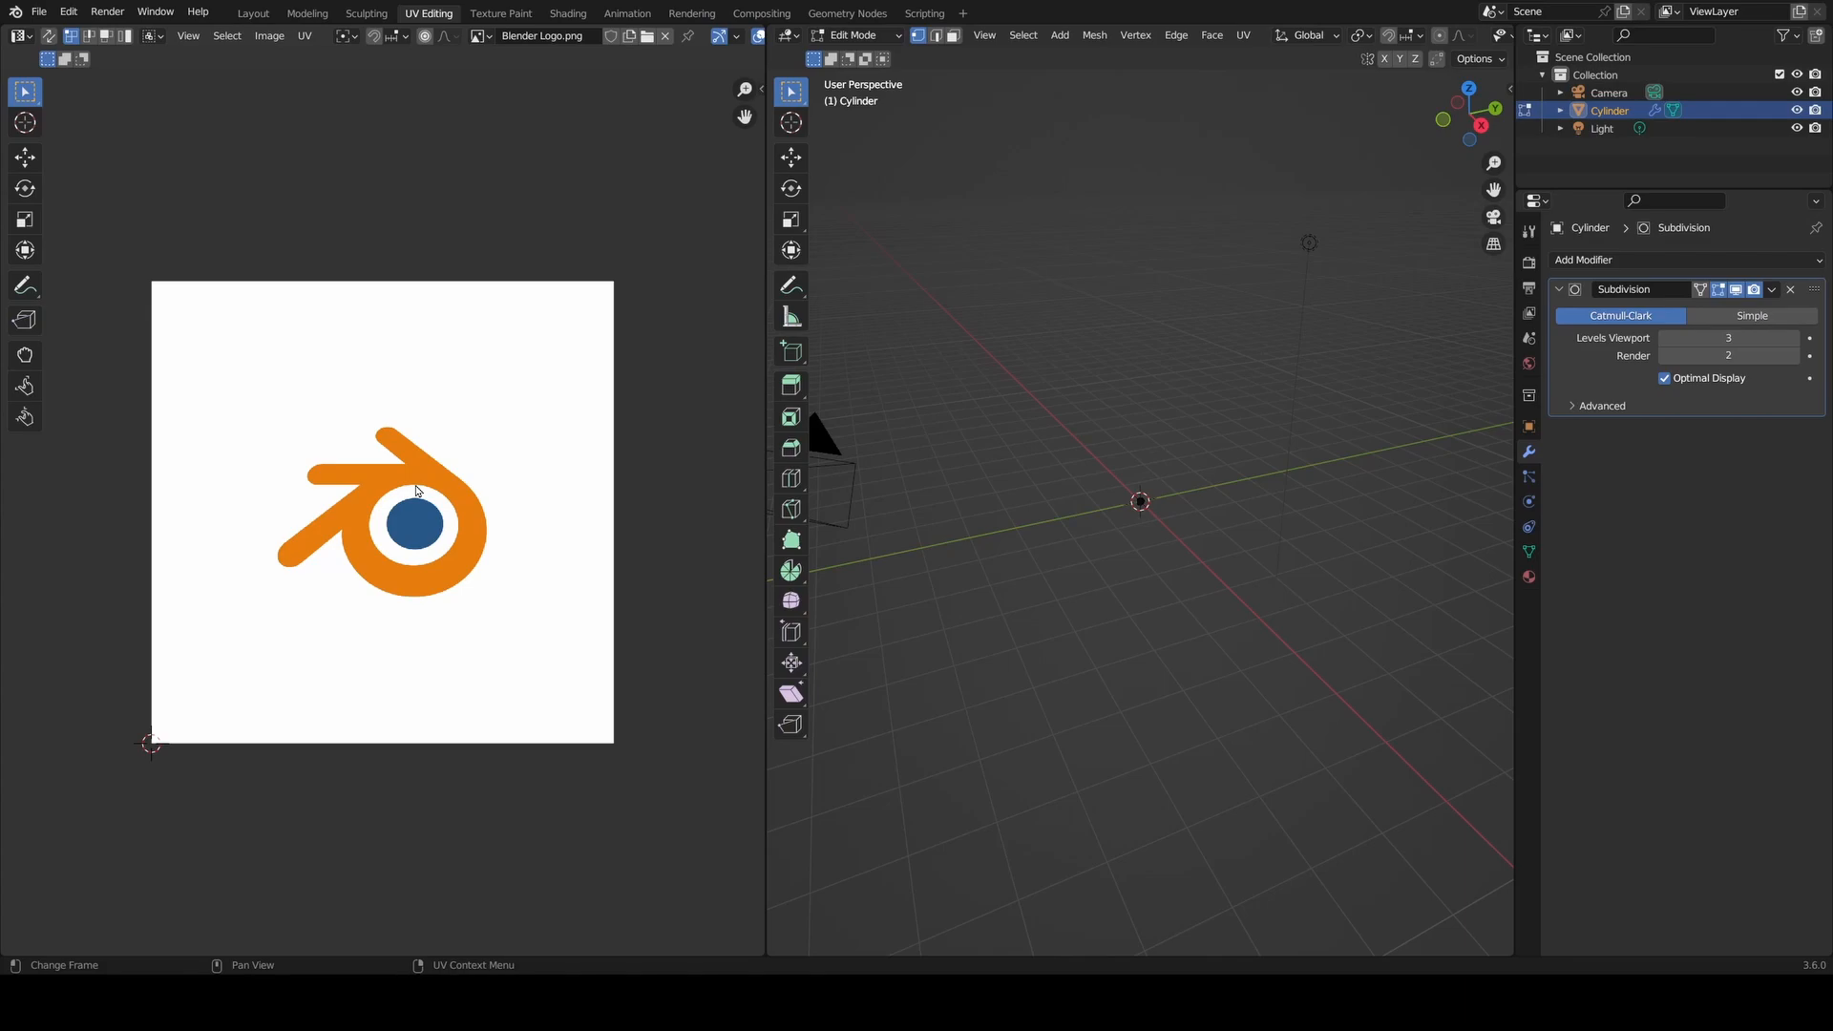
mouse_move(1219, 571)
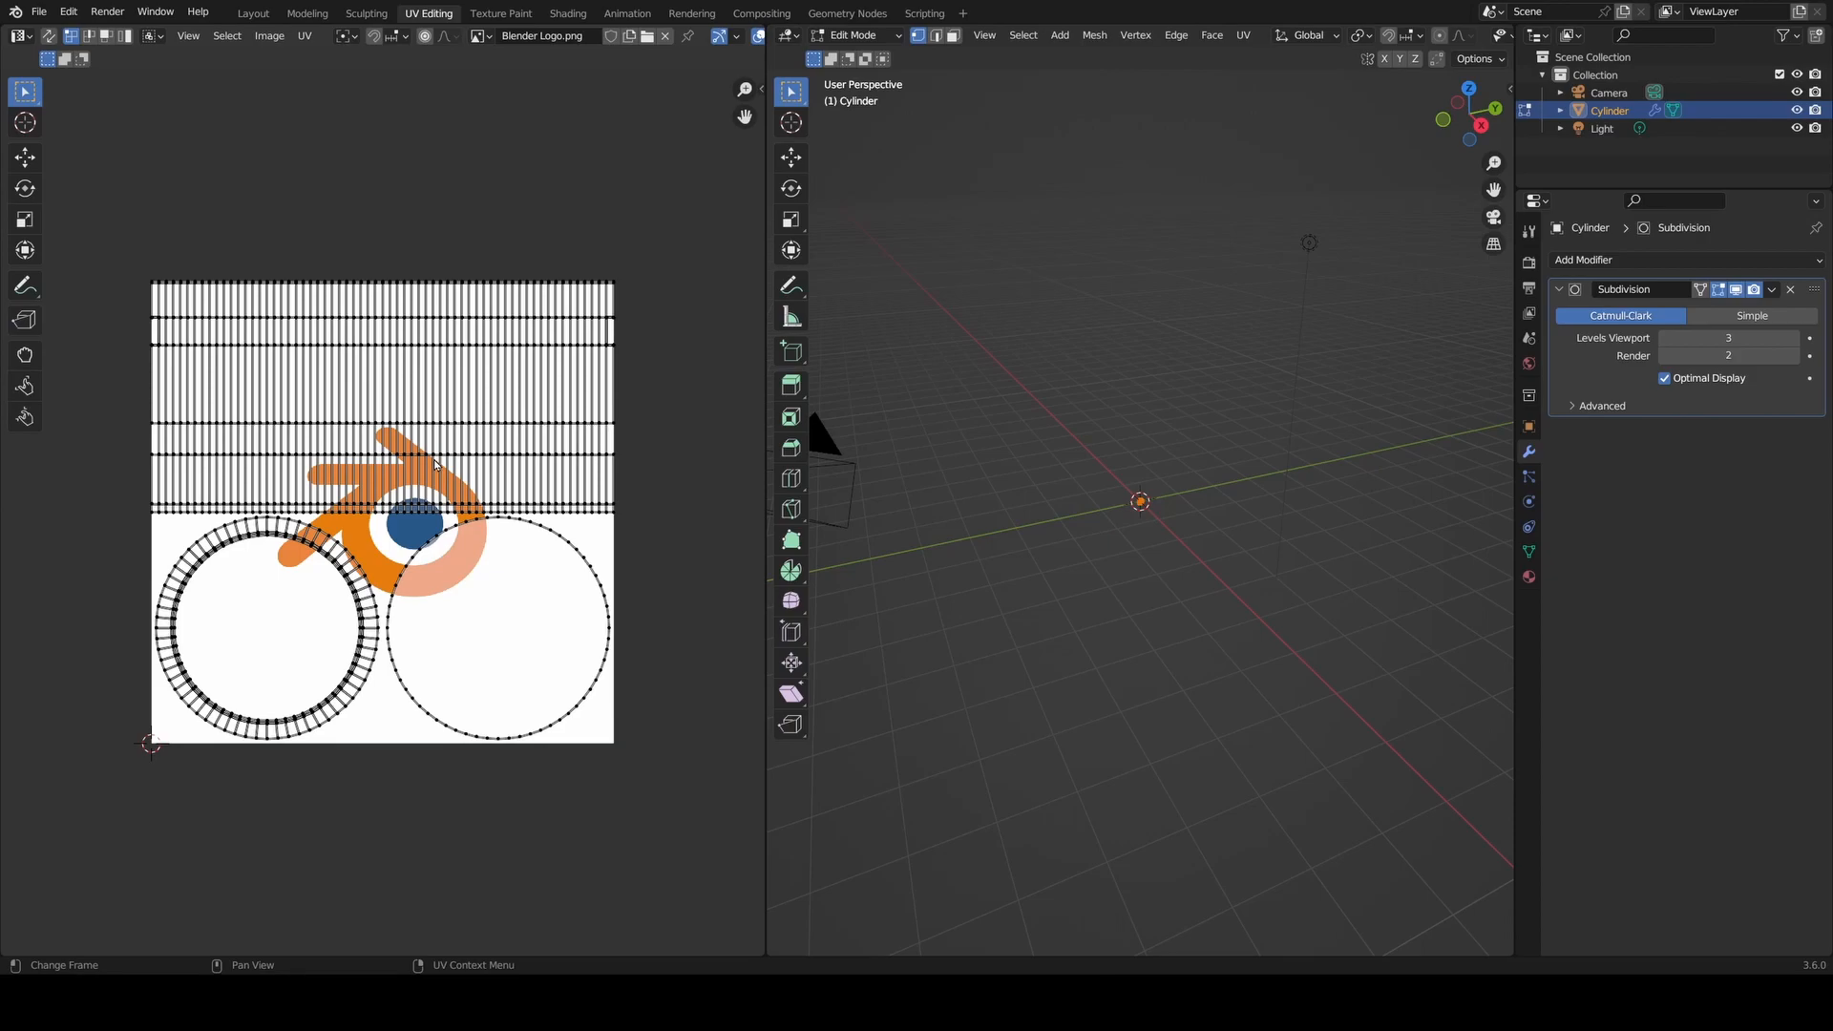
mouse_move(870, 428)
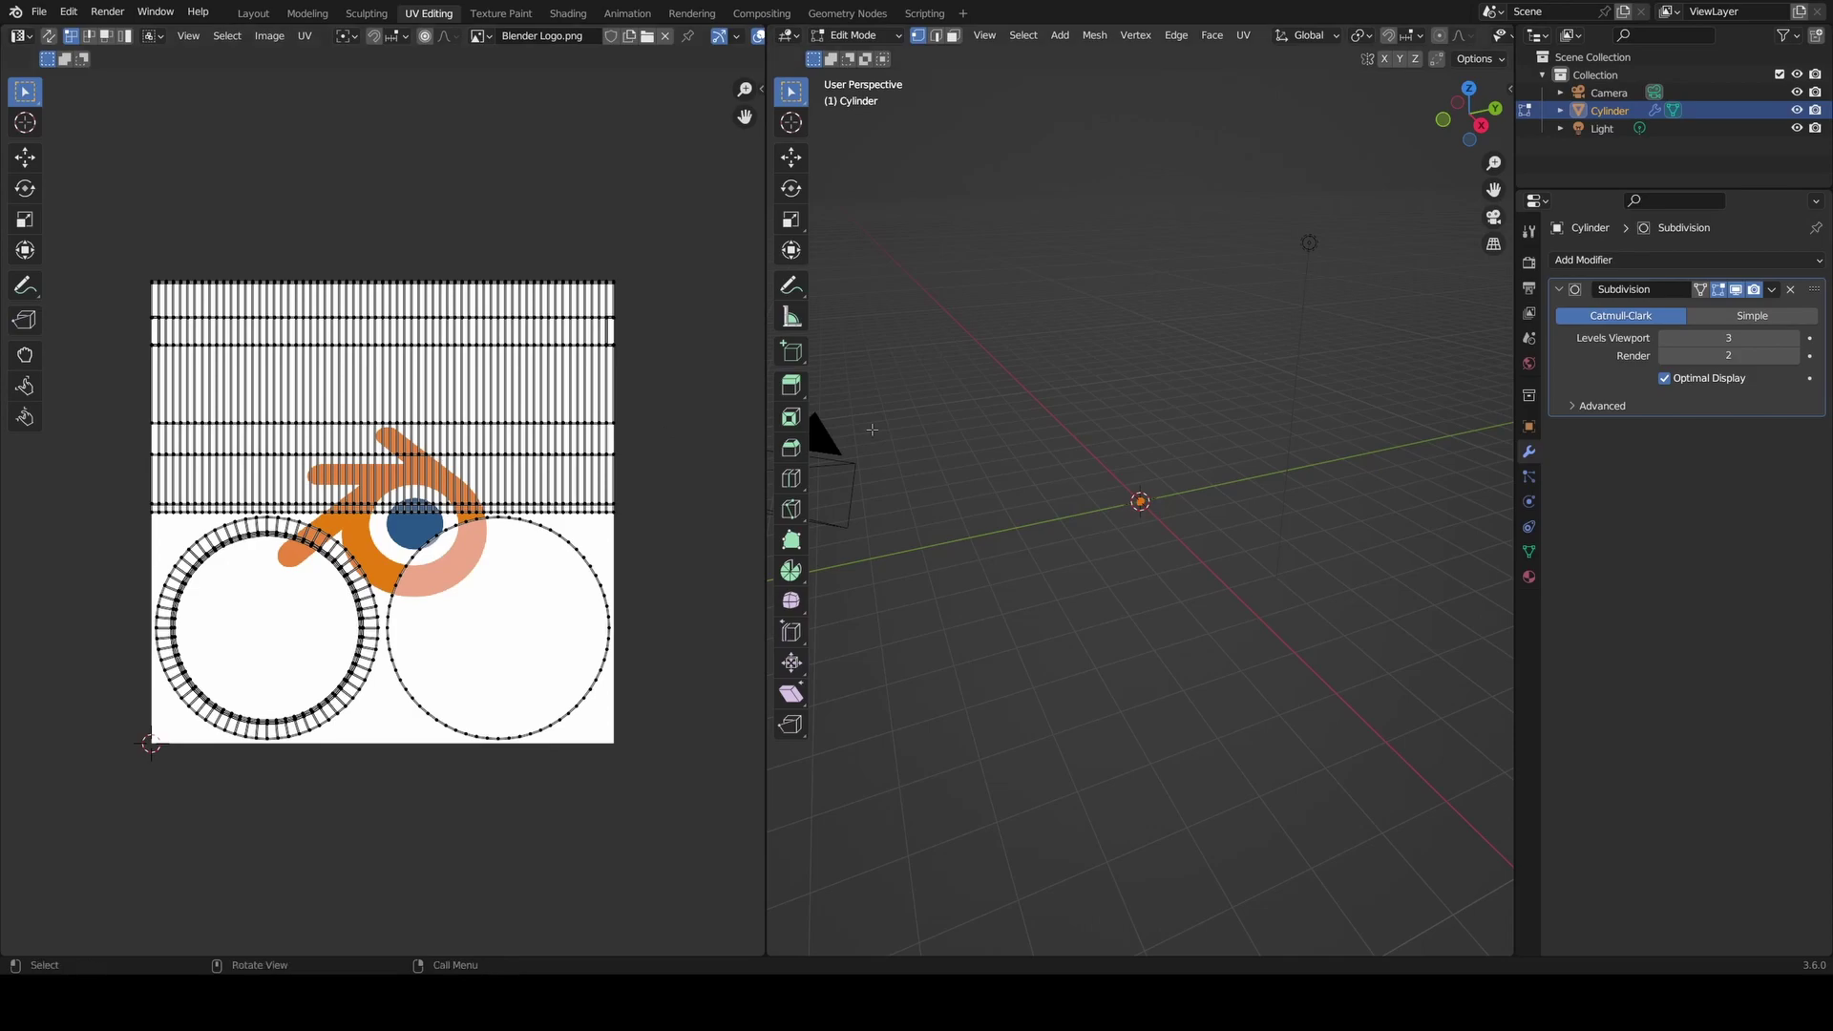
mouse_move(1527, 453)
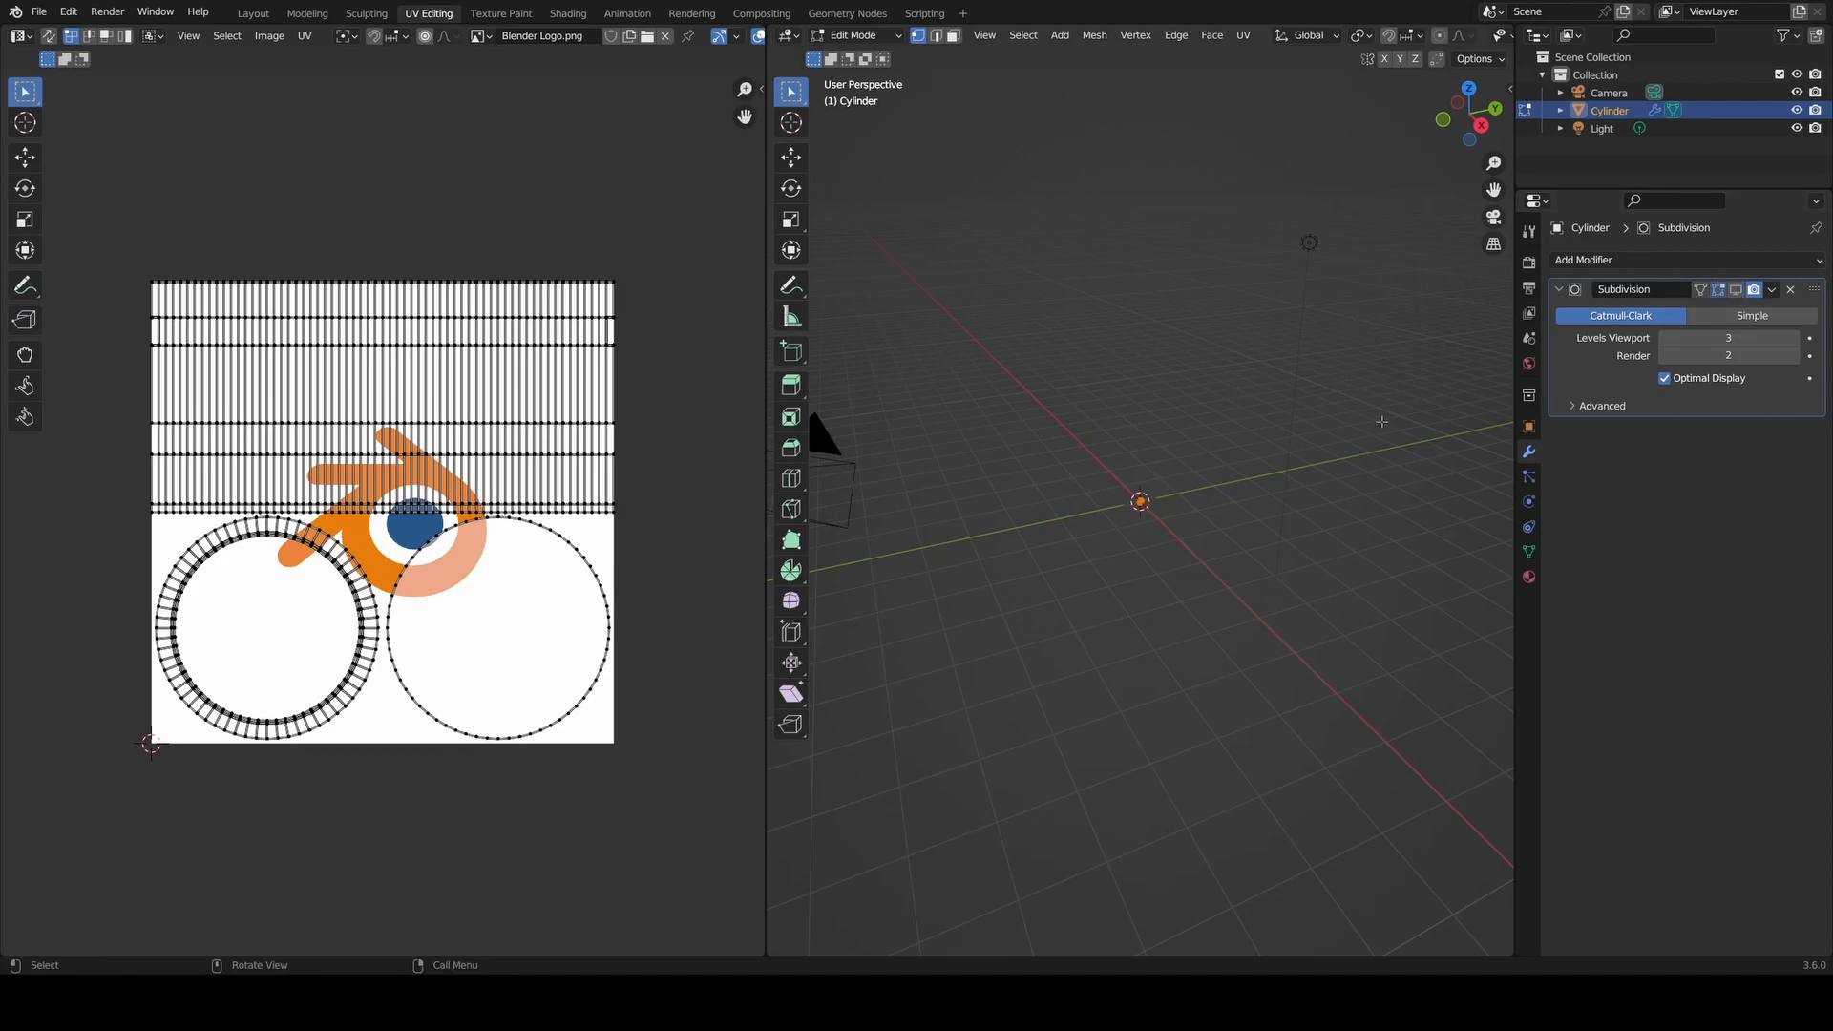
mouse_move(454, 477)
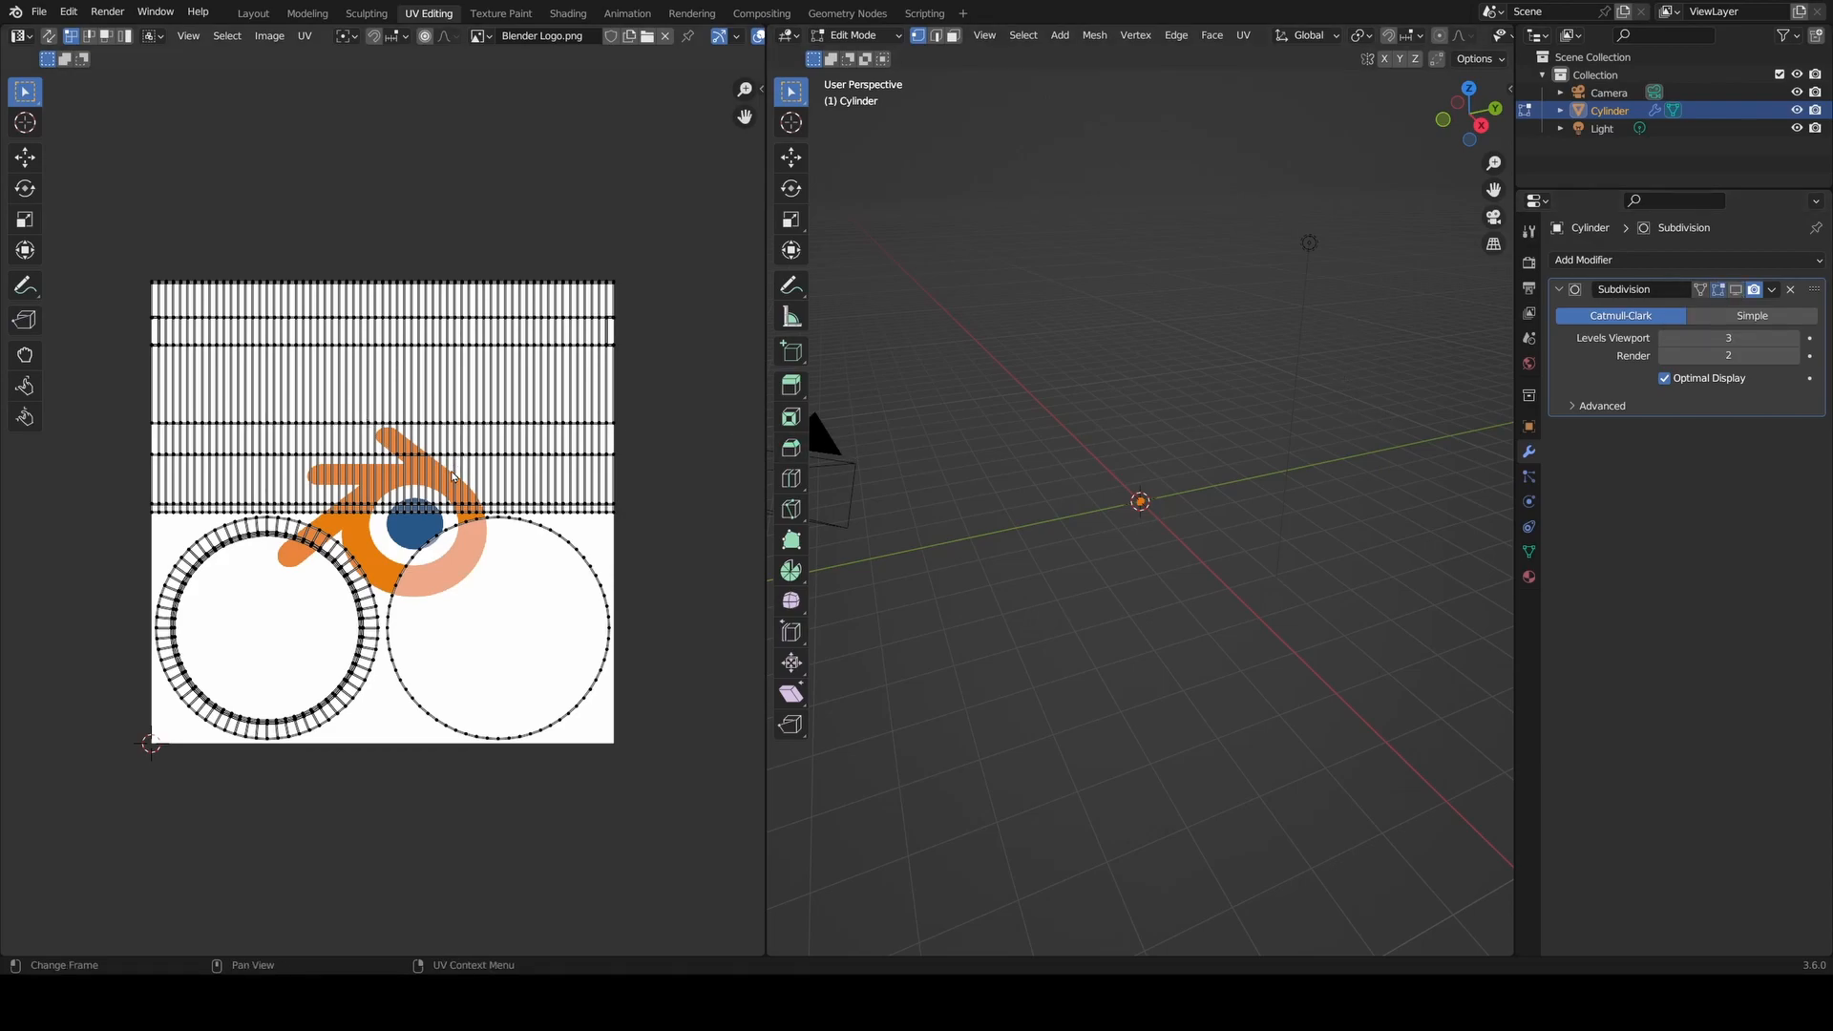
mouse_move(498, 509)
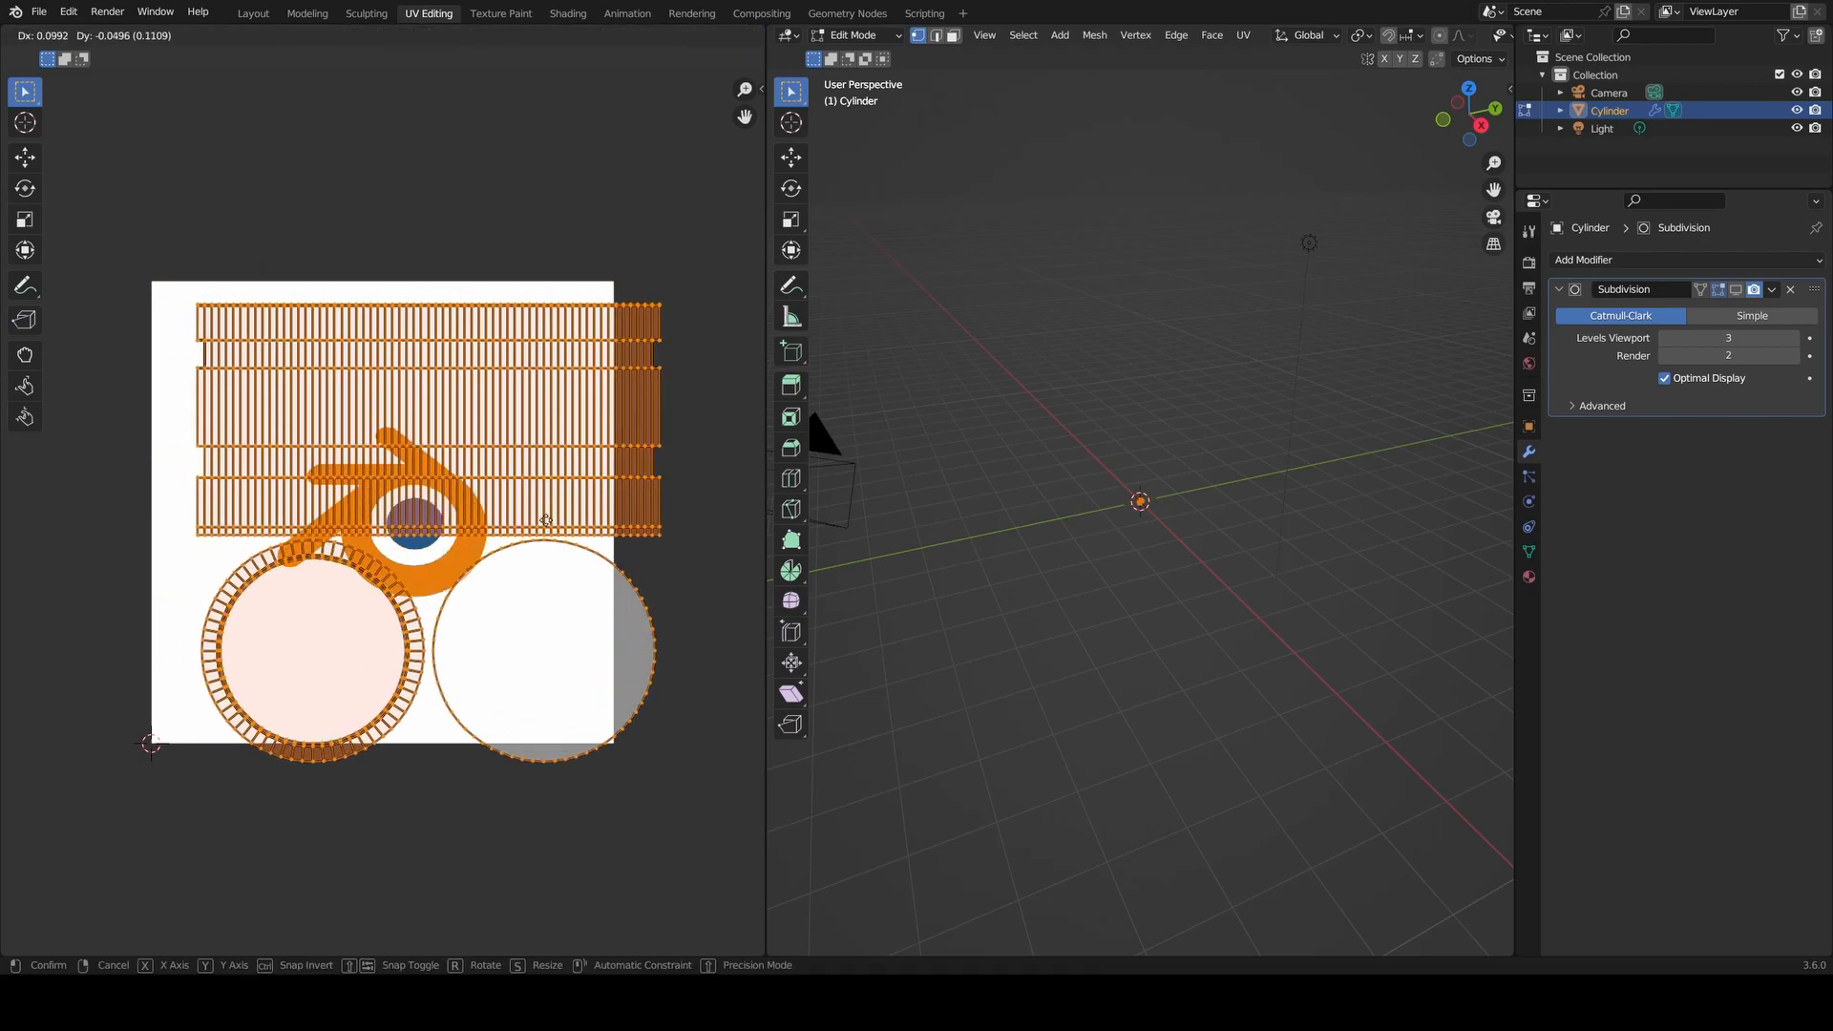
mouse_move(509, 491)
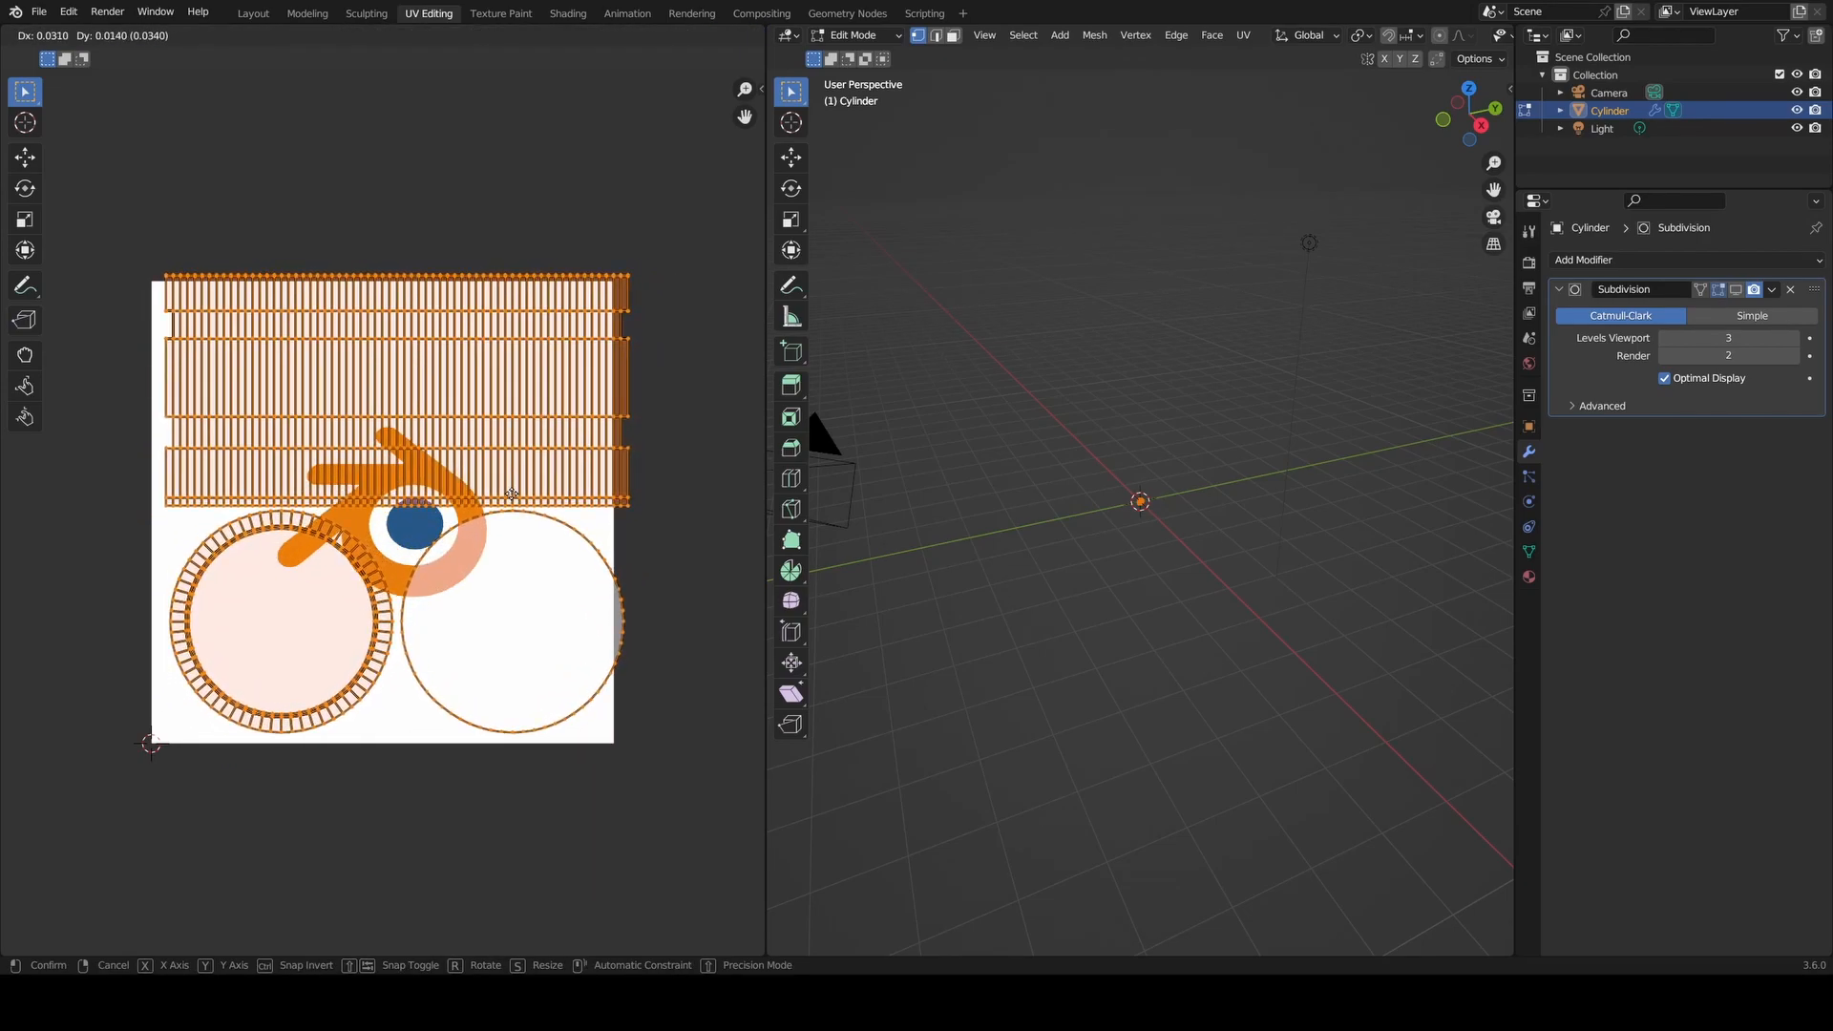
- Constrain the UV move to the Y axis so the islands shift straight down
key(Y)
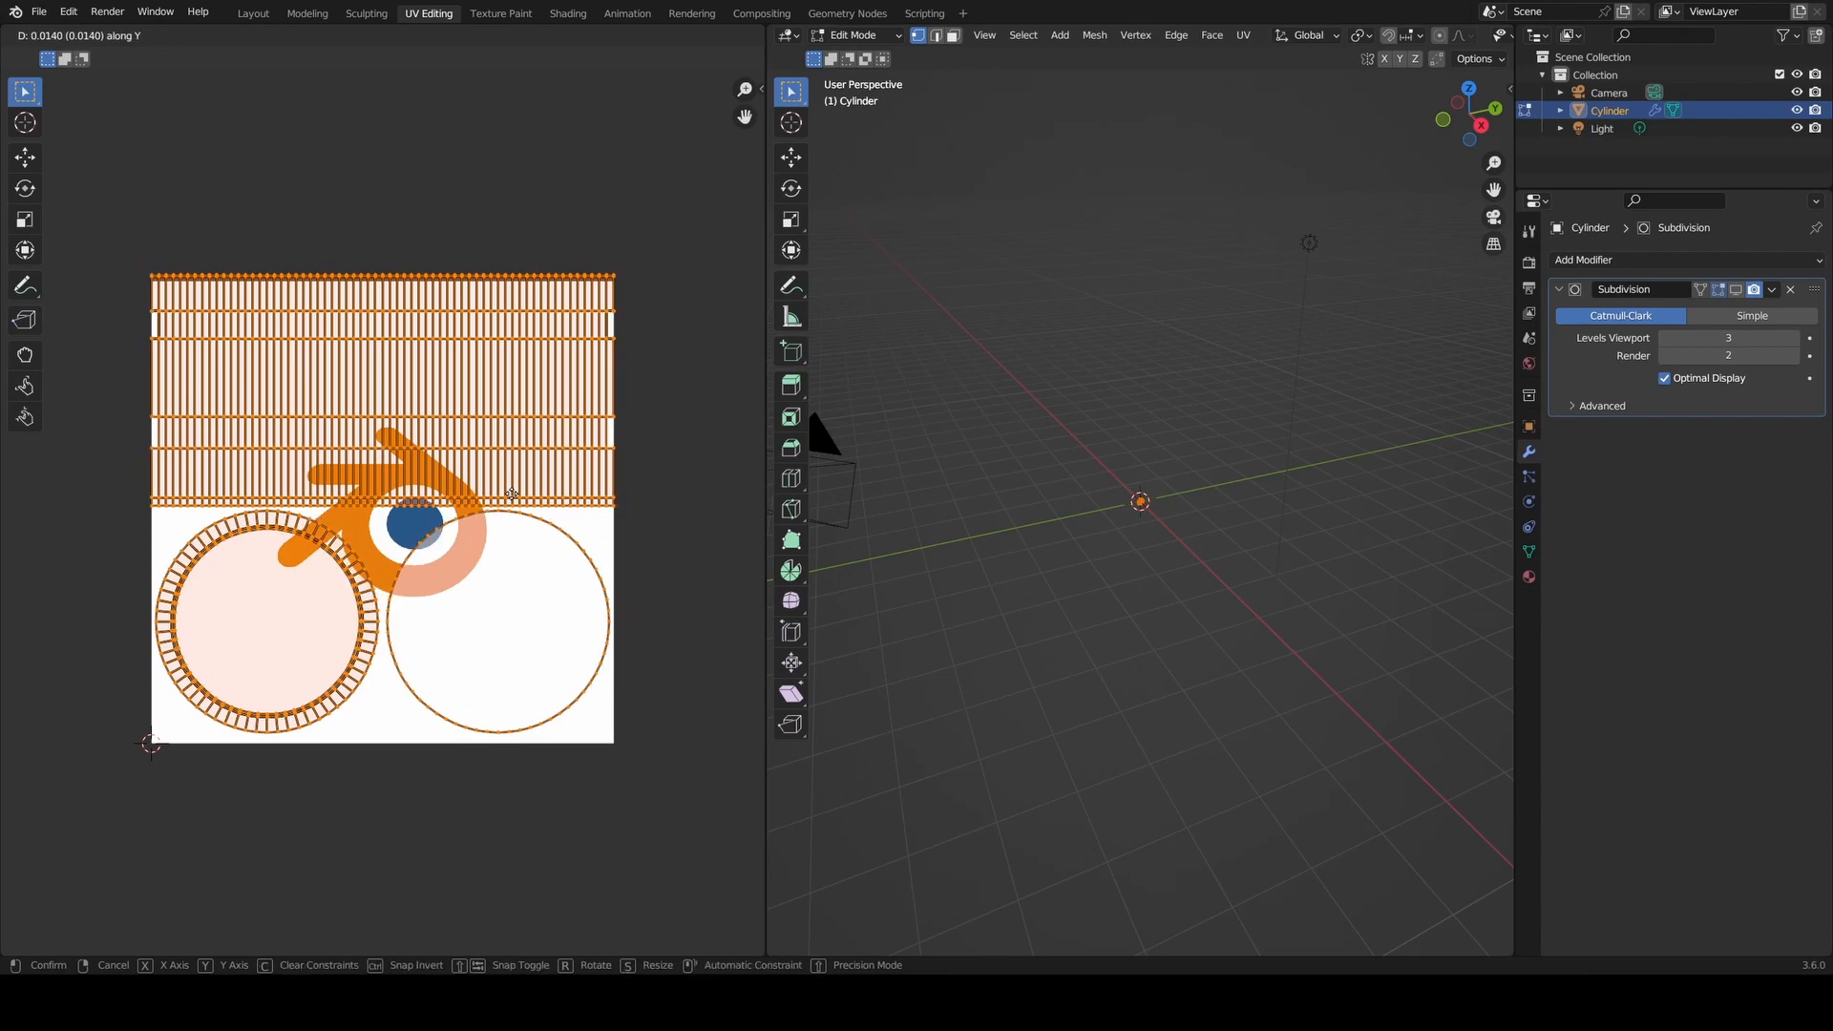
mouse_move(503, 505)
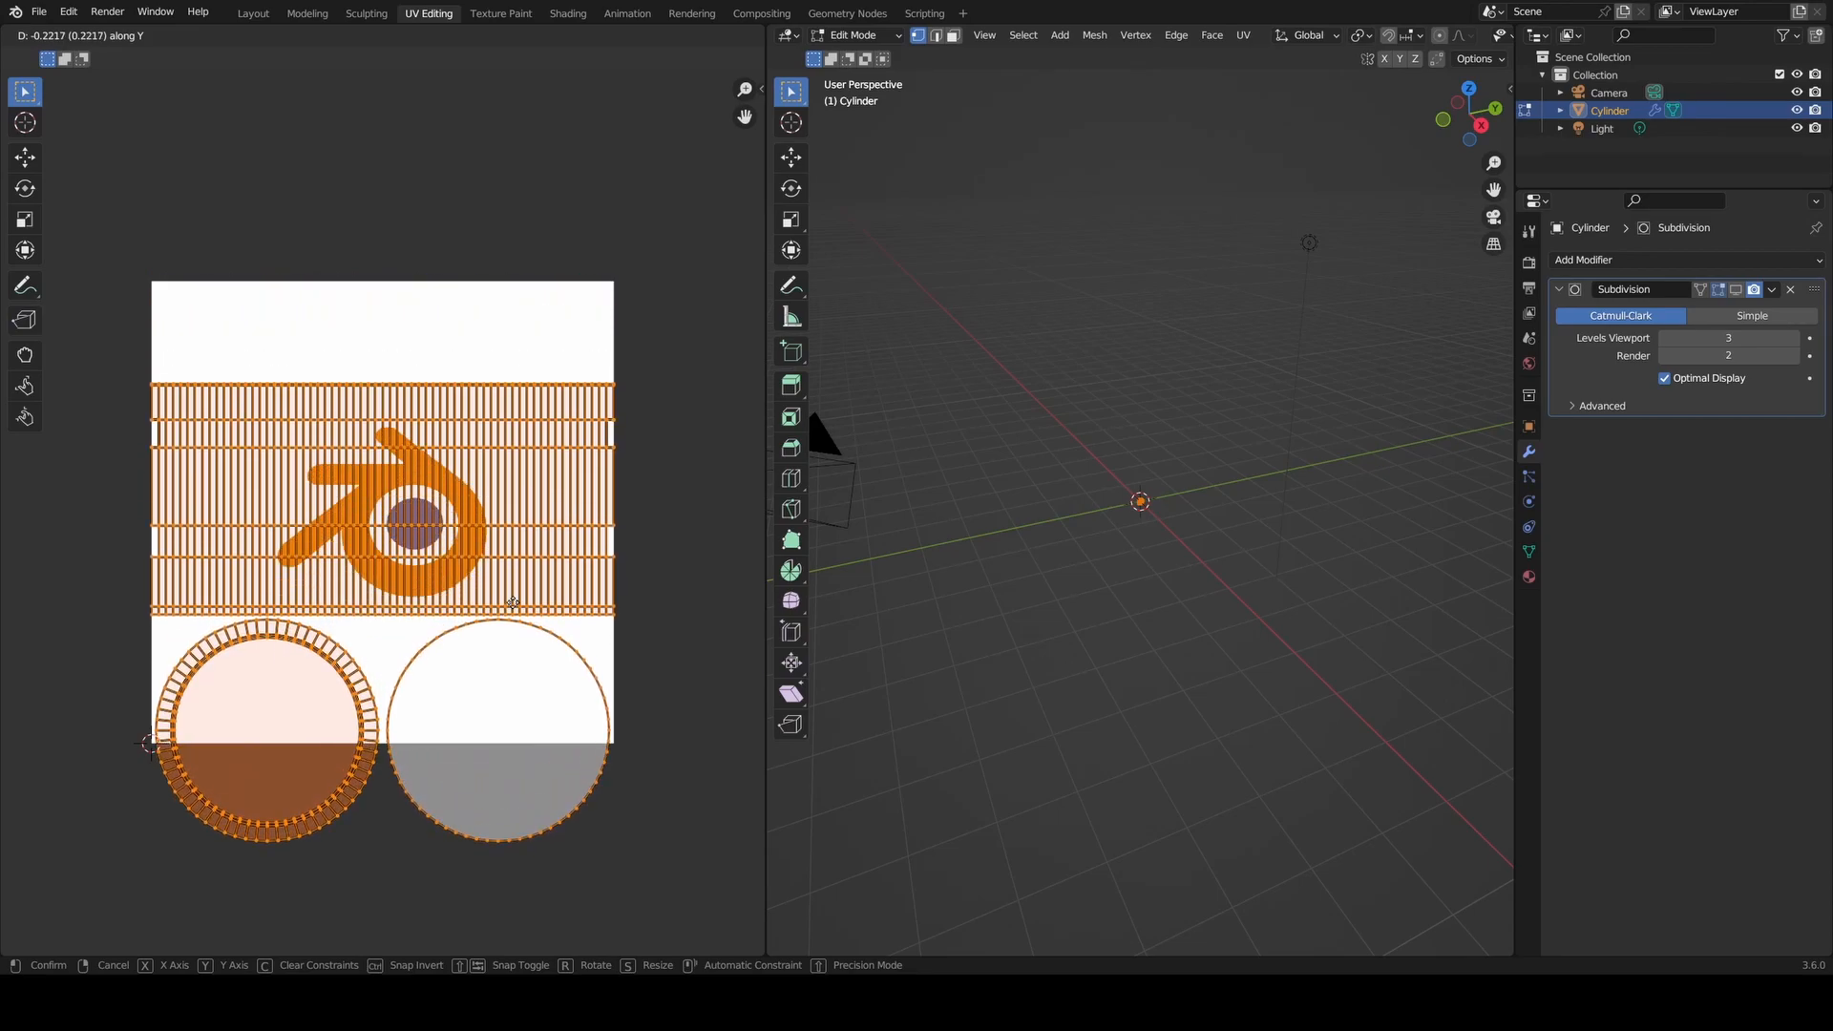
mouse_move(517, 613)
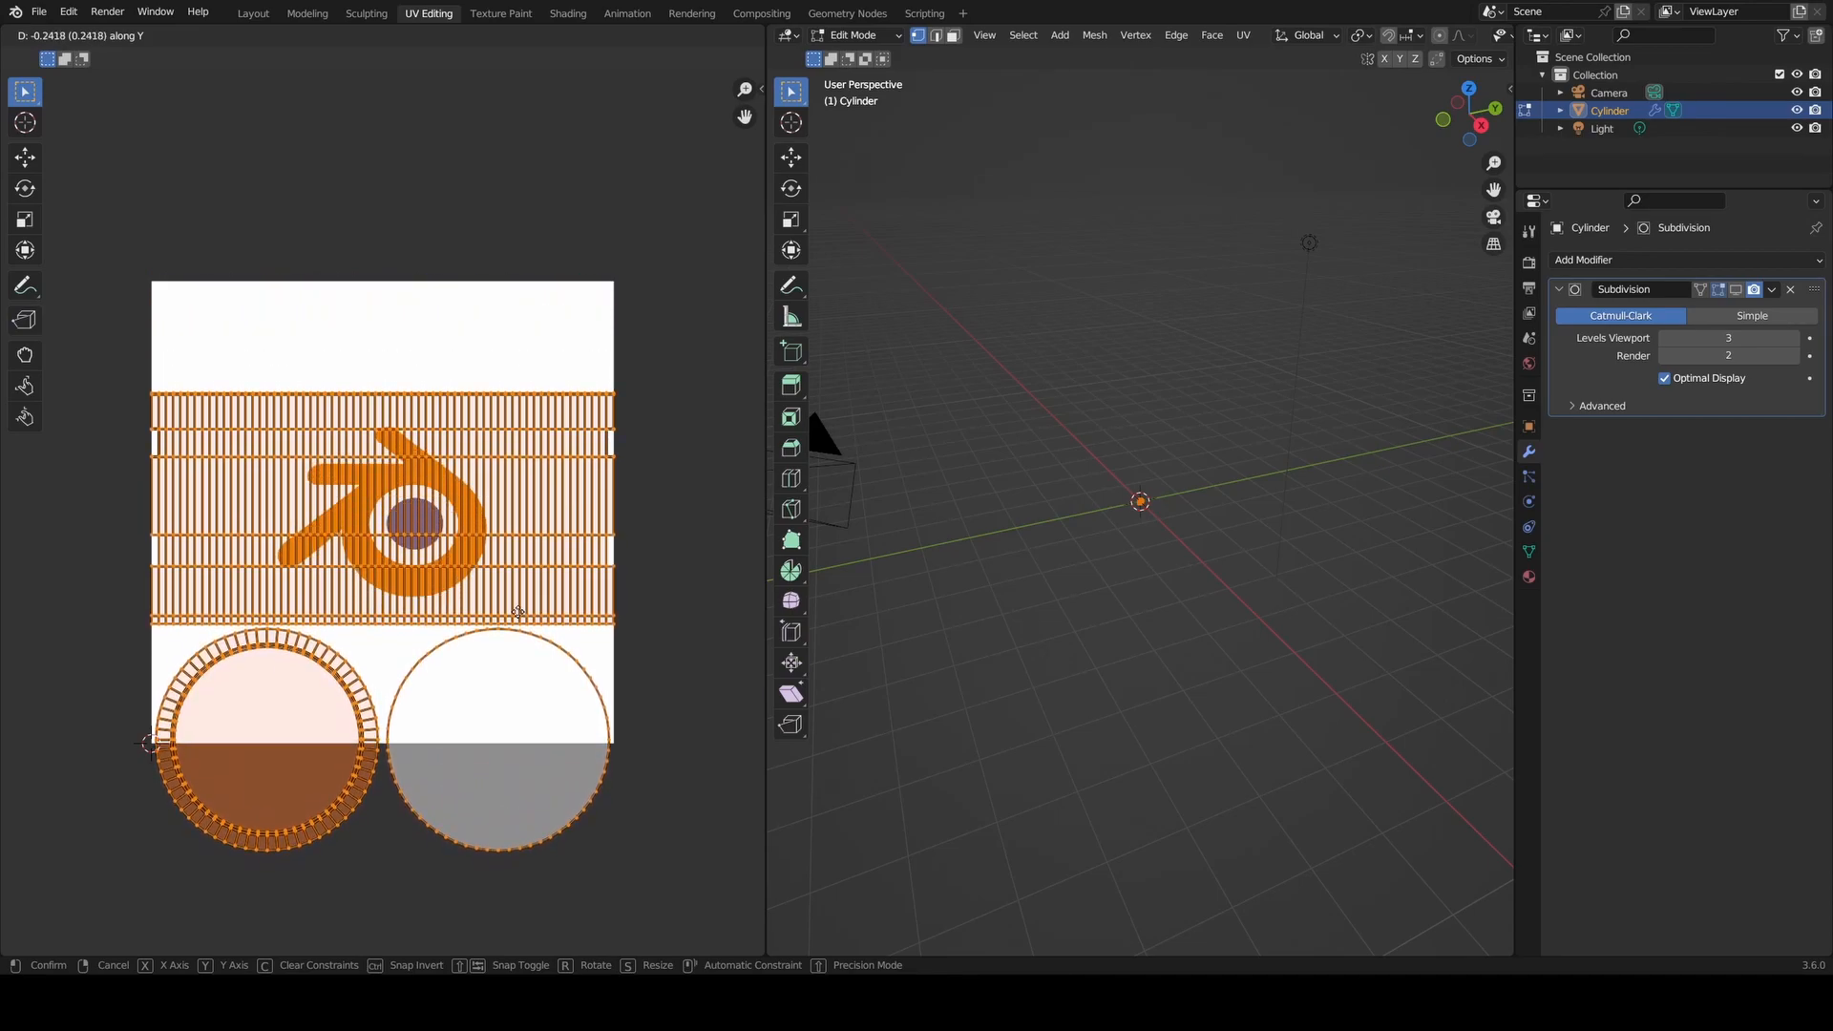
mouse_move(517, 616)
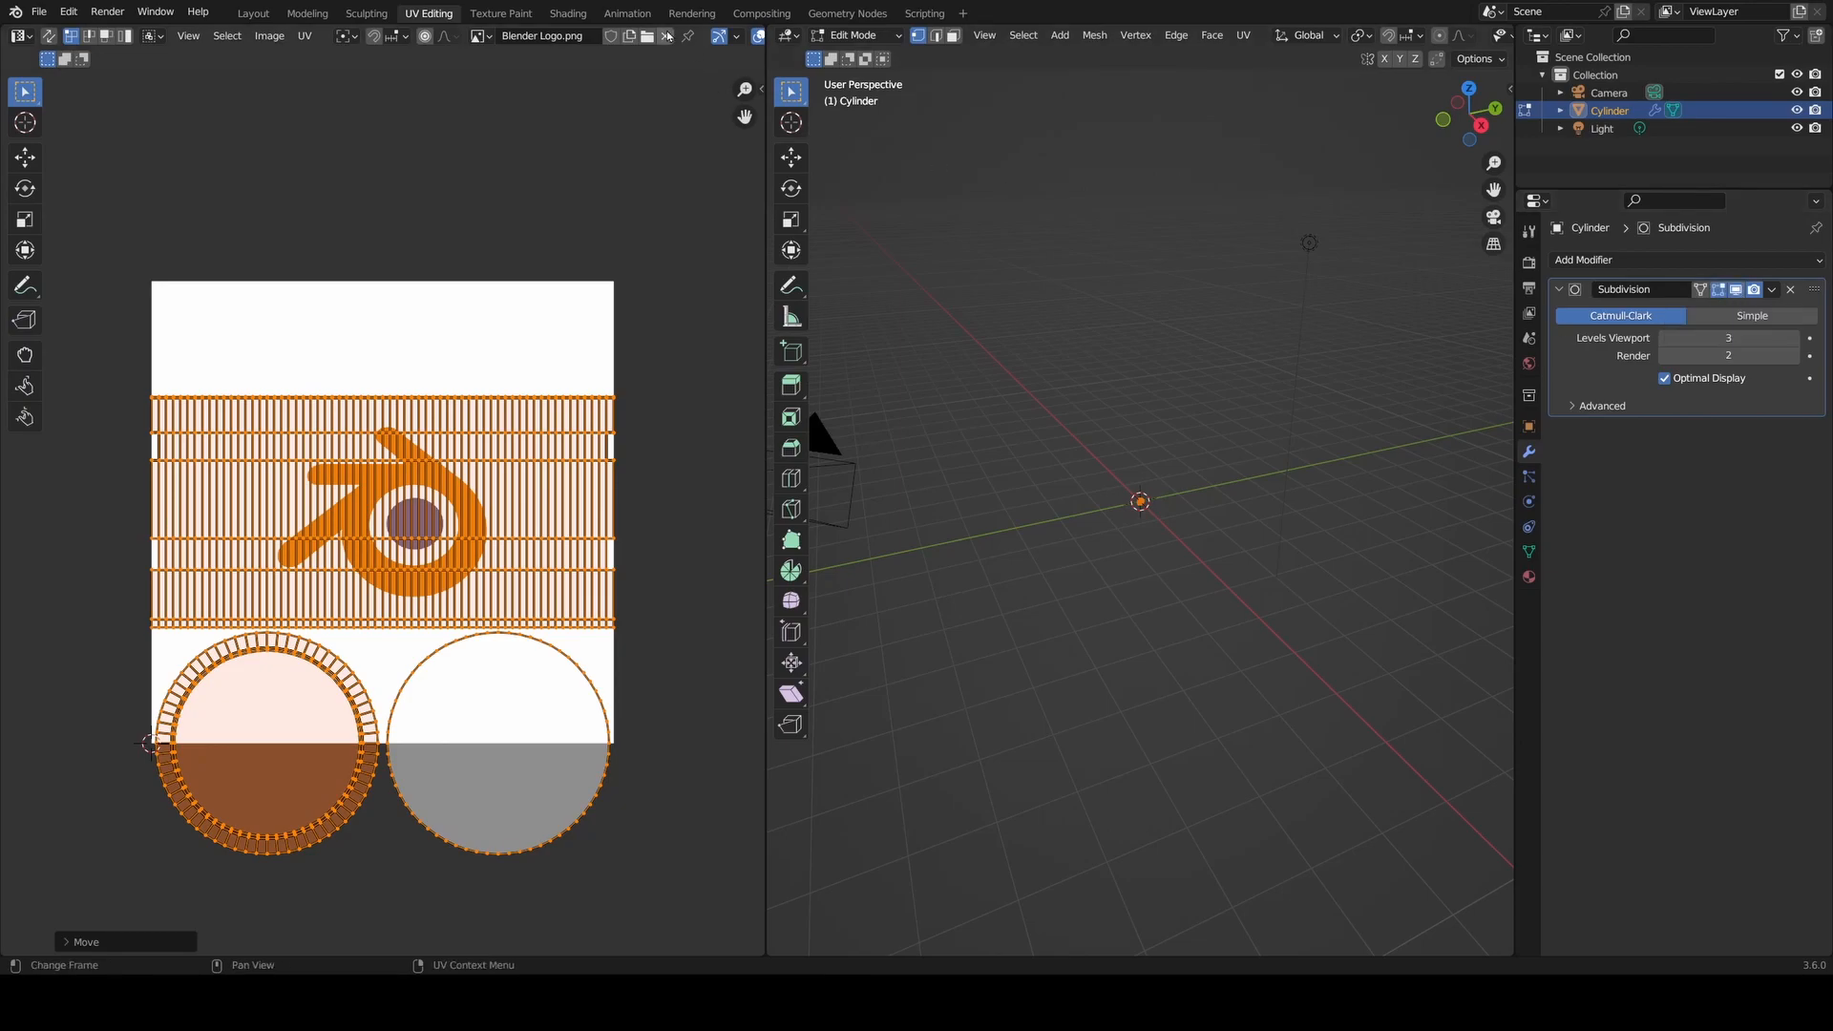
click(568, 13)
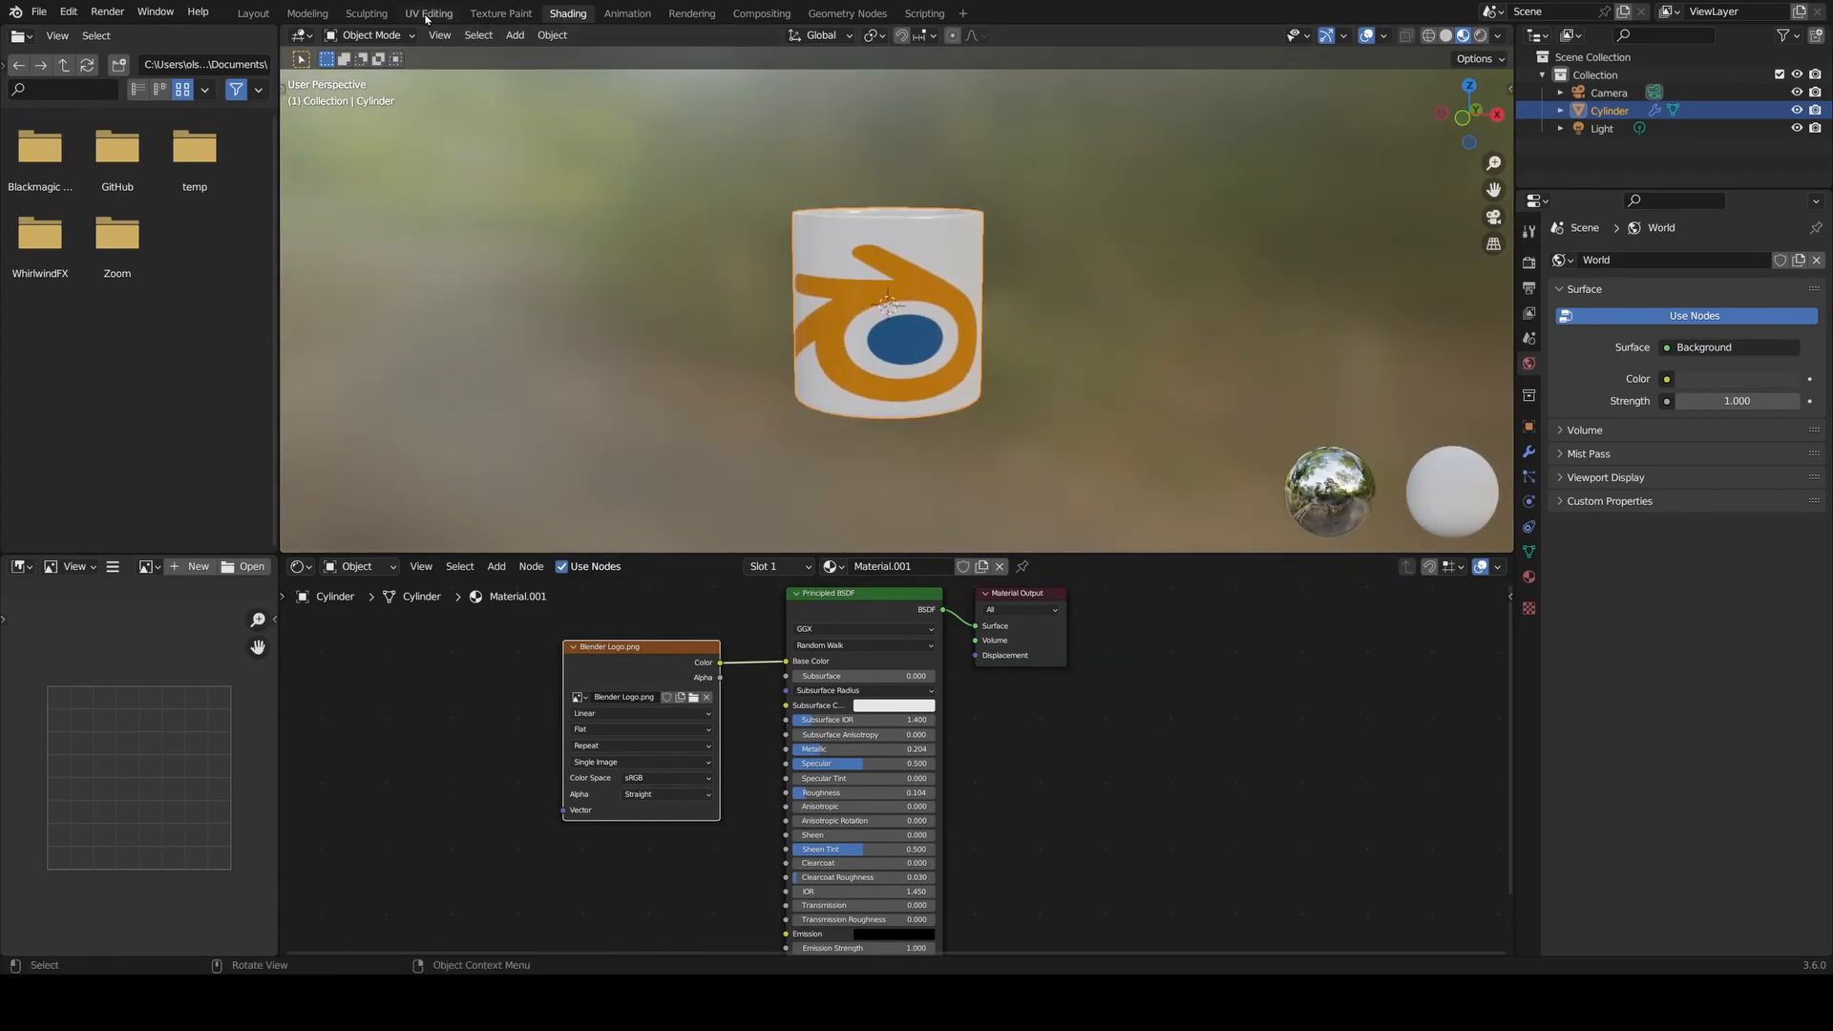
click(428, 12)
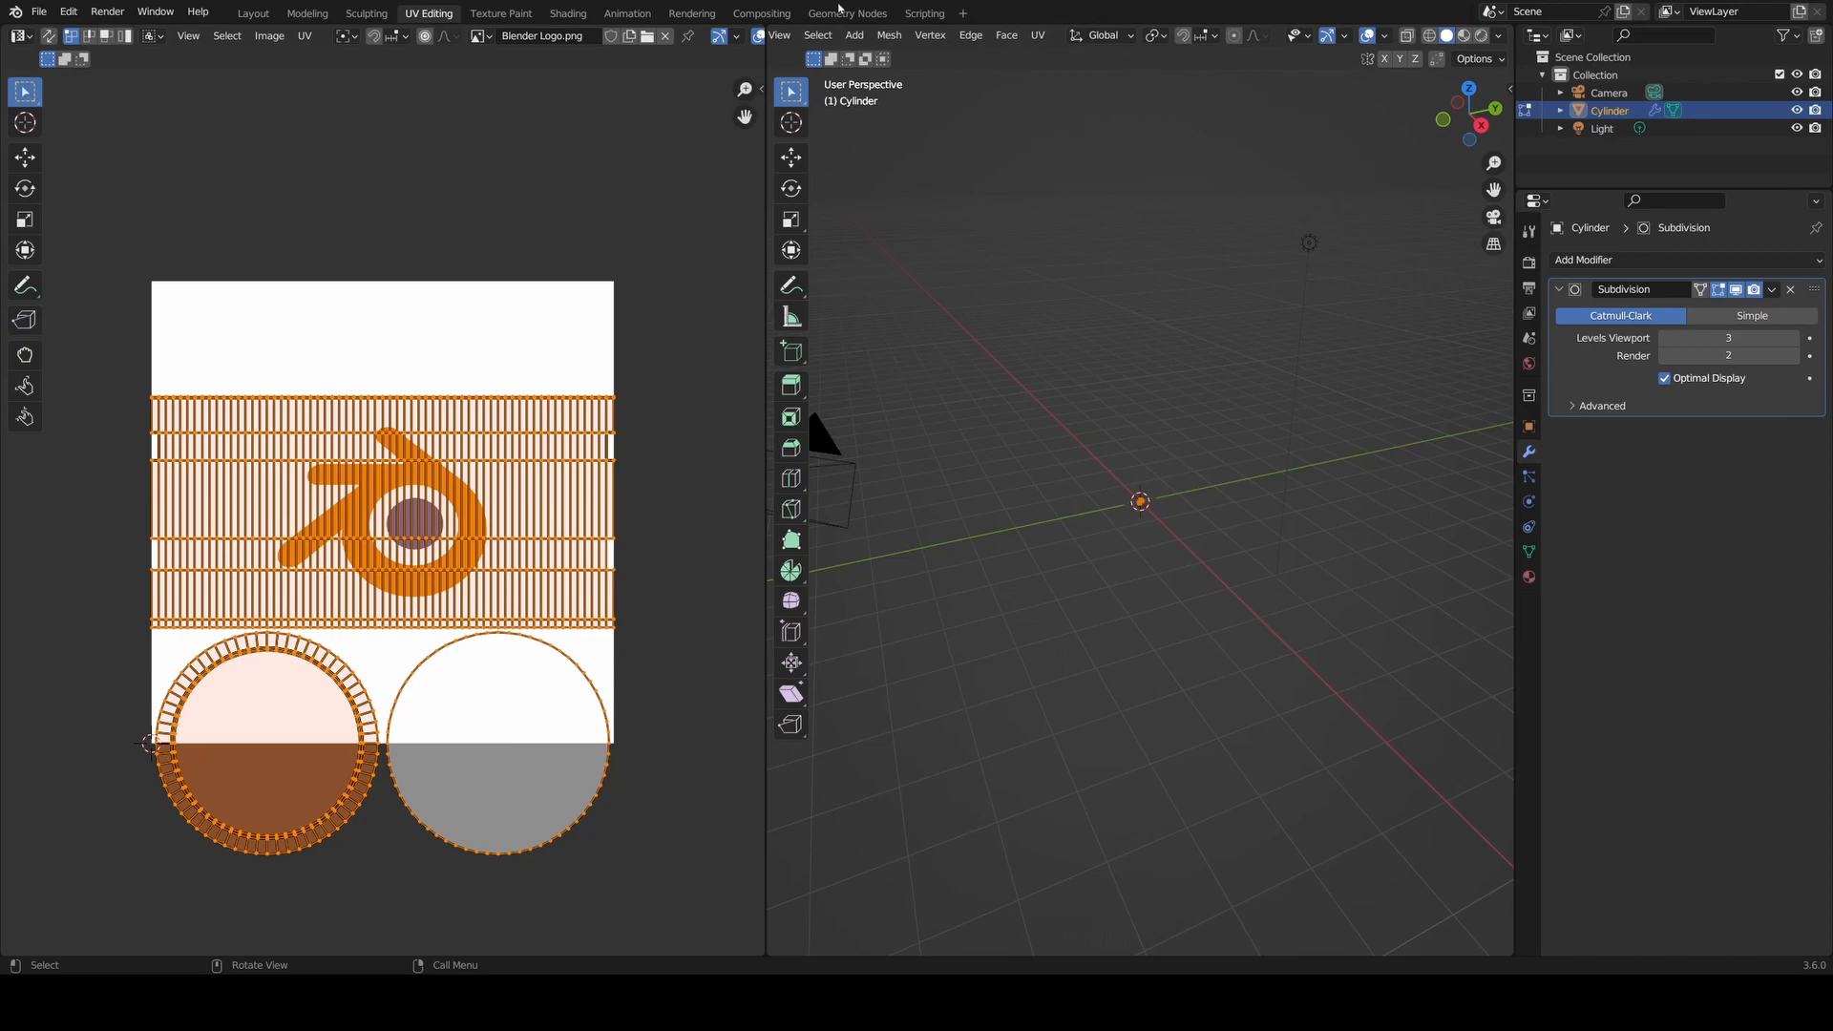
mouse_move(1364, 35)
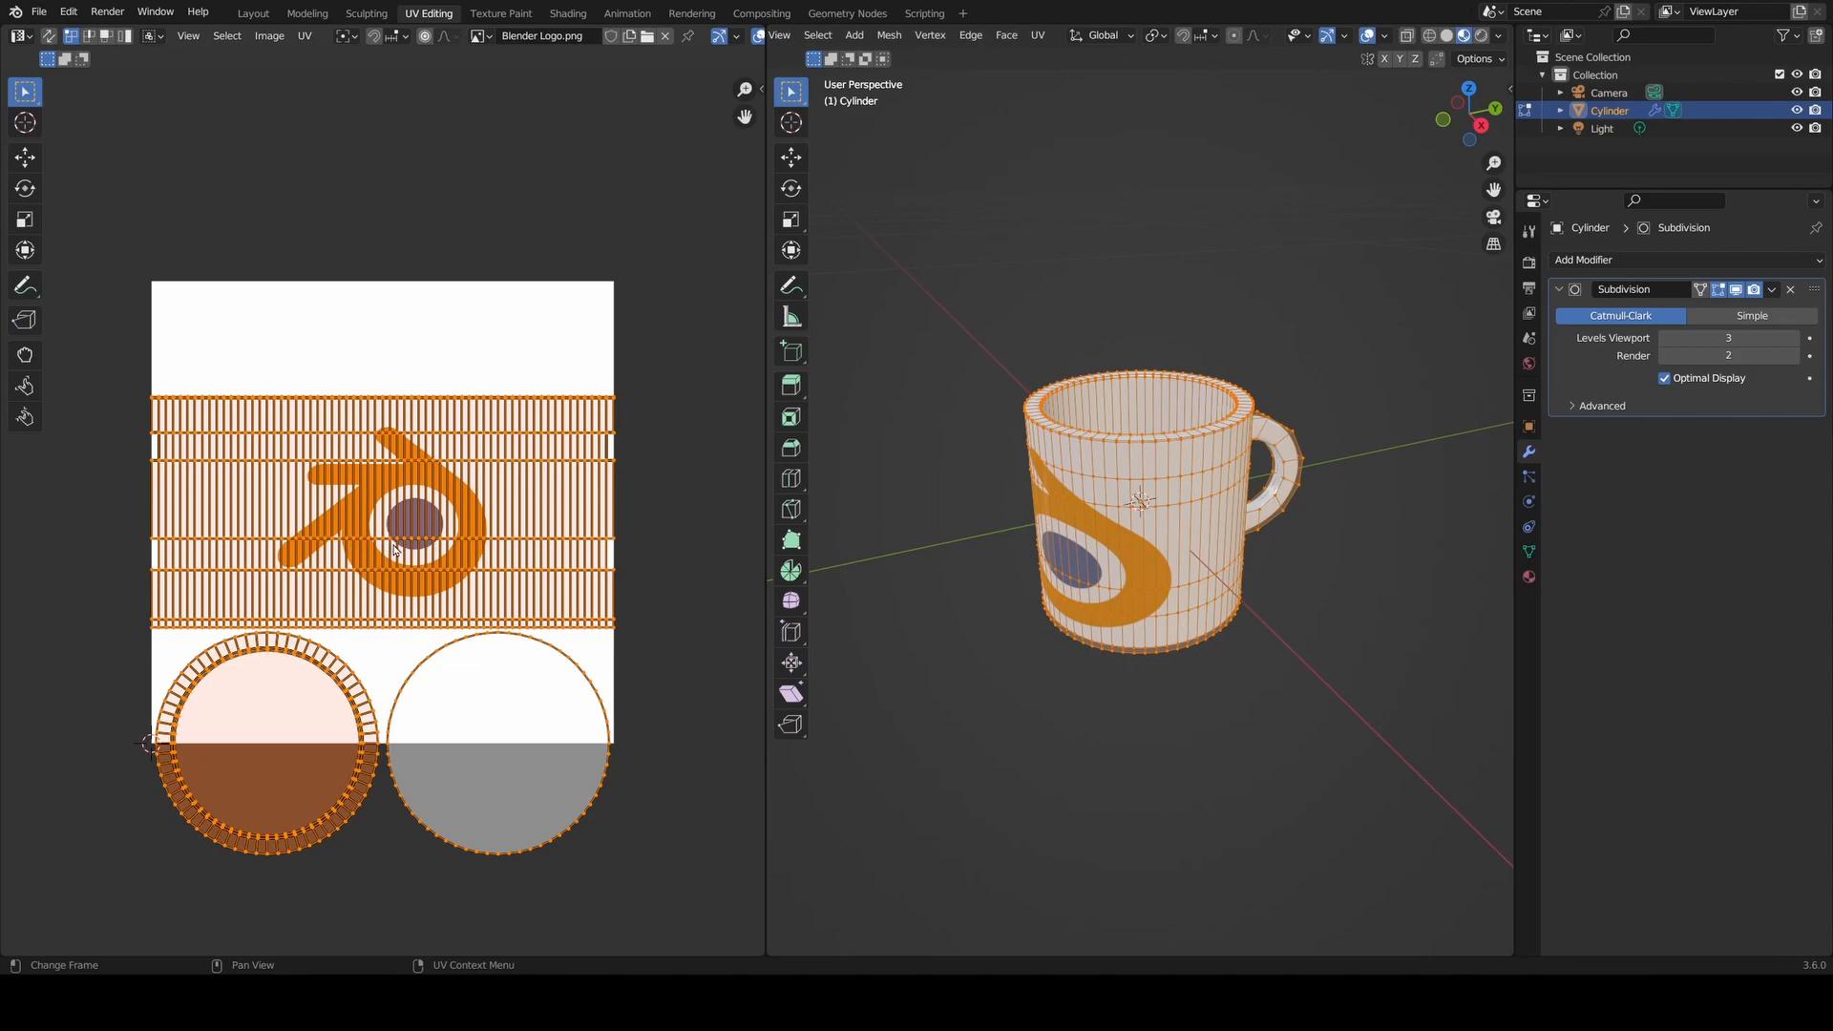
mouse_move(506, 490)
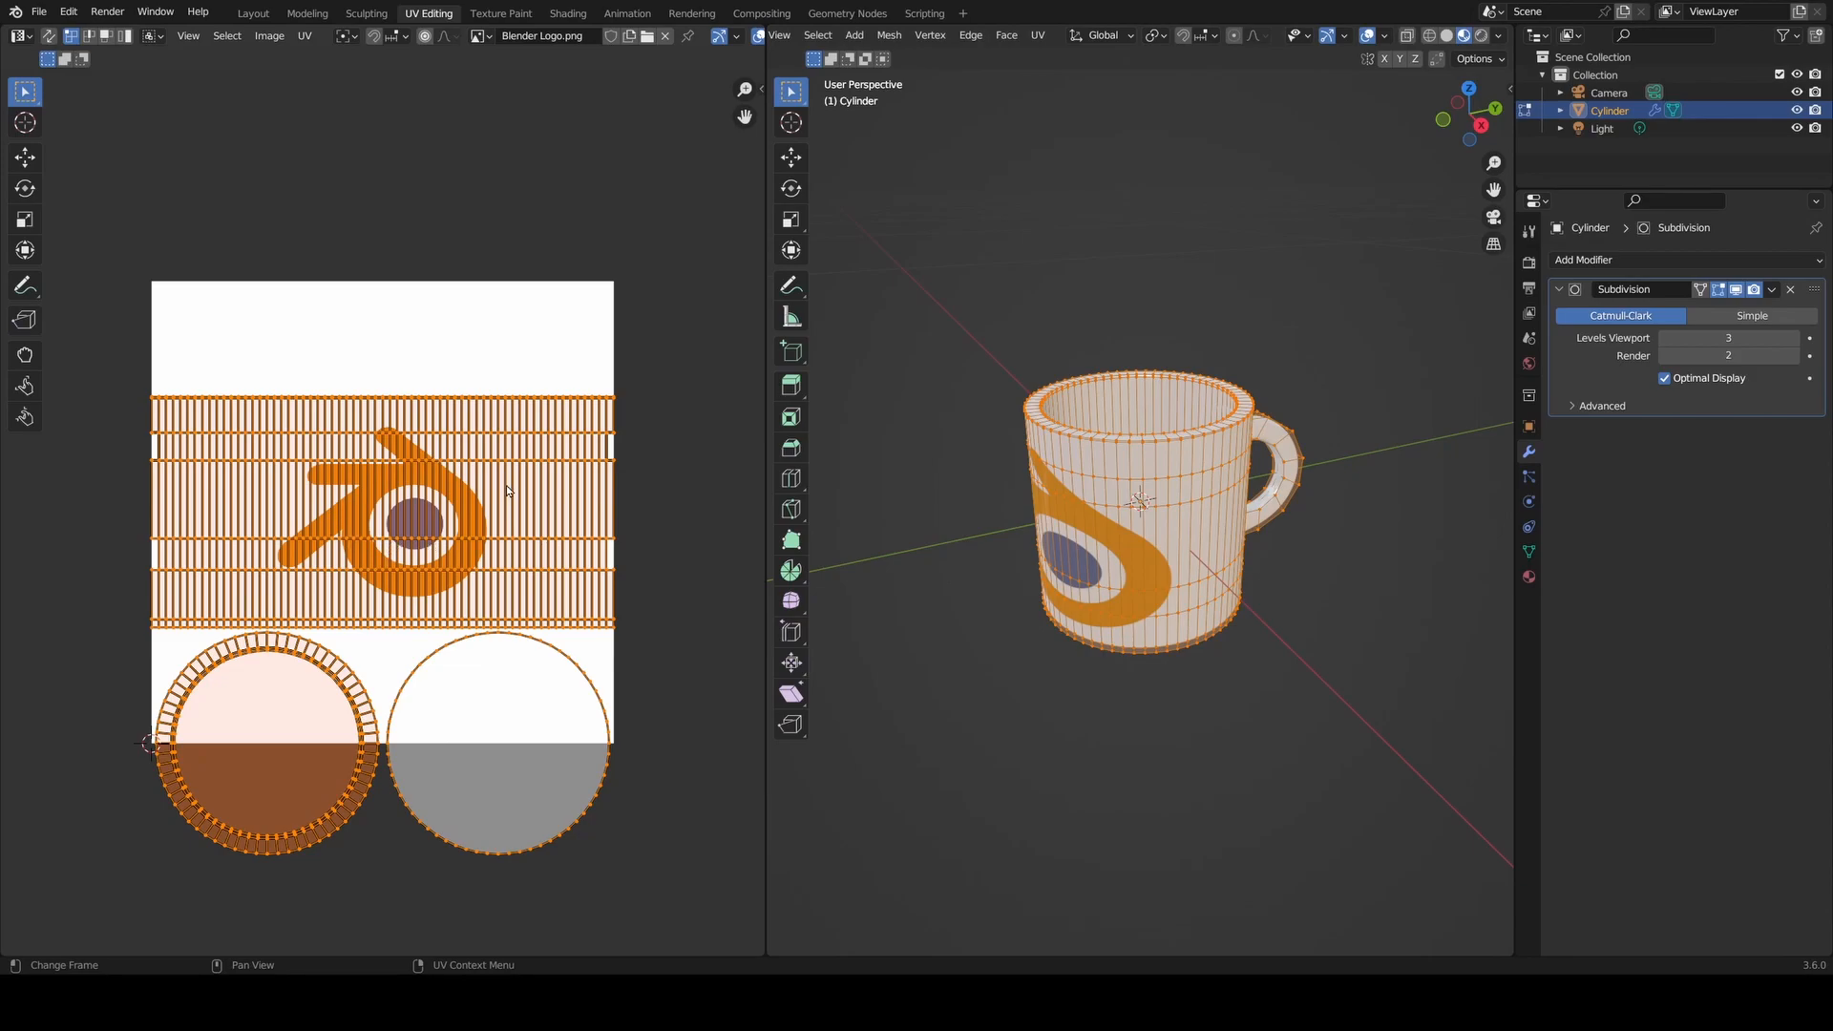
- Begin transforming the UV layout to stretch the logo across the mug front
key(g)
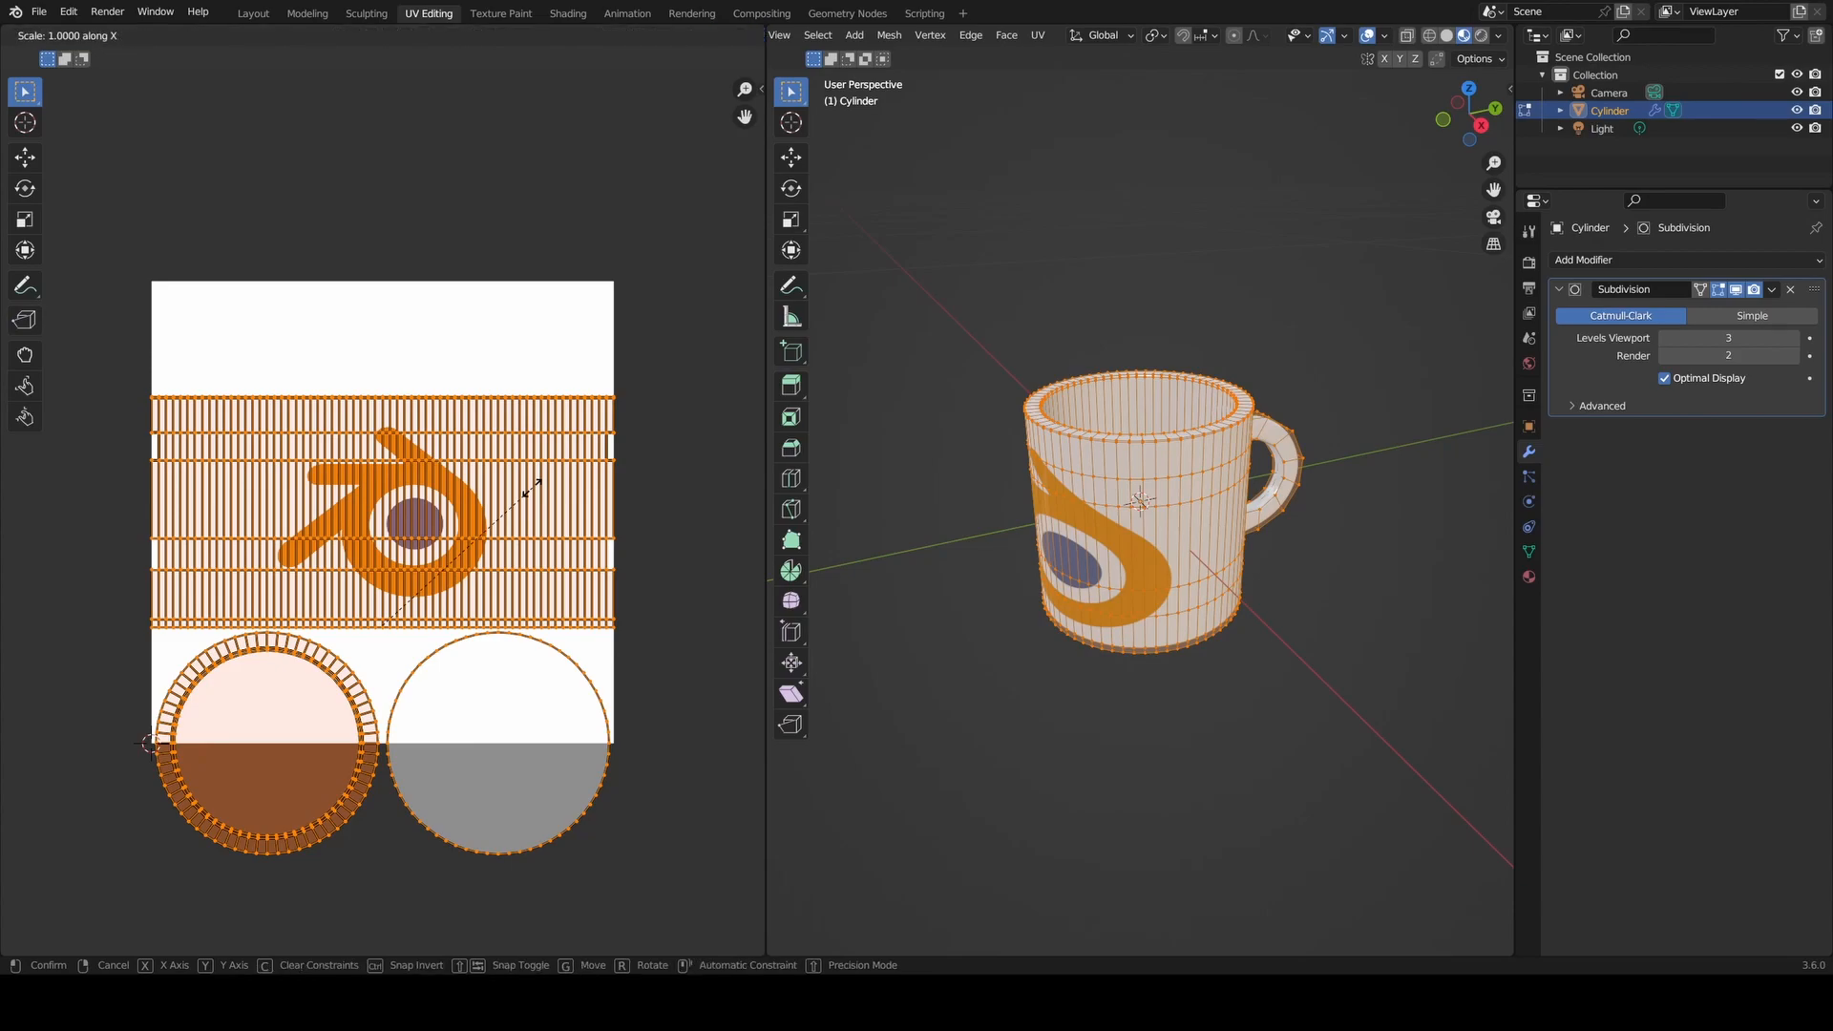
mouse_move(561, 522)
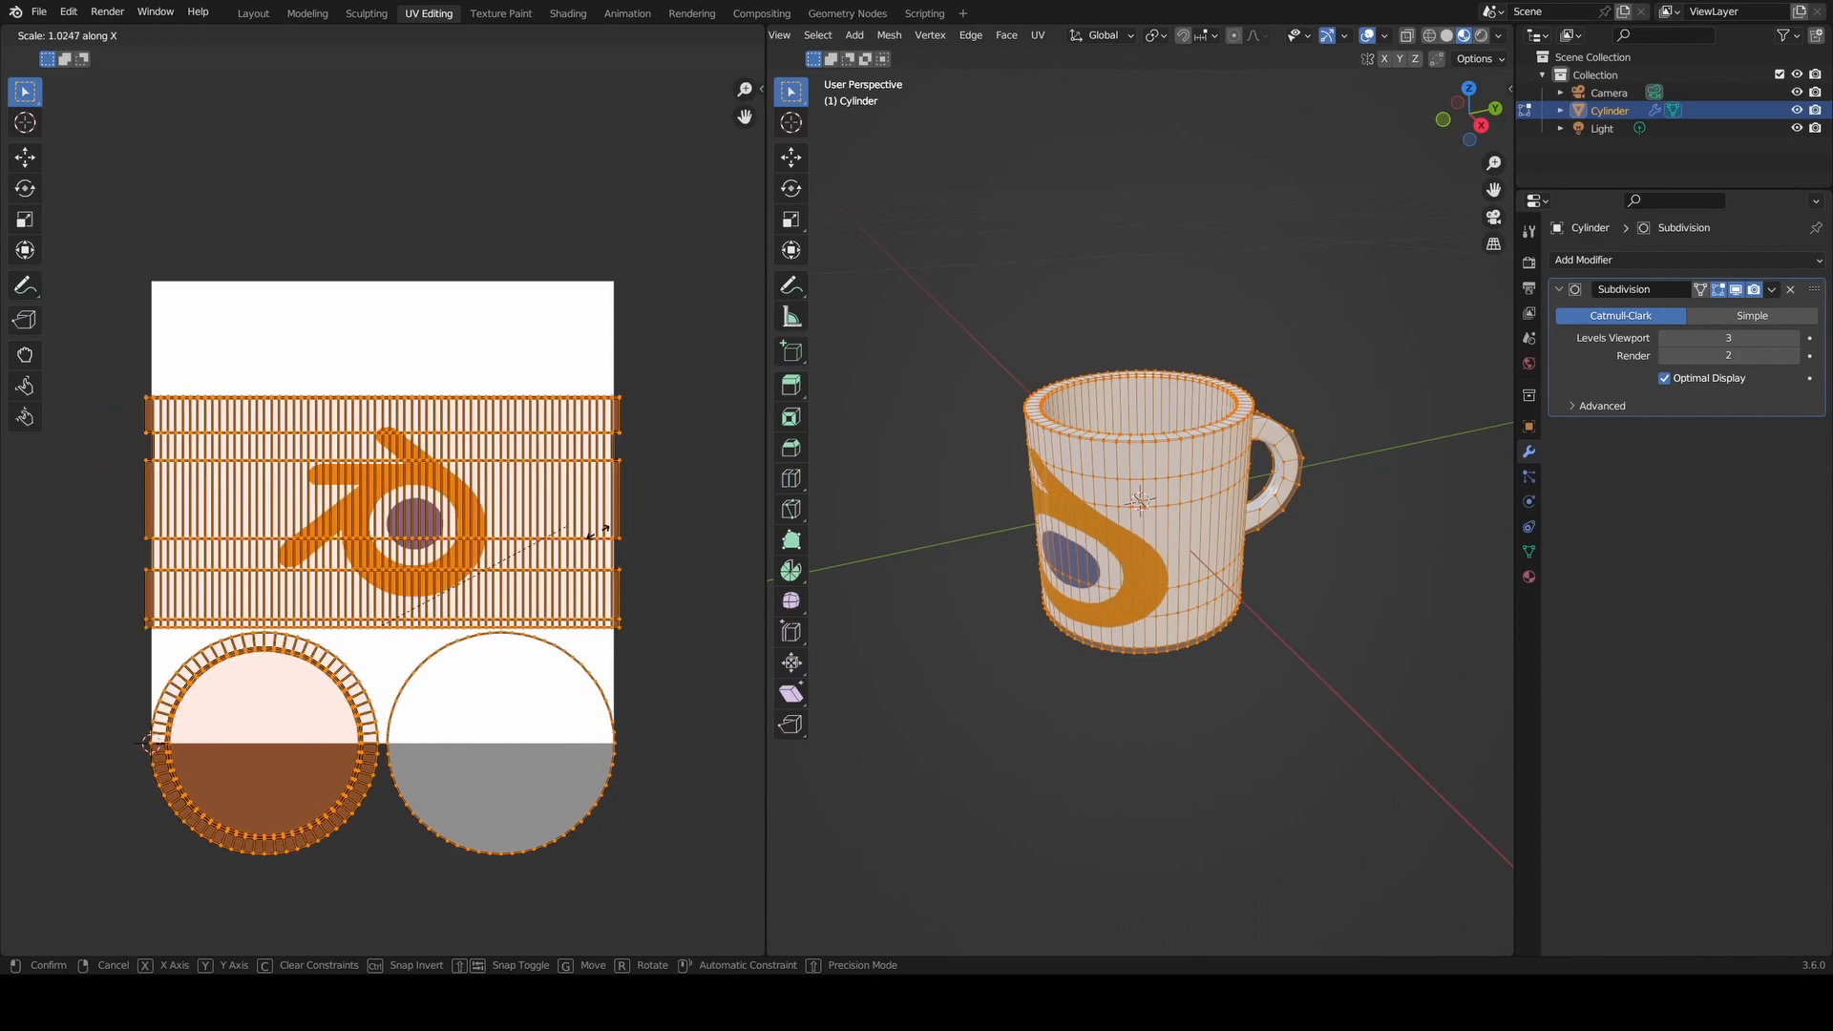
mouse_move(641, 540)
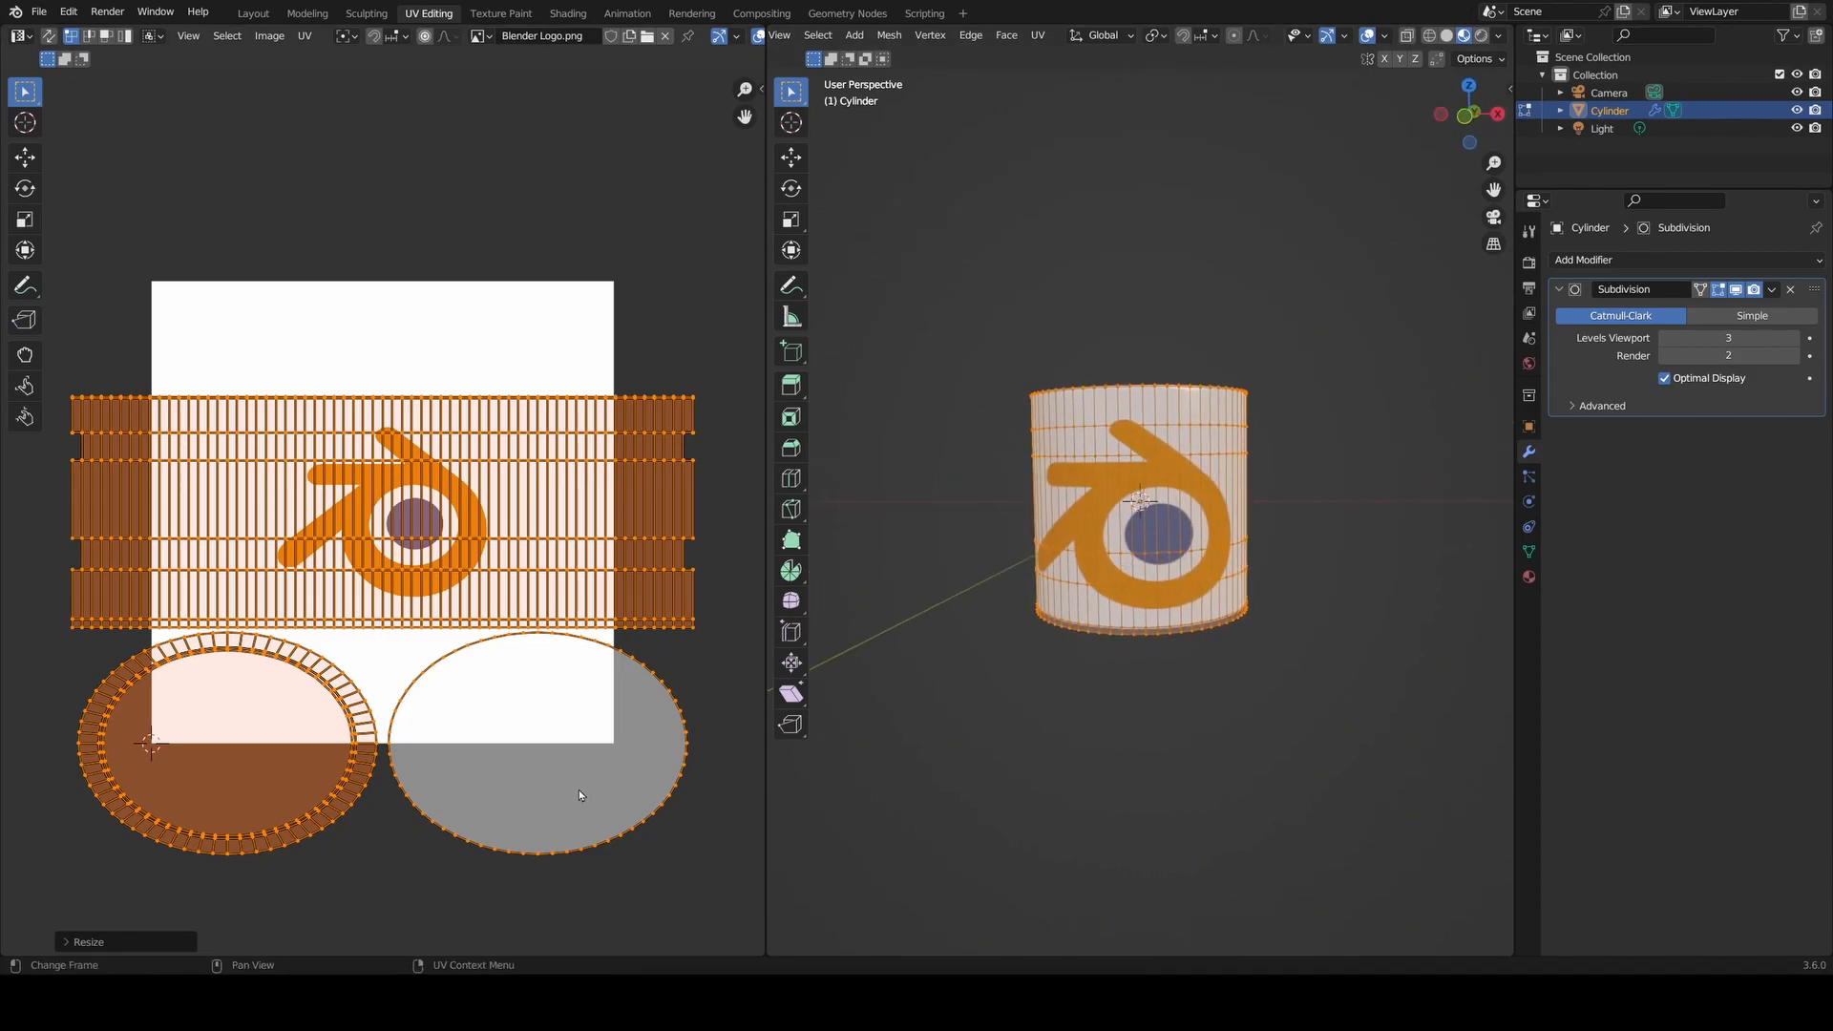
- Return to the Shading workspace to preview the logo on the white mug
click(568, 12)
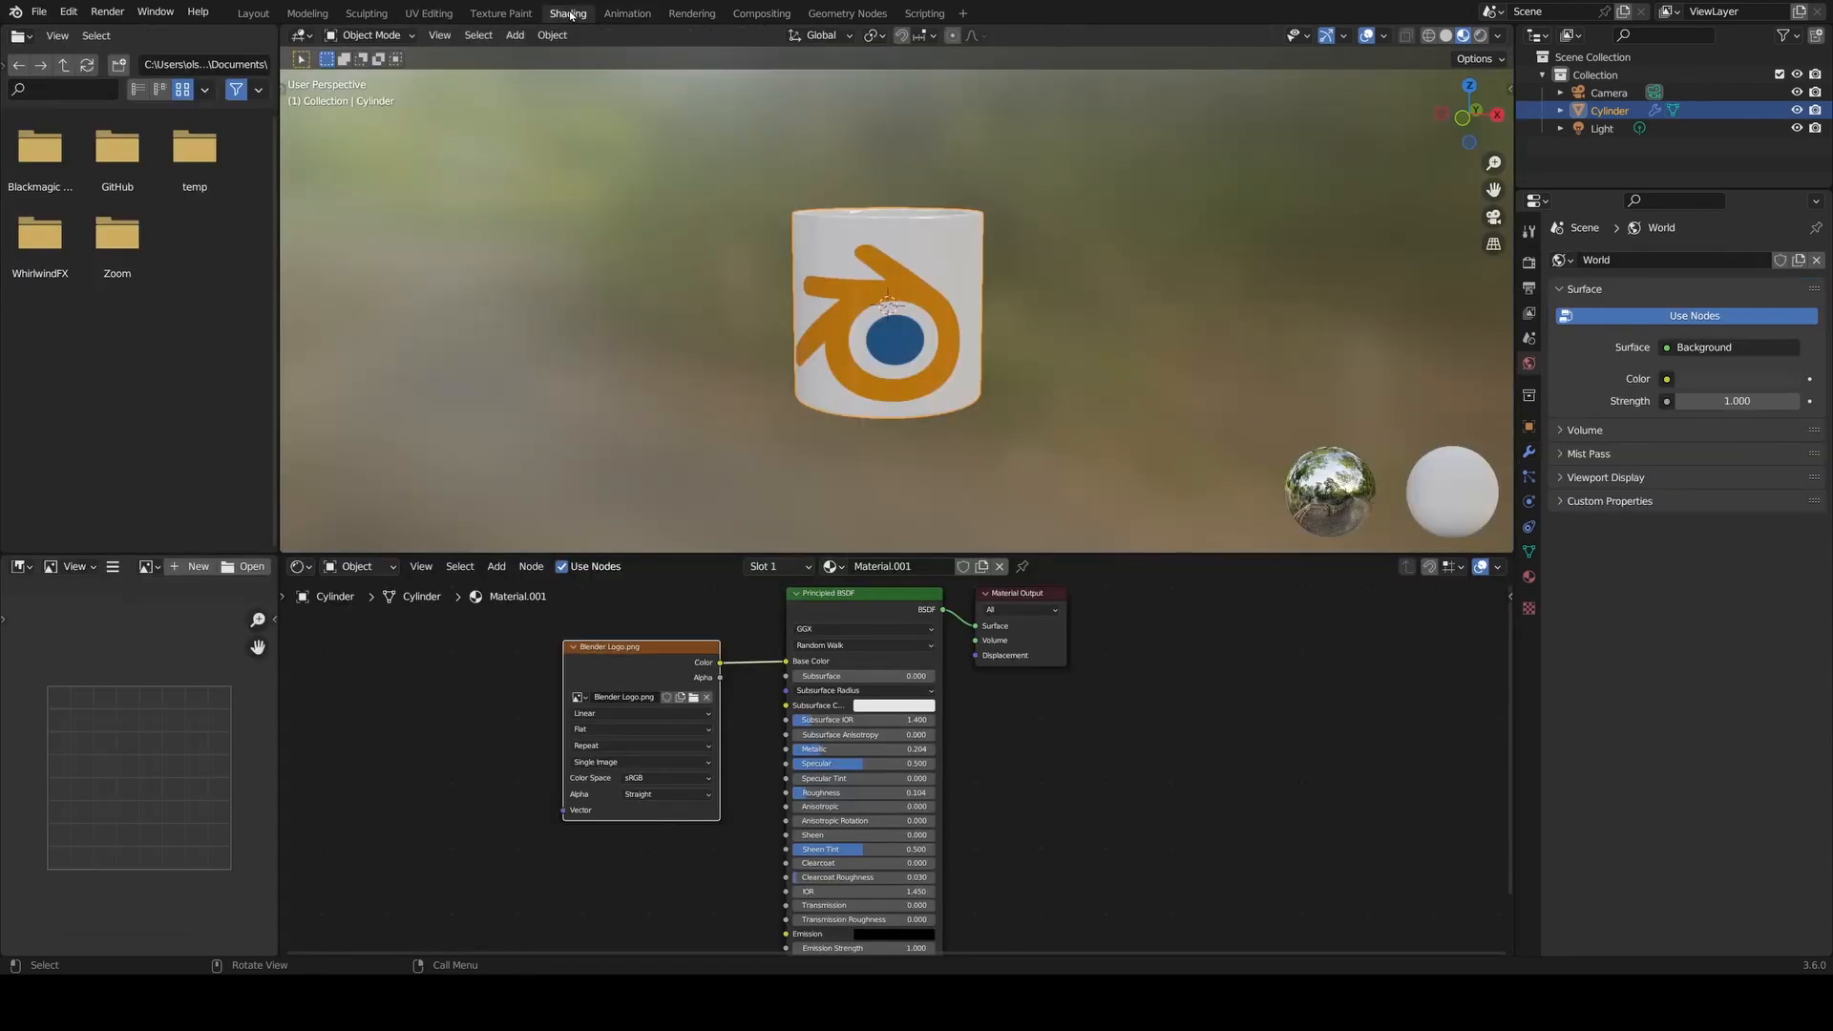
mouse_move(609, 324)
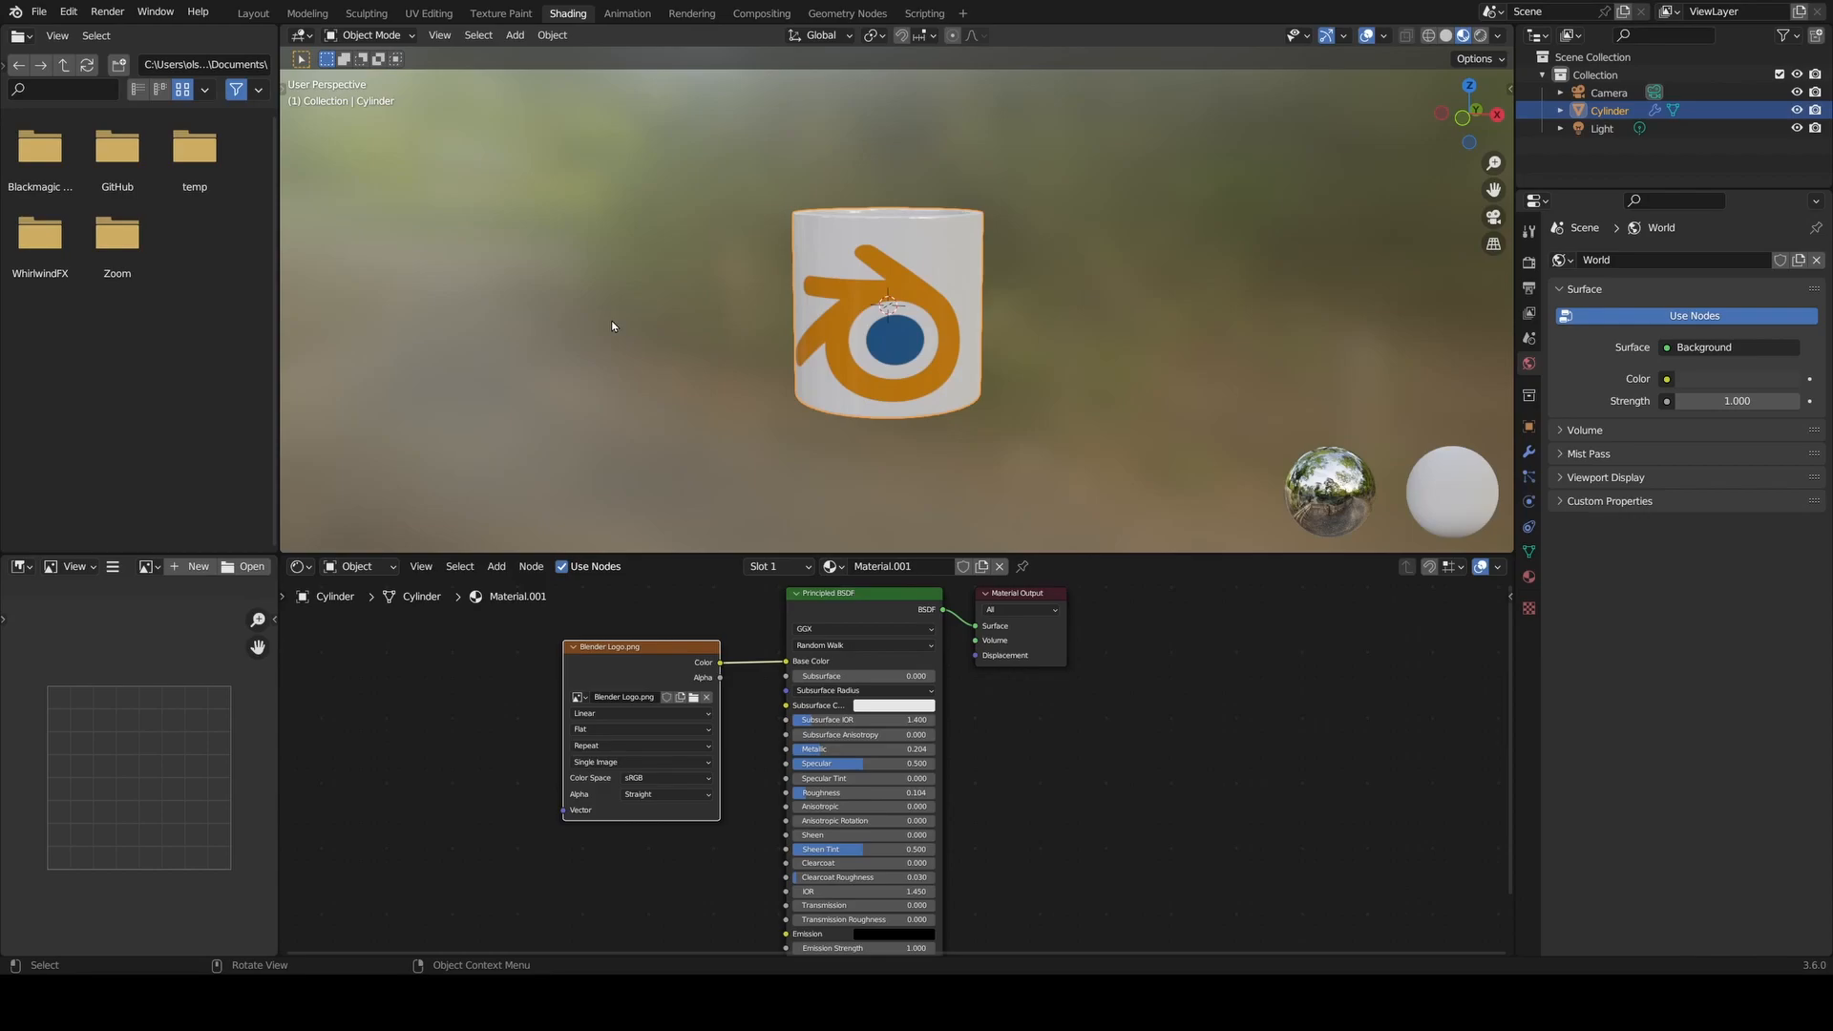
mouse_move(575, 397)
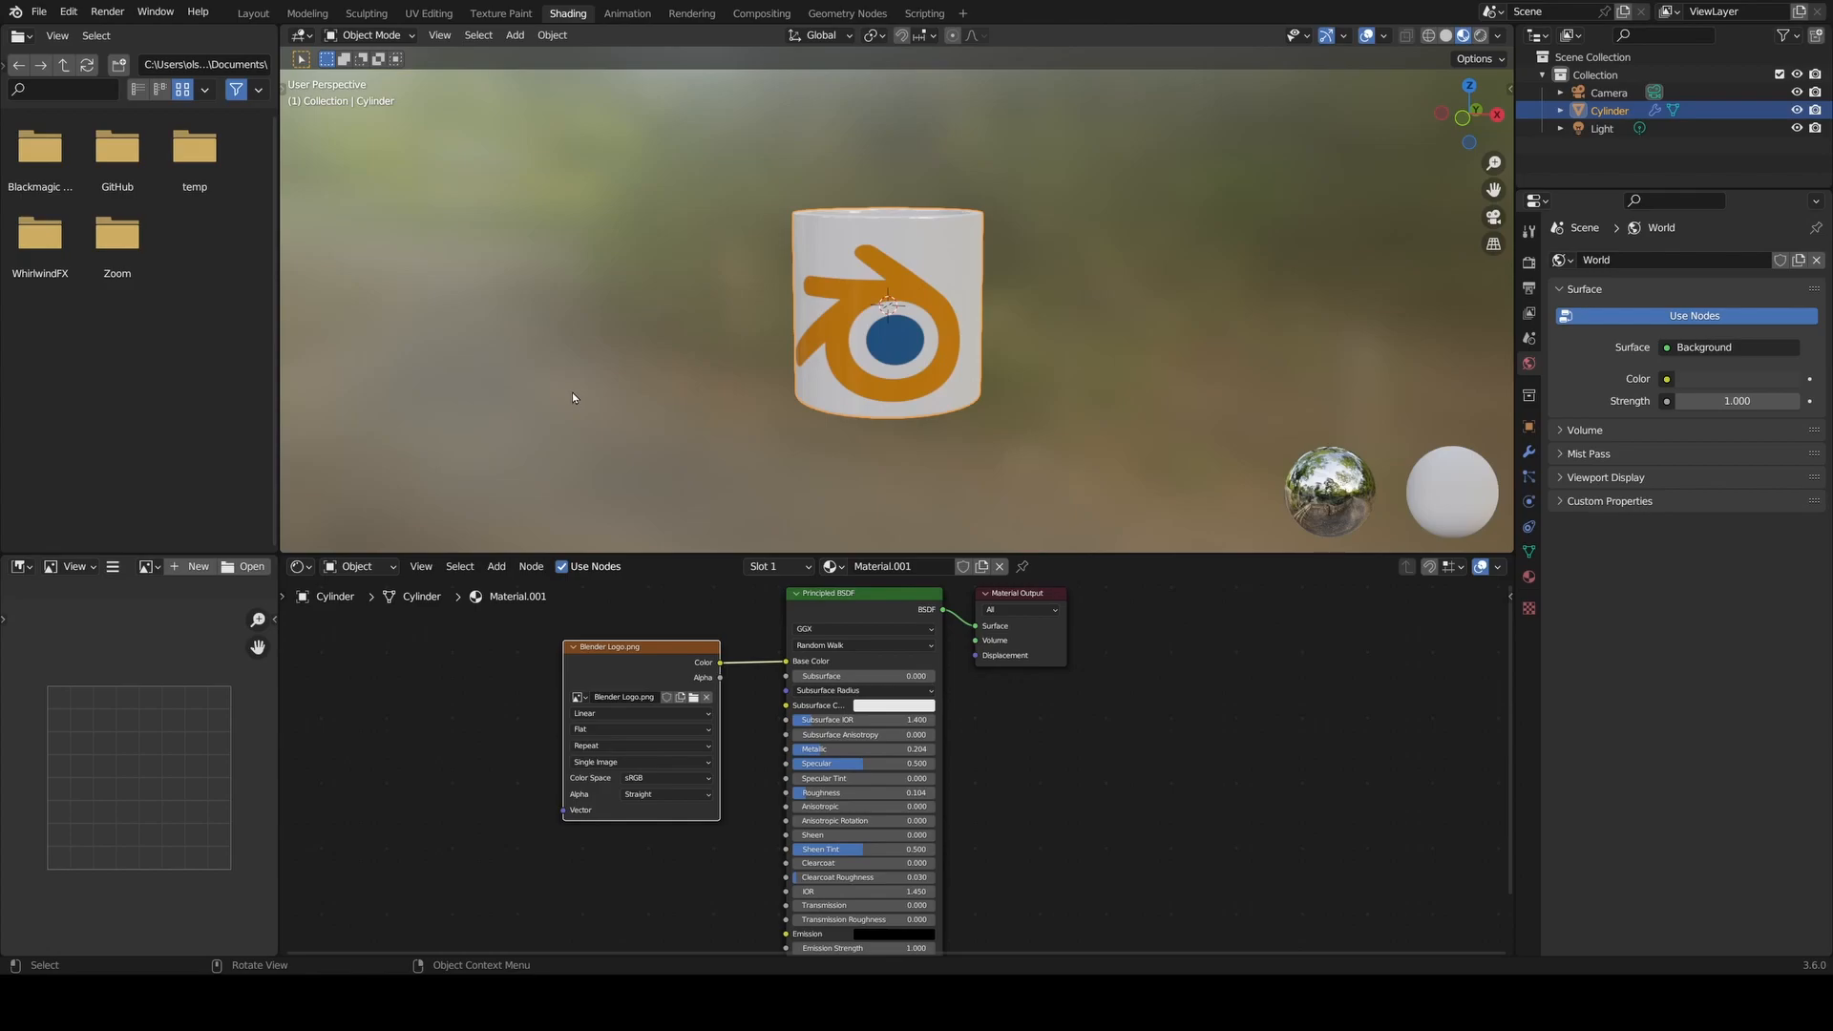
- Add a plane mesh beneath the mug in the Layout workspace as a table surface
click(252, 12)
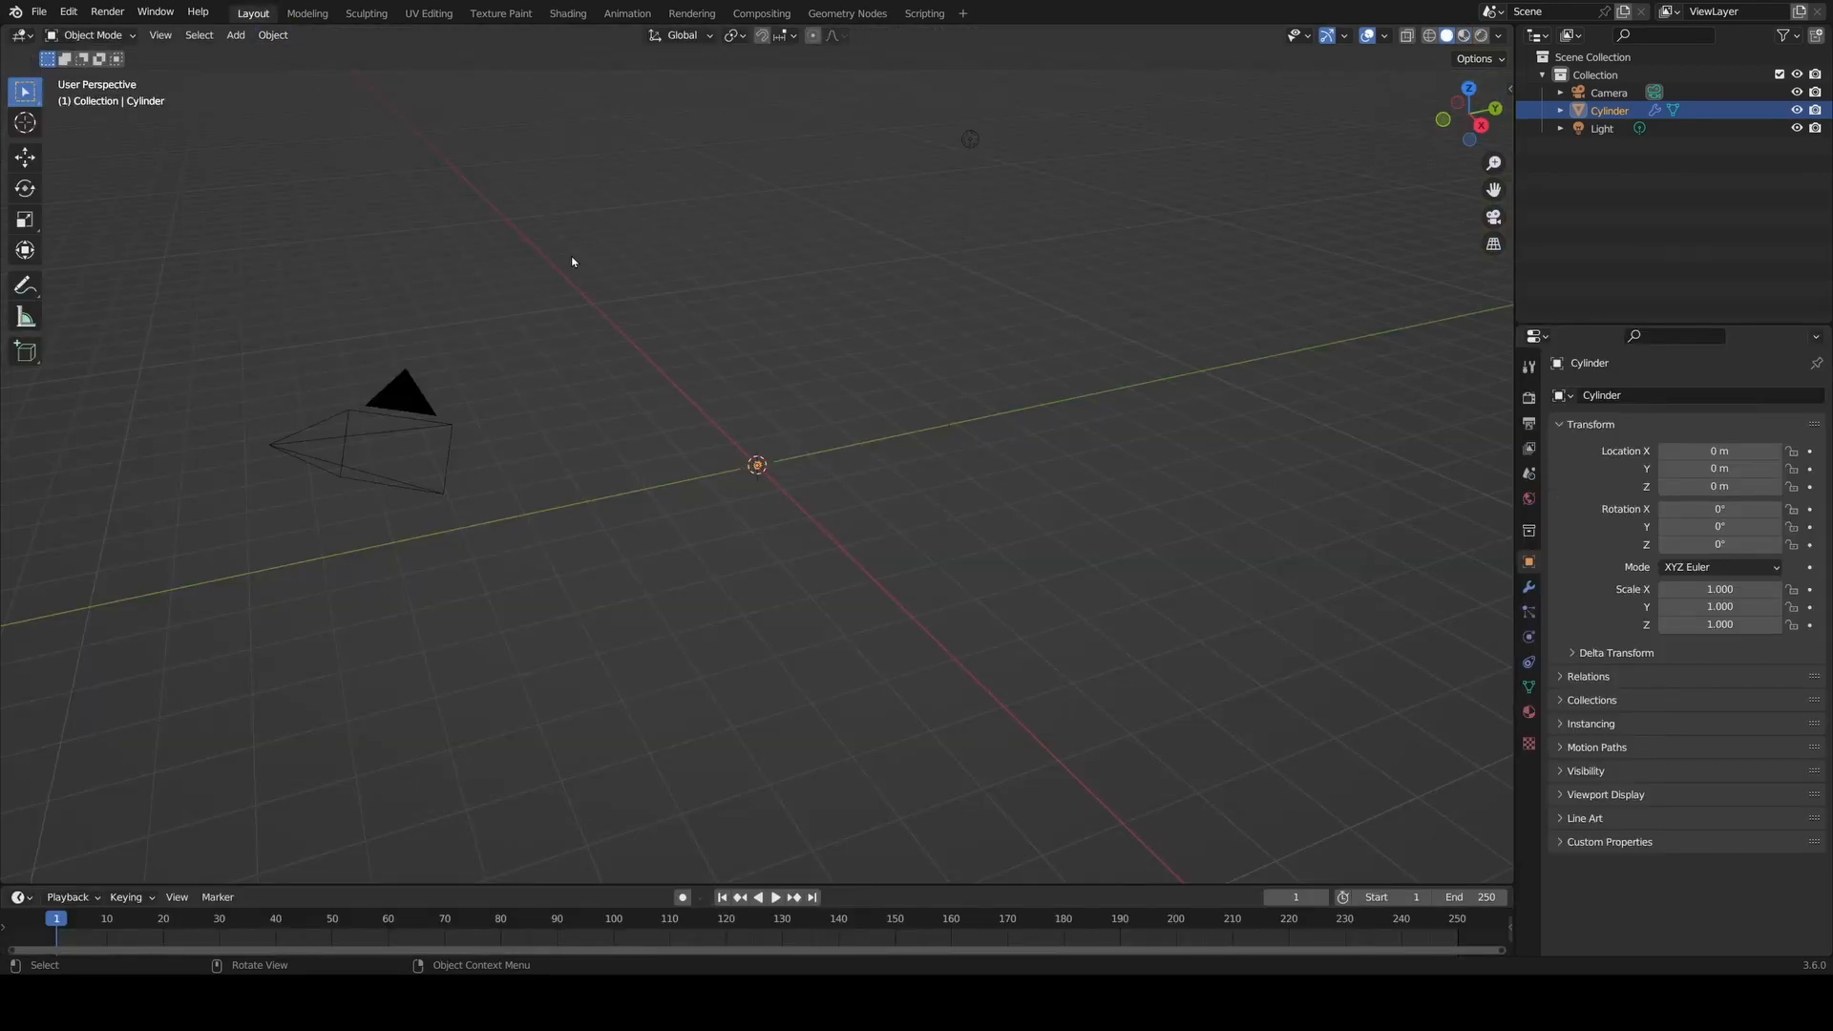
mouse_move(683, 333)
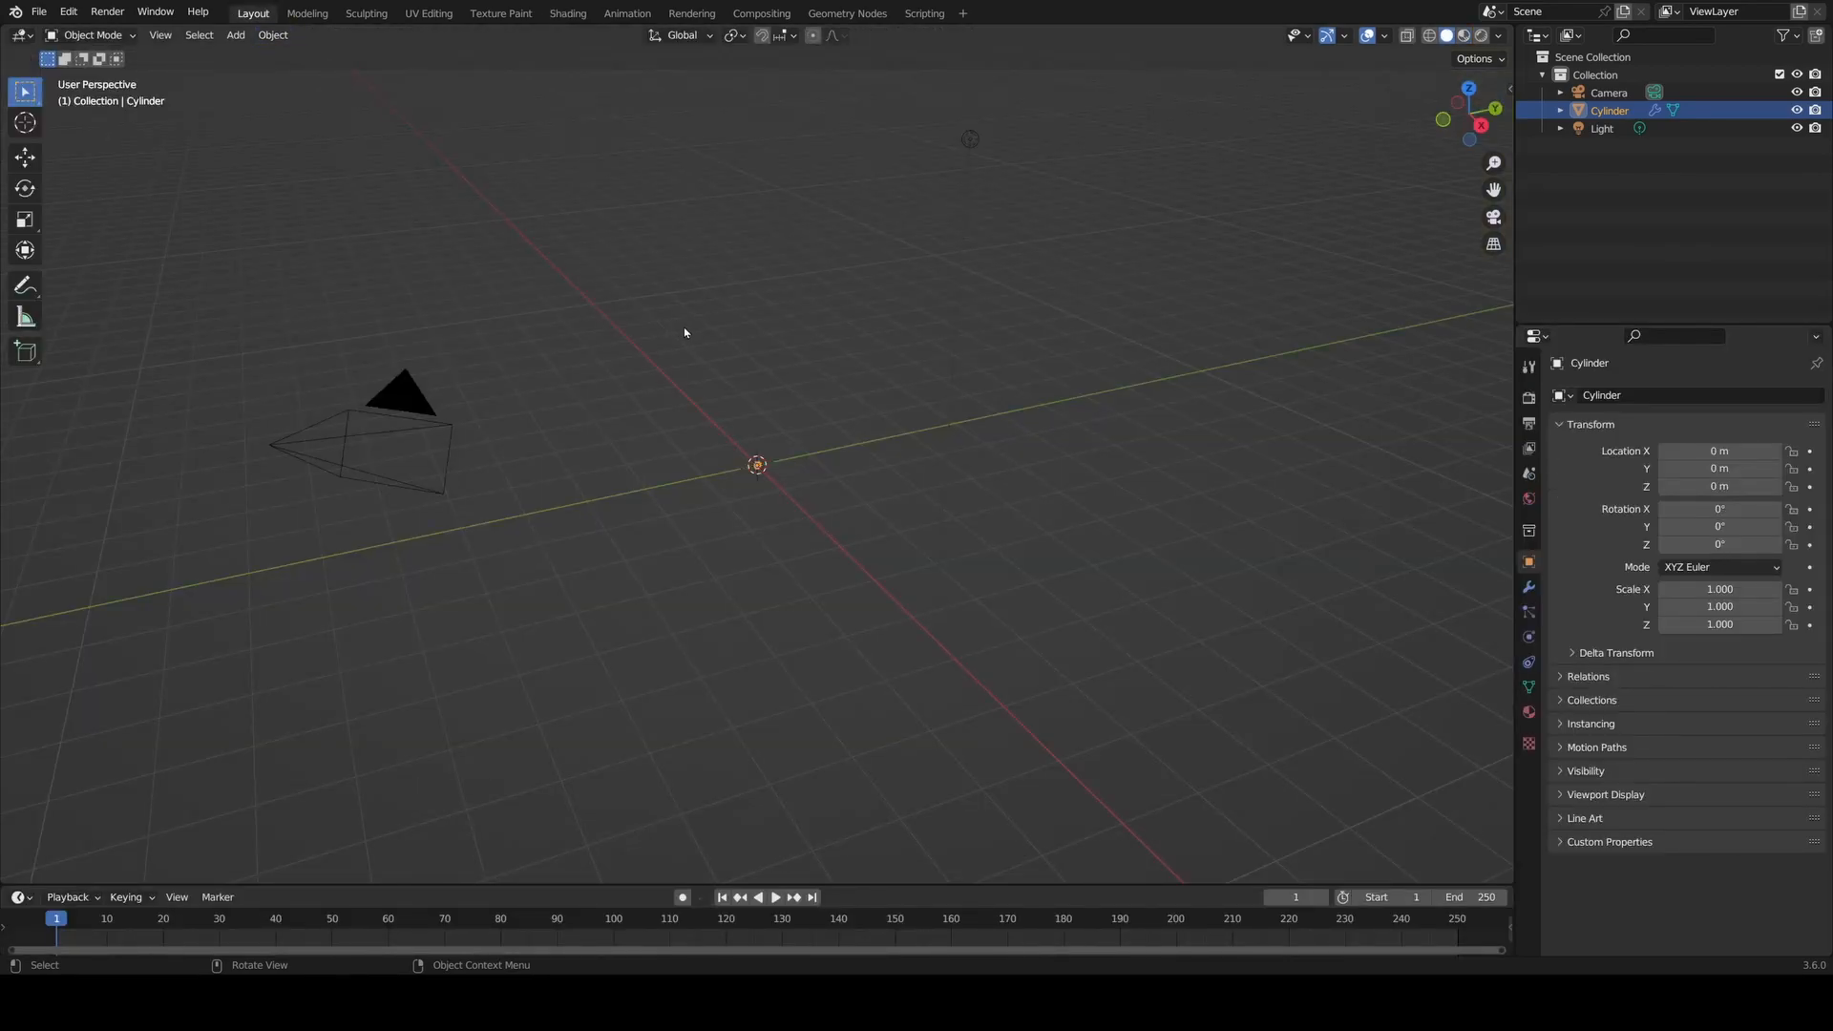
click(234, 34)
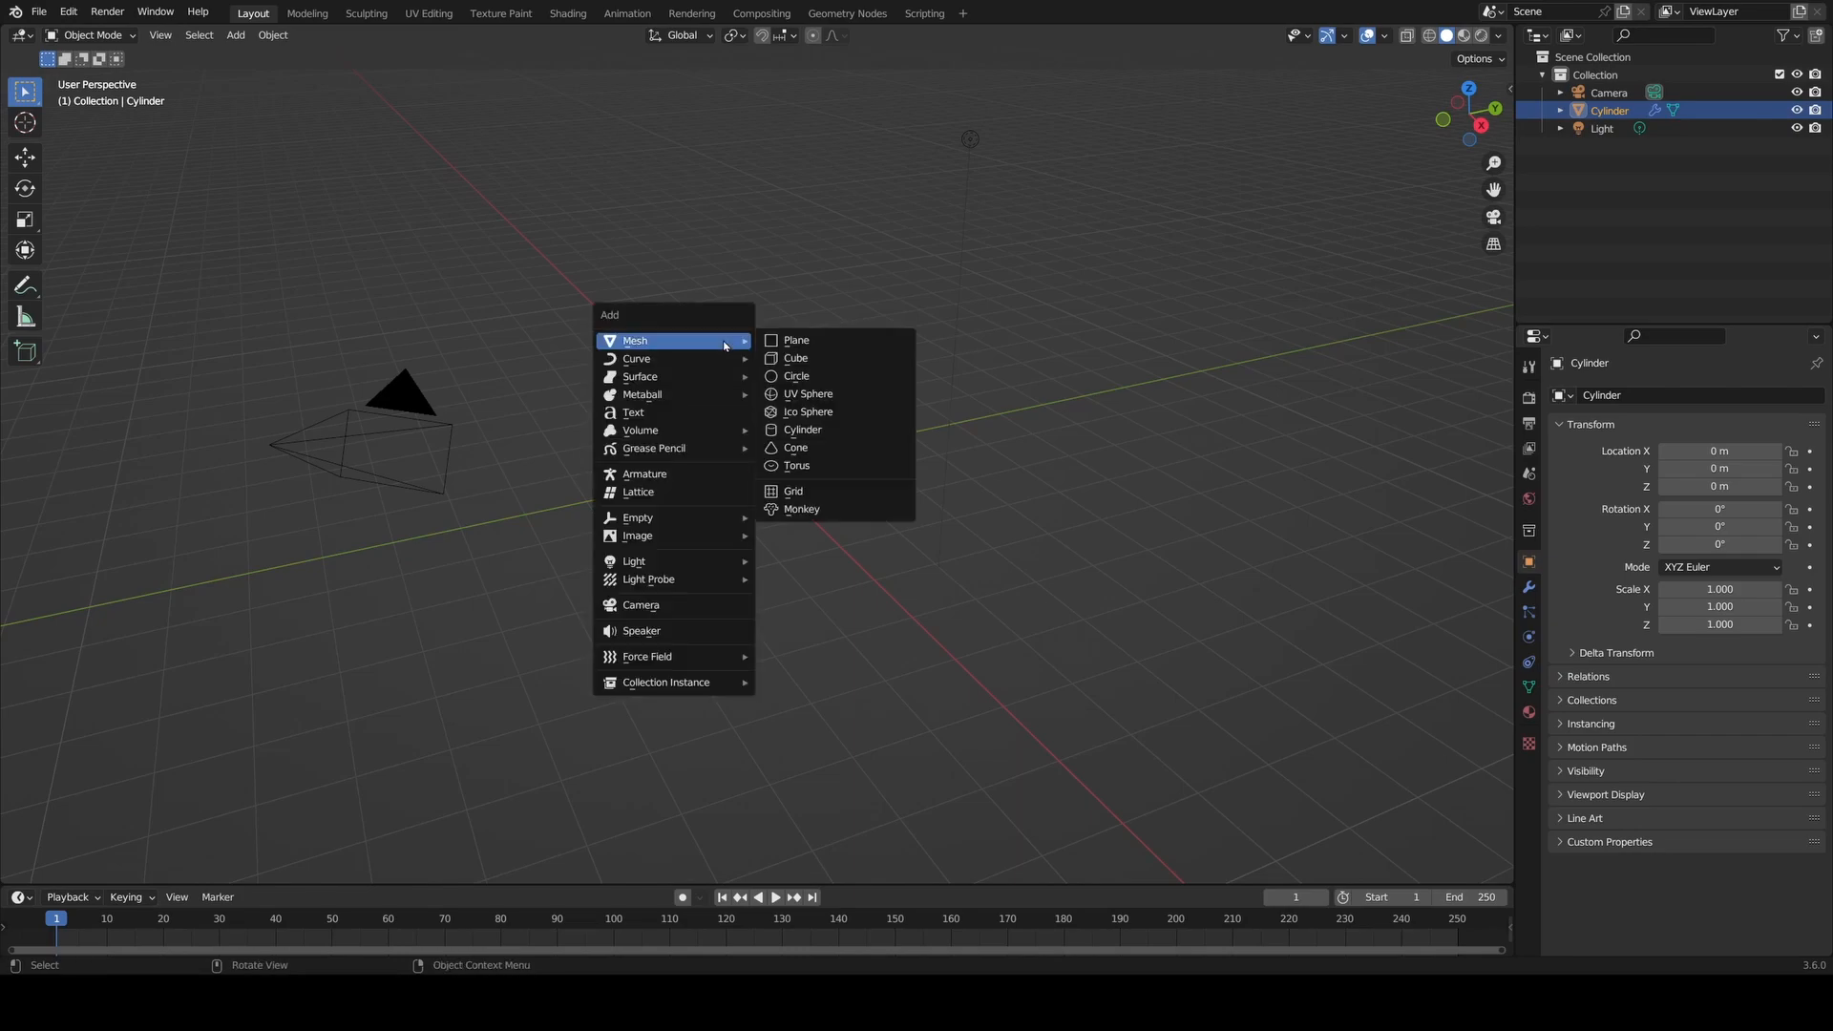
click(796, 339)
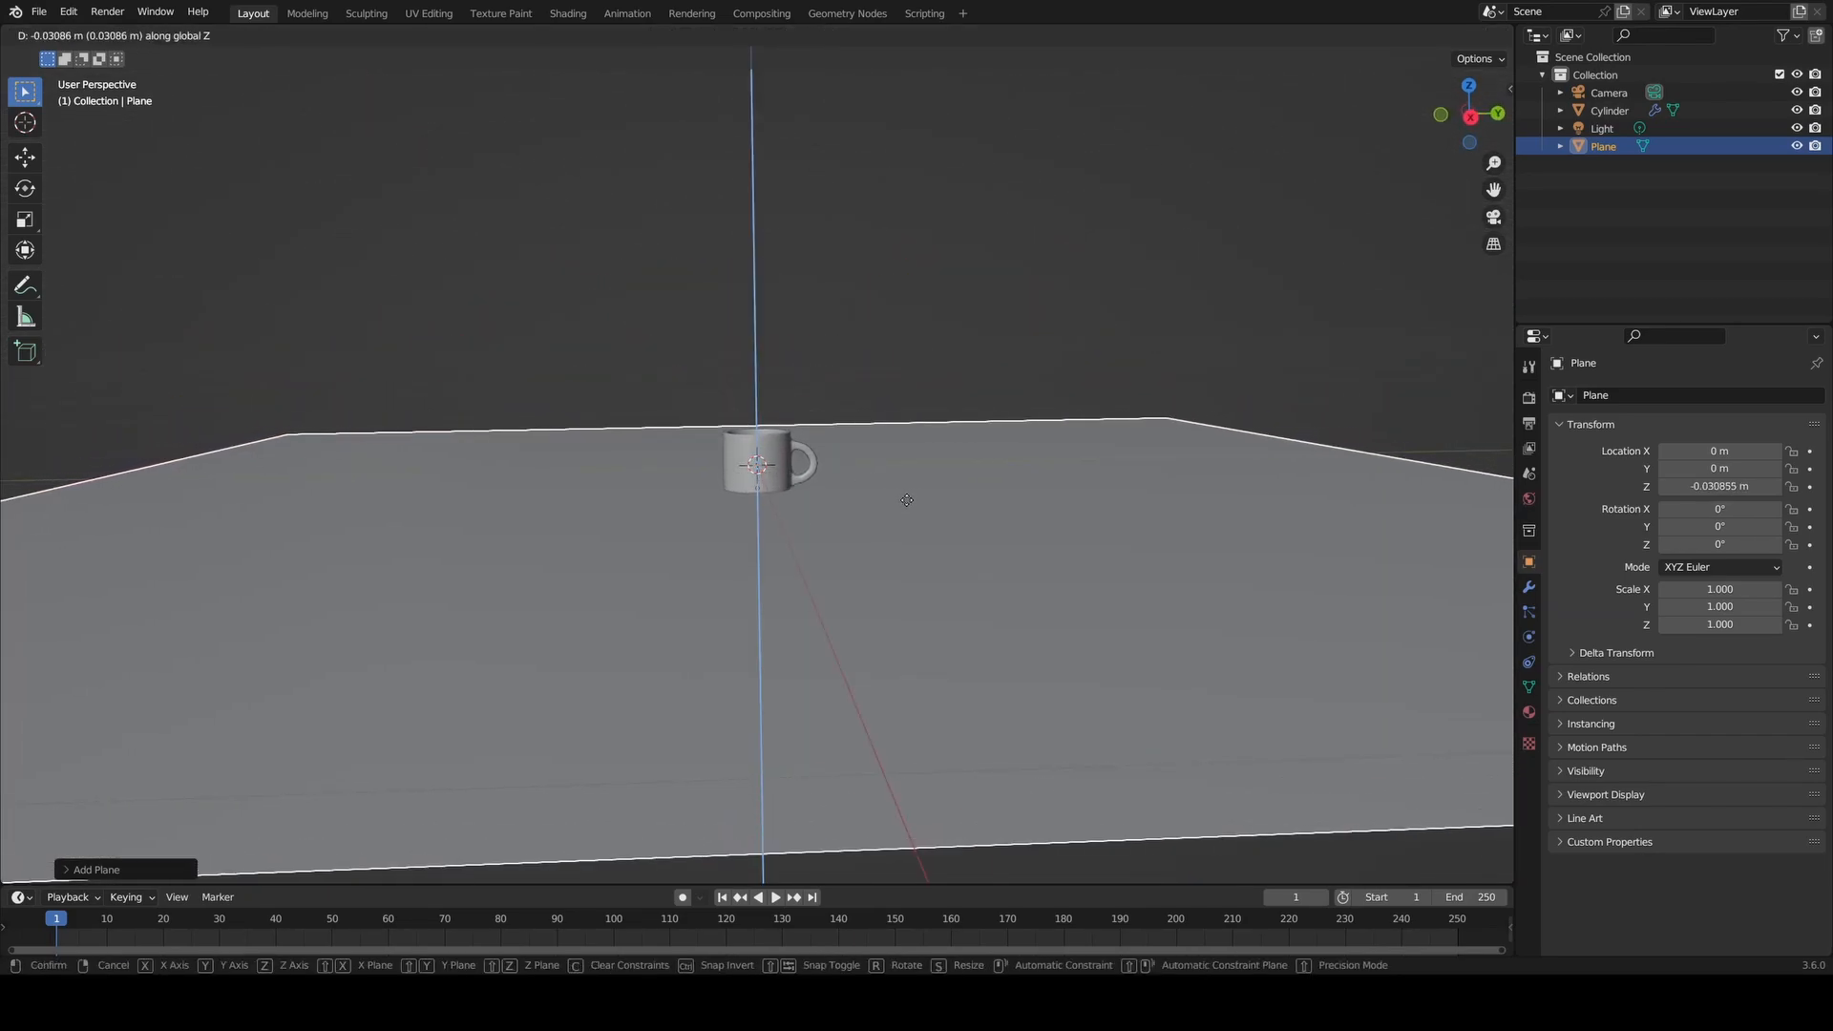
mouse_move(911, 509)
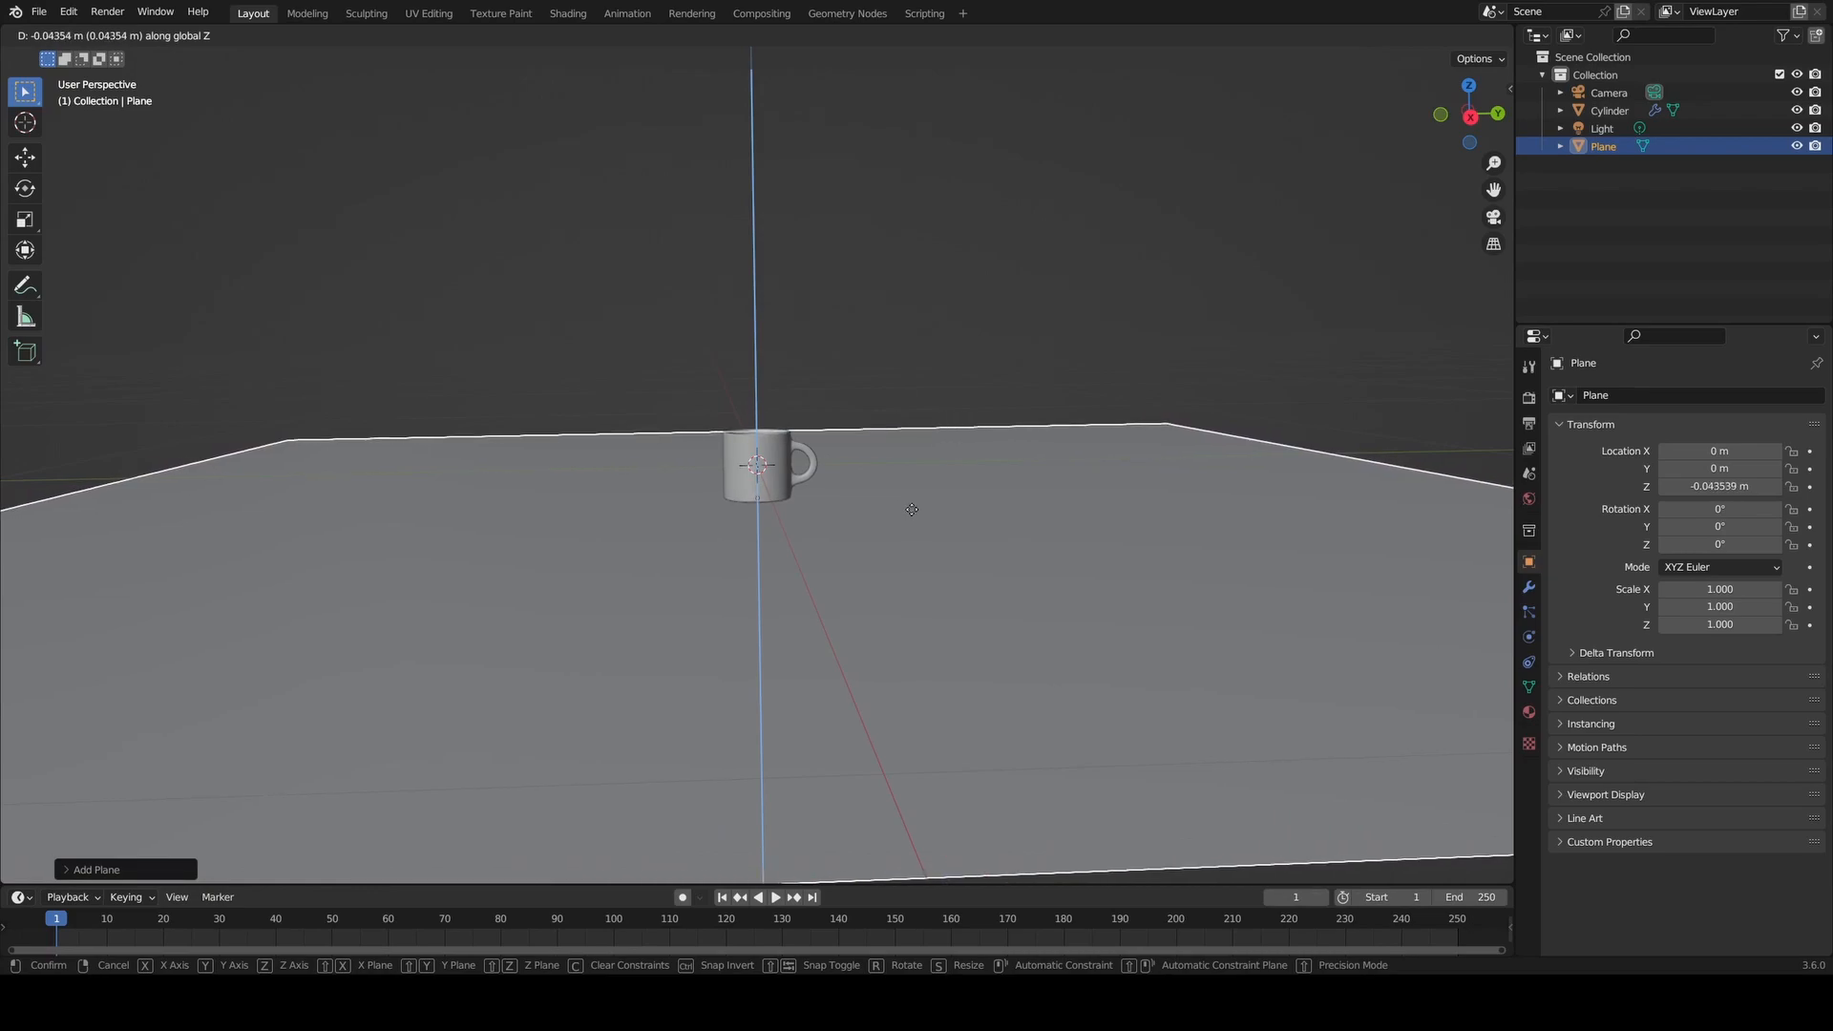
mouse_move(910, 509)
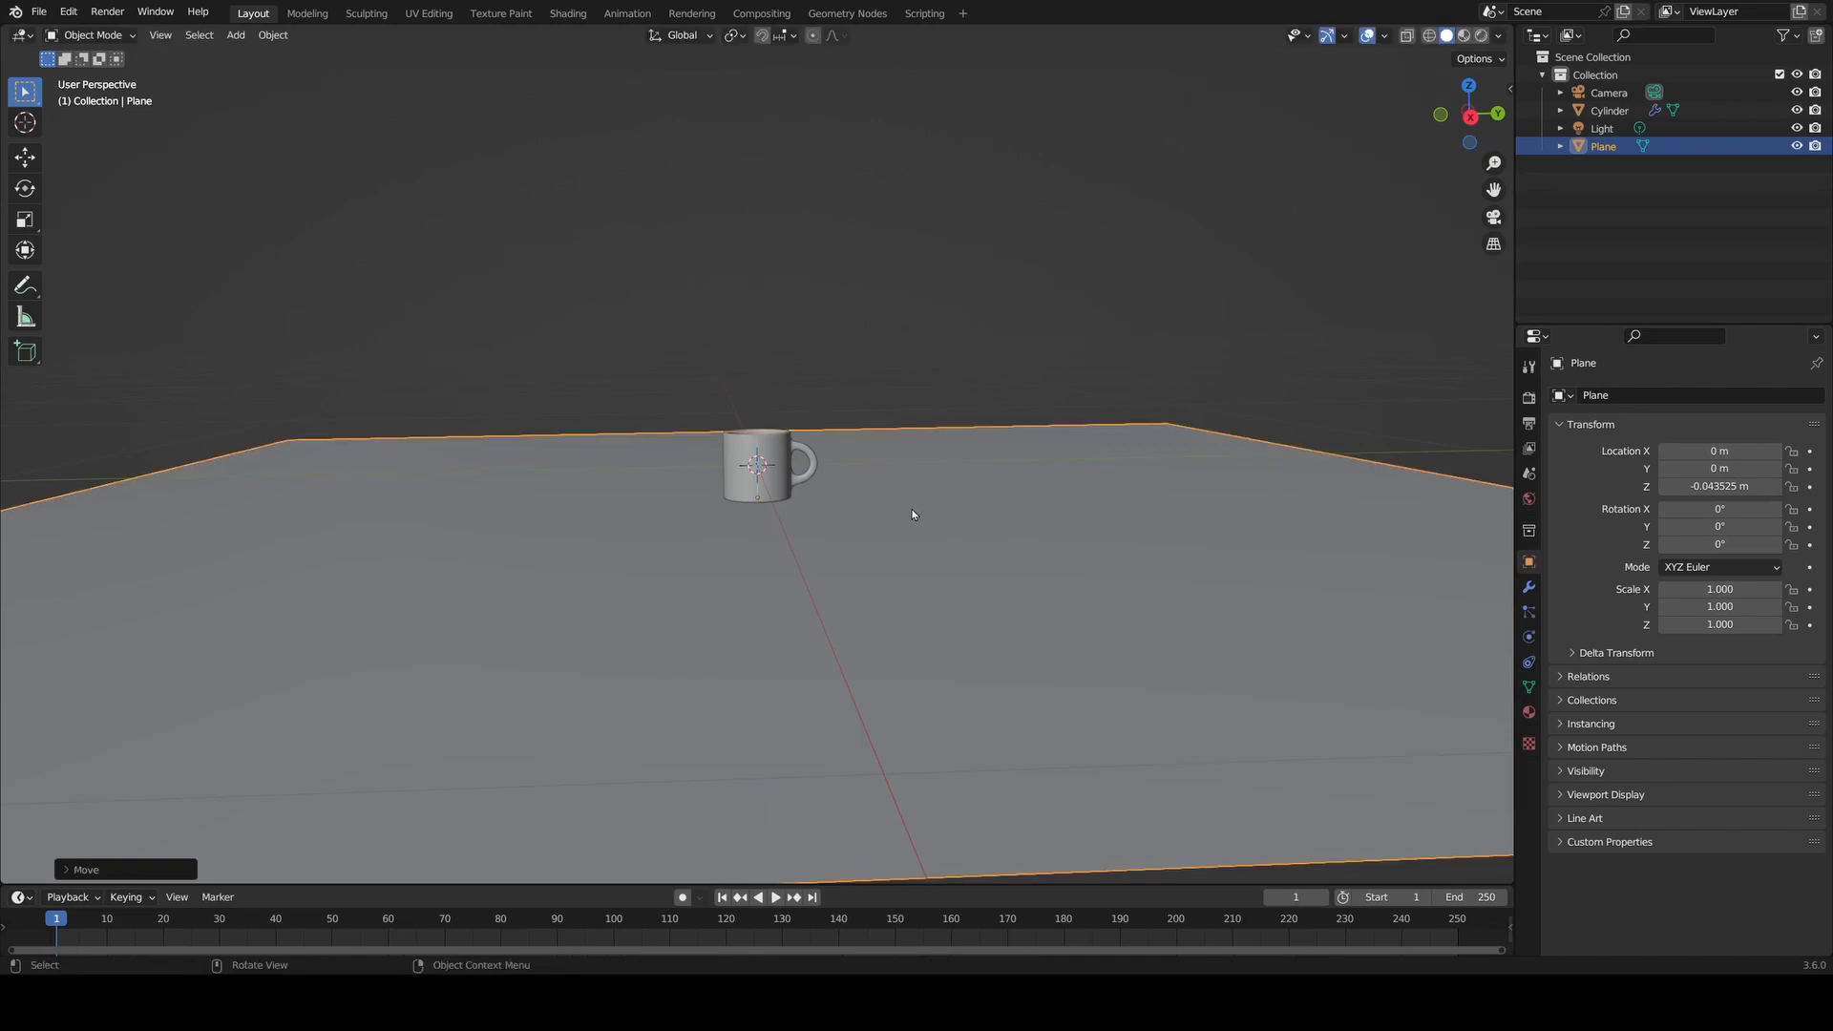
mouse_move(916, 511)
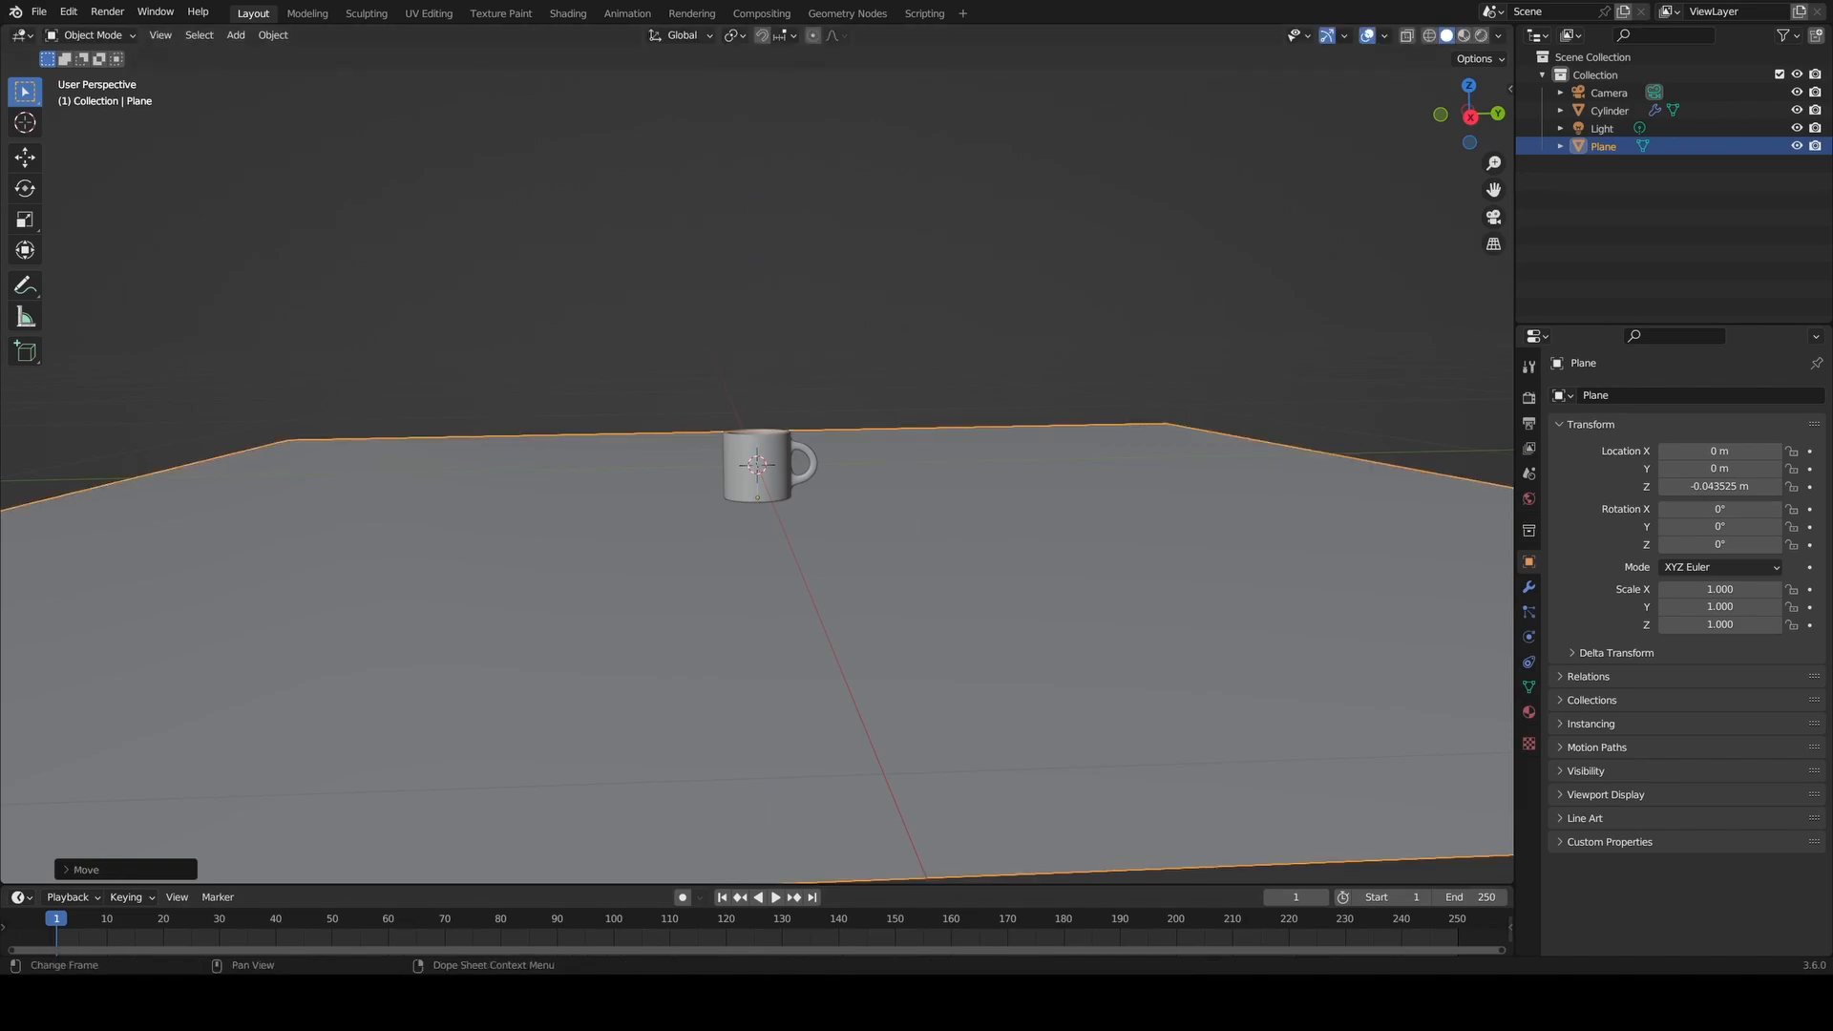
mouse_move(707, 345)
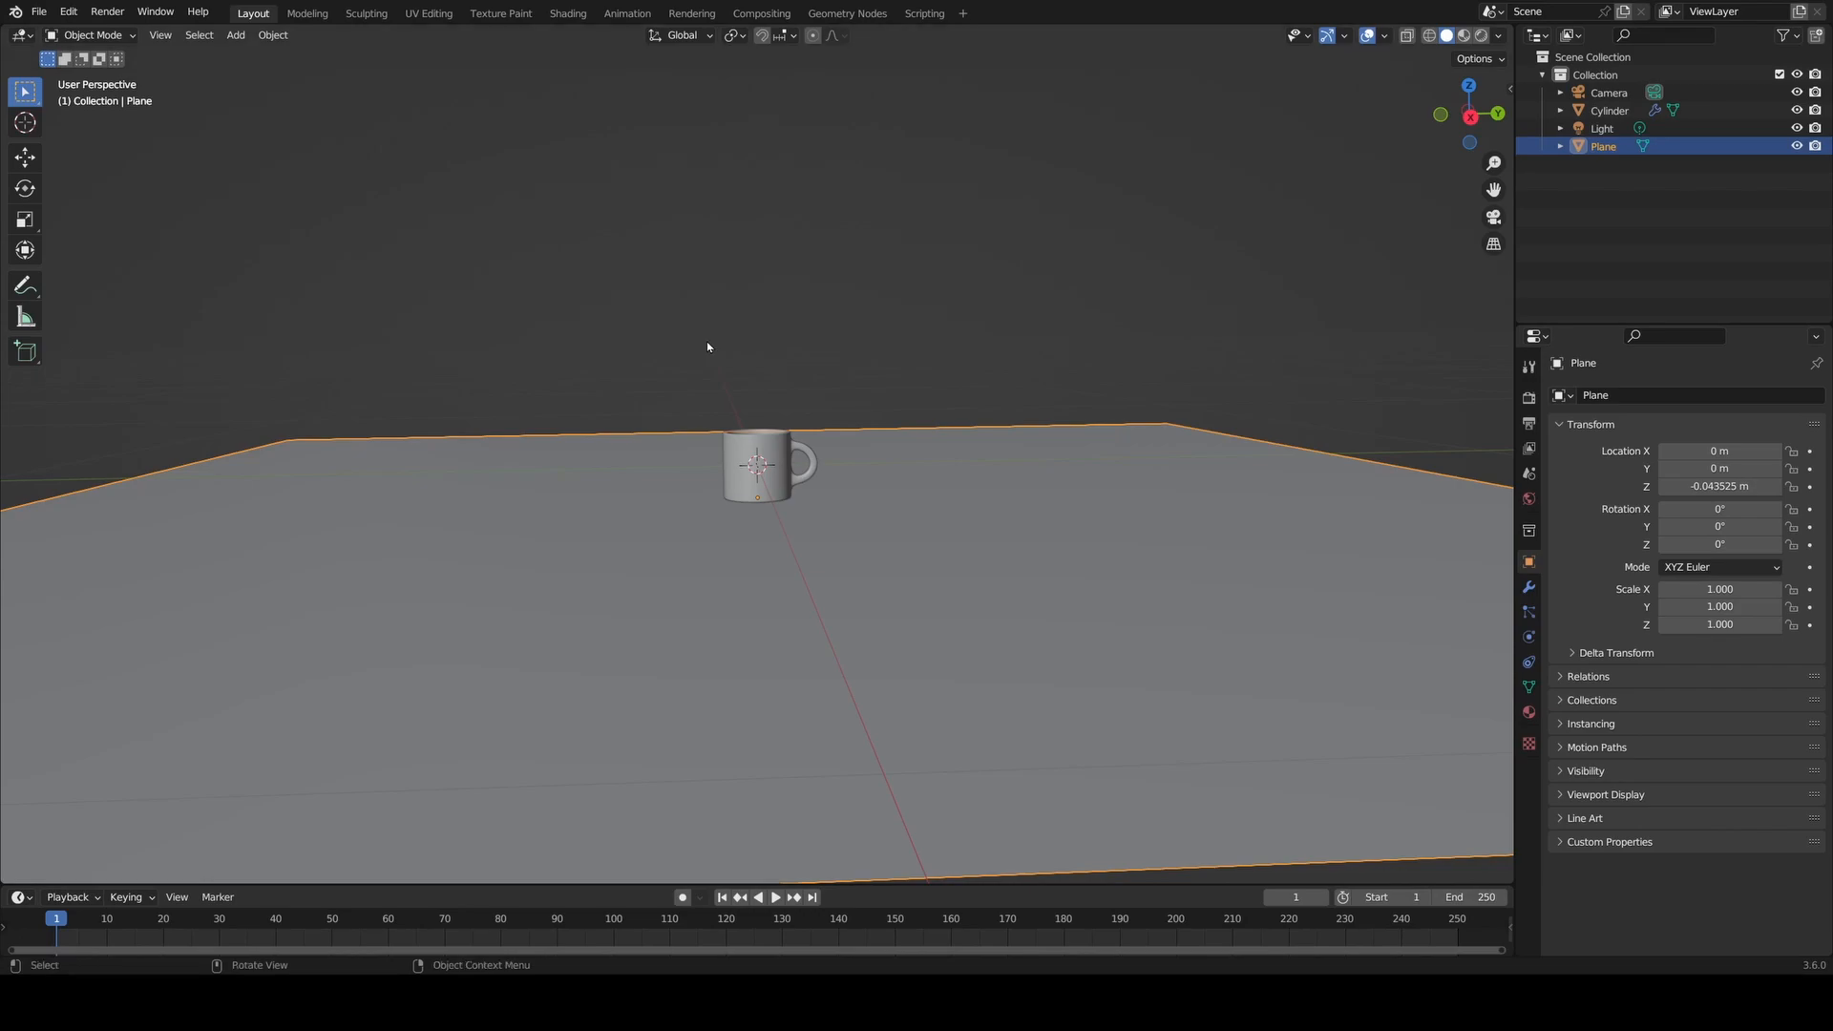
mouse_move(727, 344)
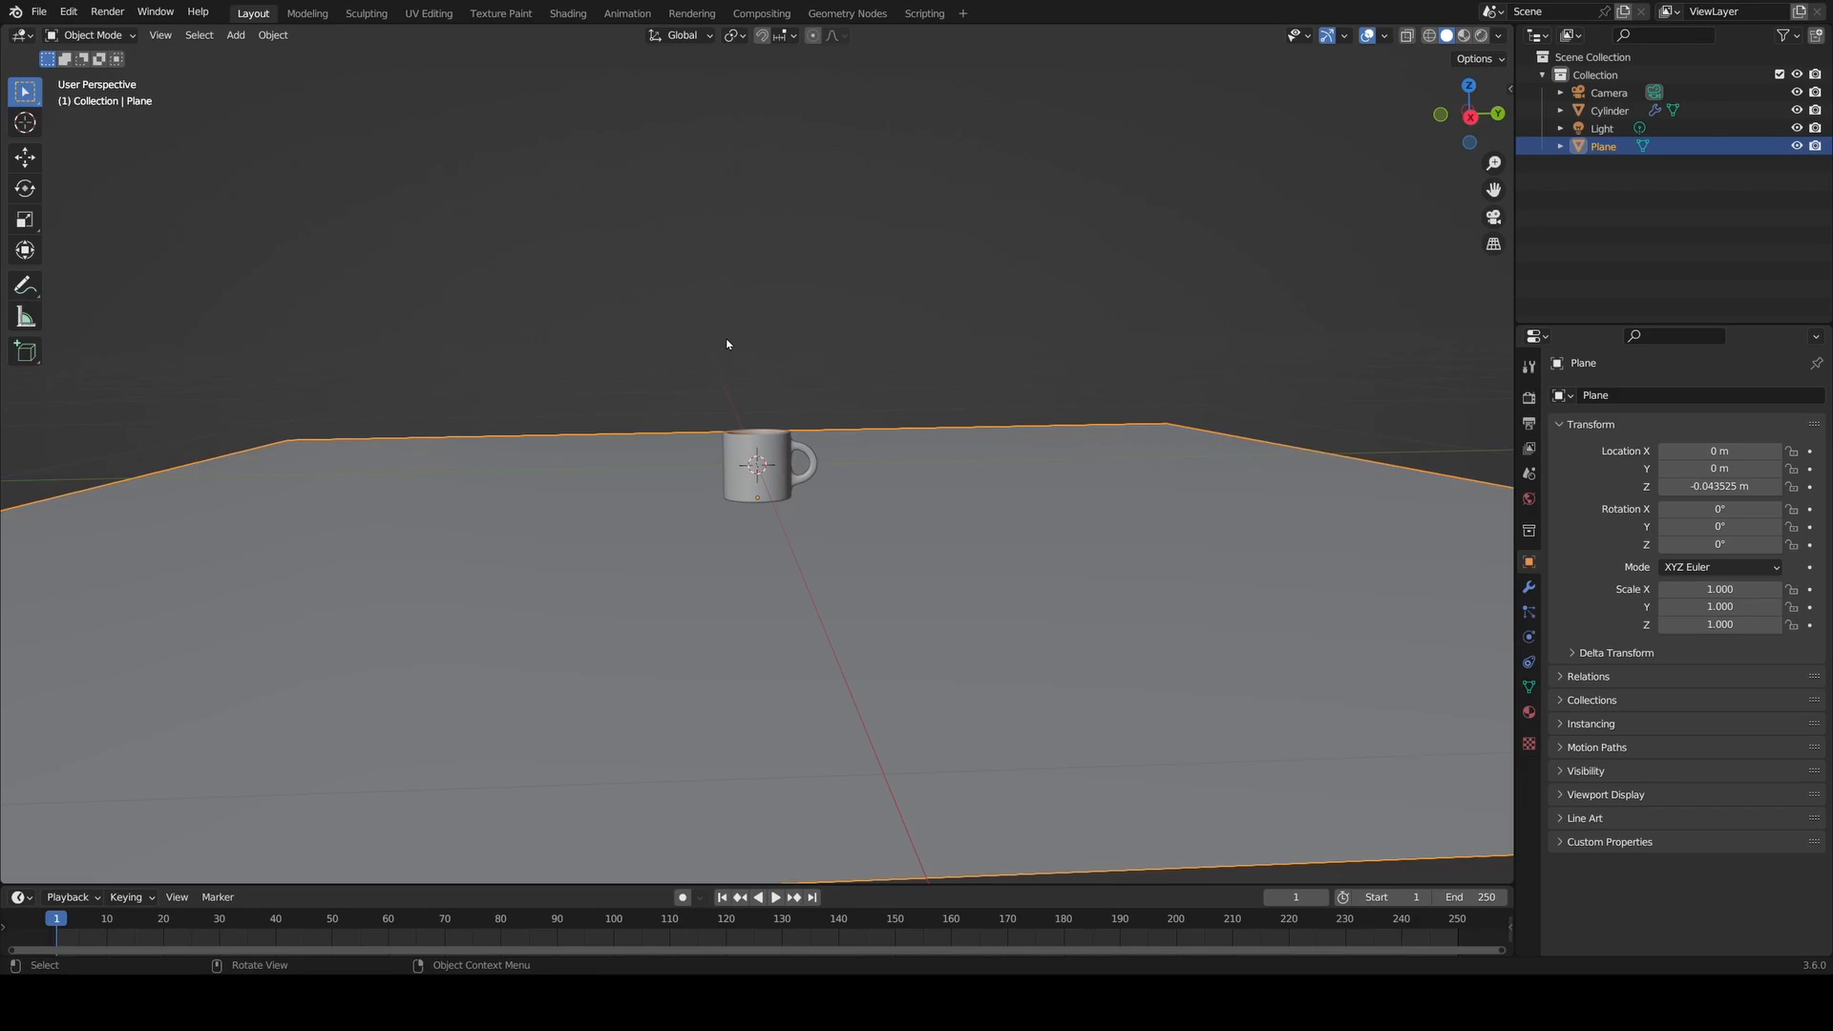
- Create Material.002 for the plane and add an Image Texture node to it
click(567, 12)
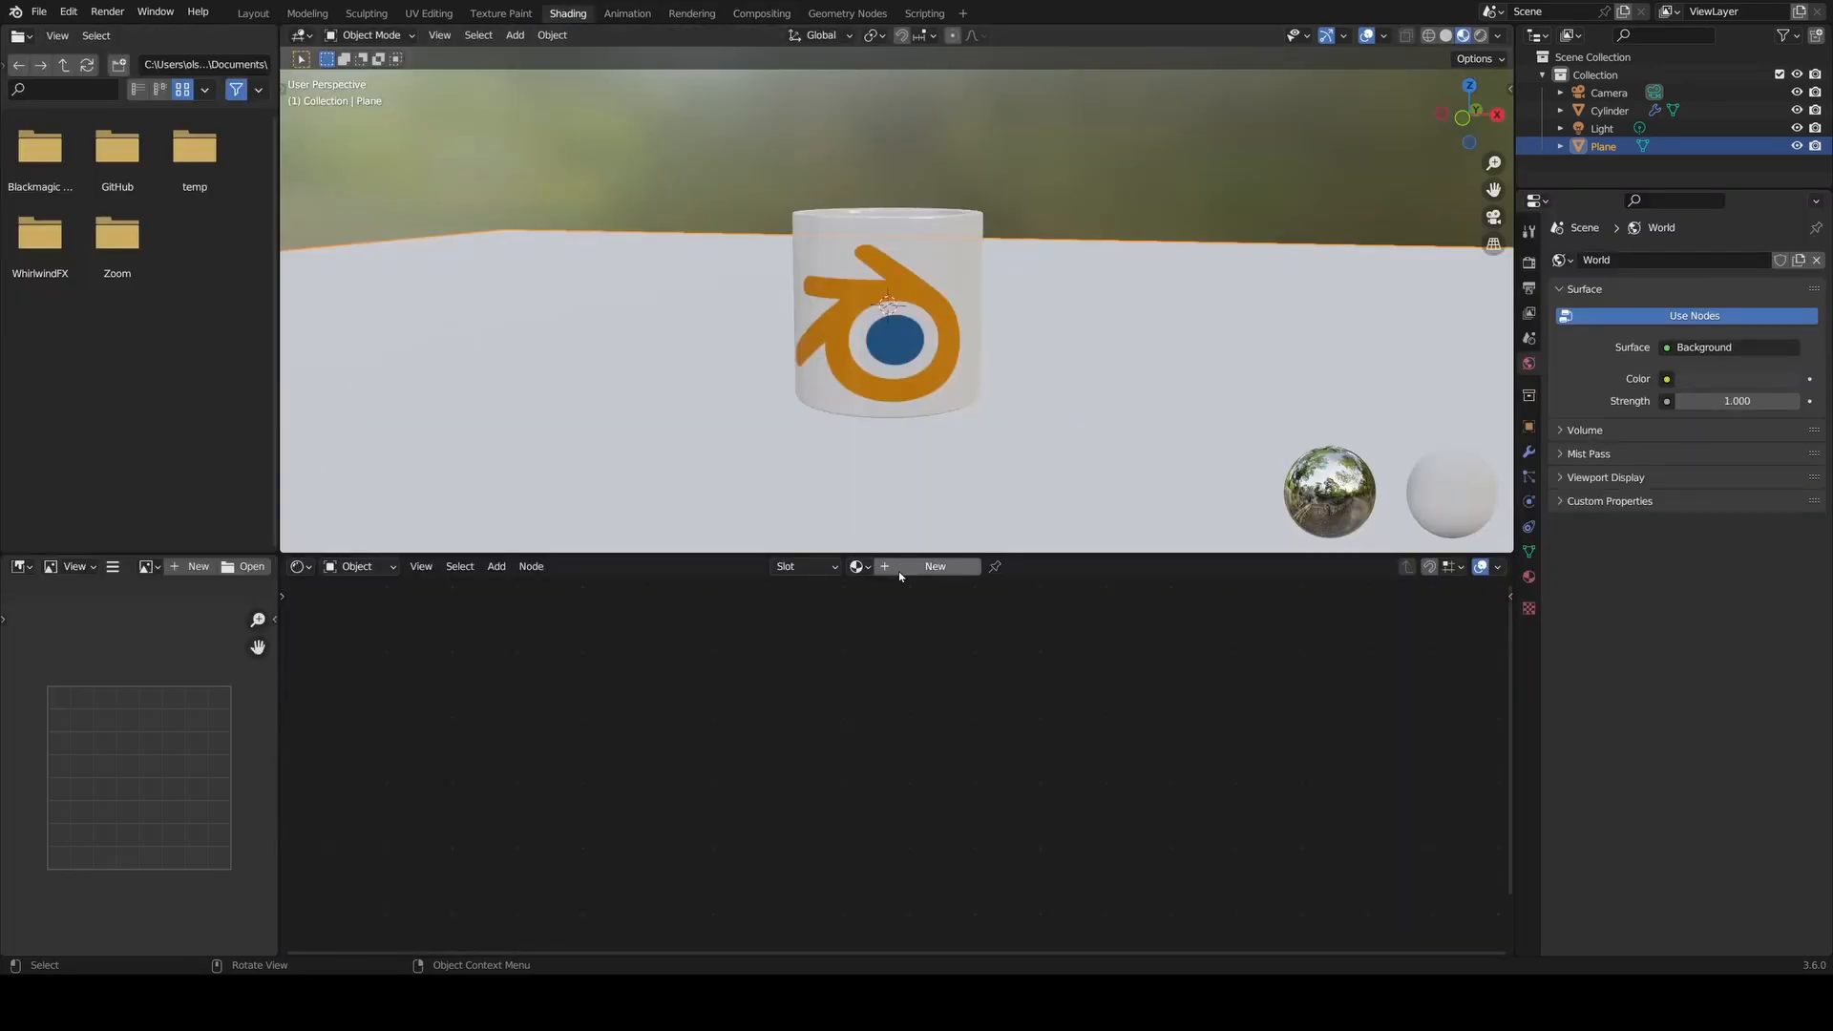
click(933, 566)
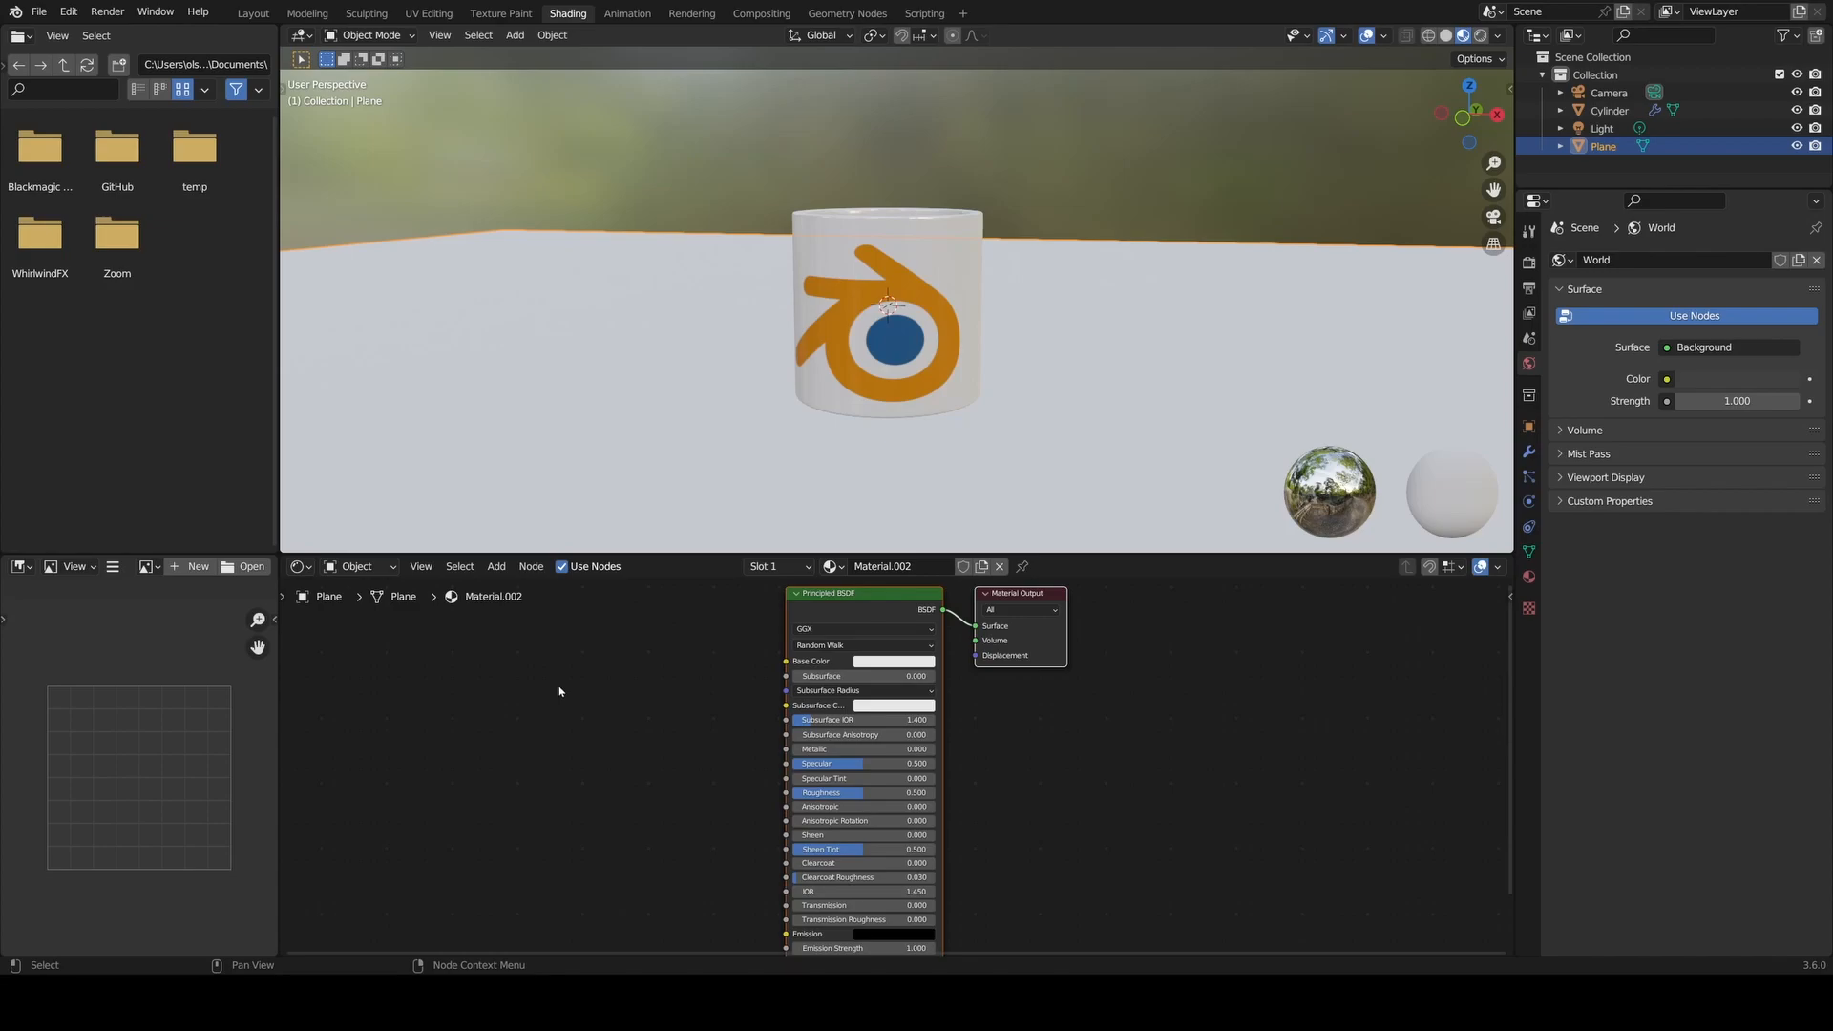
click(529, 566)
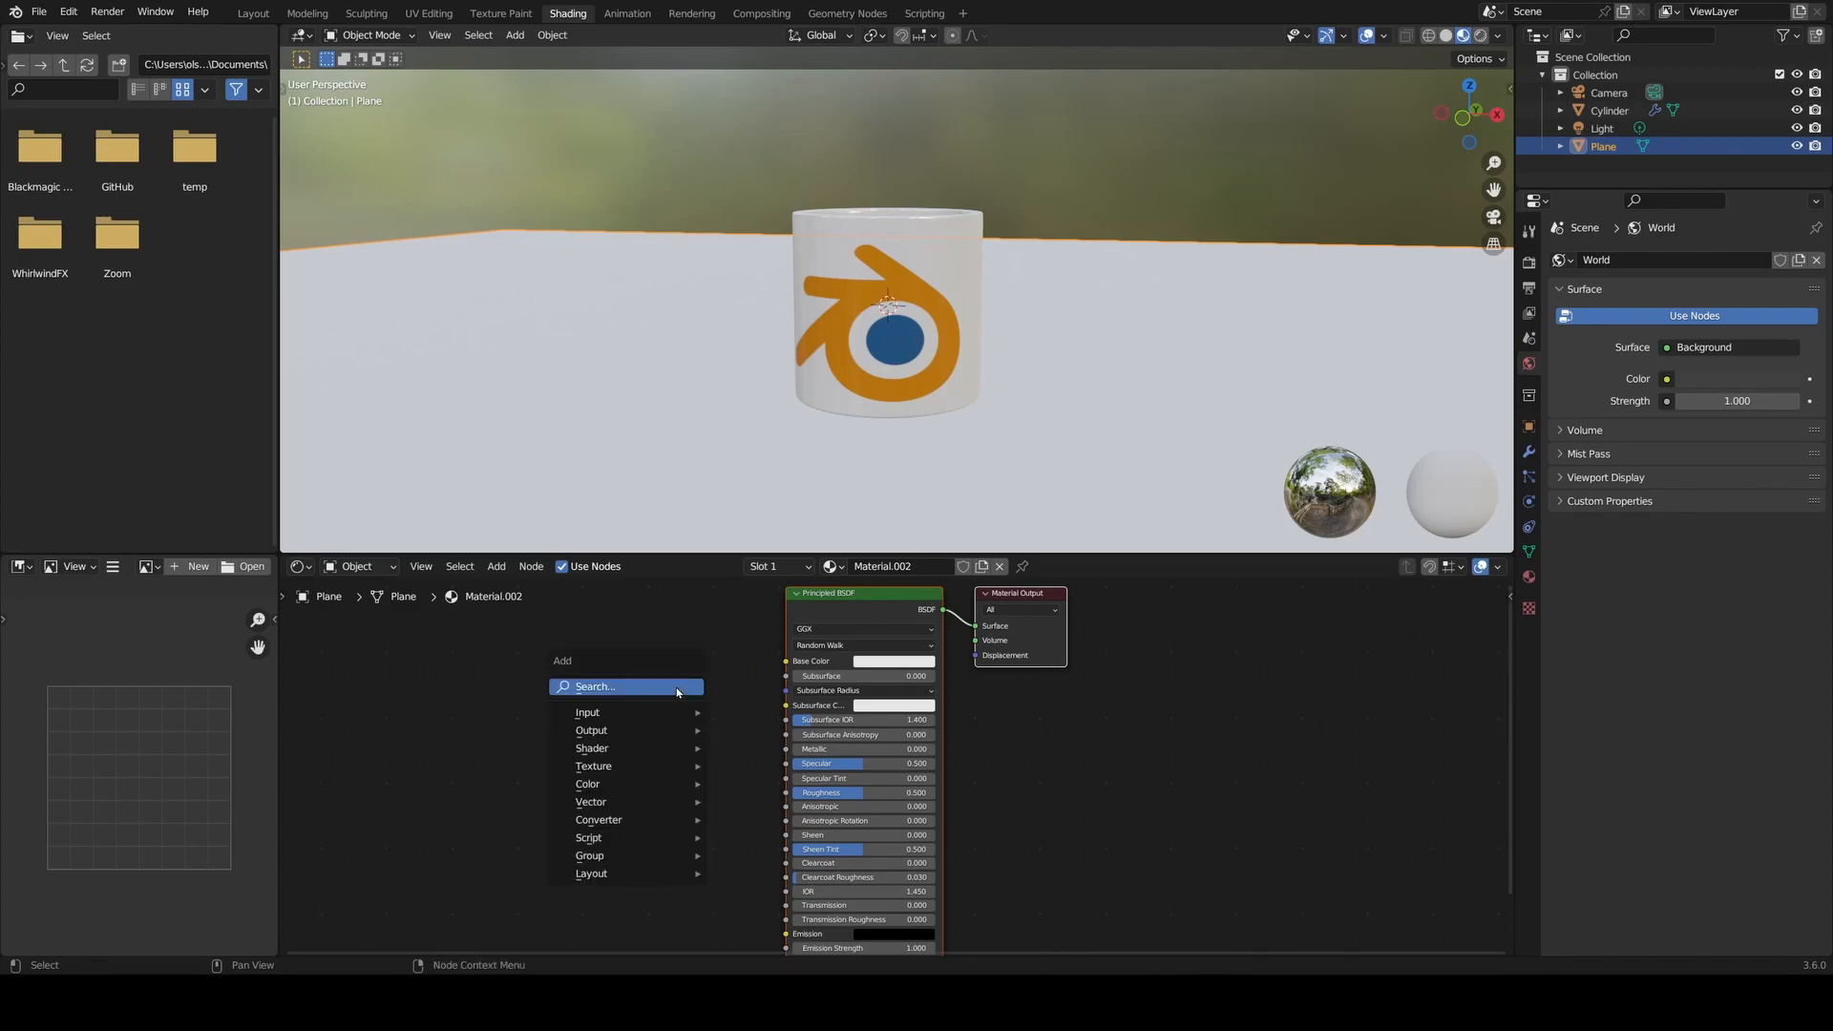
text(image)
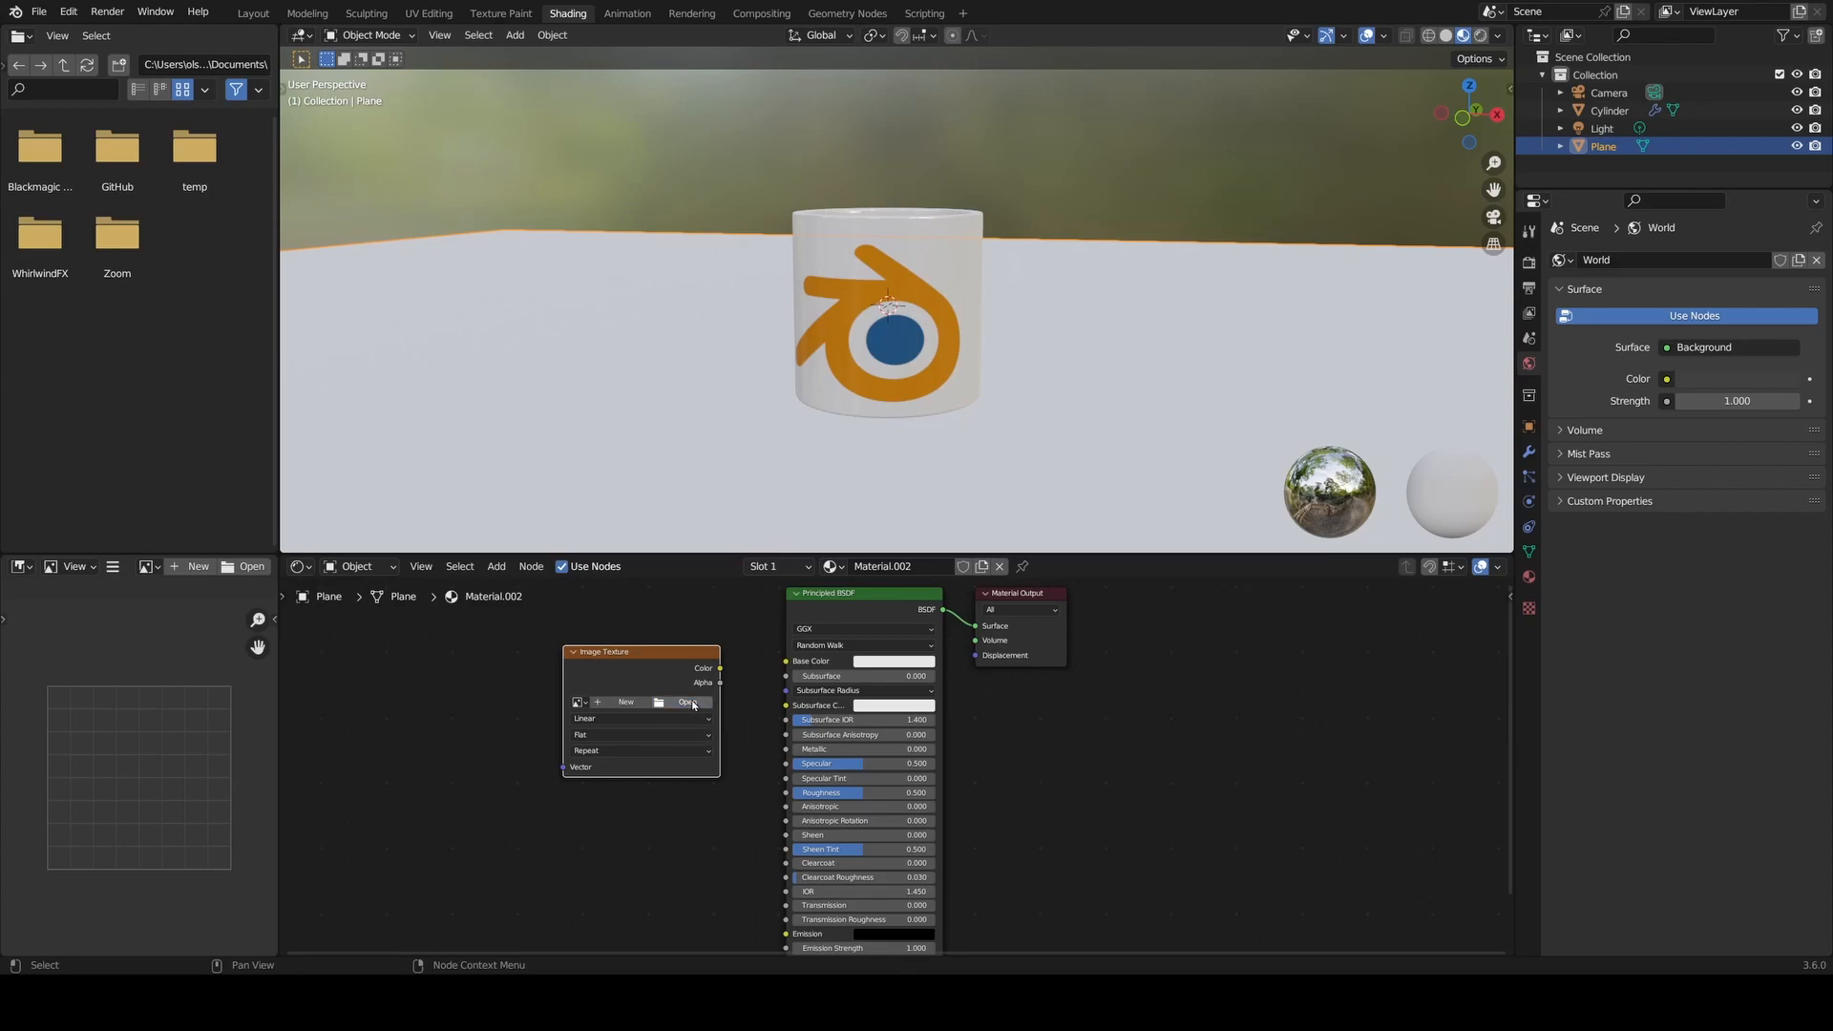
mouse_move(738, 304)
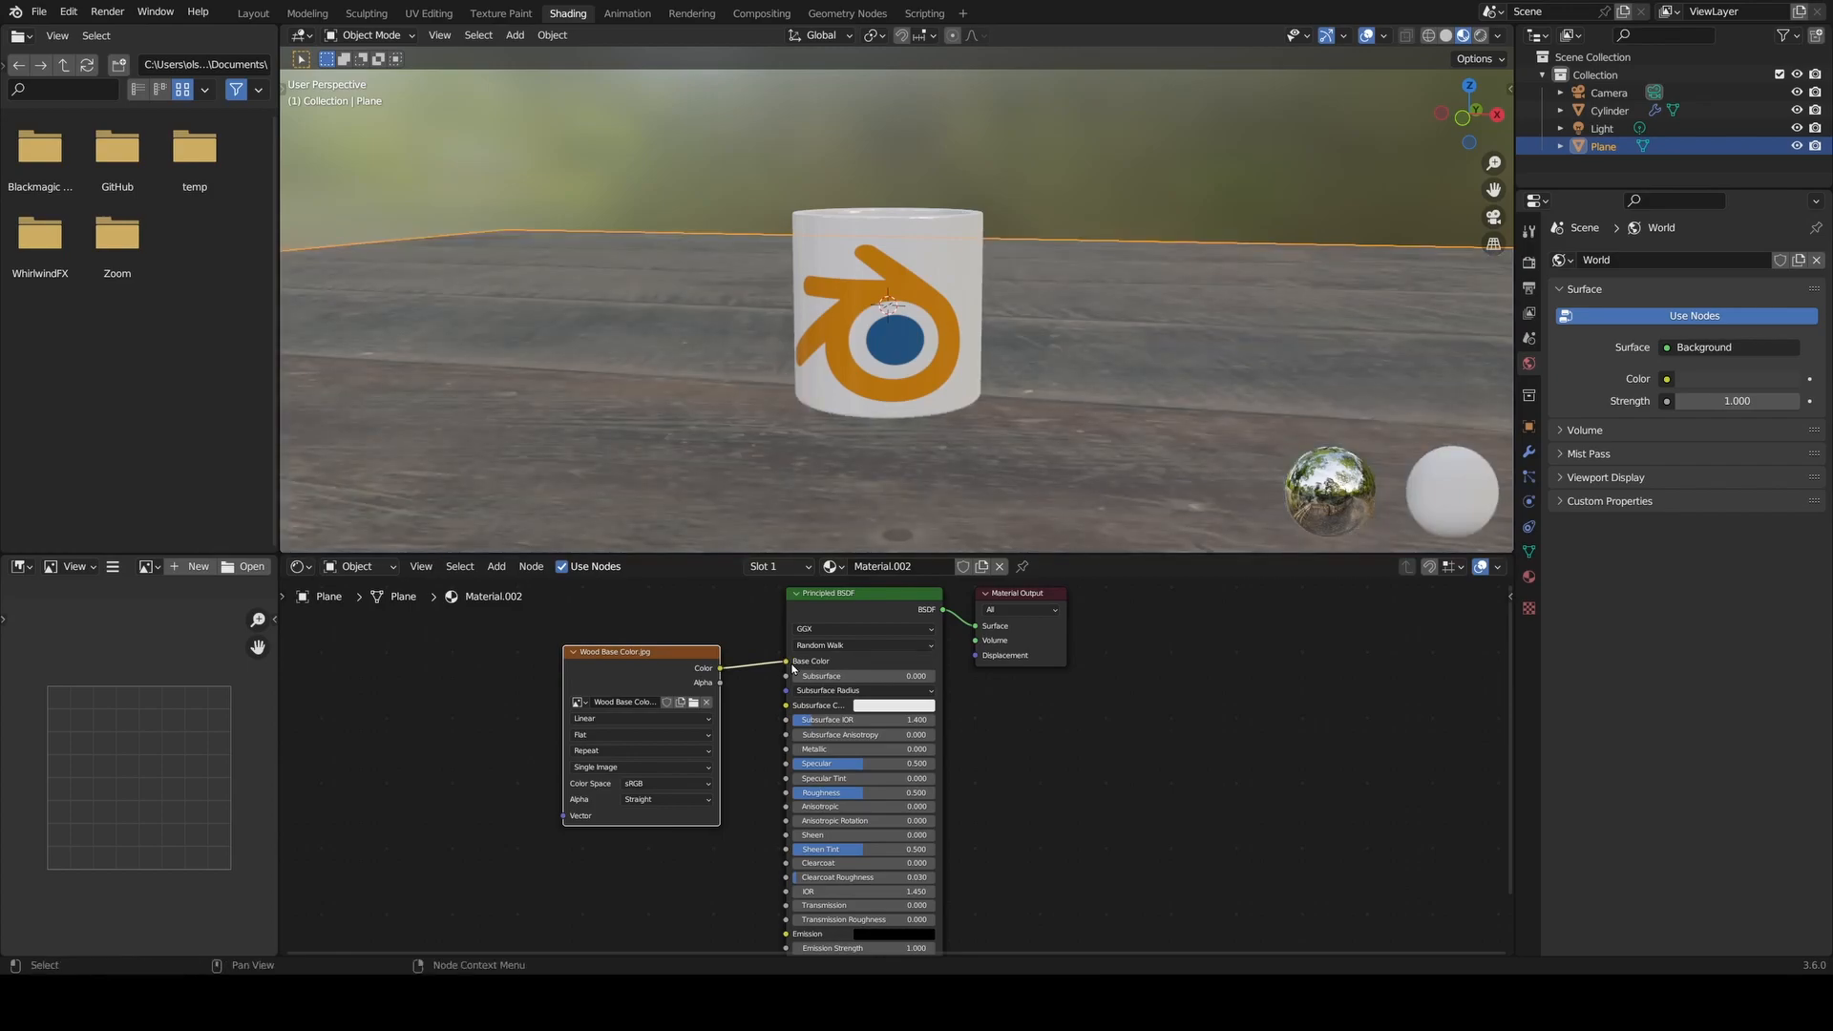
mouse_move(1053, 641)
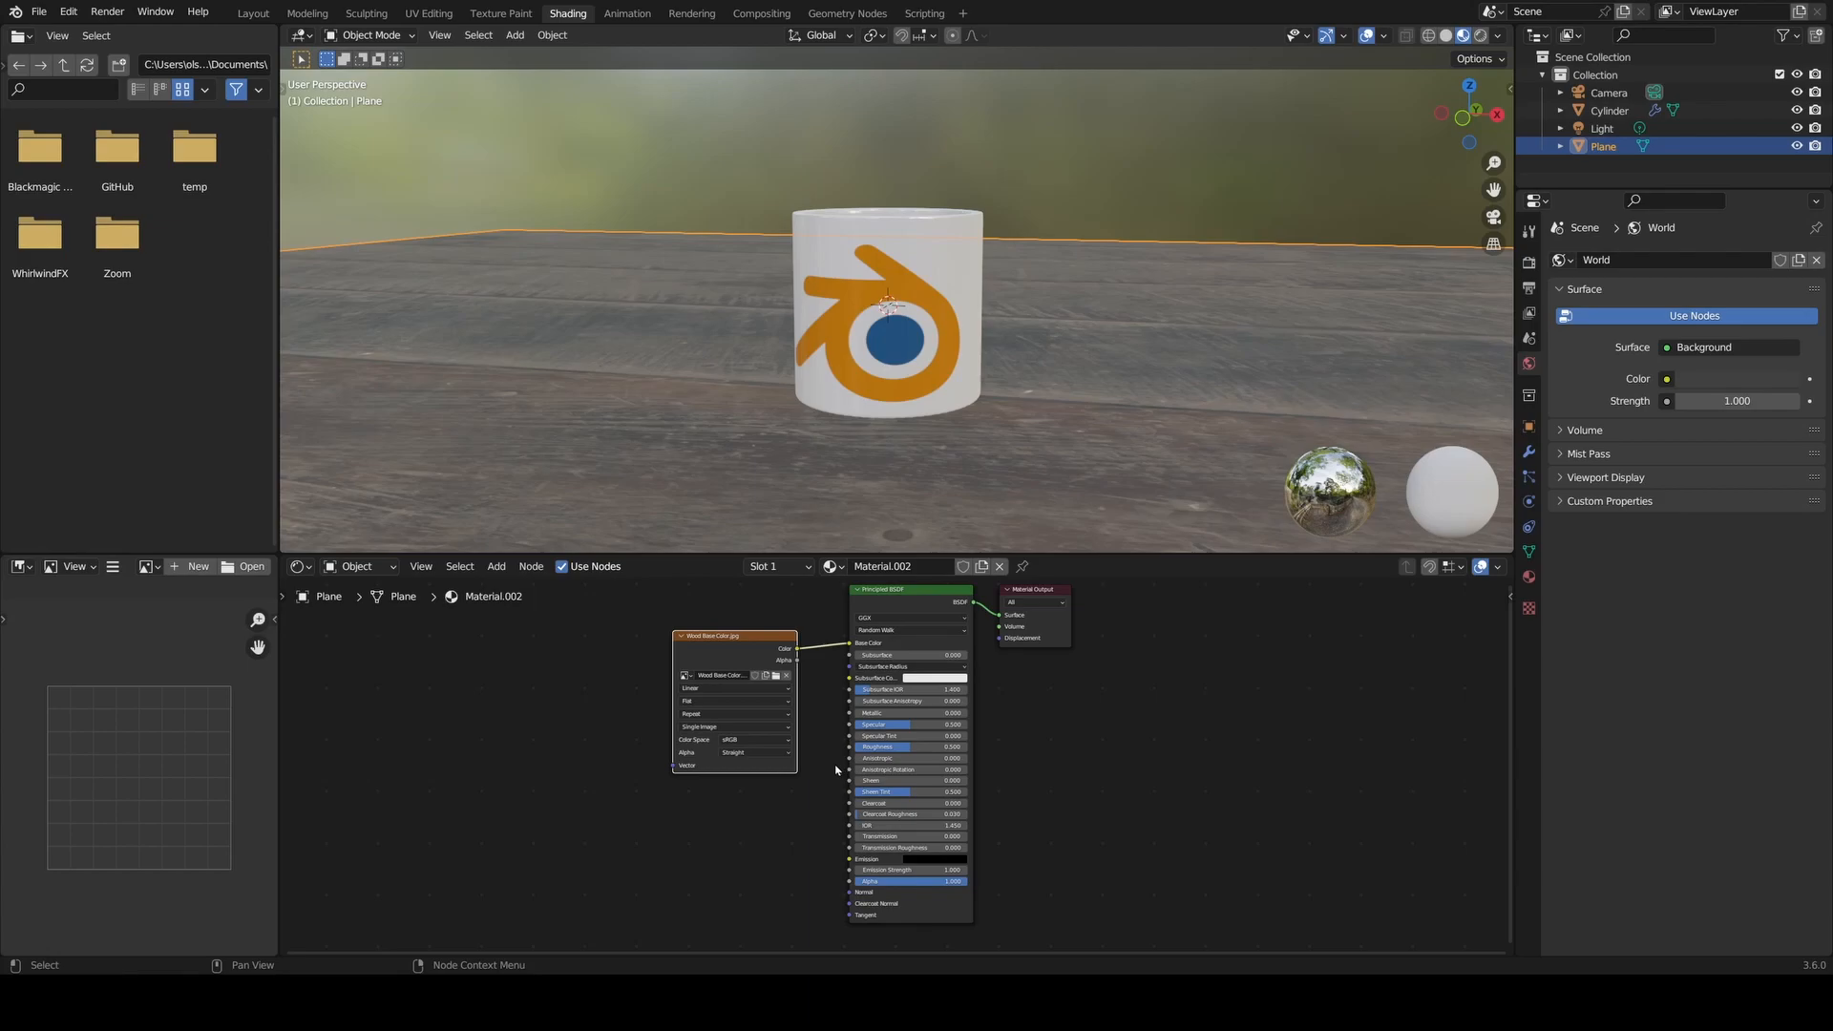
- Add an Image Texture node for the wood roughness map in the Shader Editor
click(495, 566)
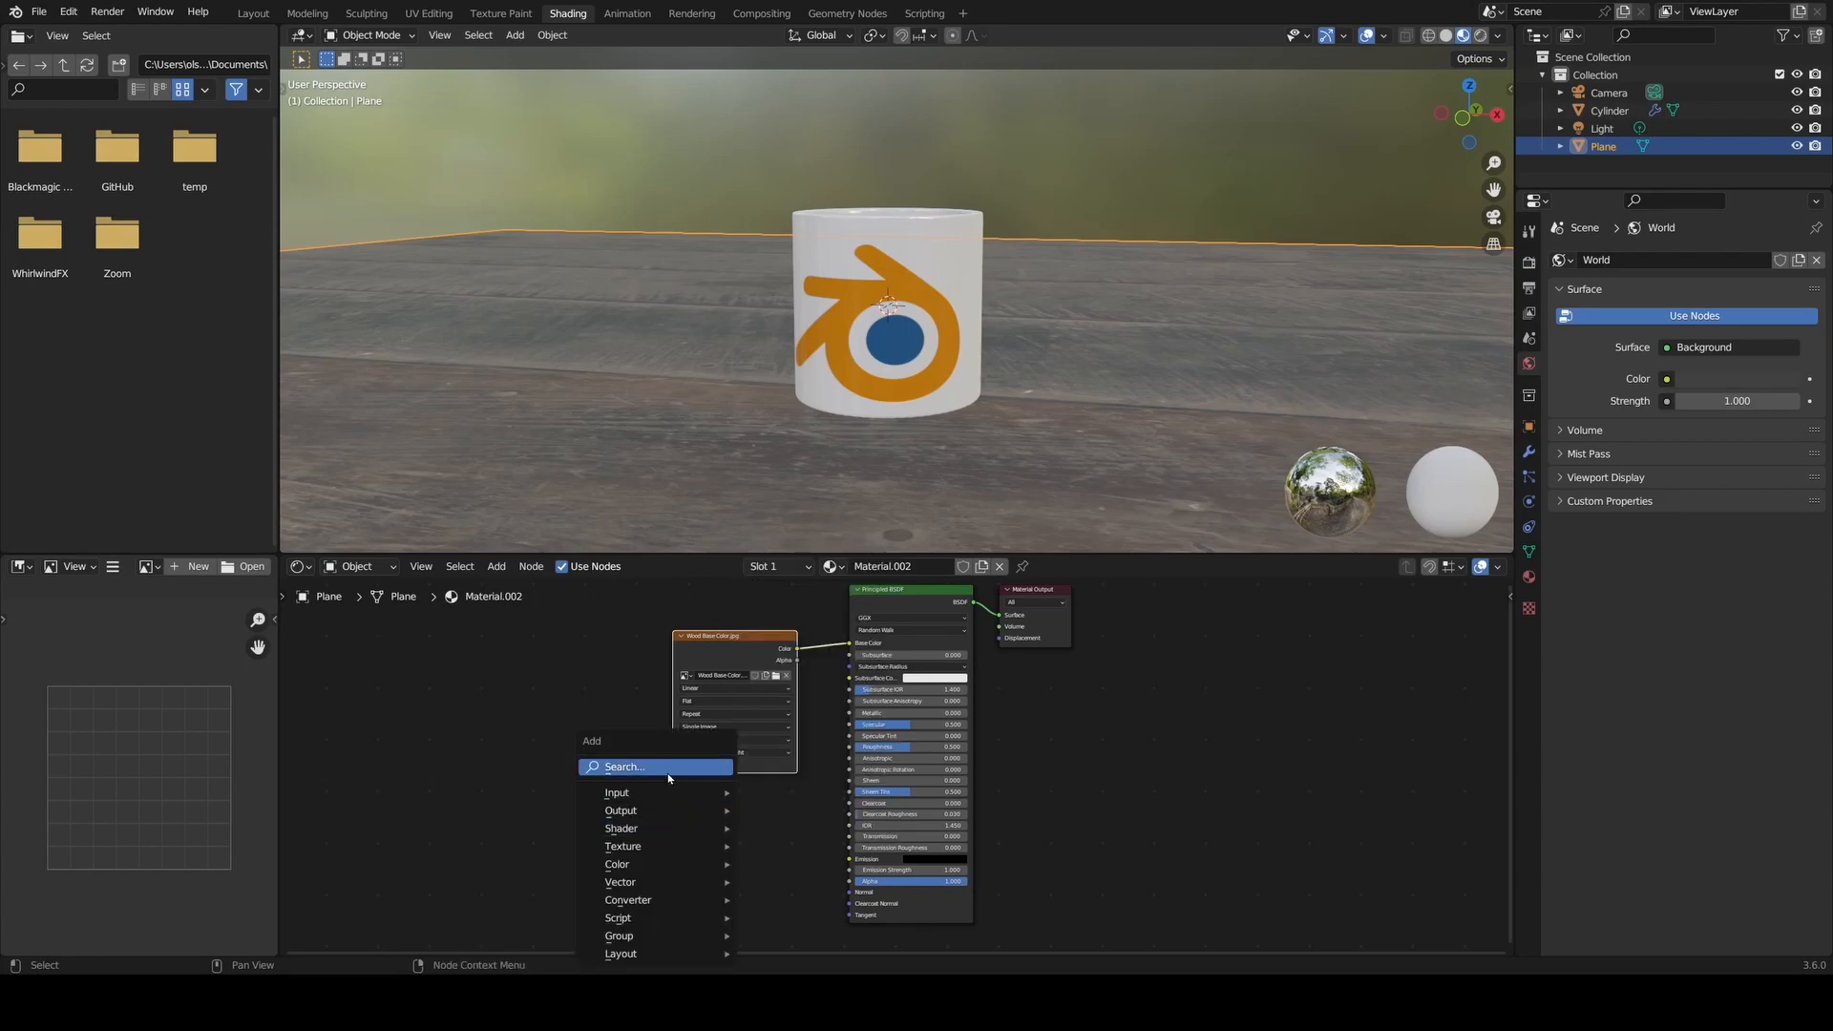
click(623, 845)
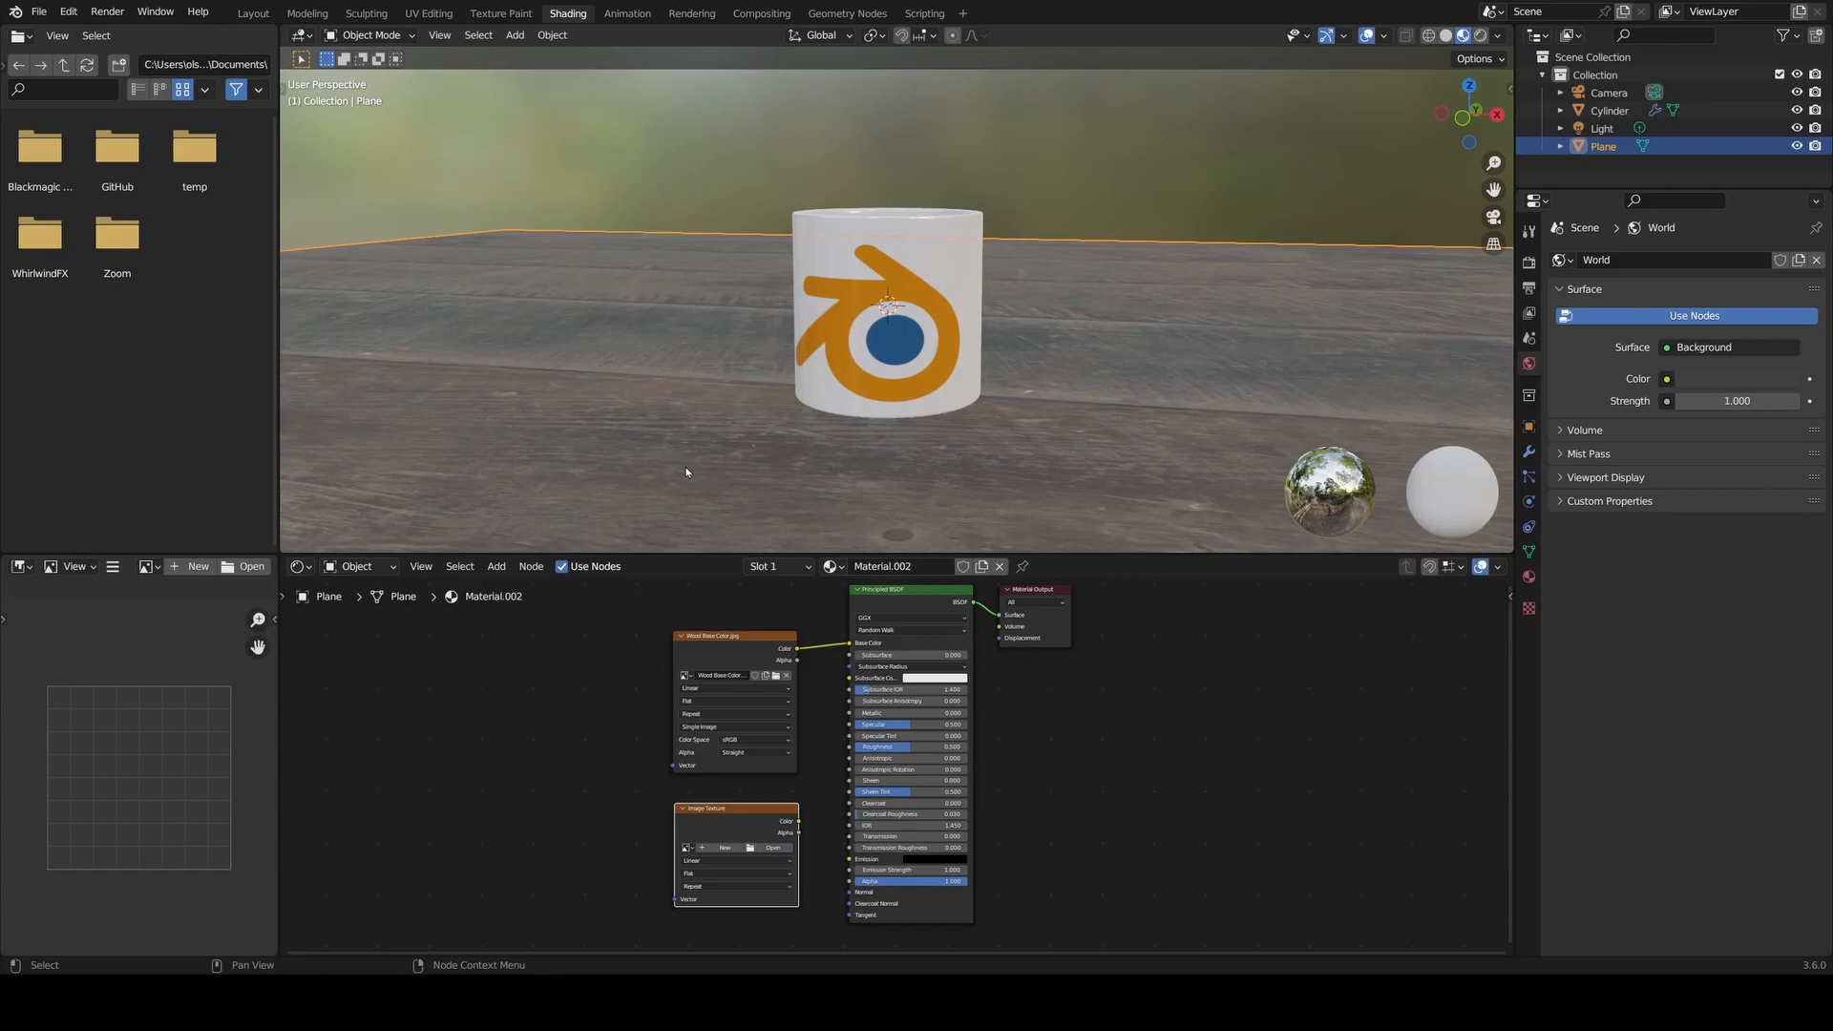
mouse_move(793, 339)
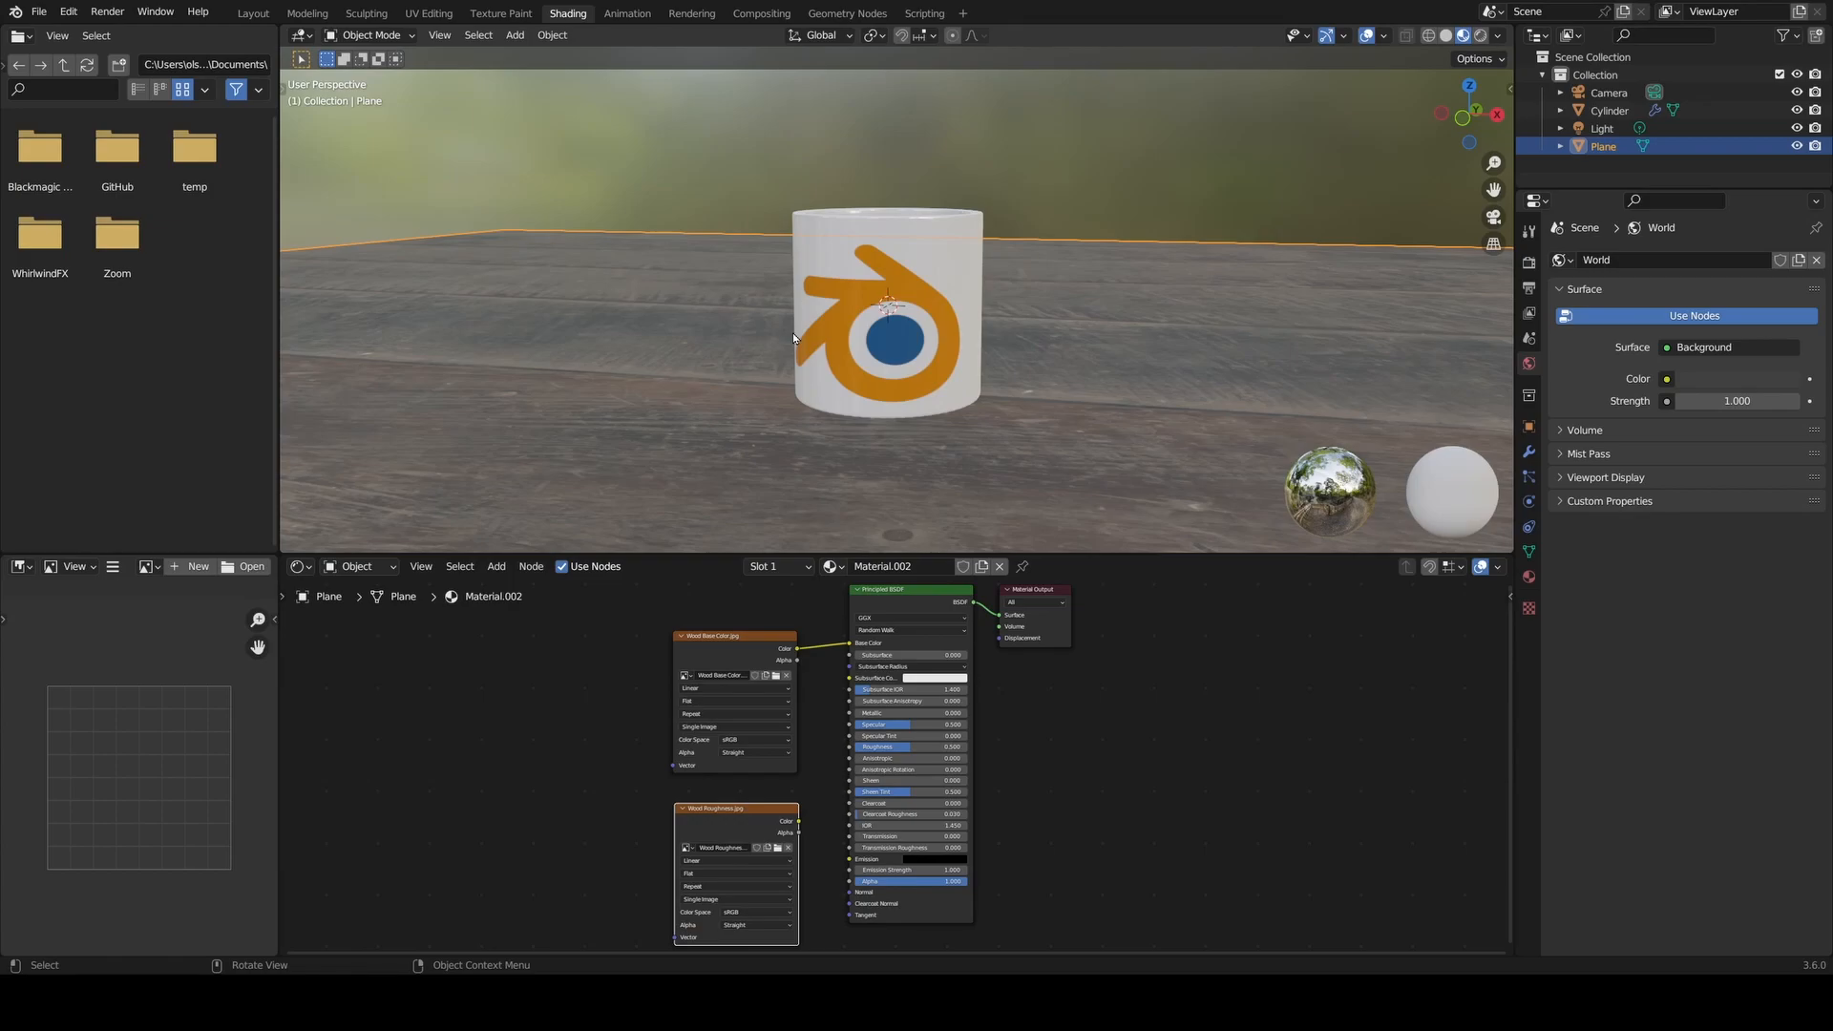
mouse_move(531, 566)
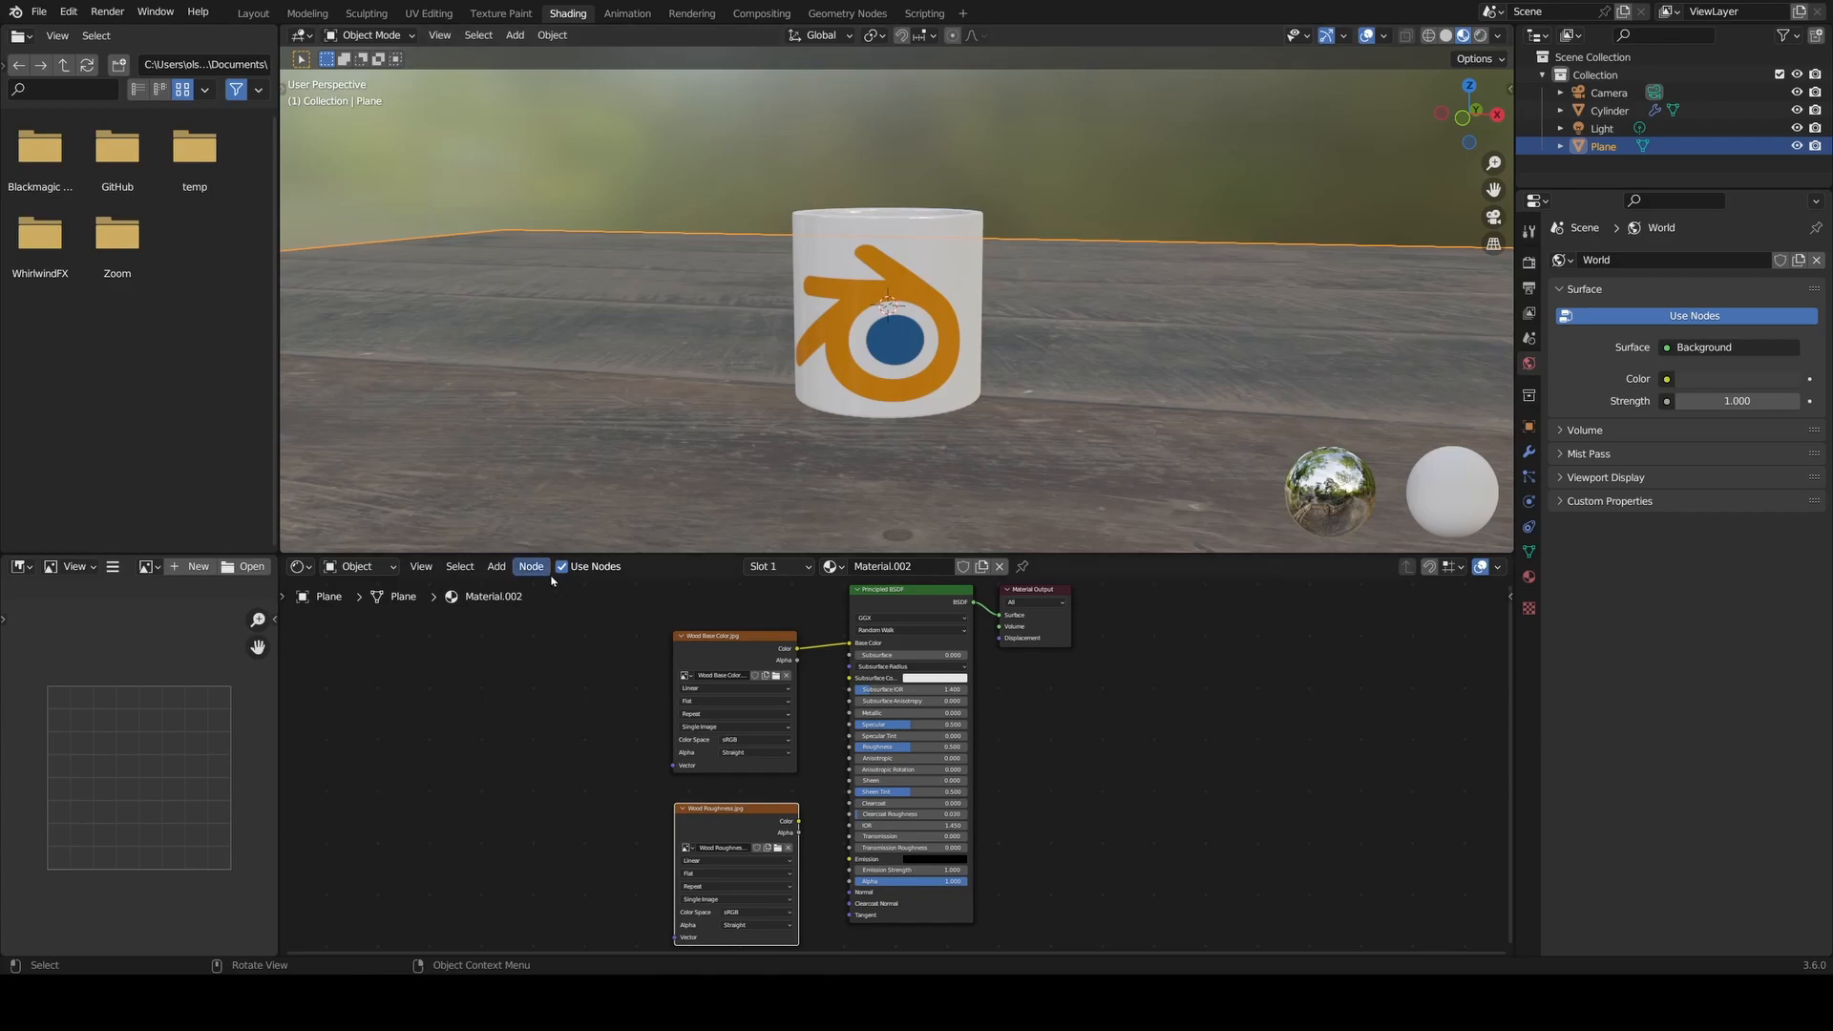
mouse_move(575, 579)
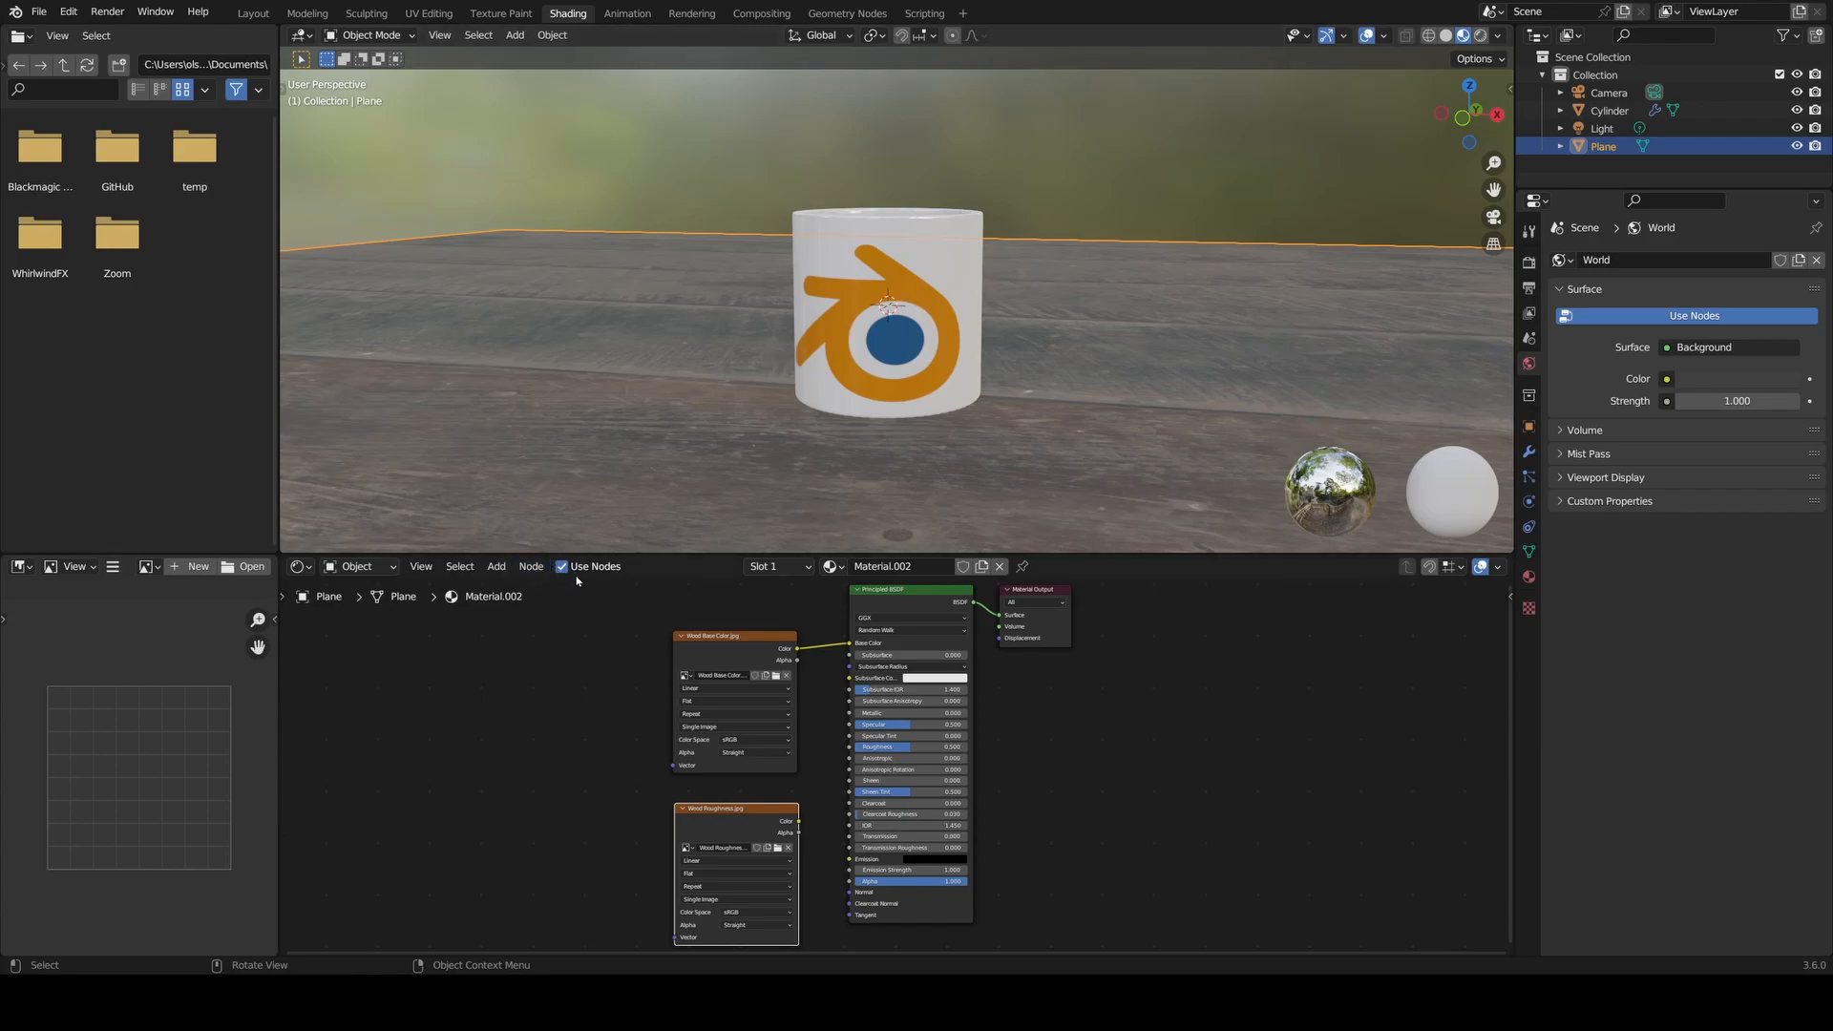
mouse_move(574, 574)
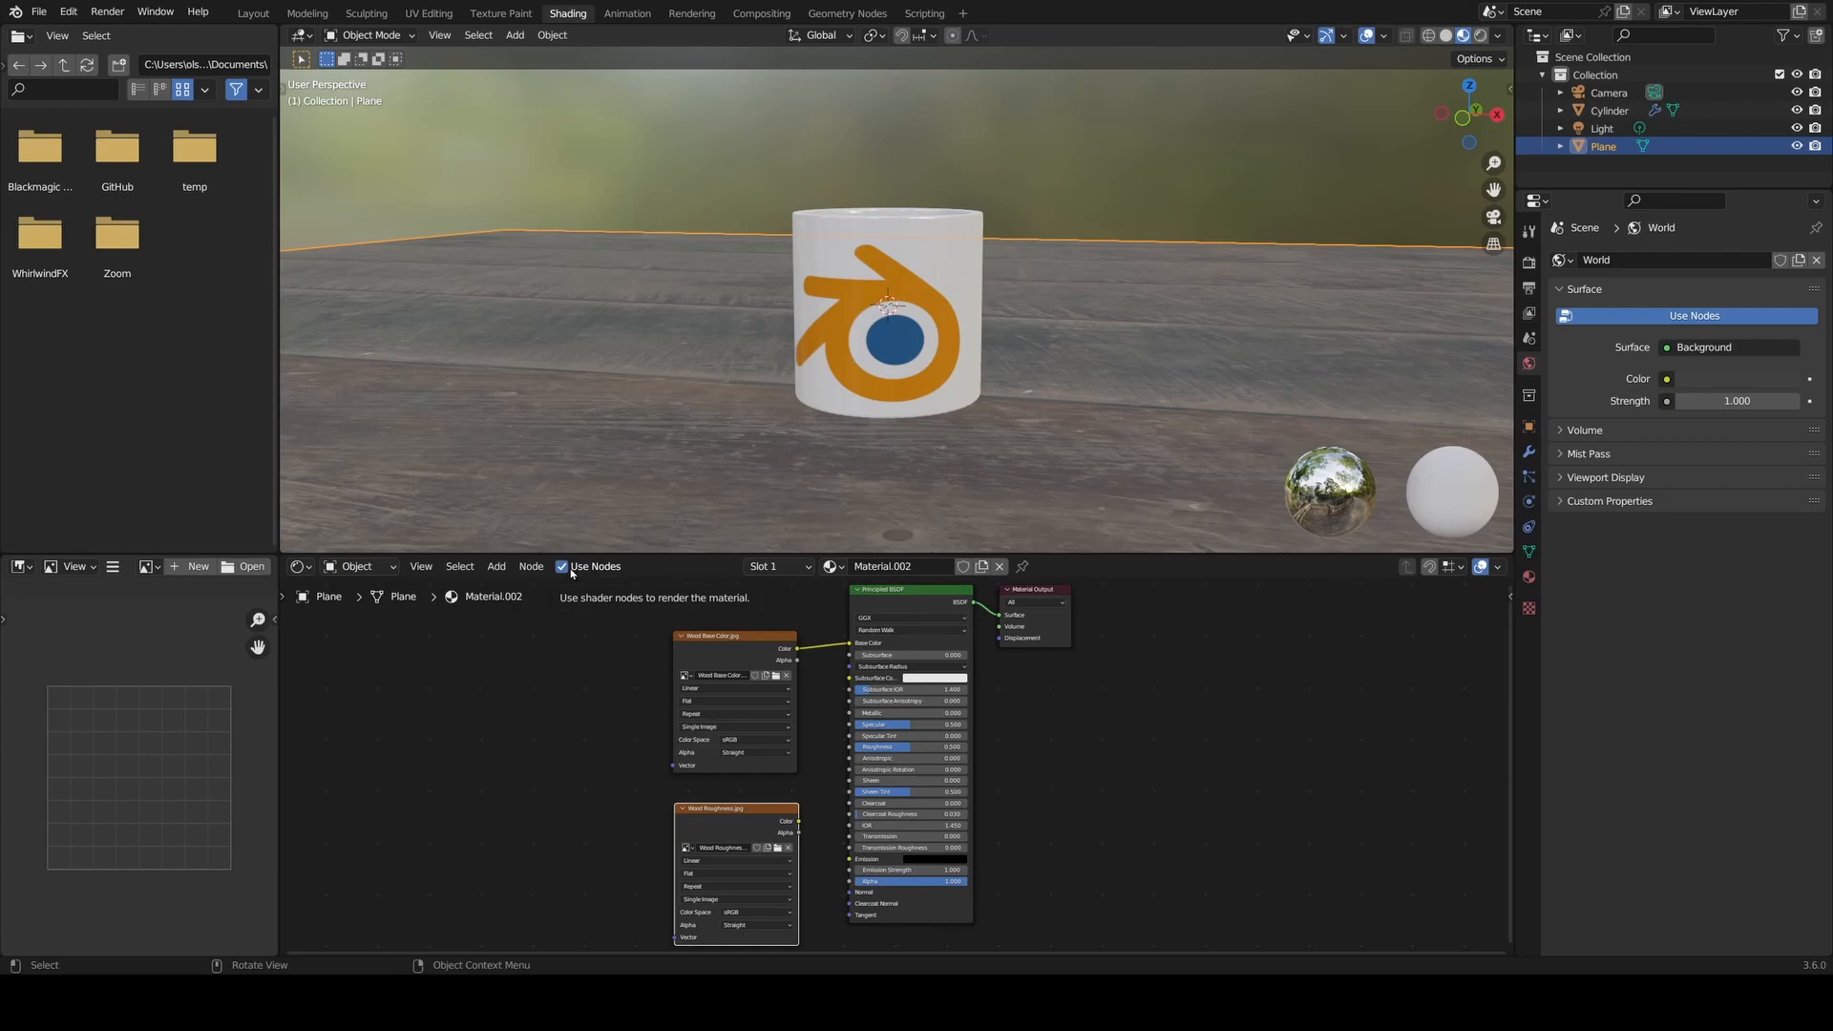
mouse_move(802, 834)
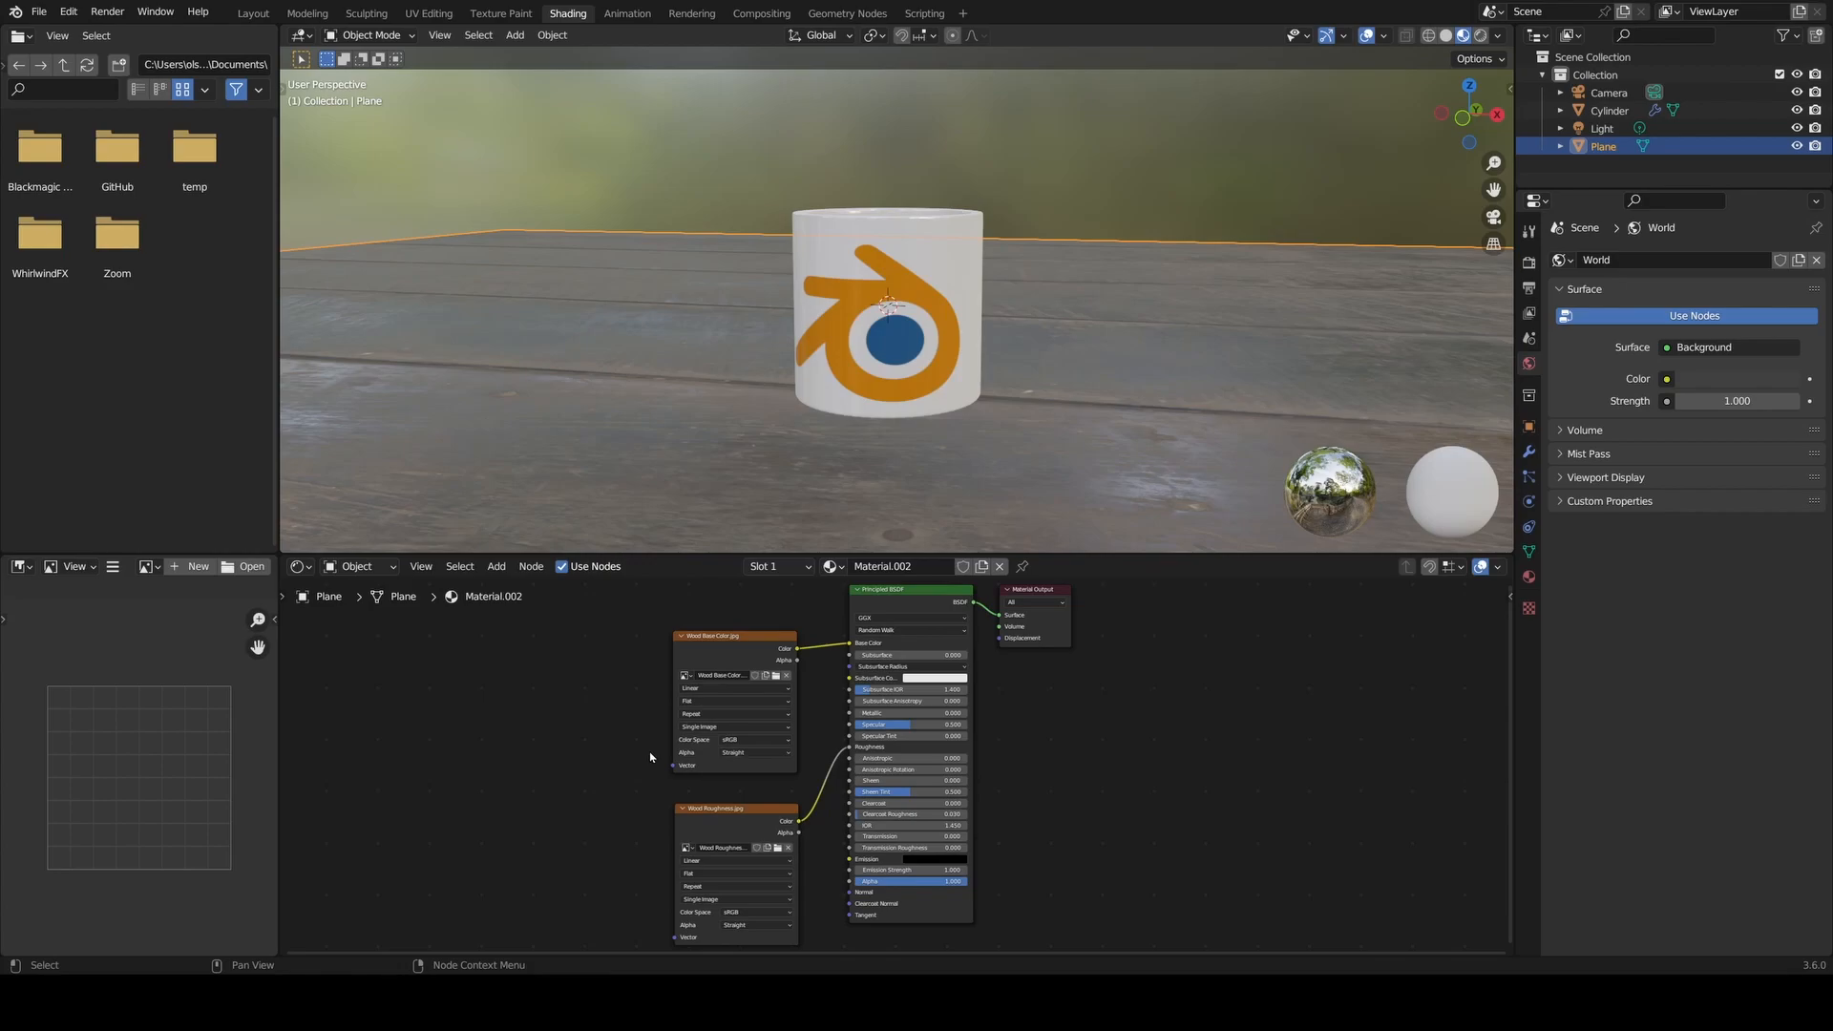
mouse_move(651, 755)
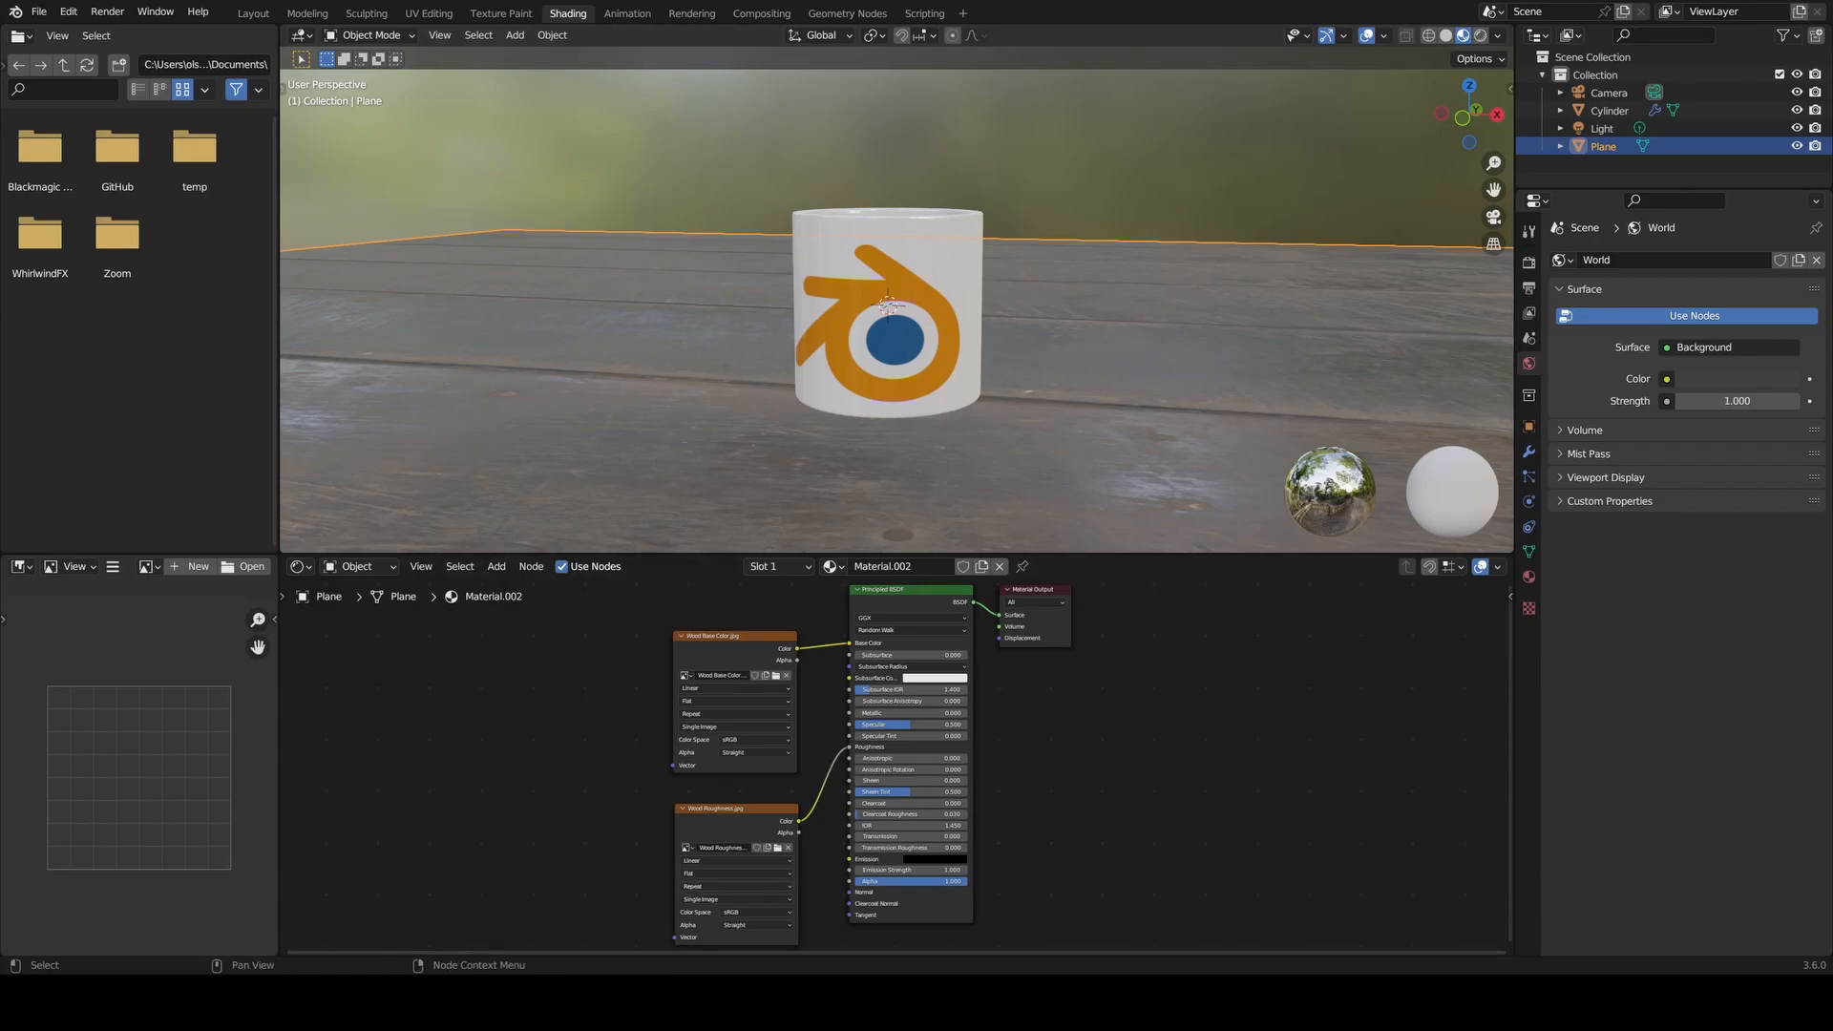
mouse_move(583, 923)
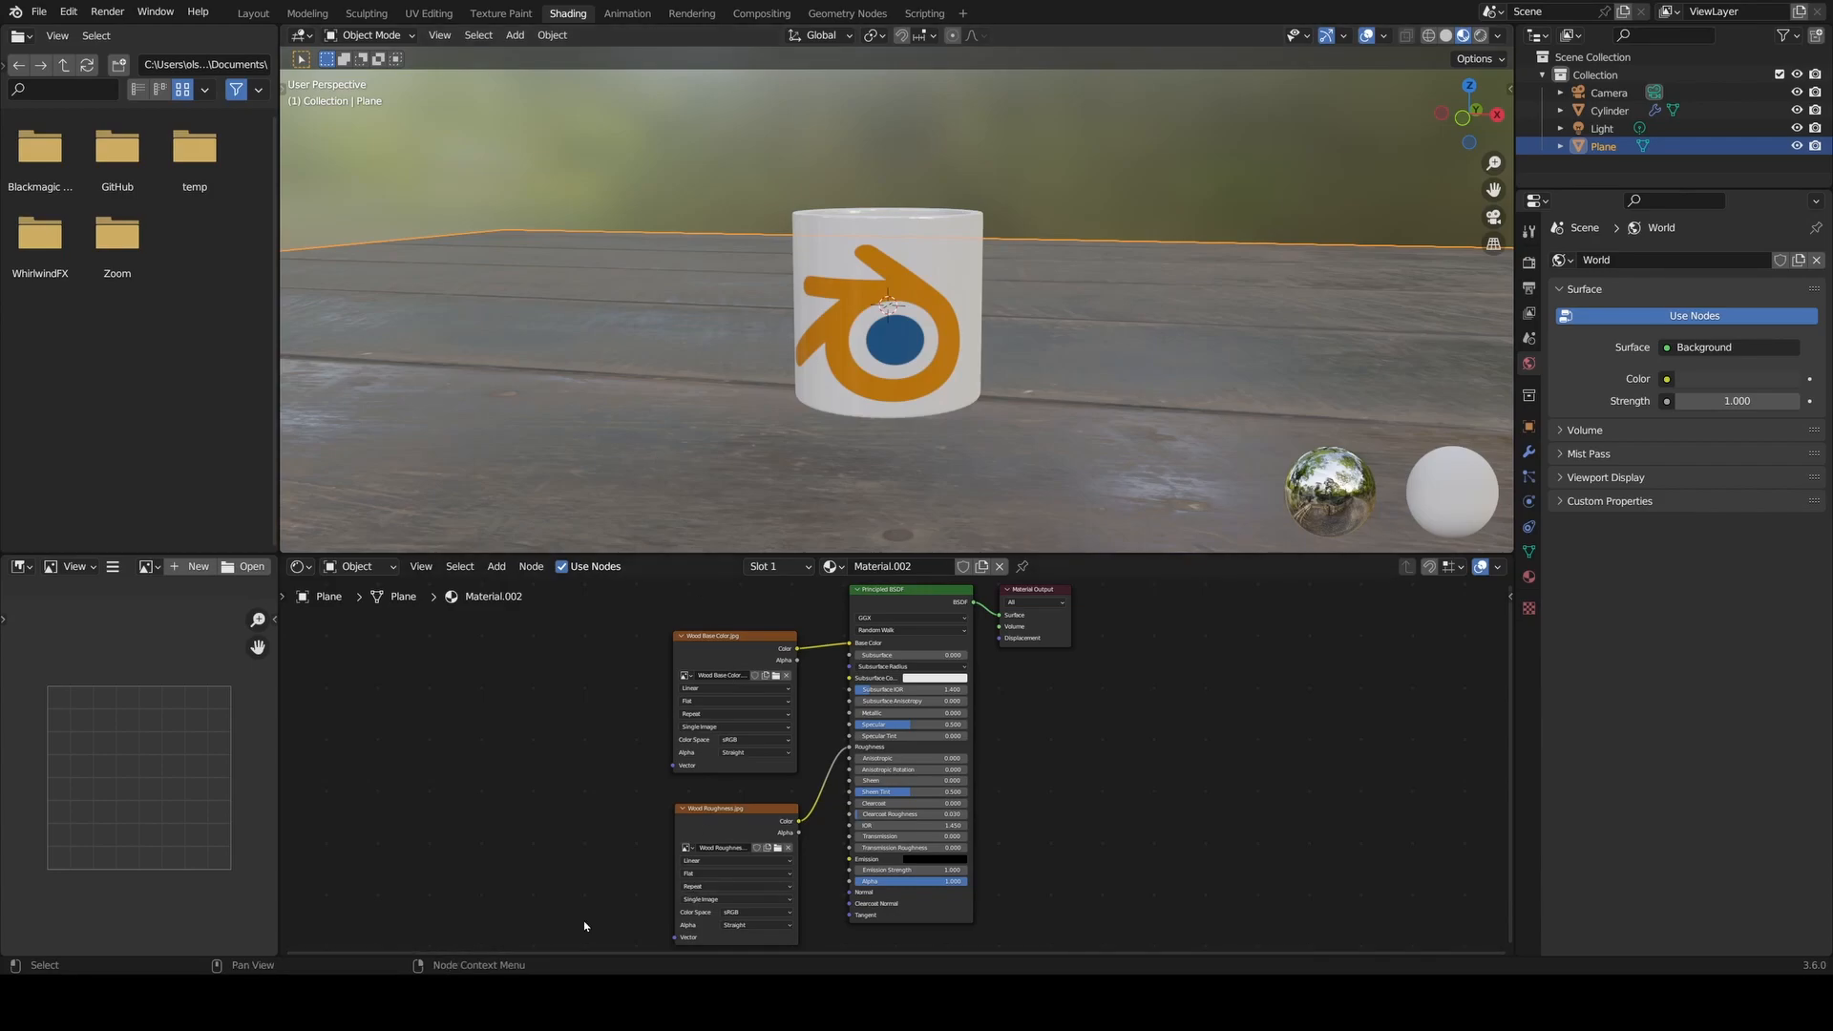
mouse_move(621, 885)
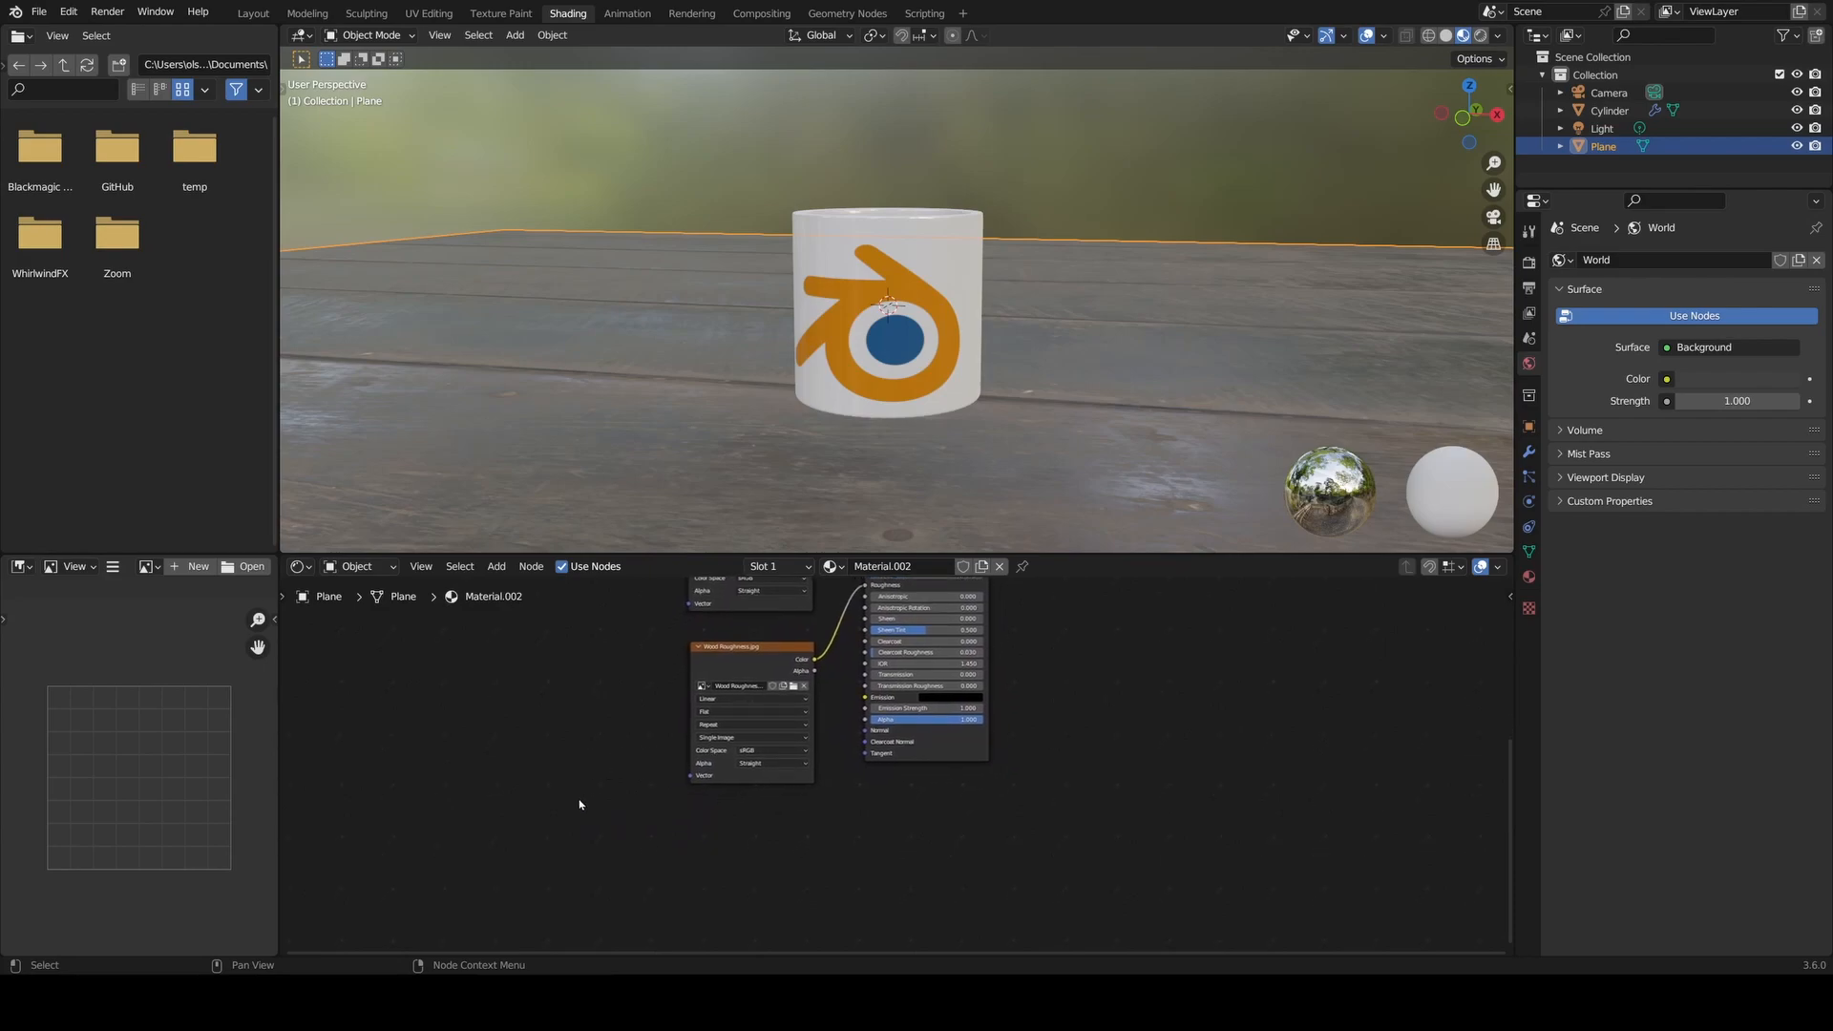
- Add a second Image Texture node for the wood normal map below the roughness texture
click(495, 566)
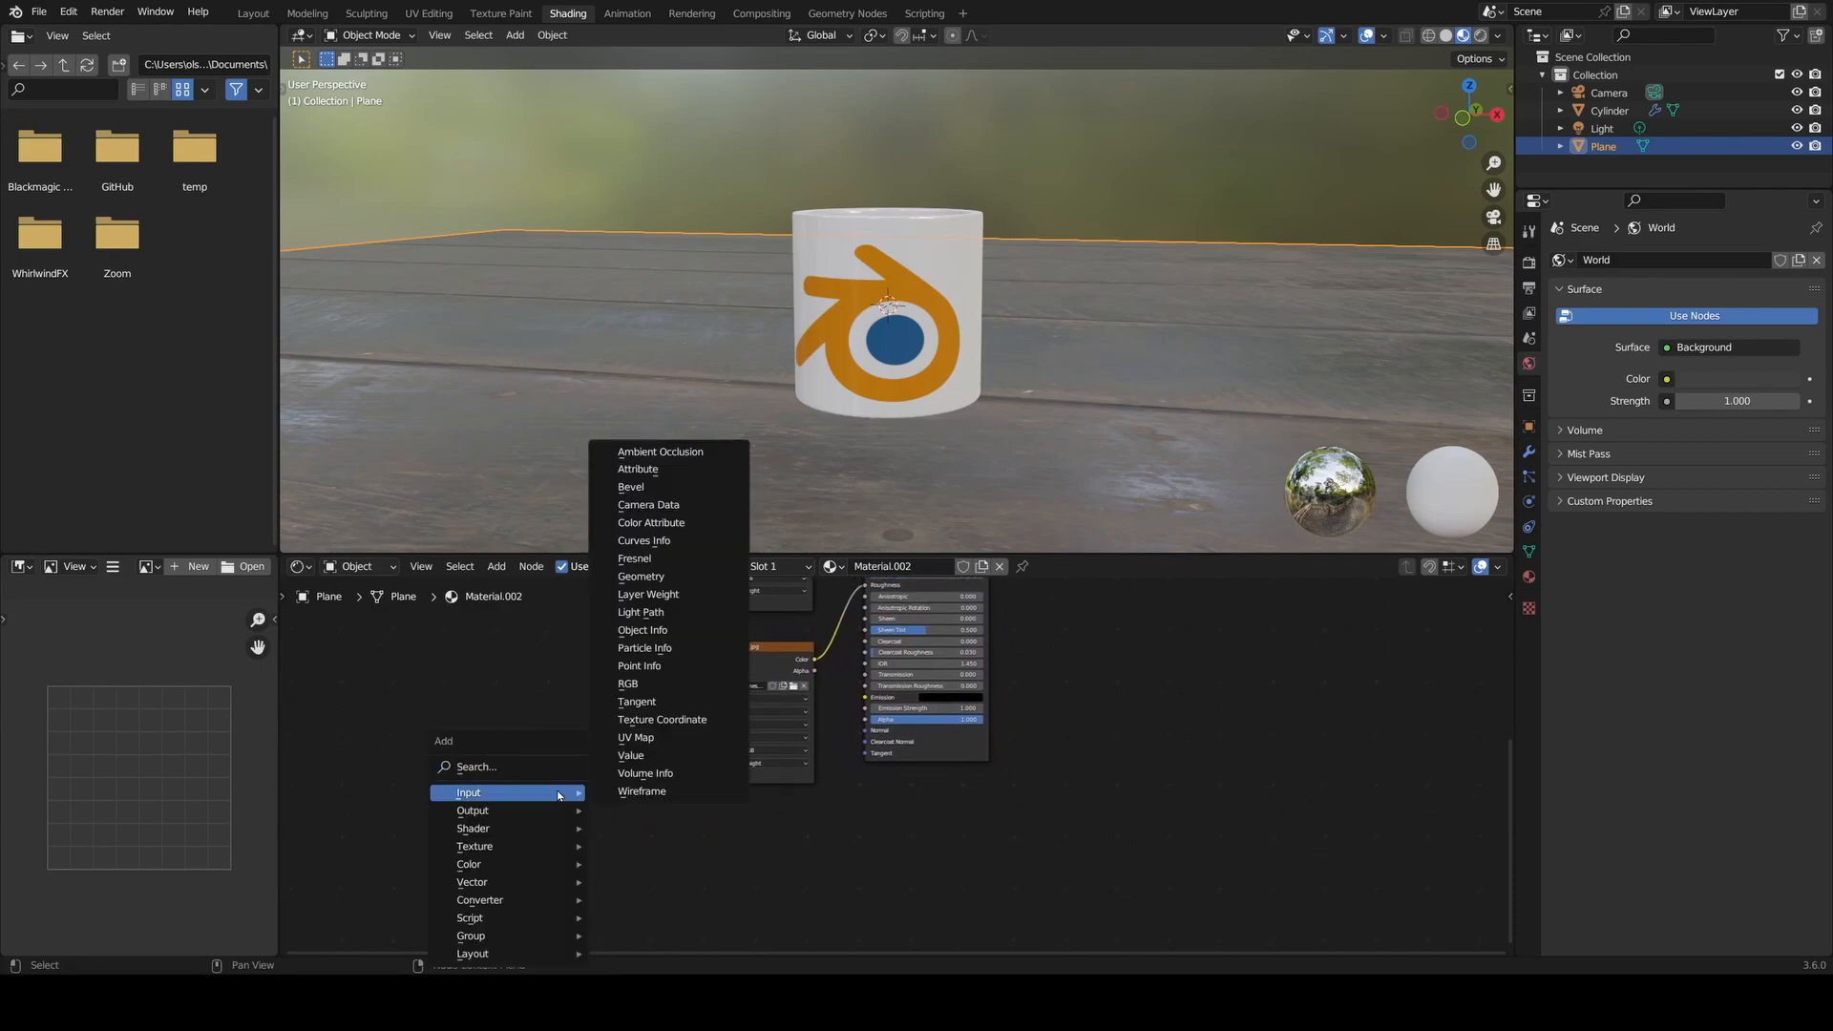
text(image)
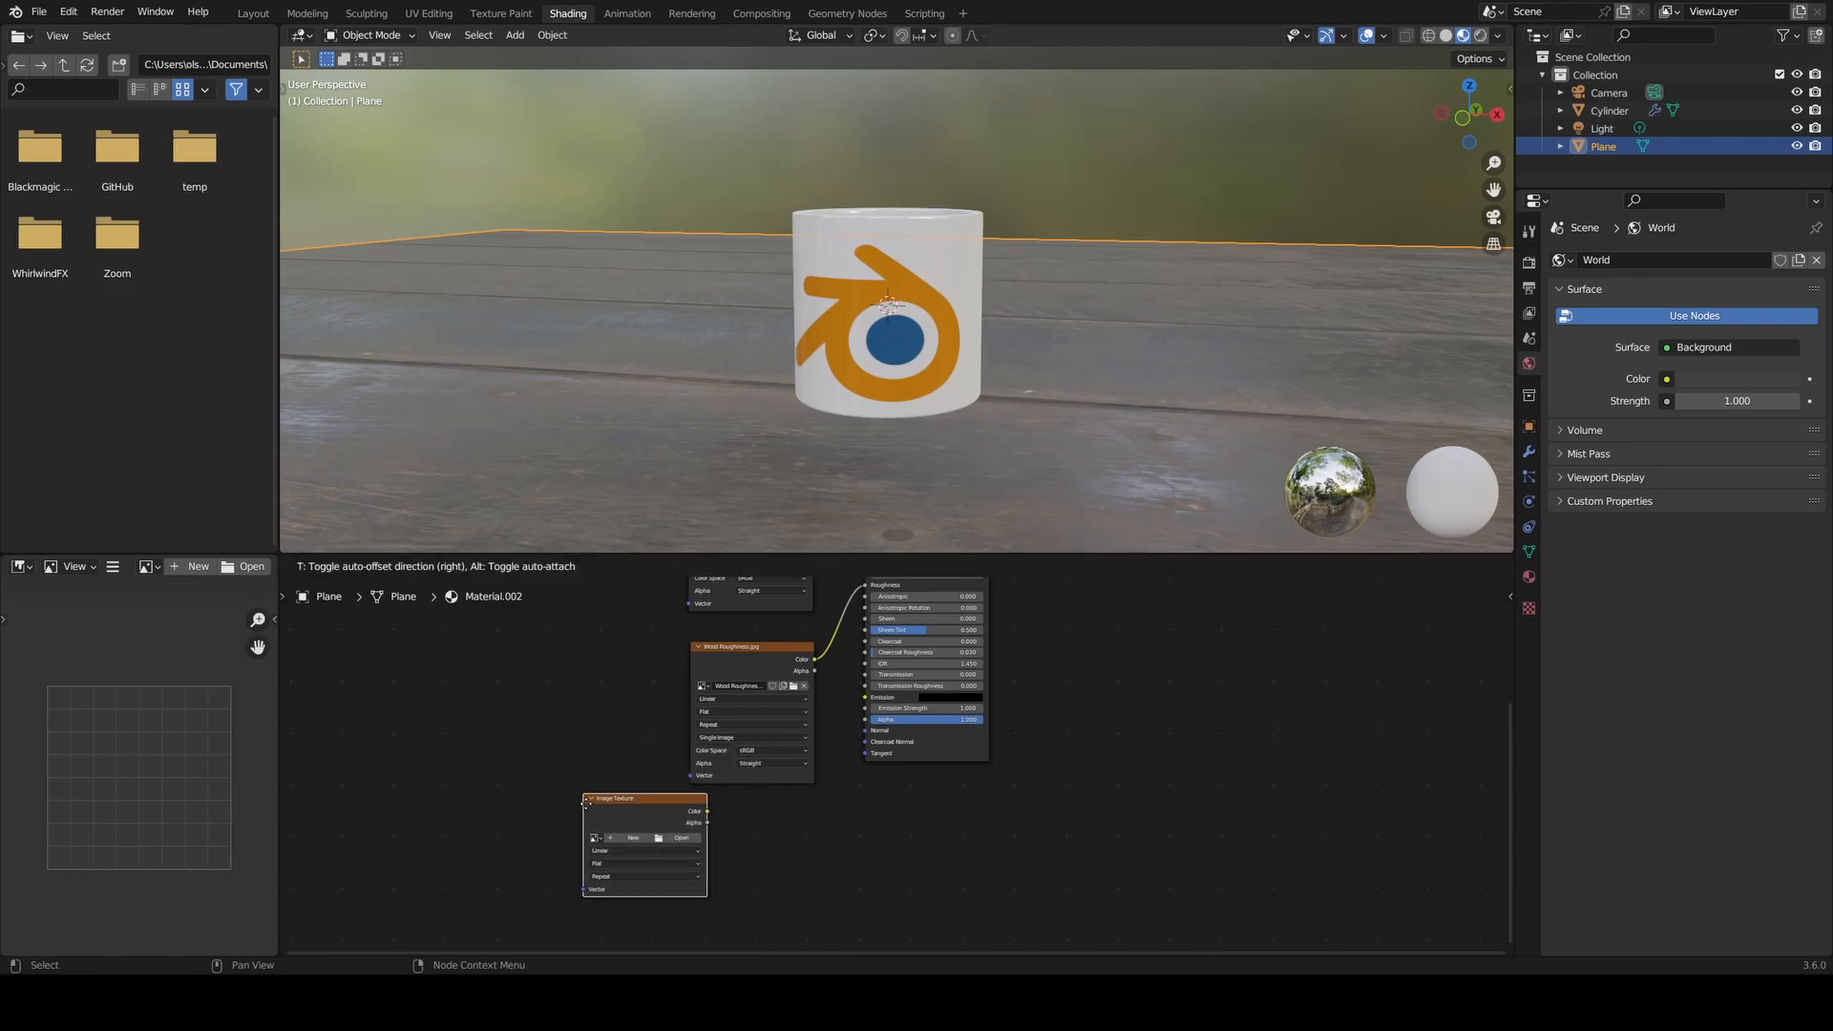
drag(611, 798, 724, 811)
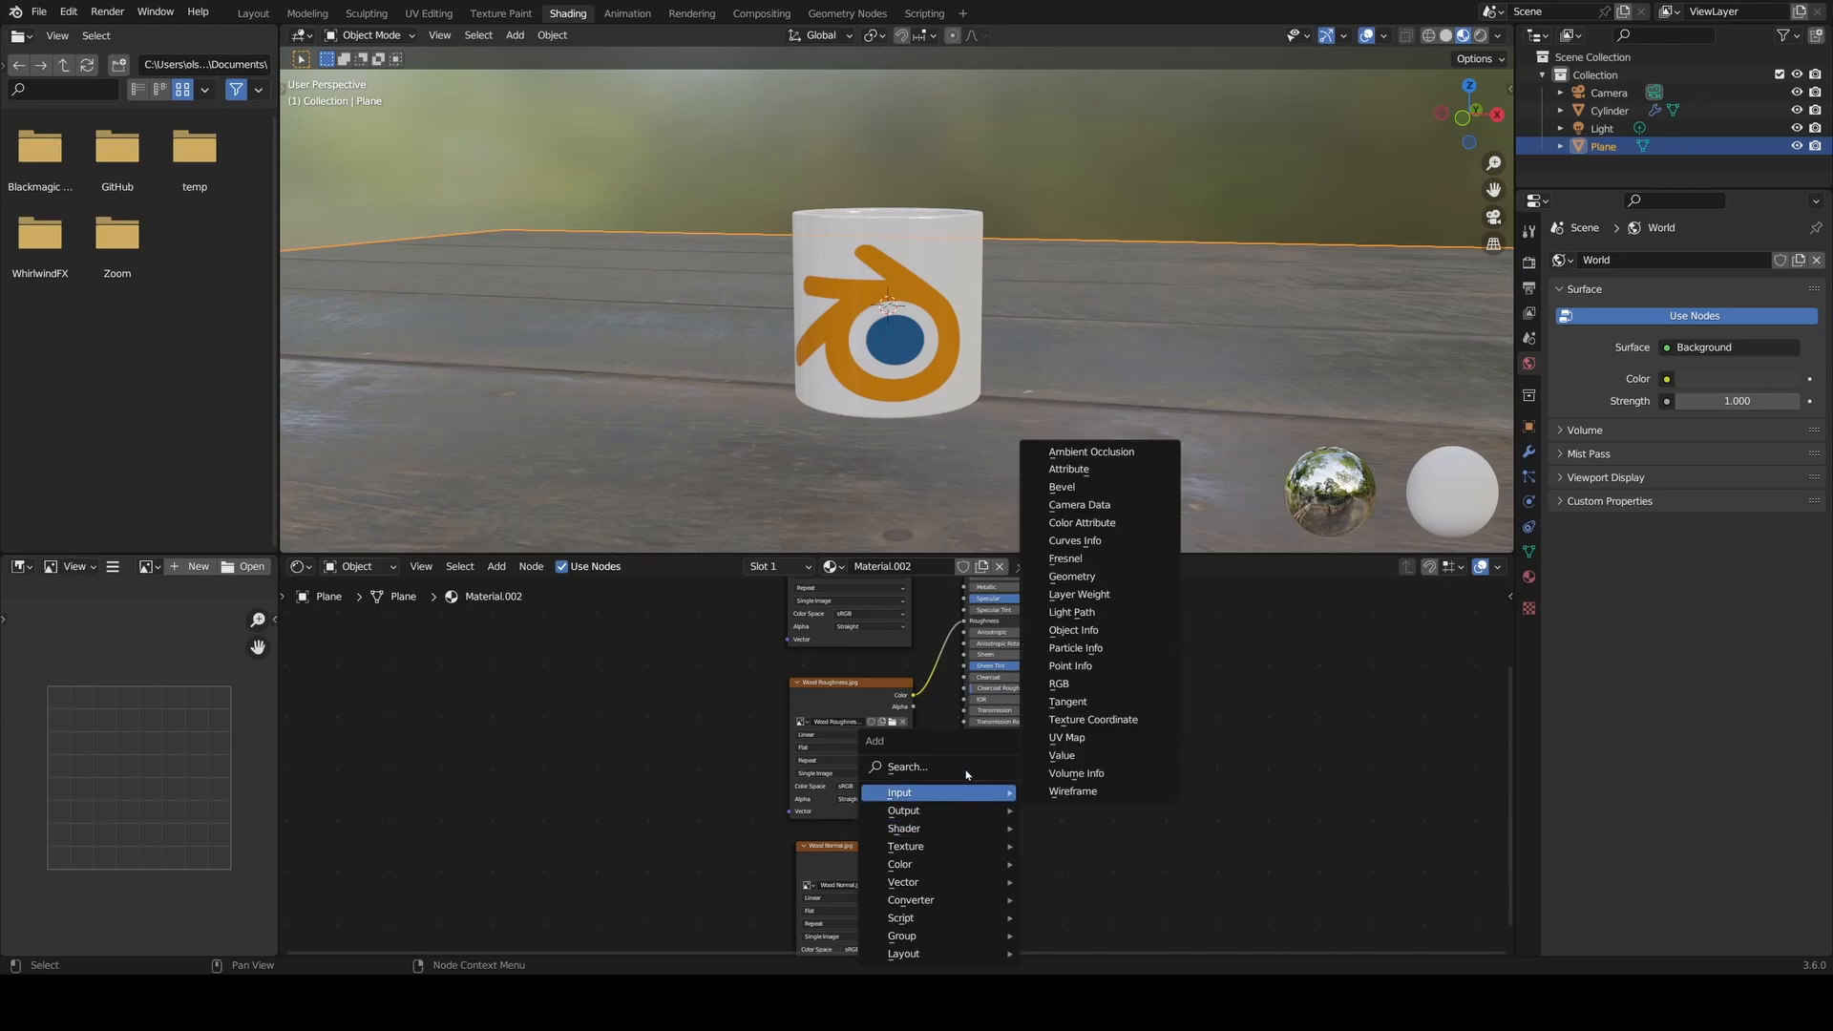
- Add a Normal Map node to feed the wood normal image into the BSDF Normal input
text(normal)
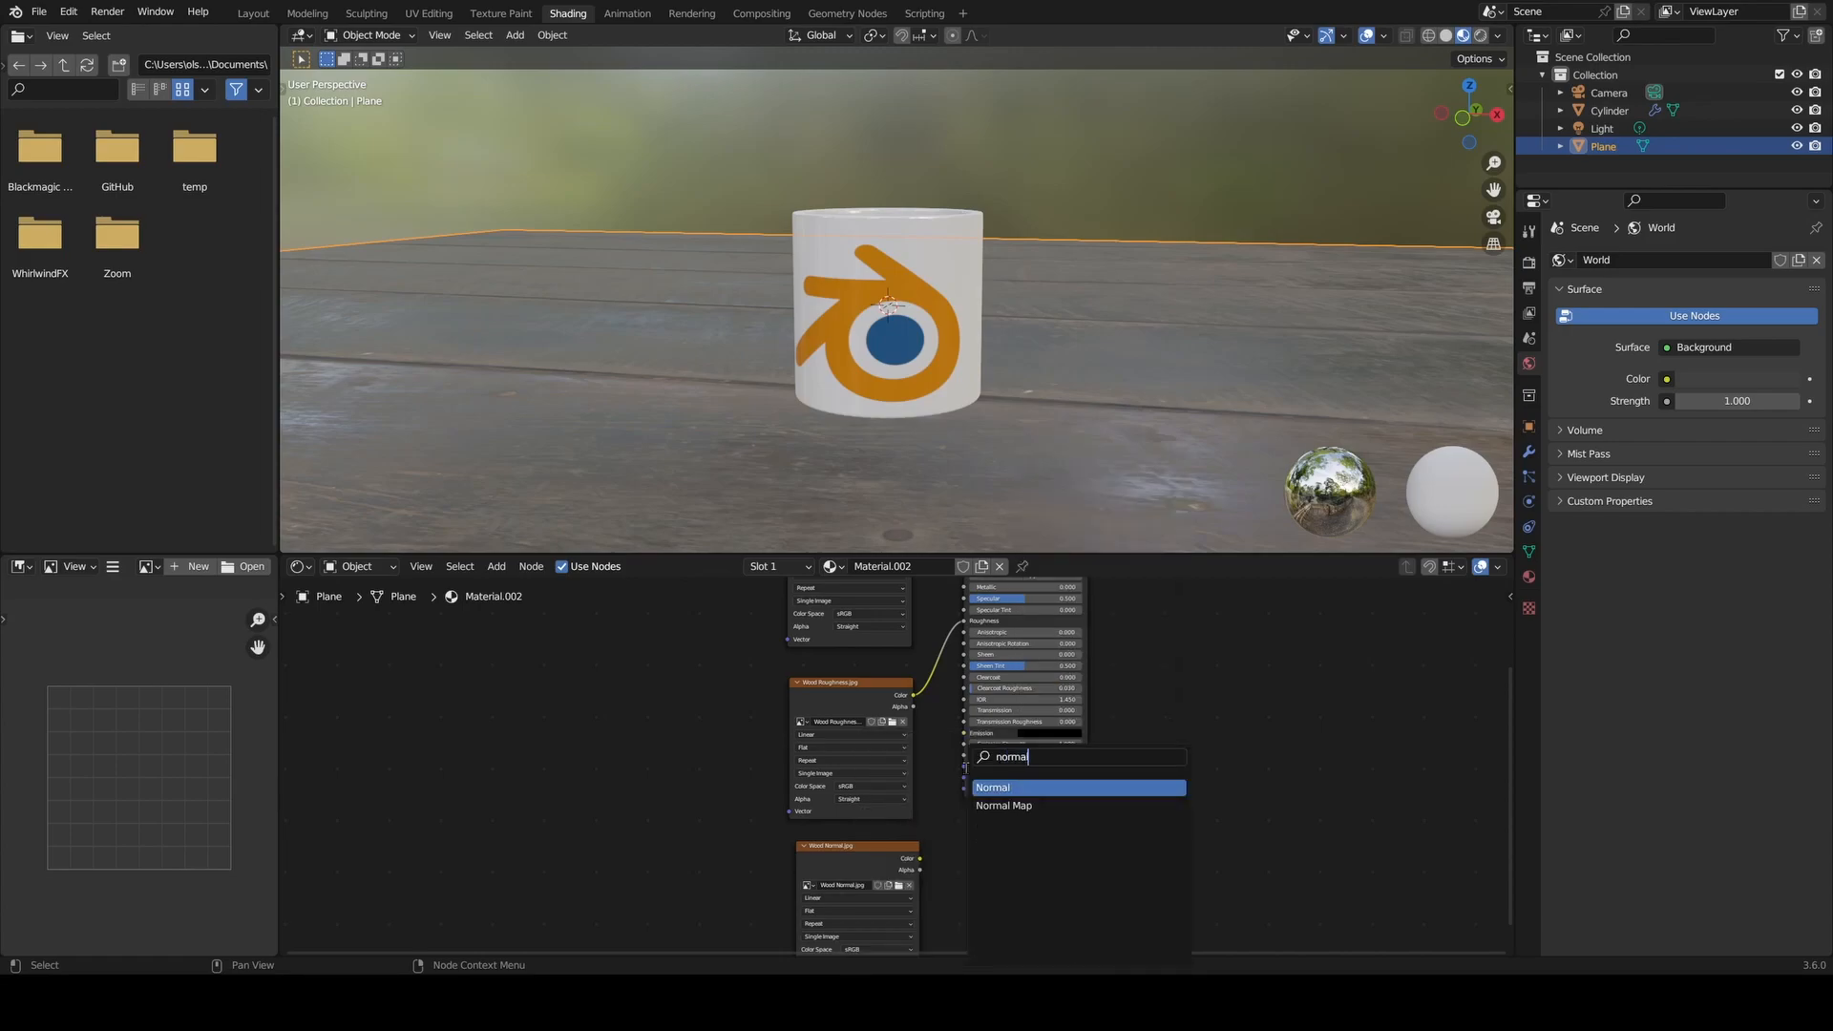
click(1003, 804)
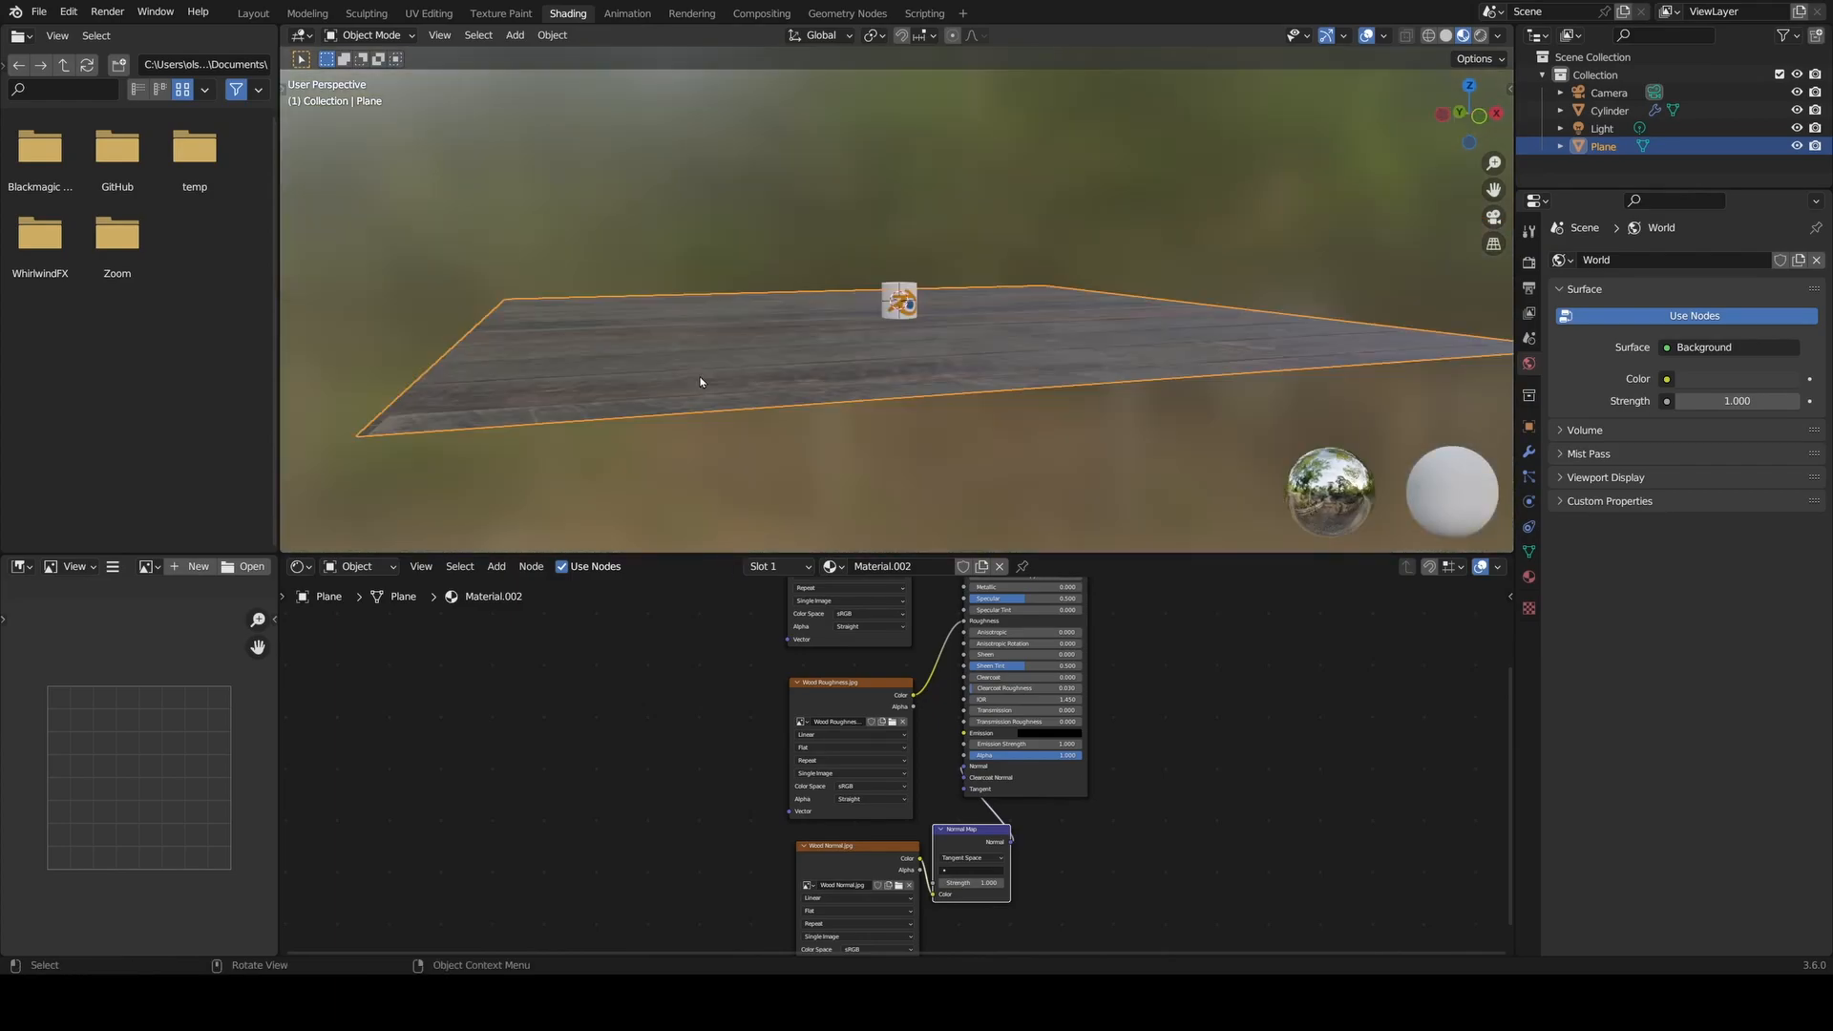
mouse_move(697, 380)
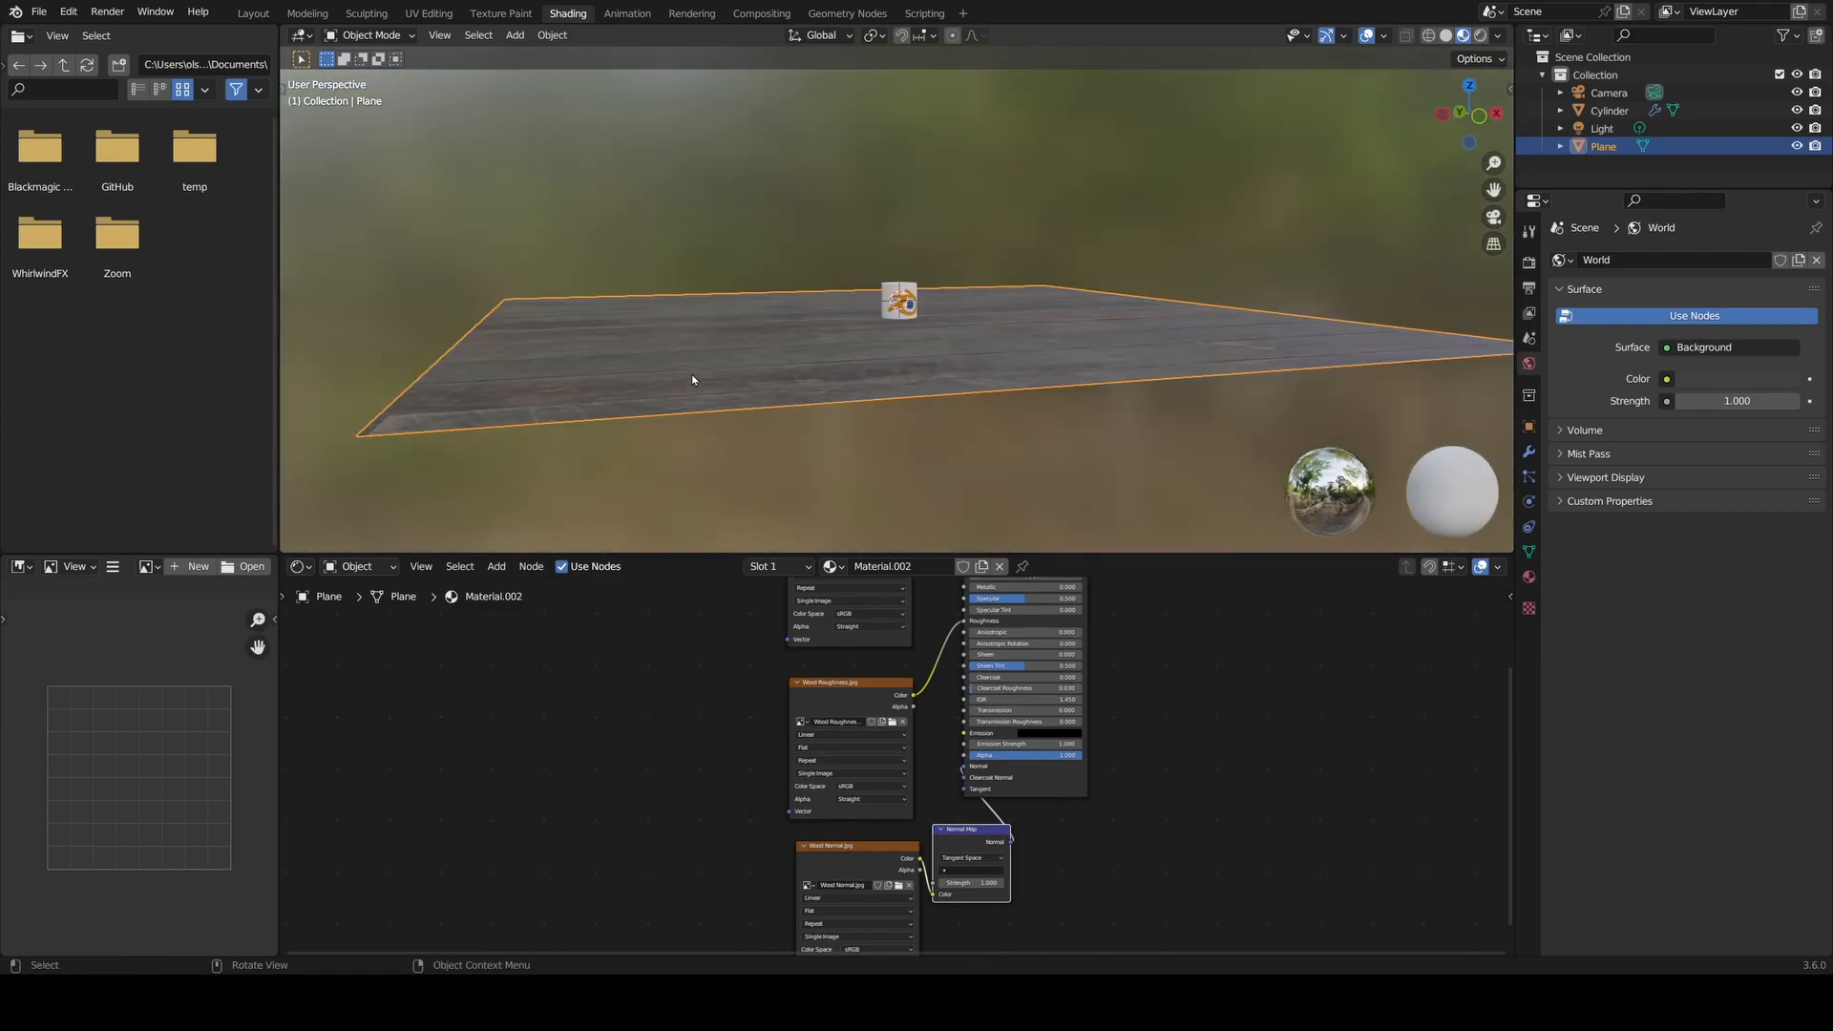
mouse_move(1099, 308)
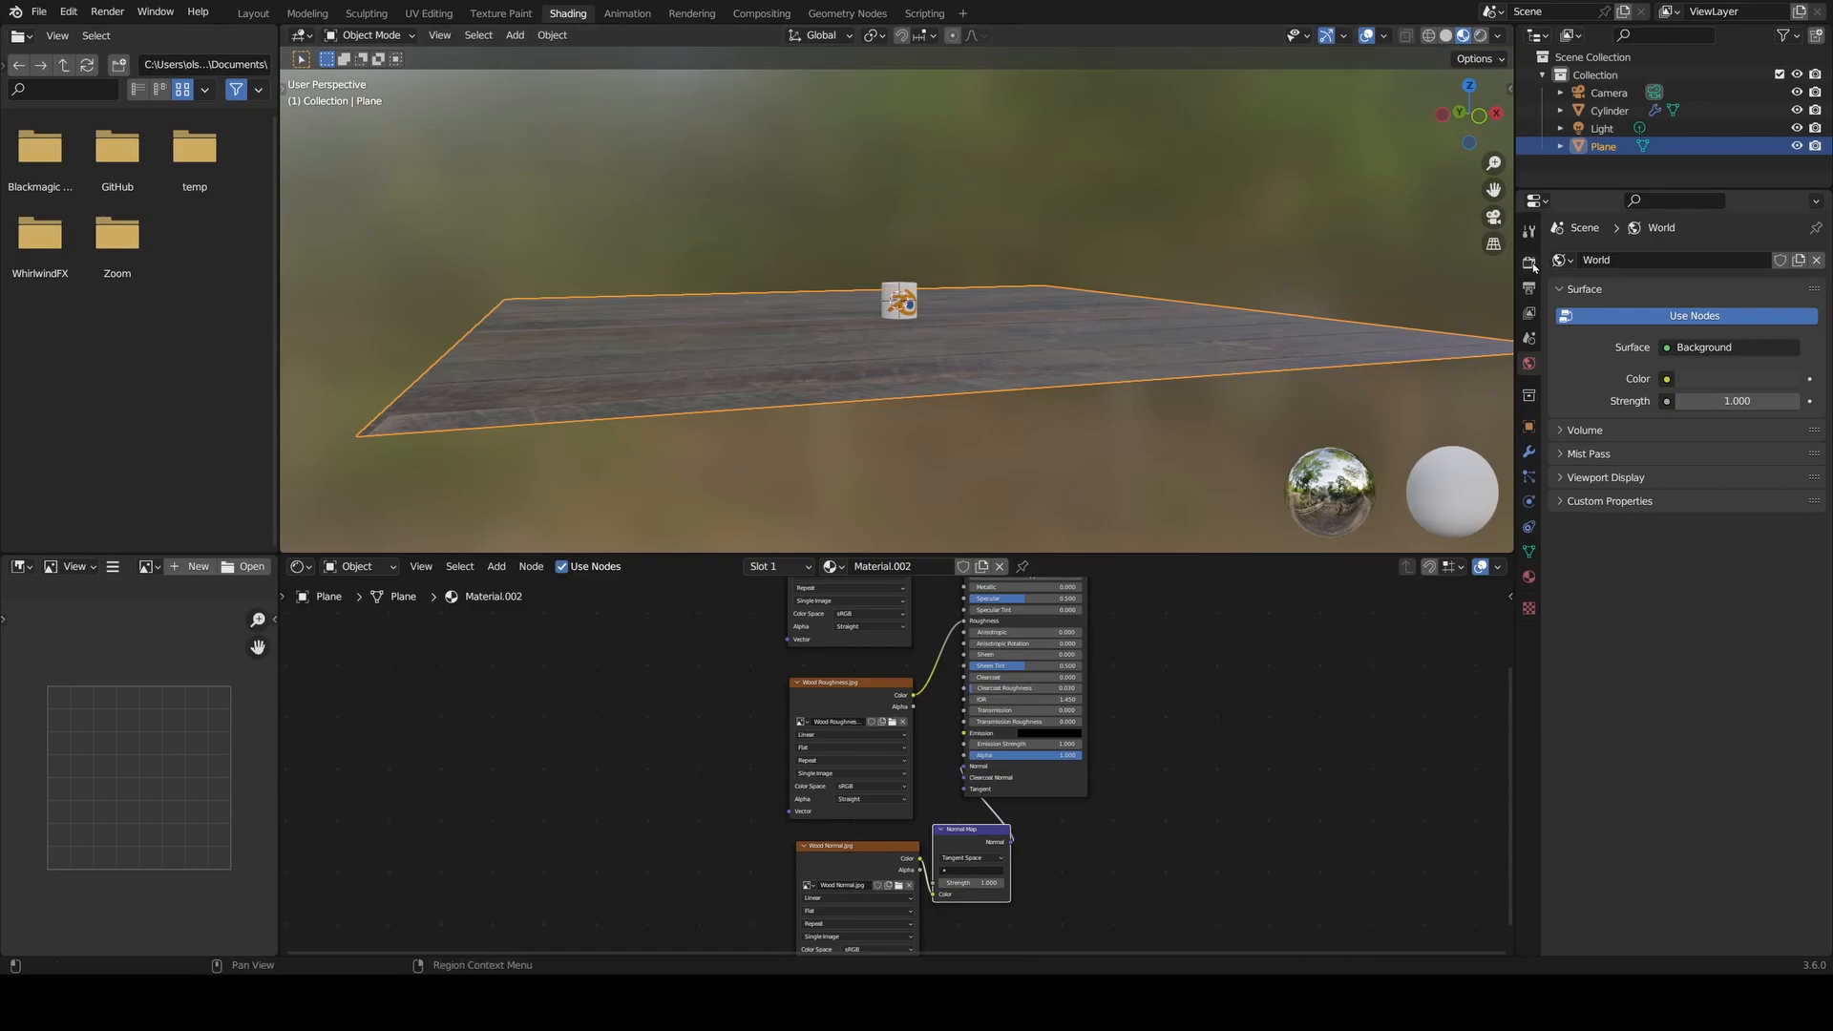
- Set the render engine to Cycles with GPU Compute as the device
click(1527, 265)
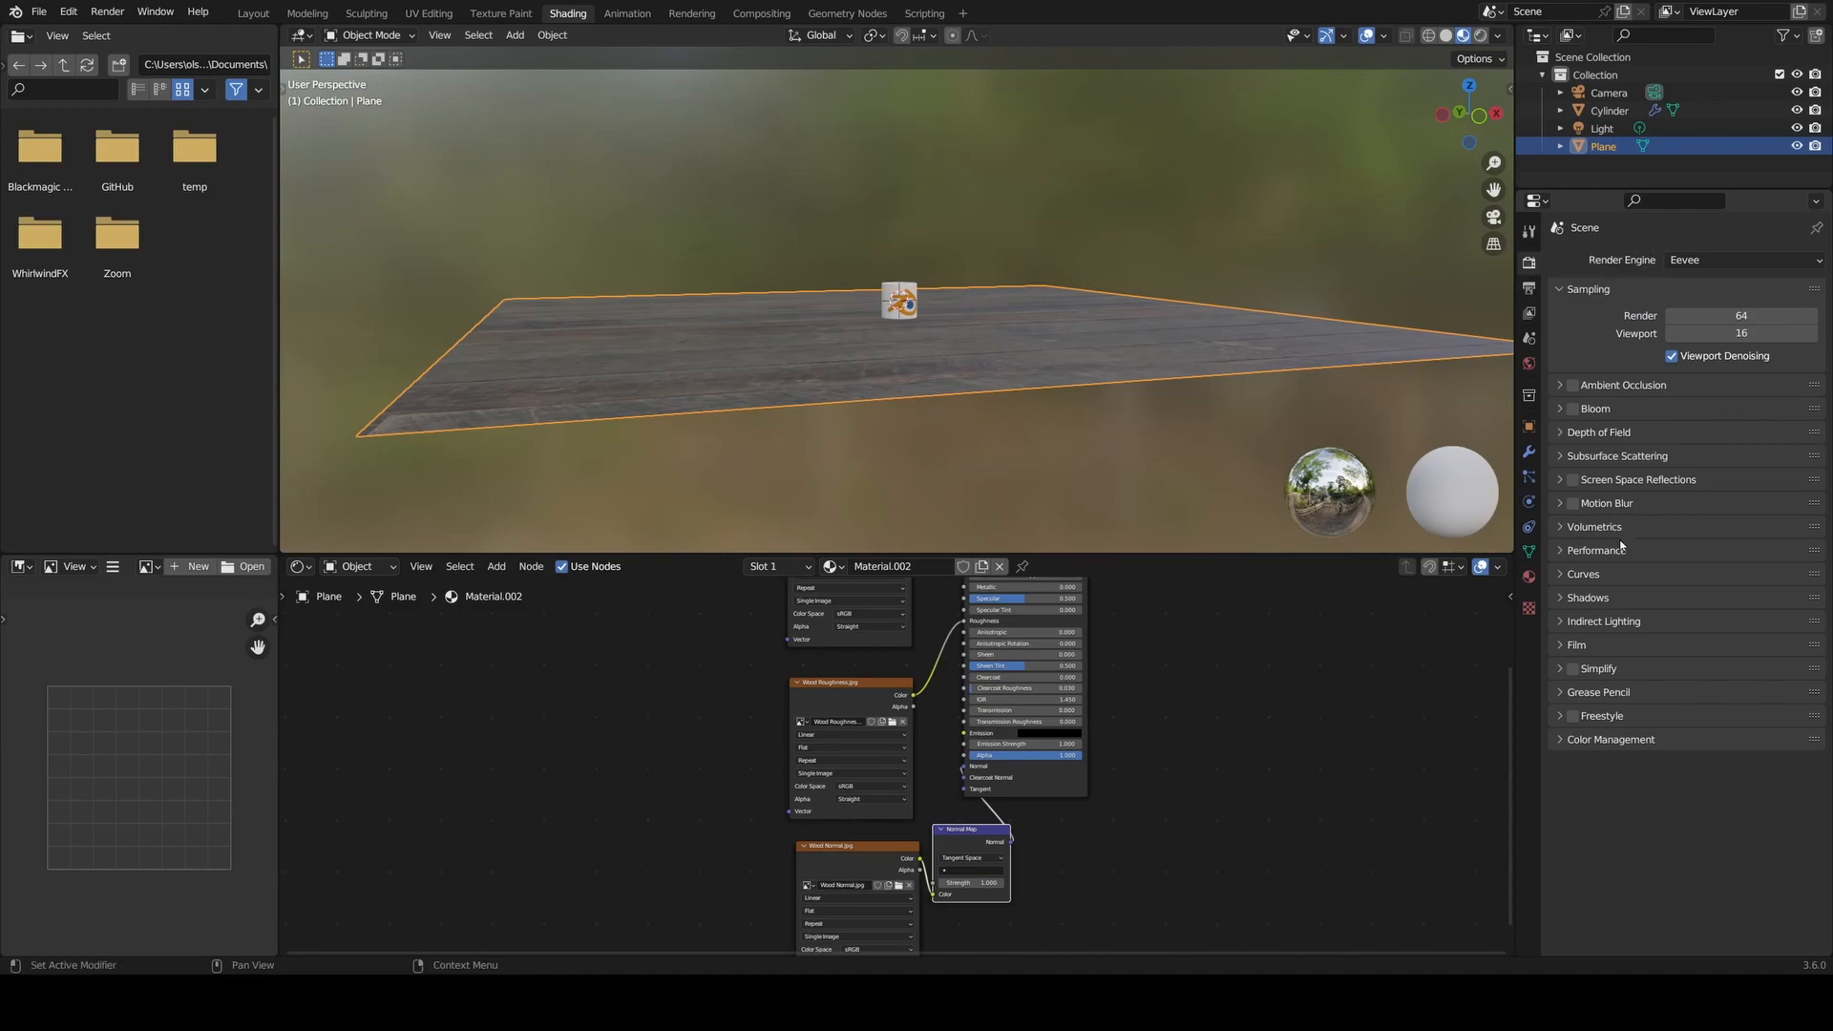
mouse_move(1730, 739)
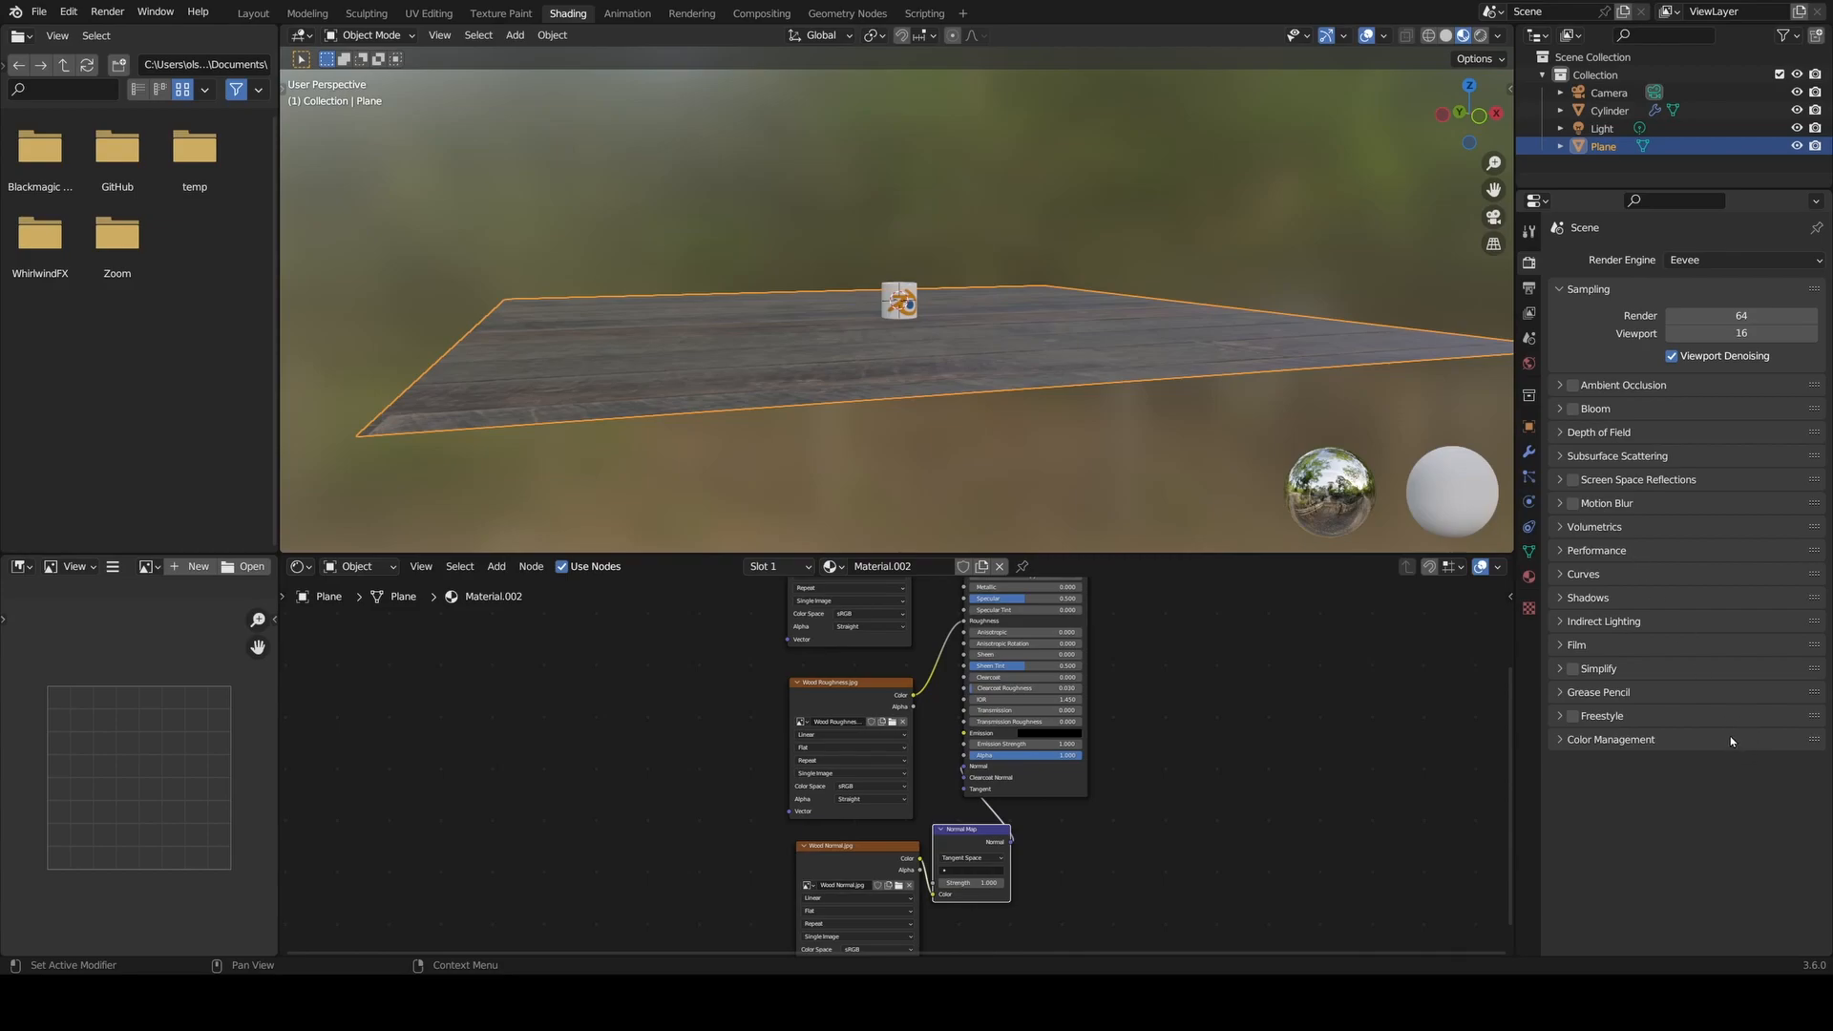
mouse_move(1730, 738)
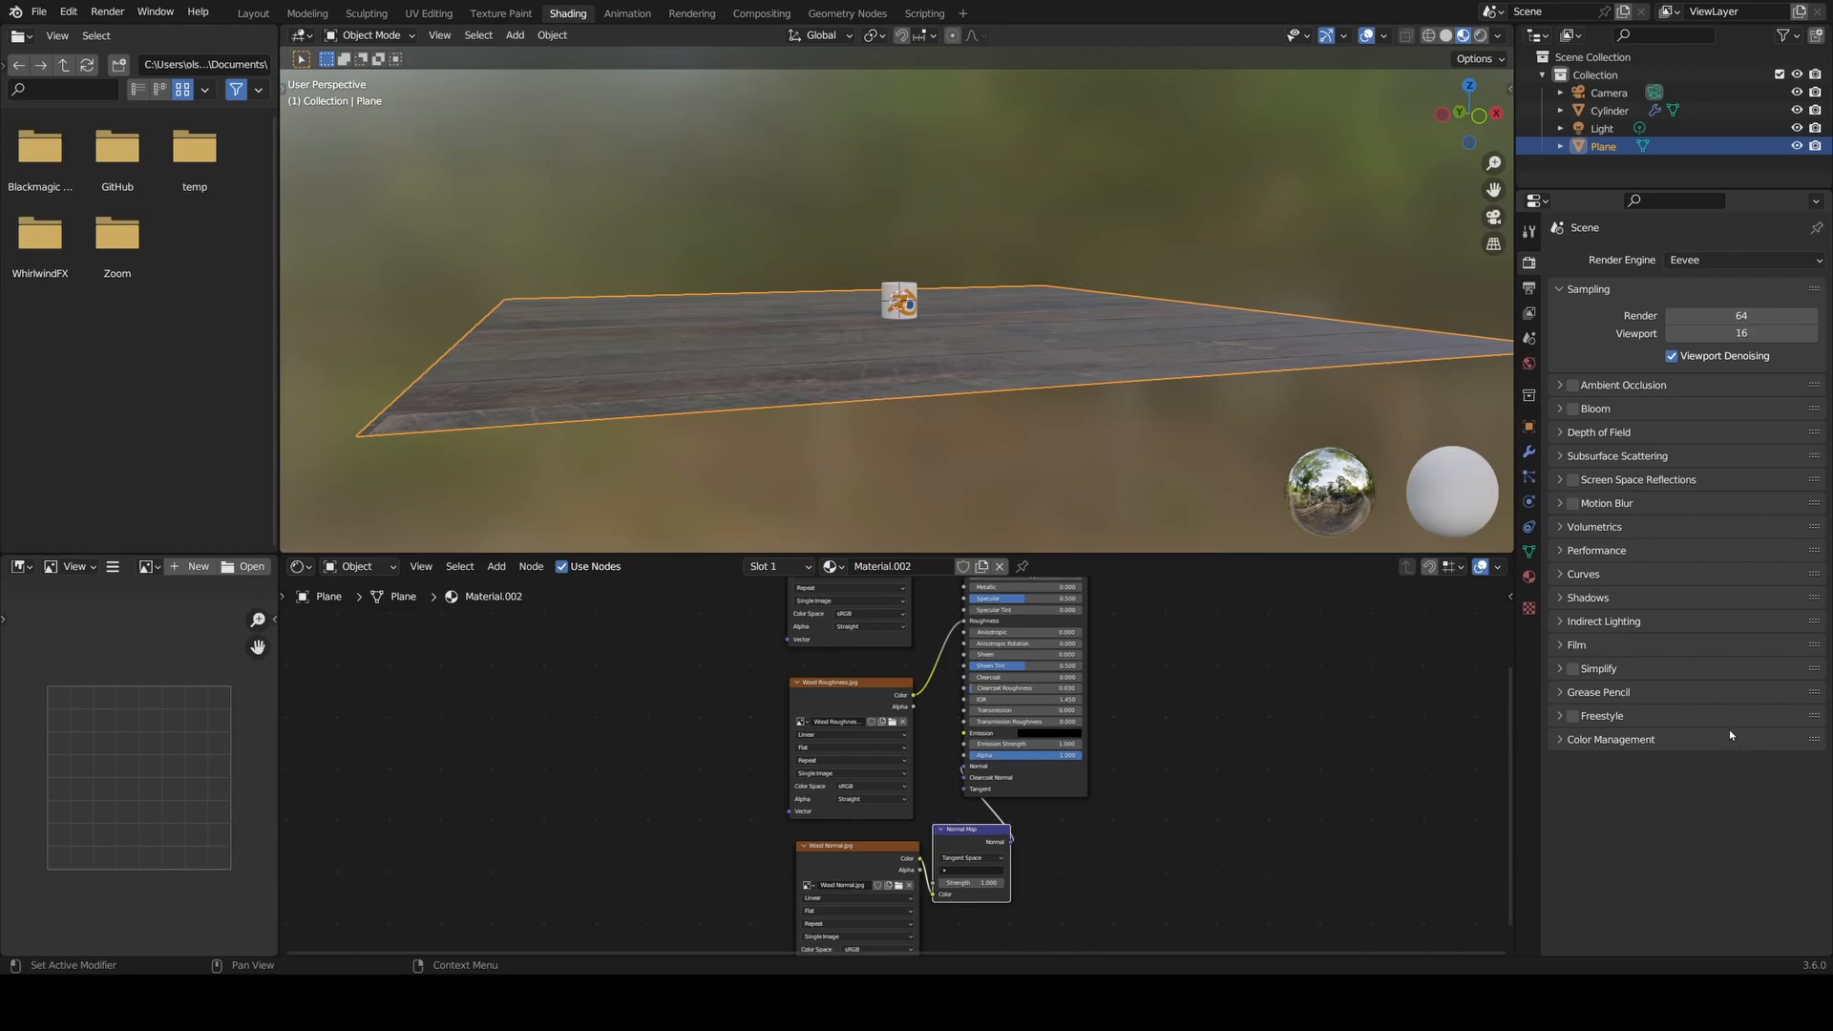
mouse_move(1718, 436)
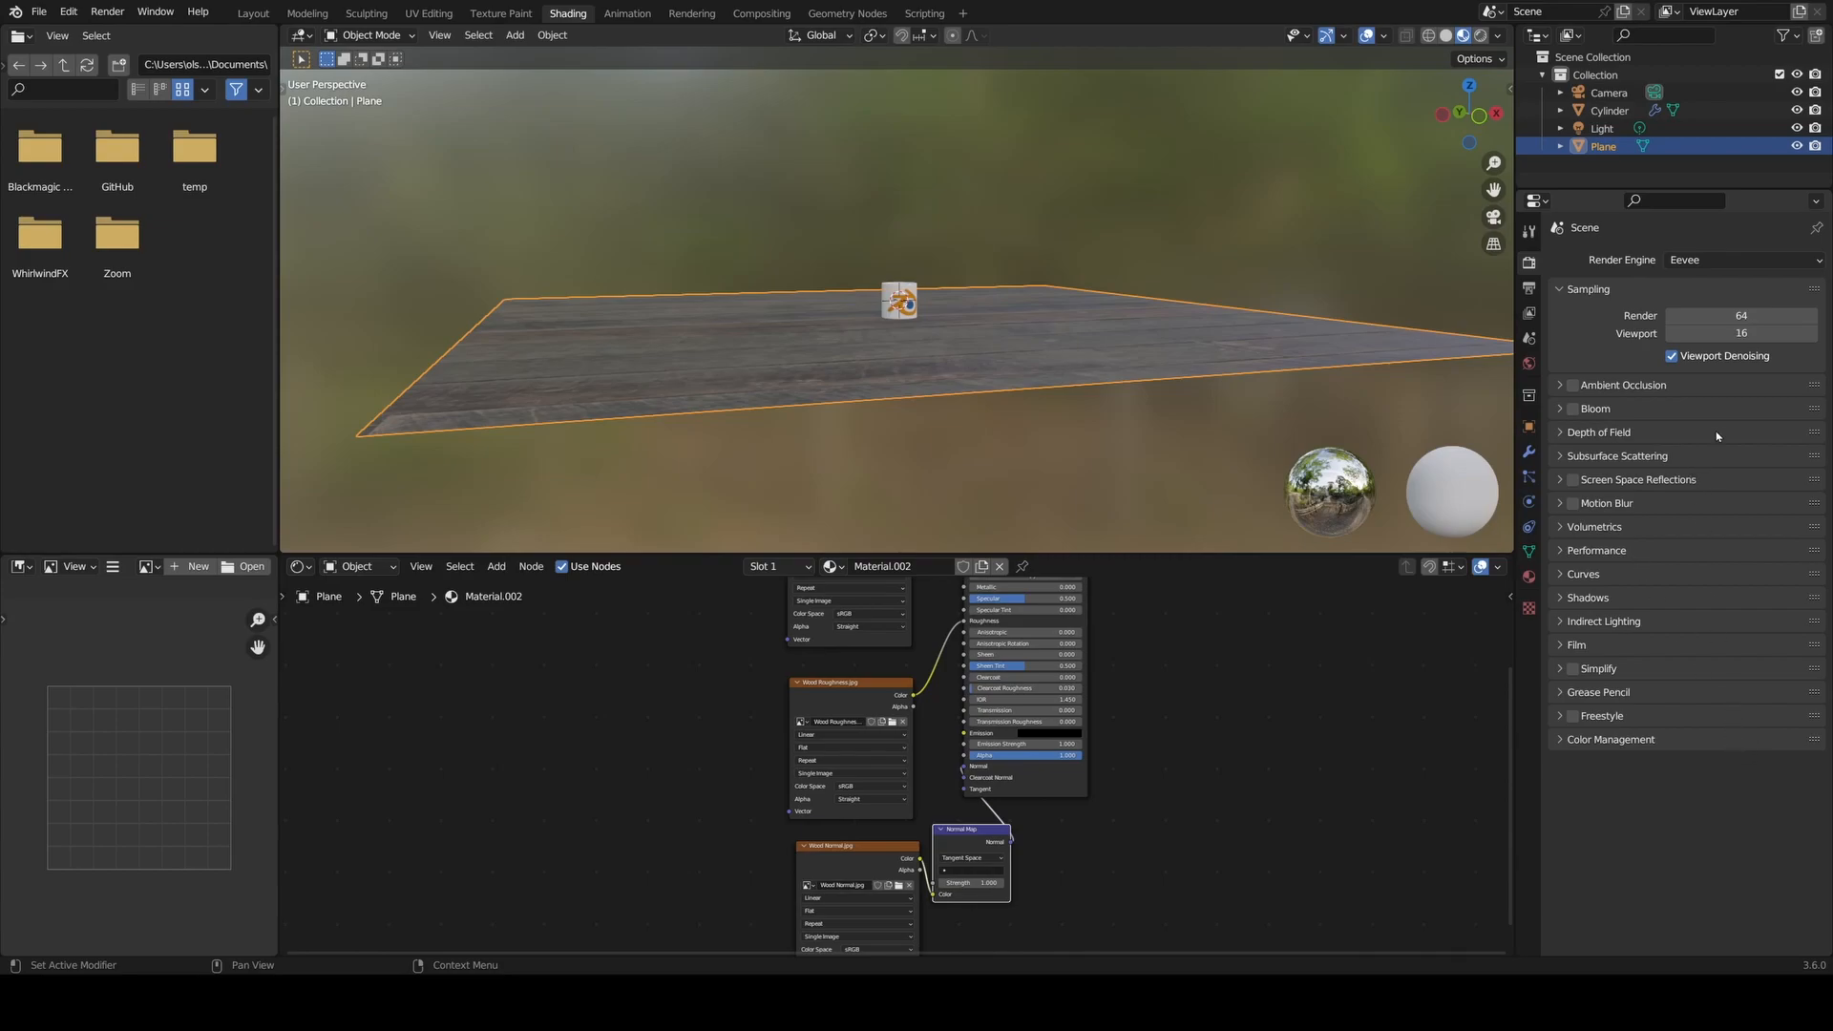
mouse_move(1631, 281)
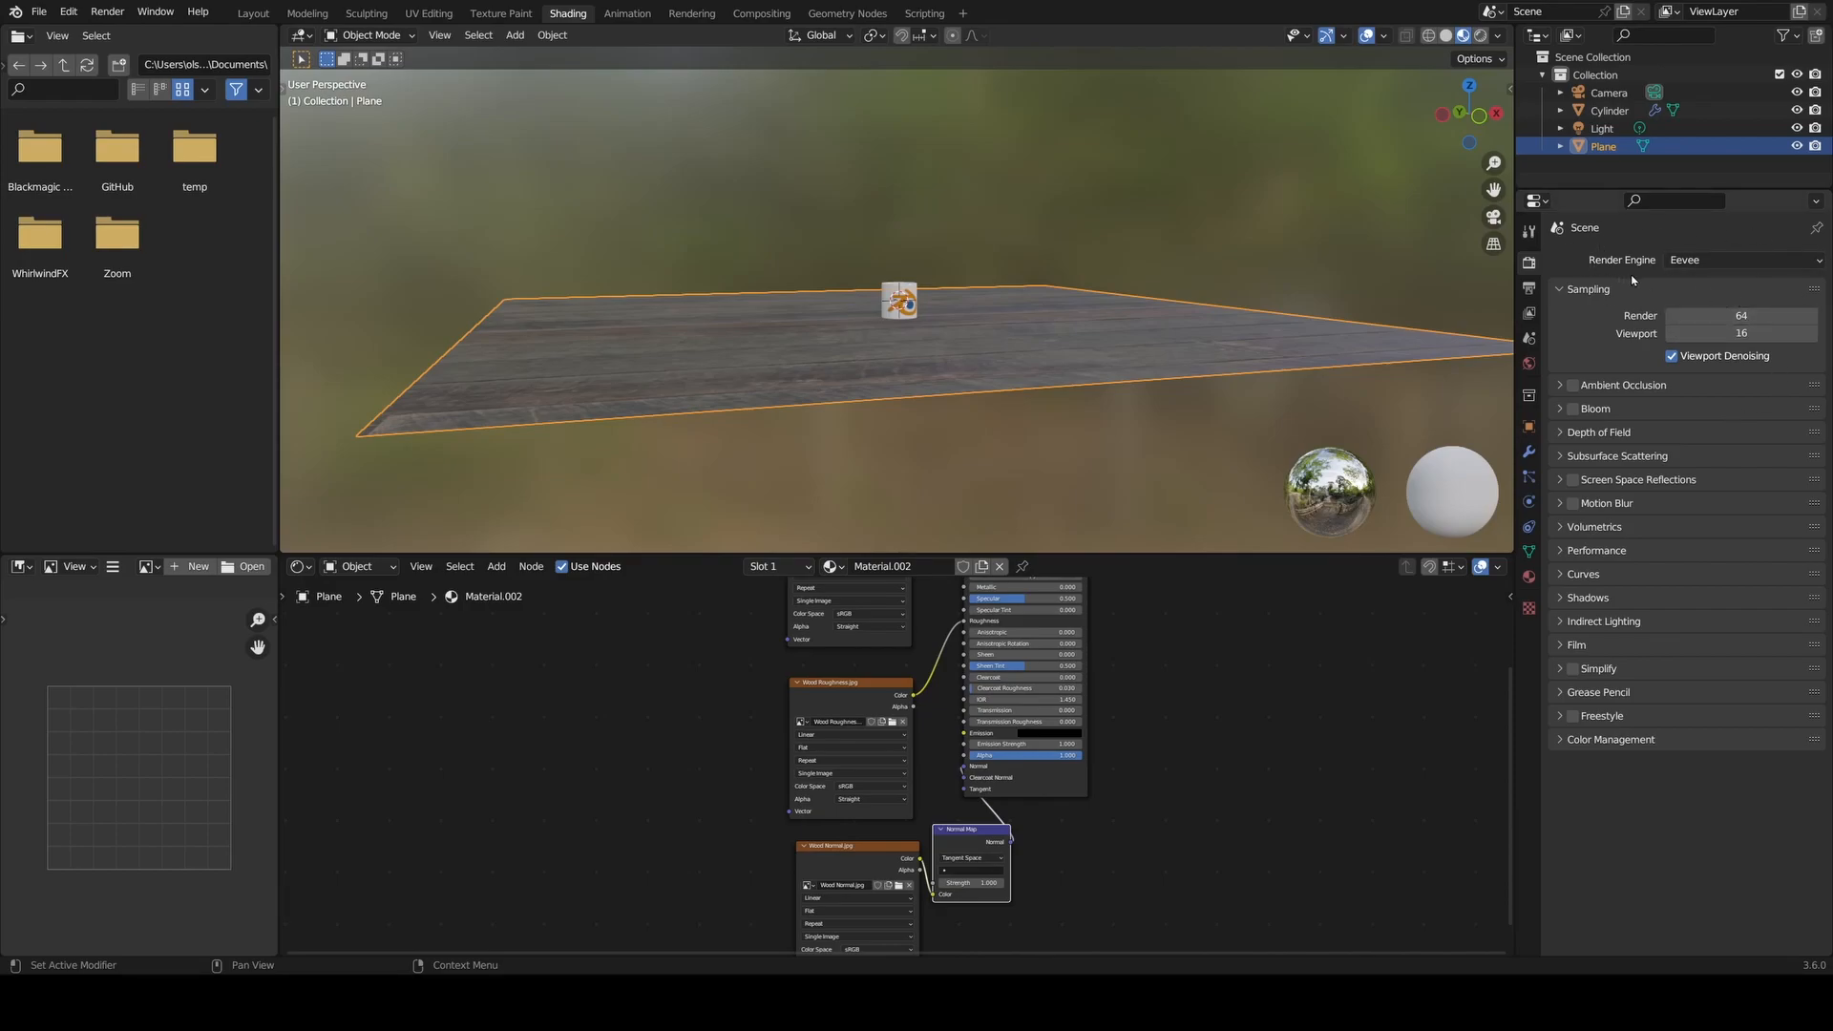
mouse_move(1673, 274)
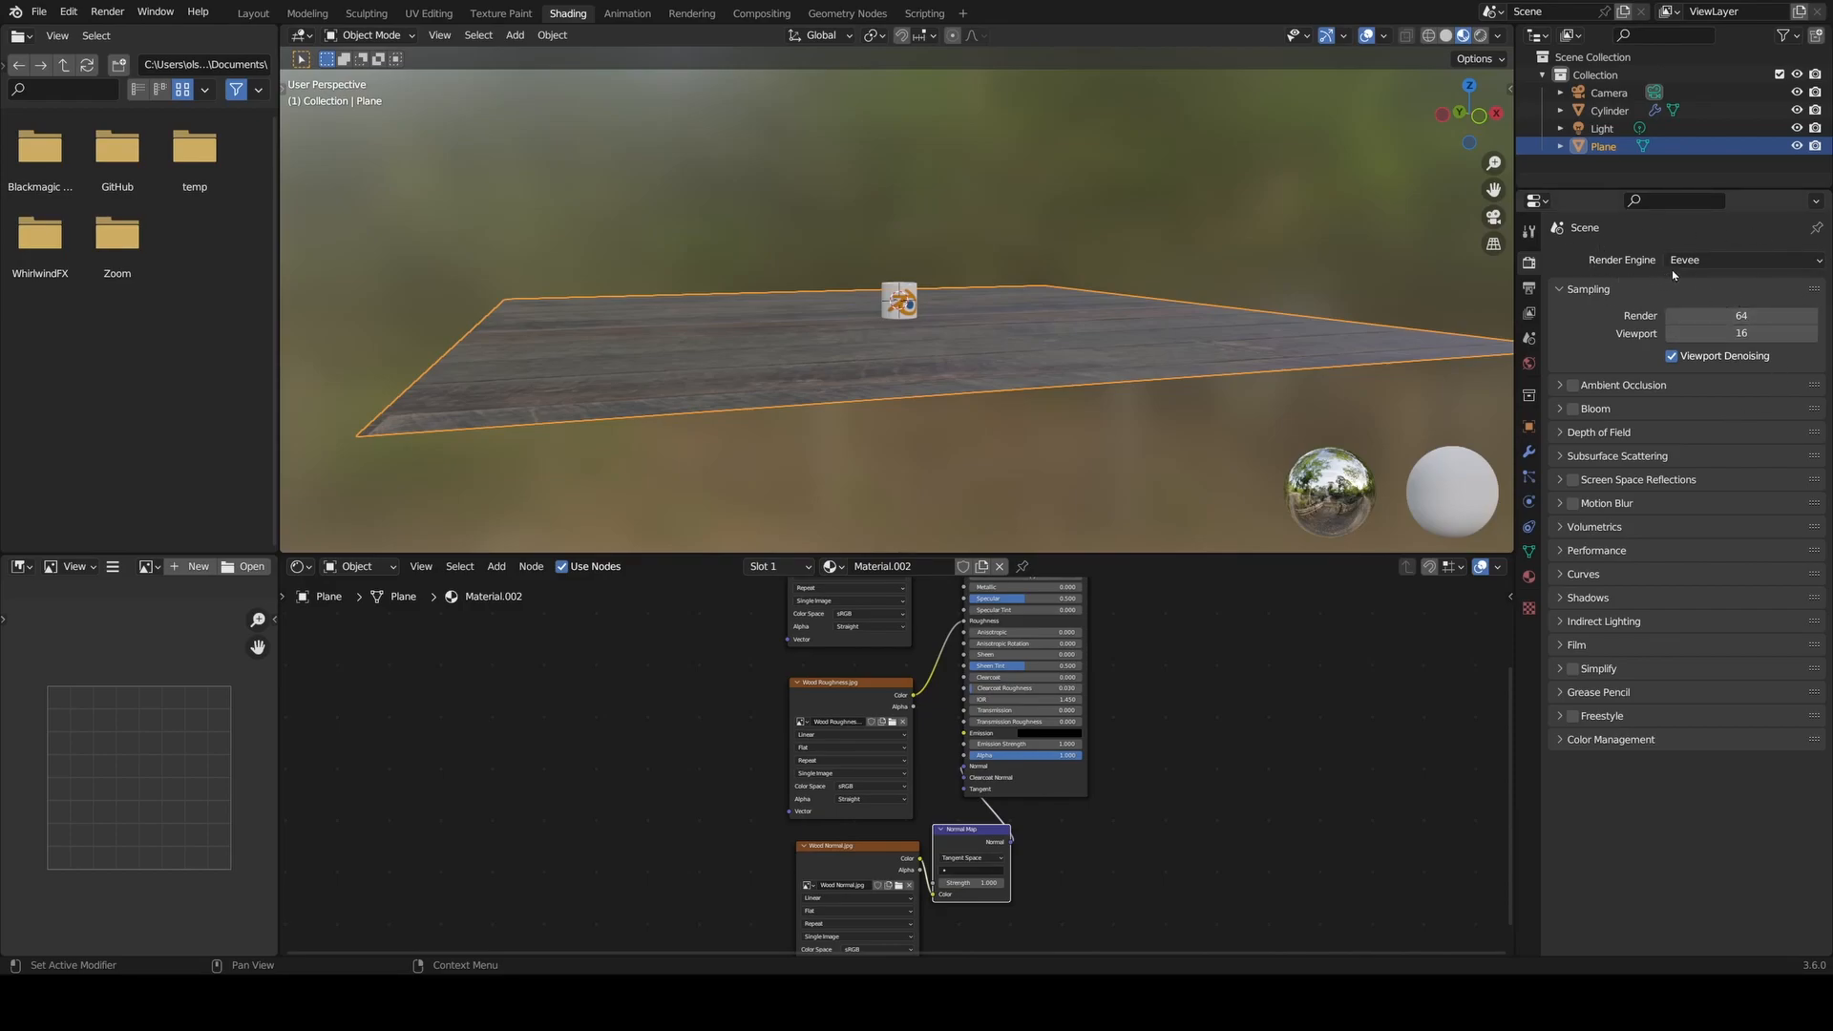
click(1741, 260)
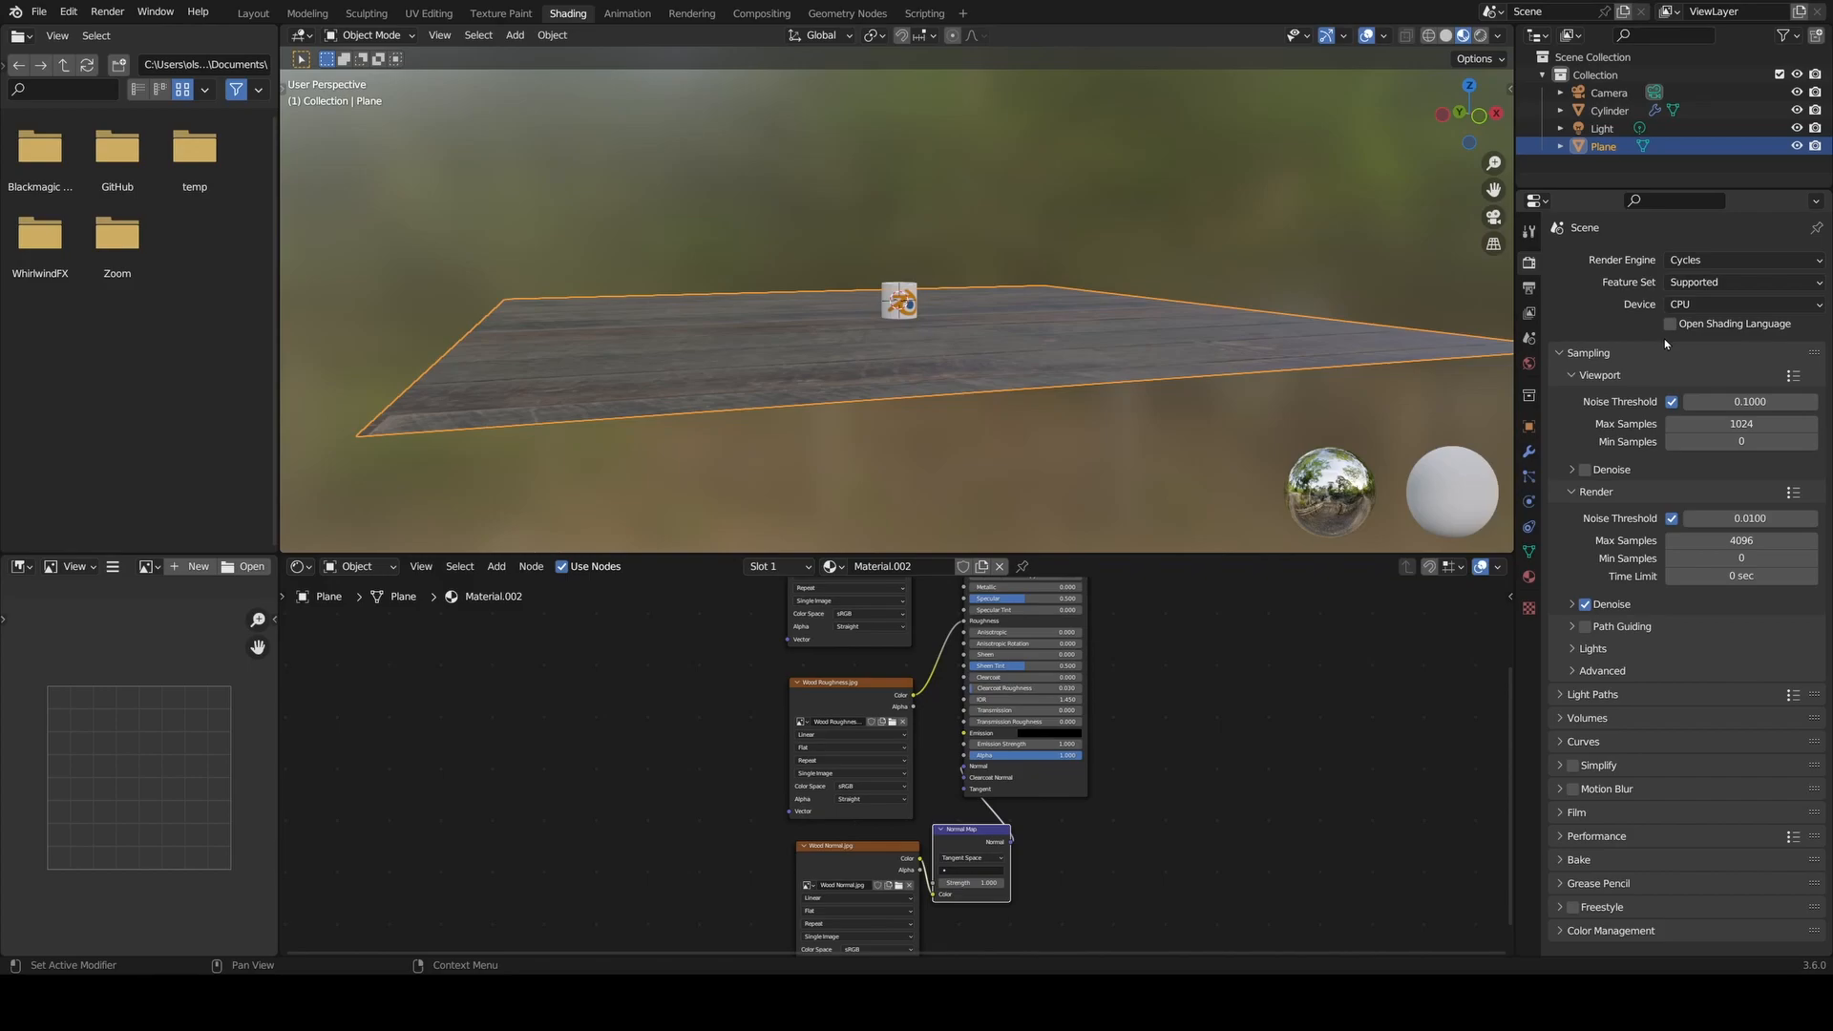
mouse_move(1729, 304)
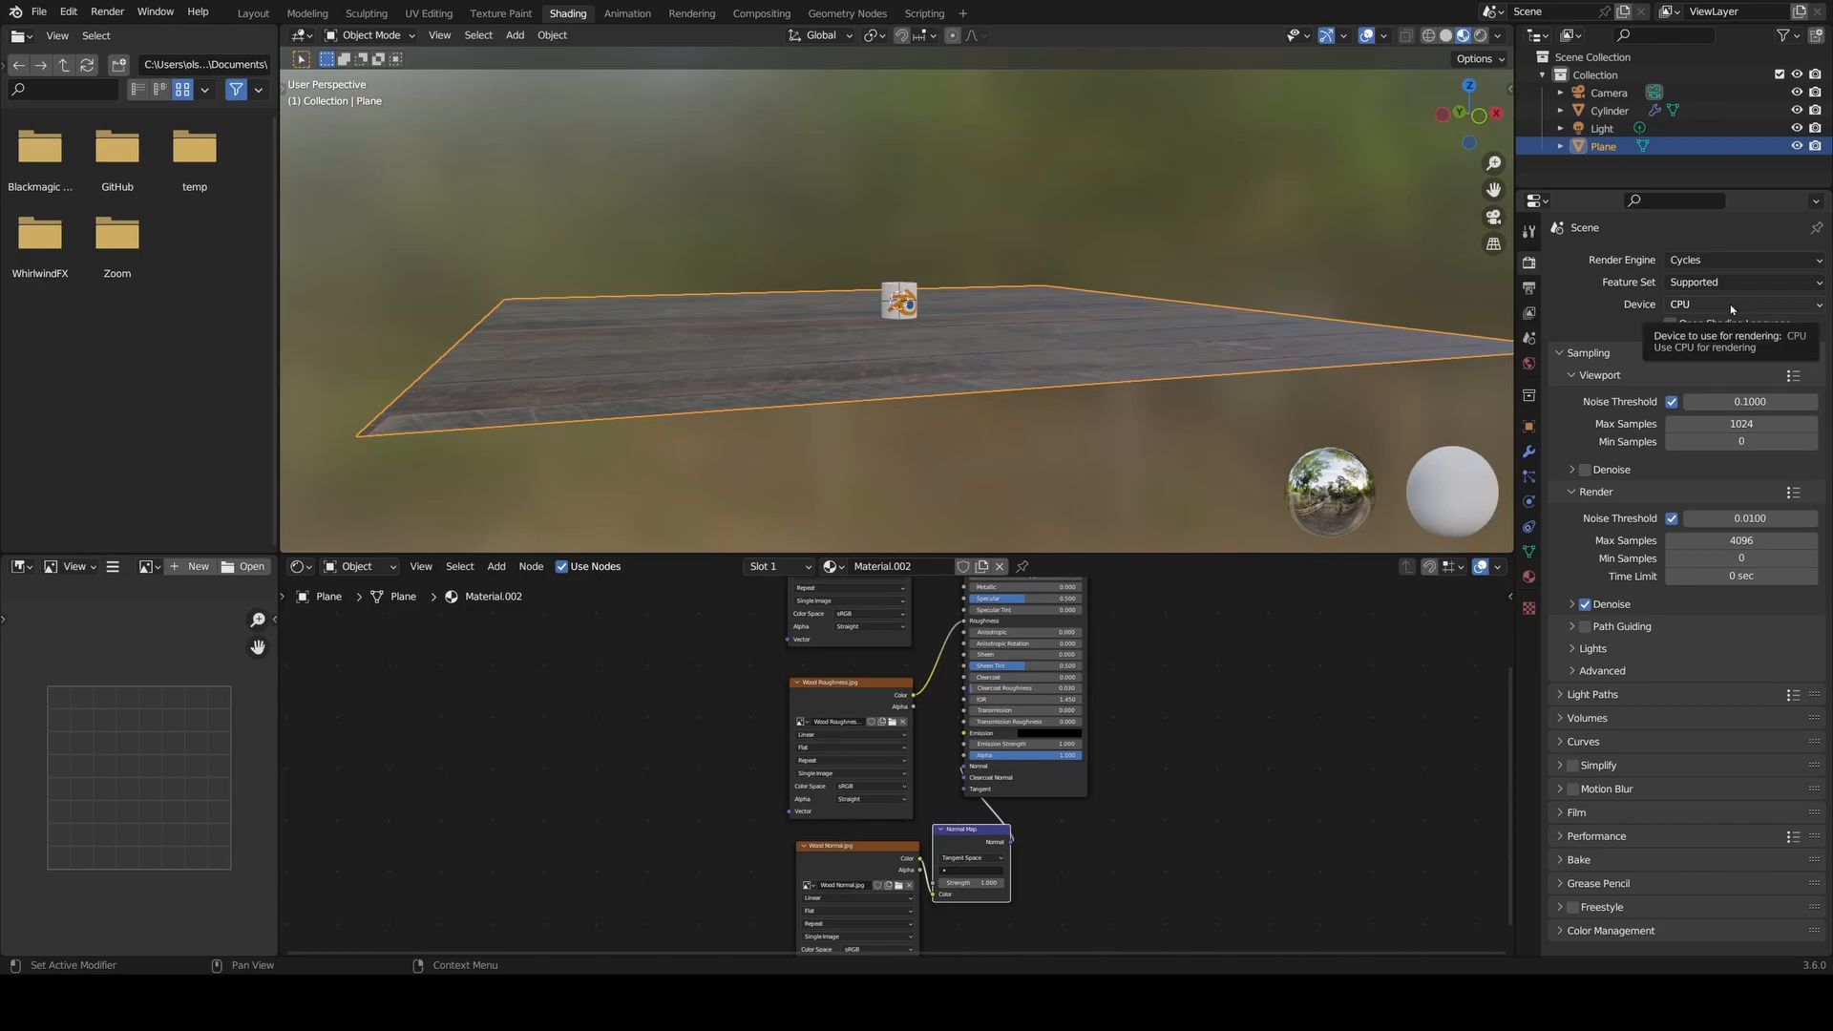
click(1741, 303)
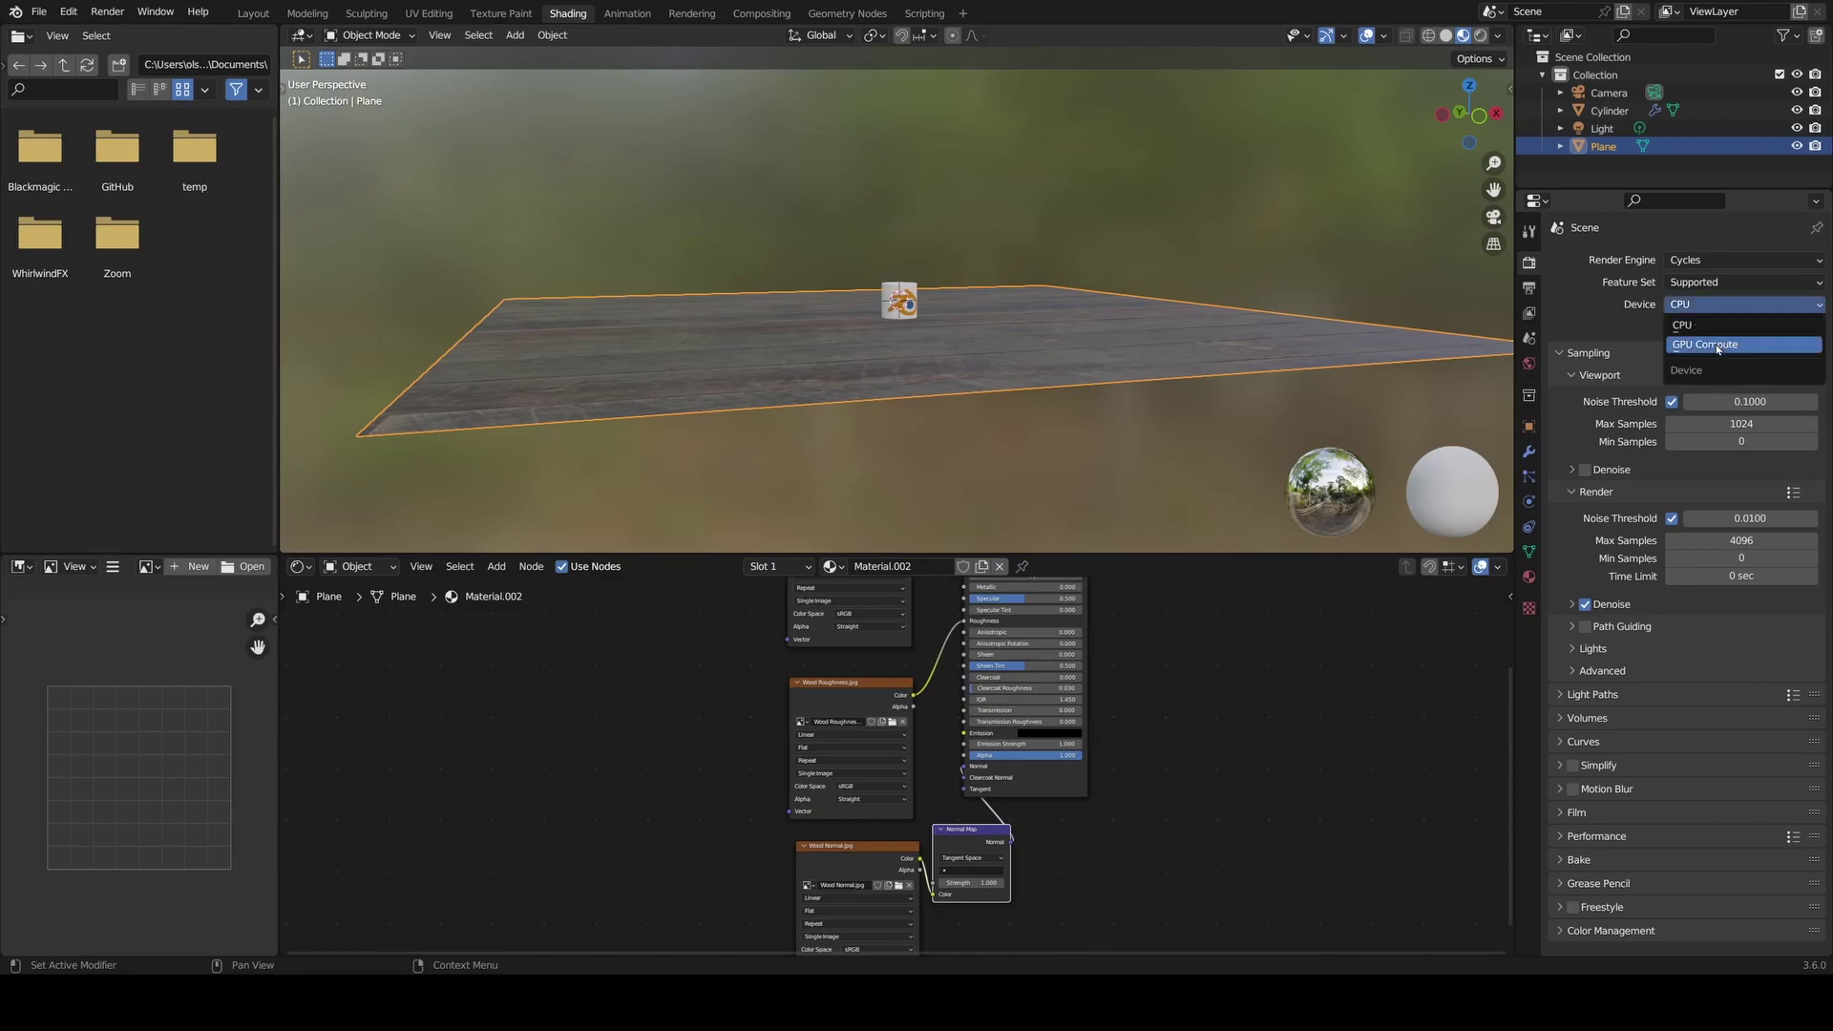
click(1706, 344)
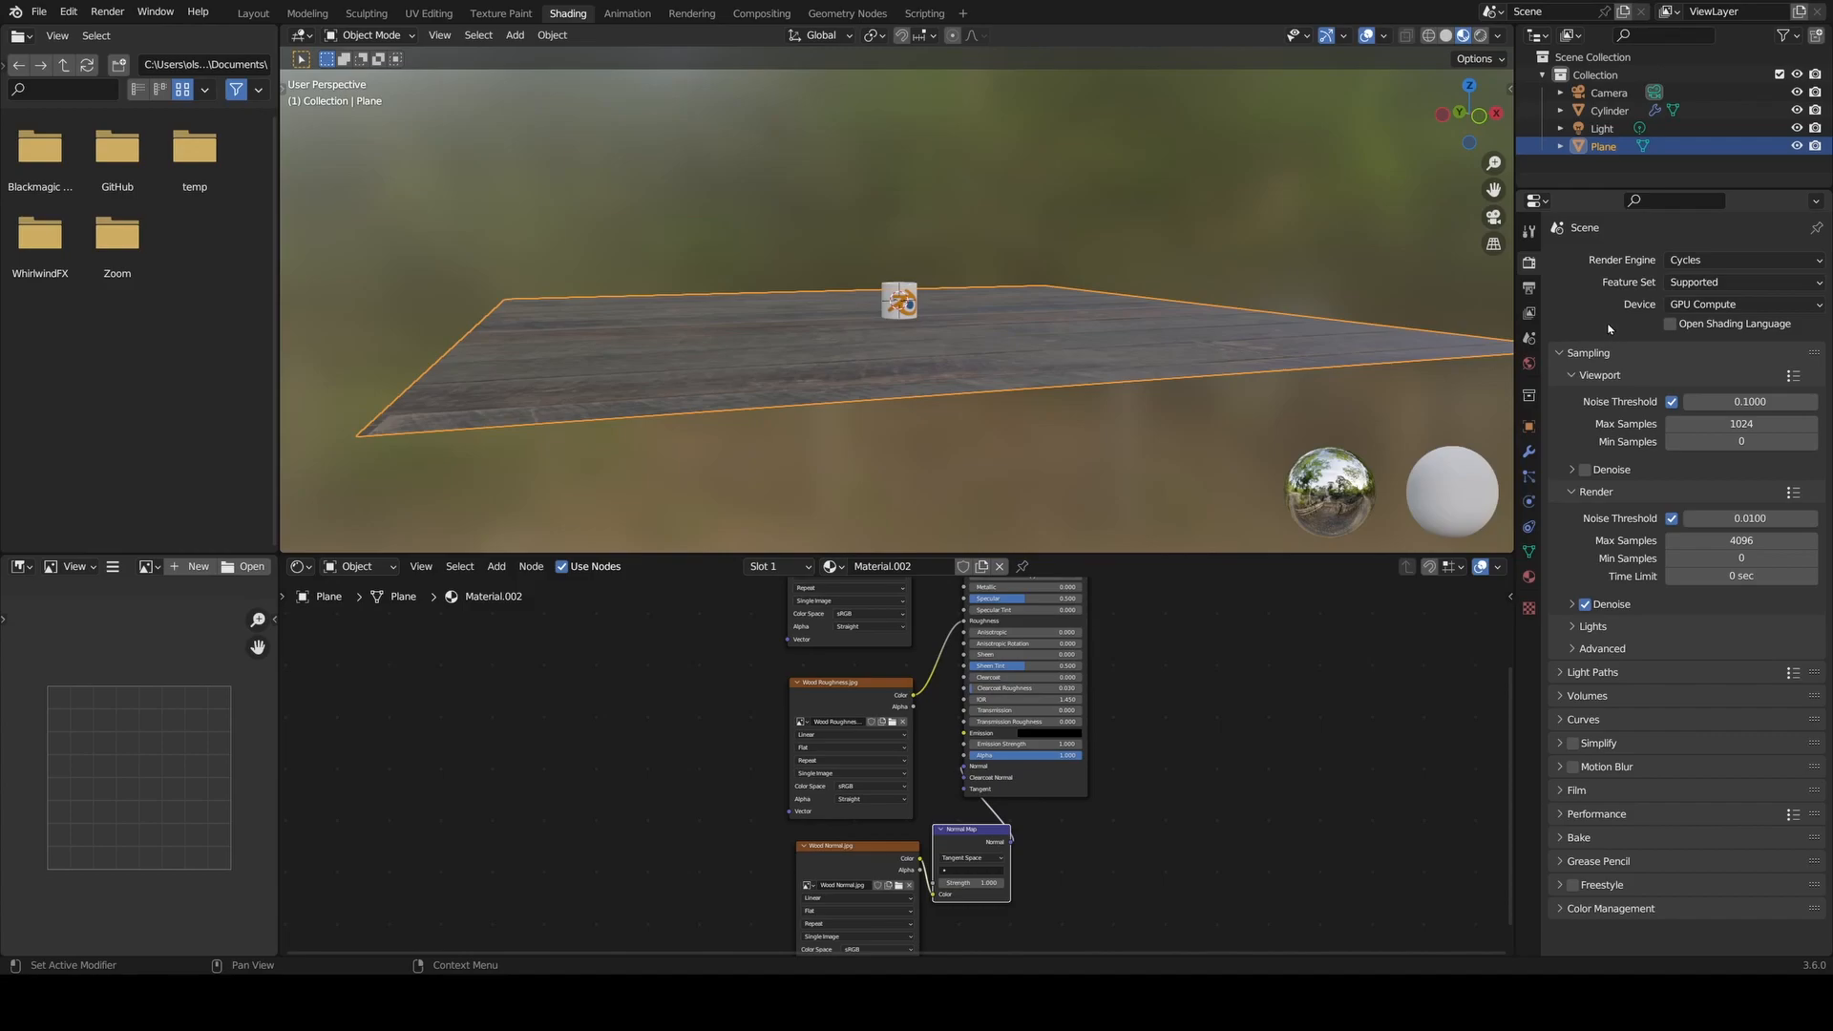
mouse_move(1605, 329)
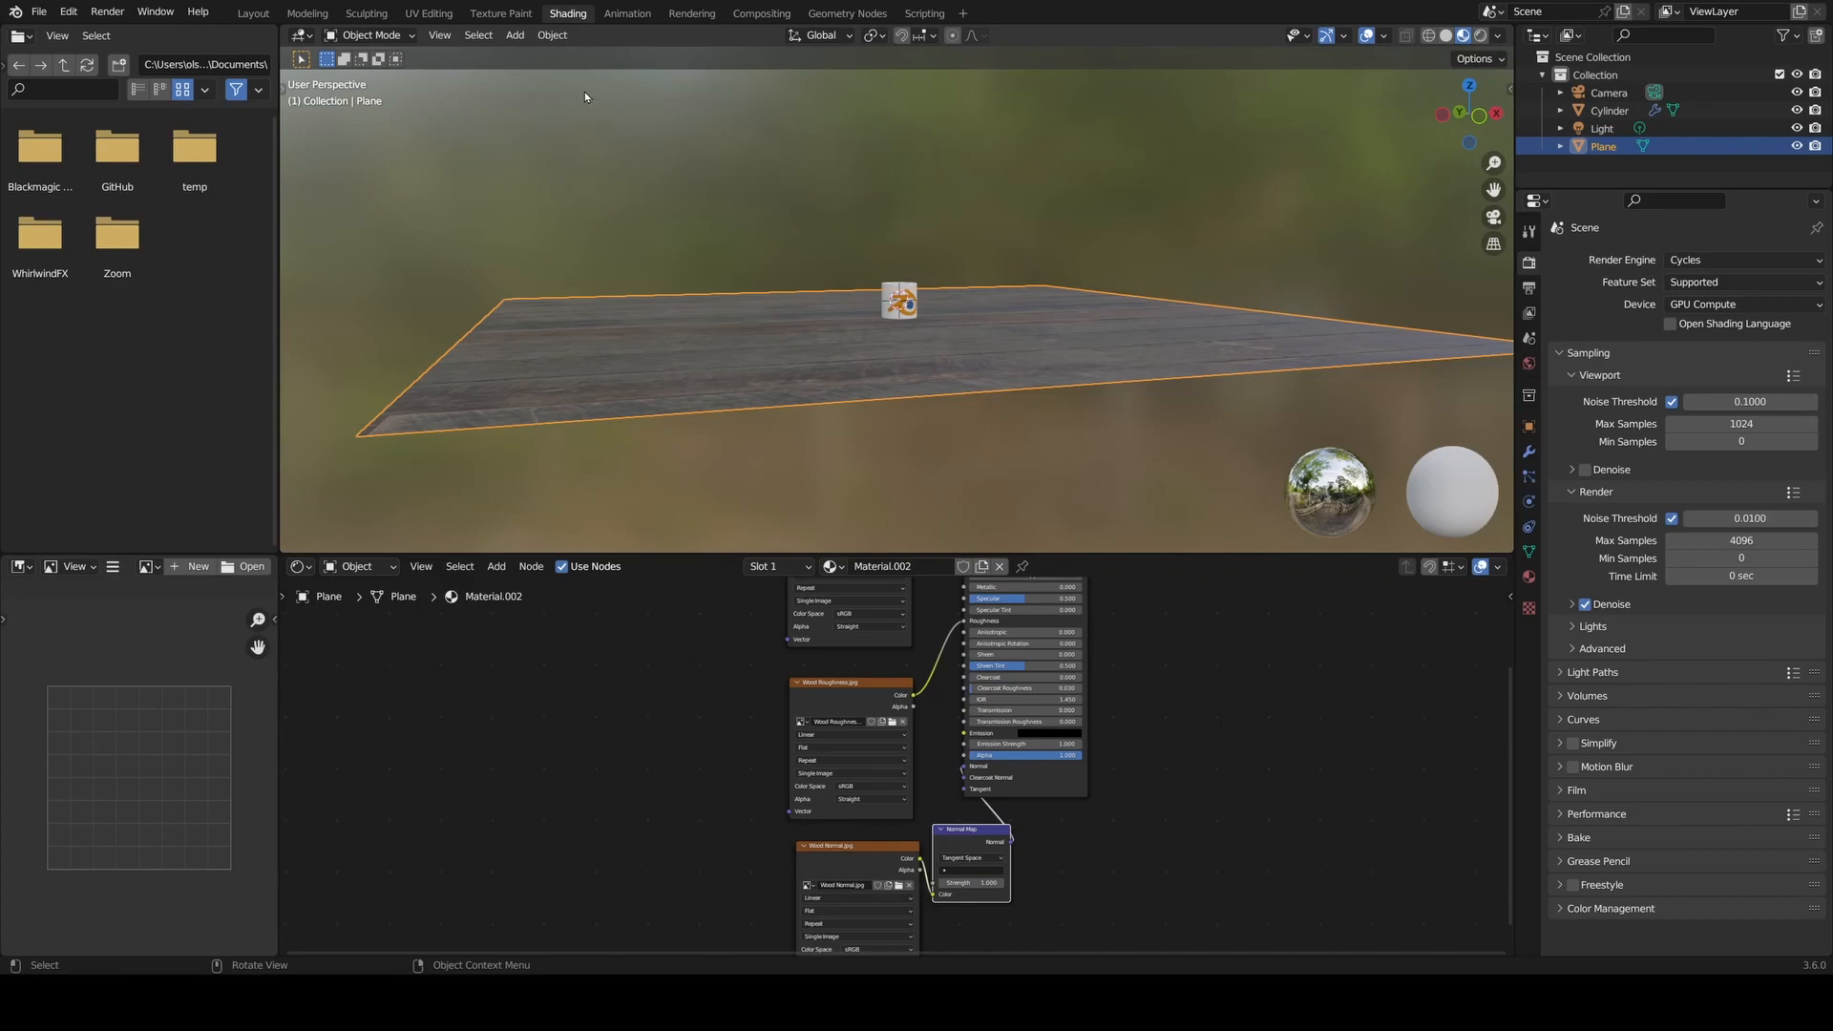
- Switch to the Layout workspace with Rendered viewport shading for a live preview
click(252, 13)
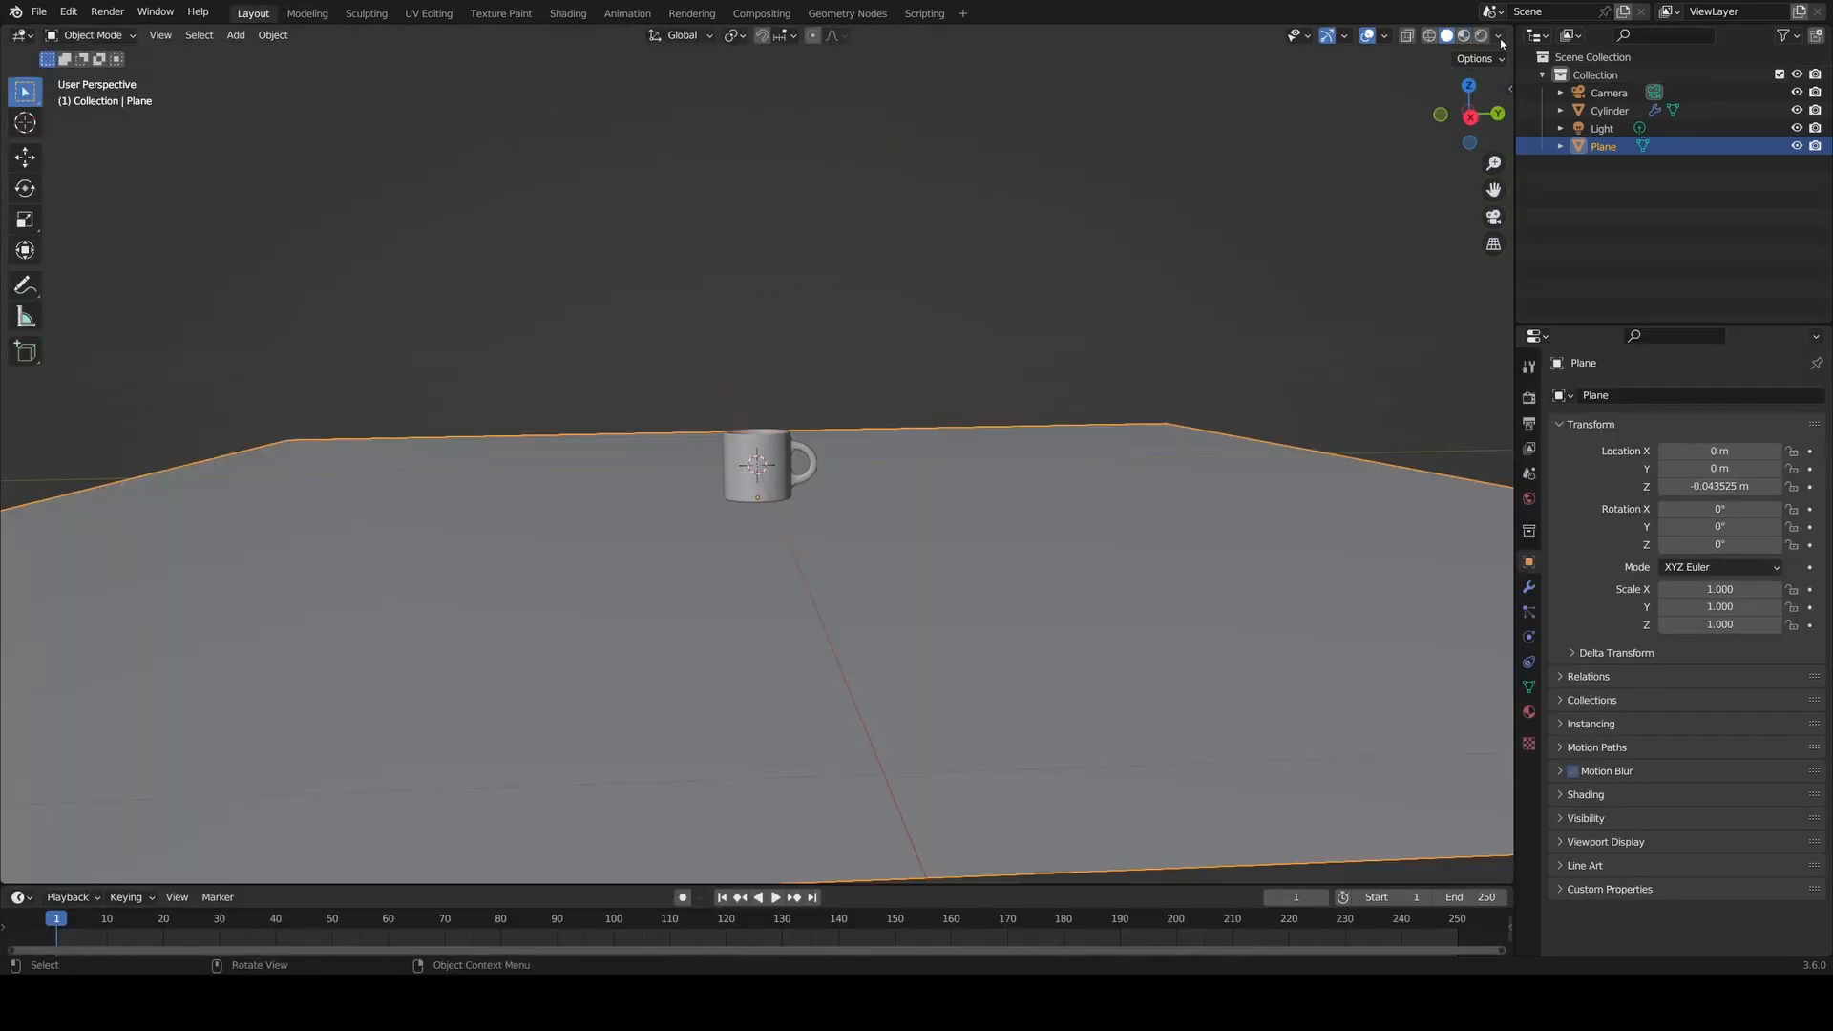
mouse_move(1485, 35)
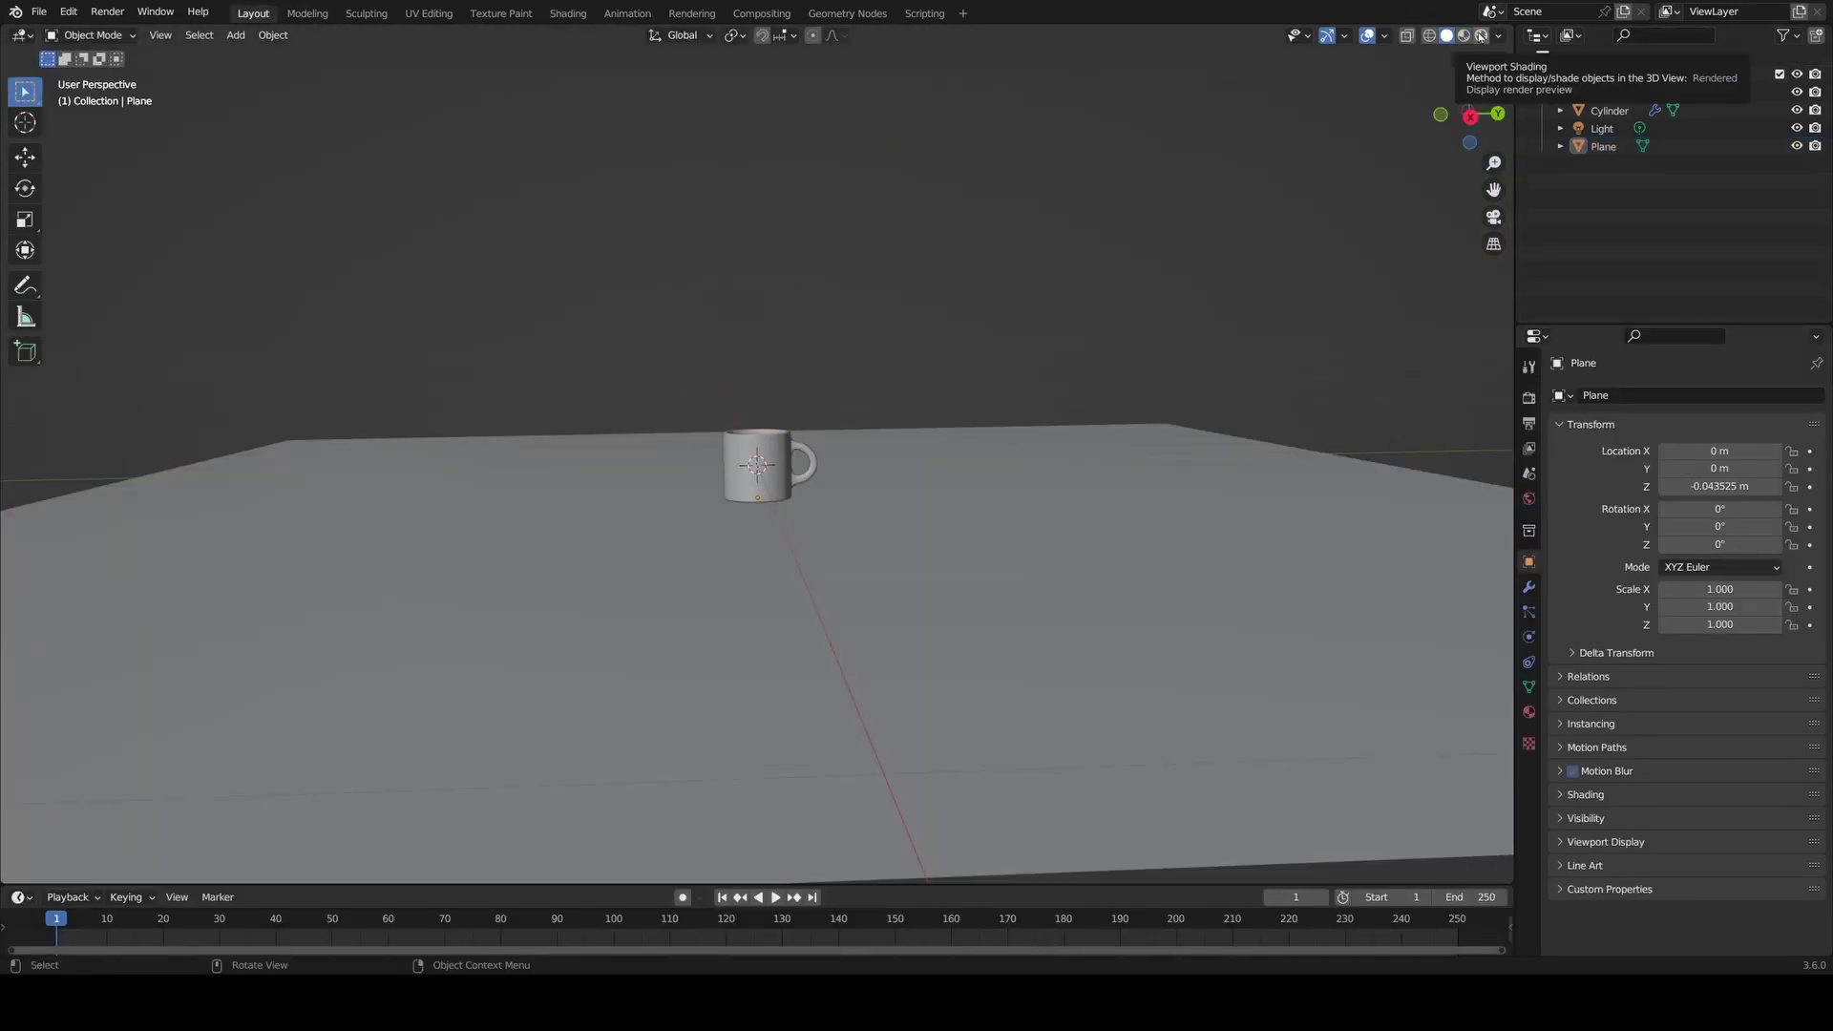
click(1467, 36)
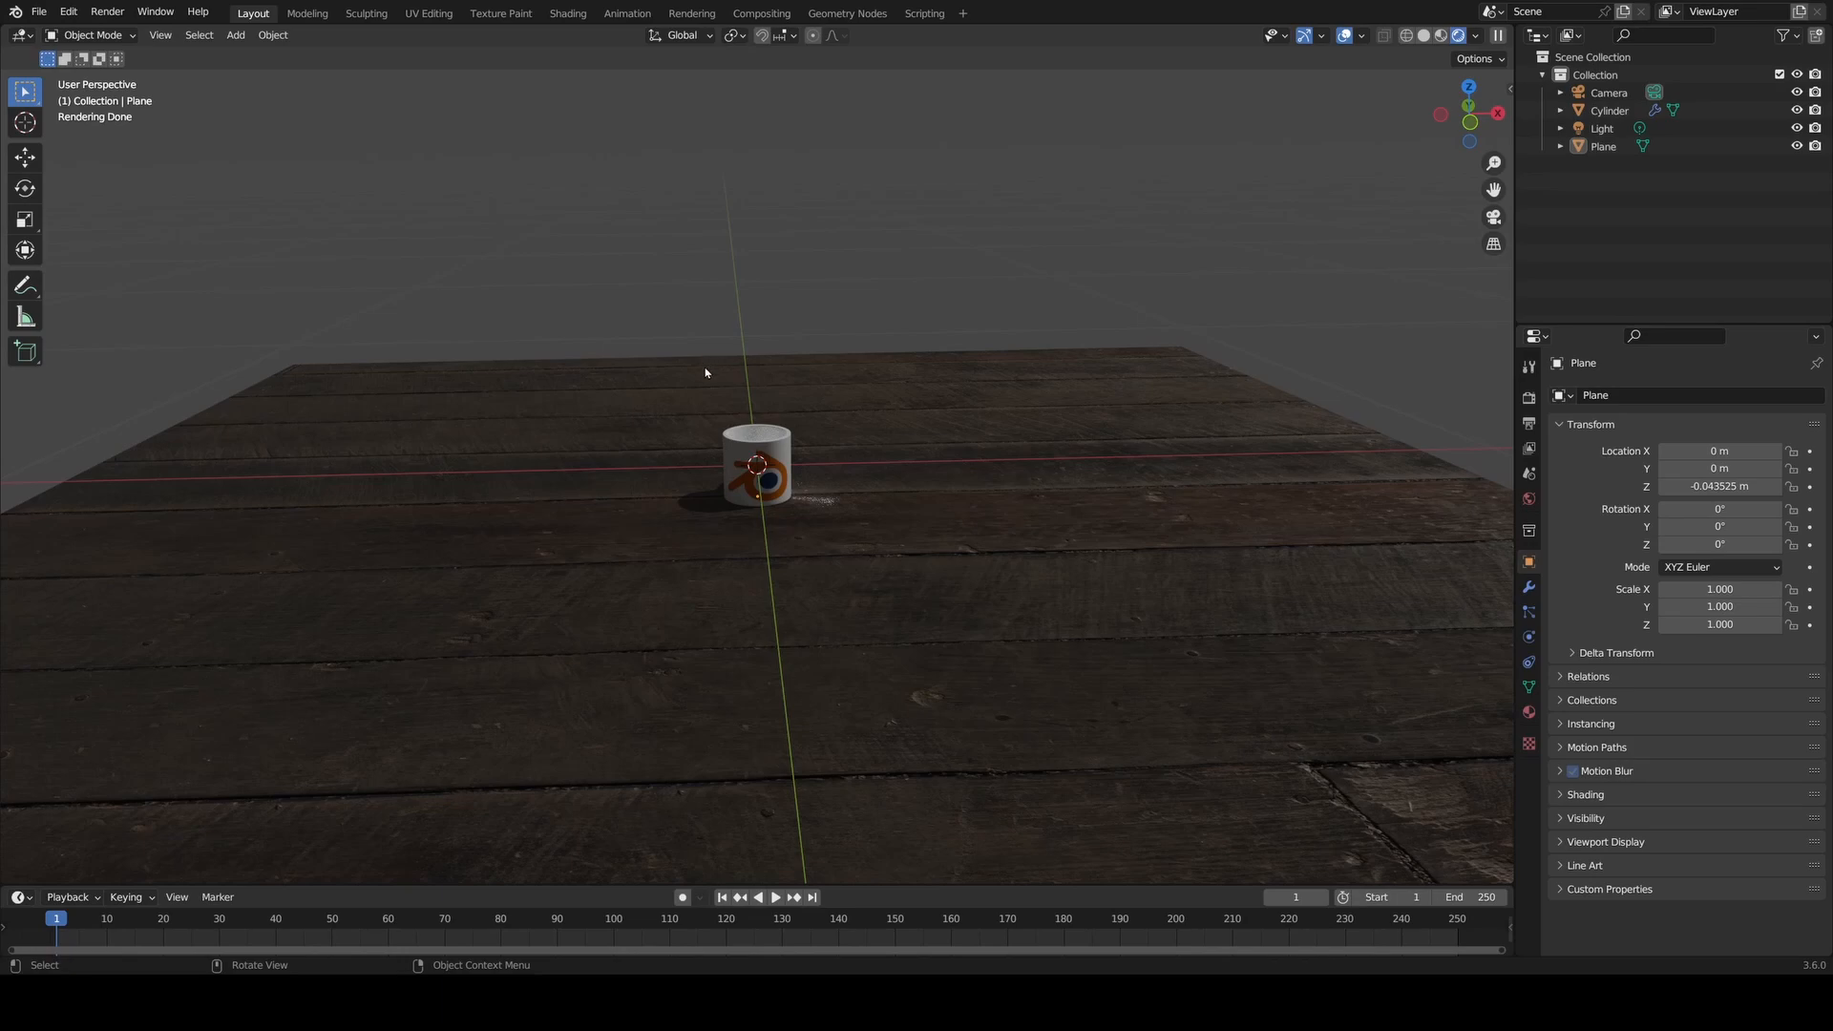
mouse_move(1527, 424)
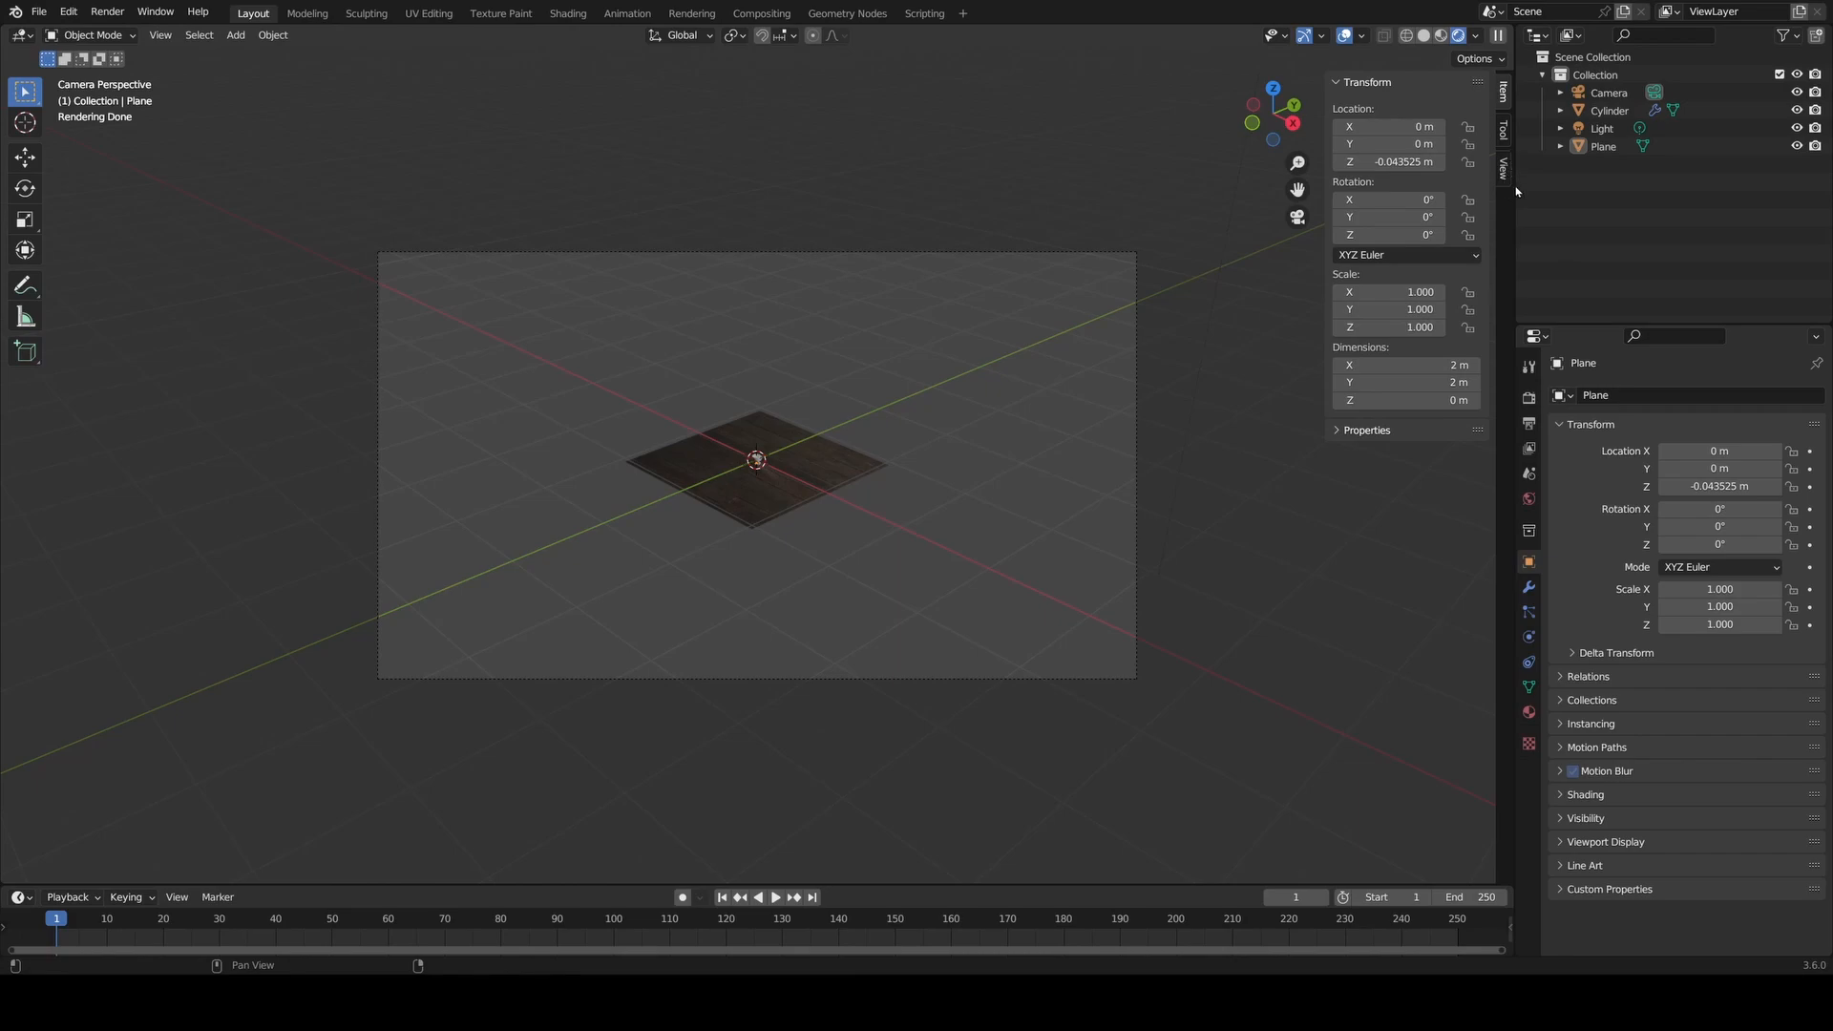
- Enable Lock Camera to View in the sidebar so the camera follows viewport navigation
click(1502, 163)
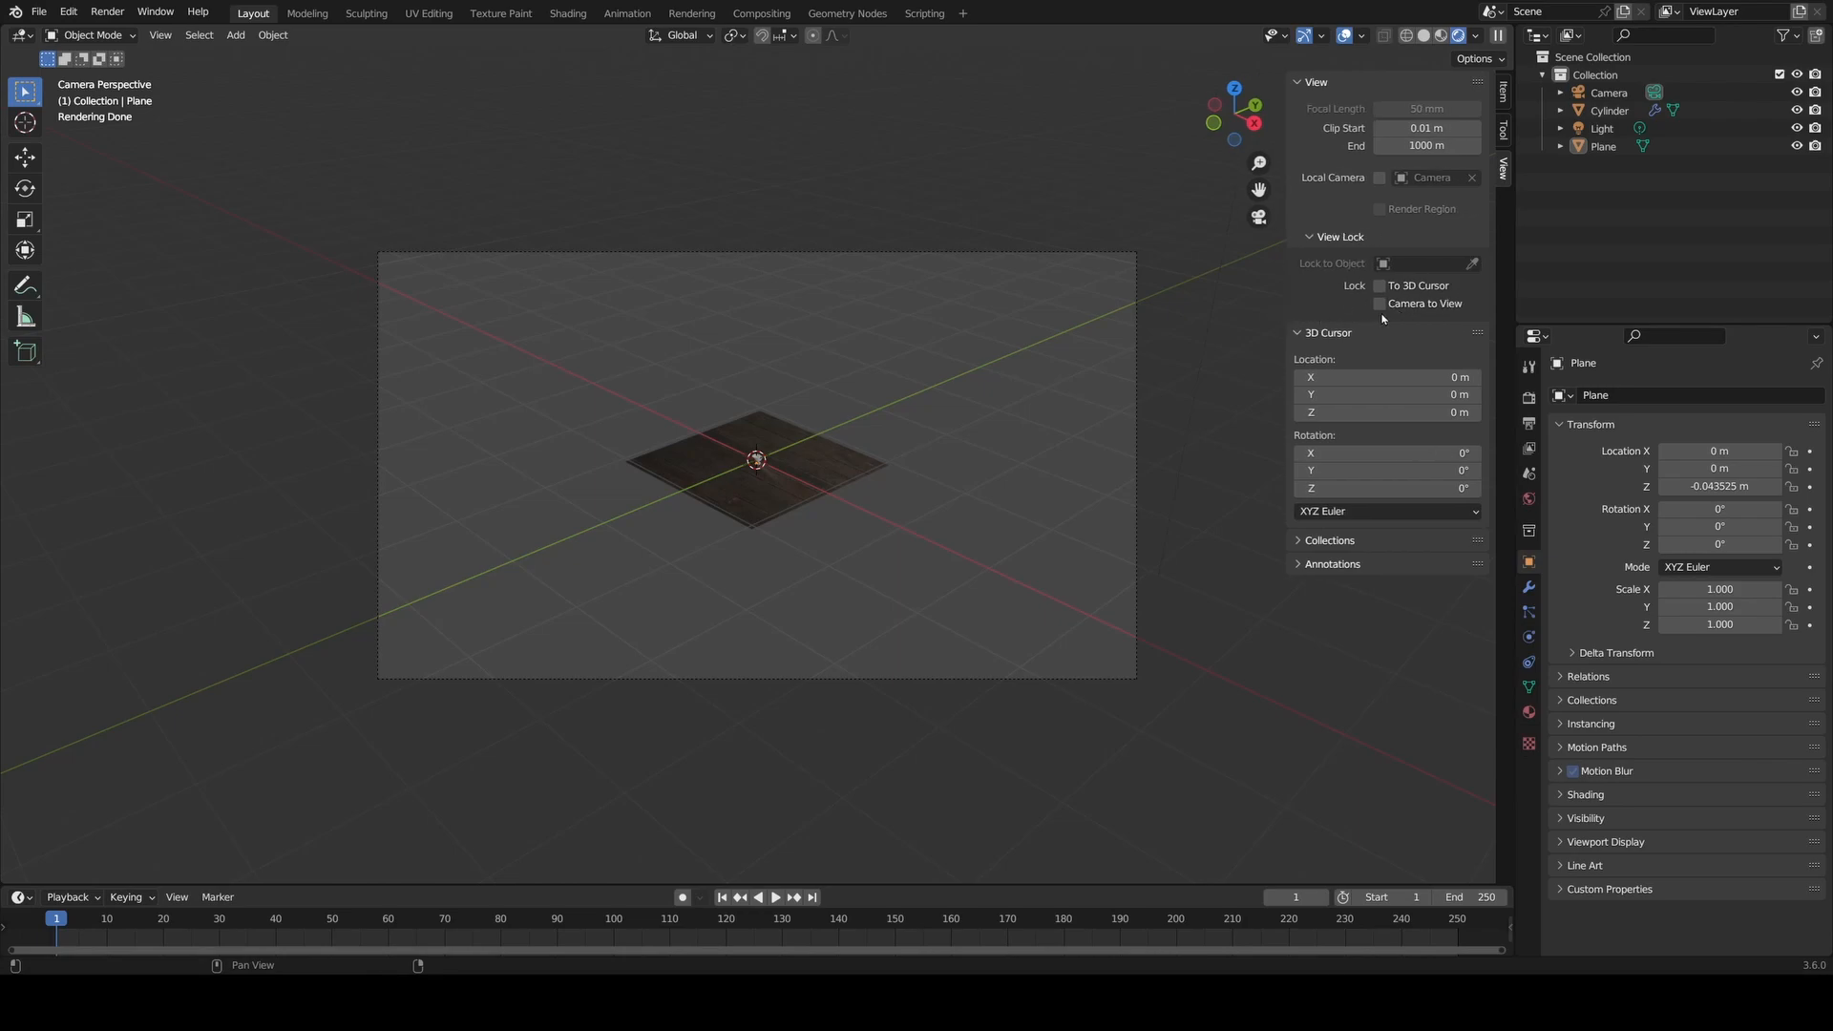
click(1380, 303)
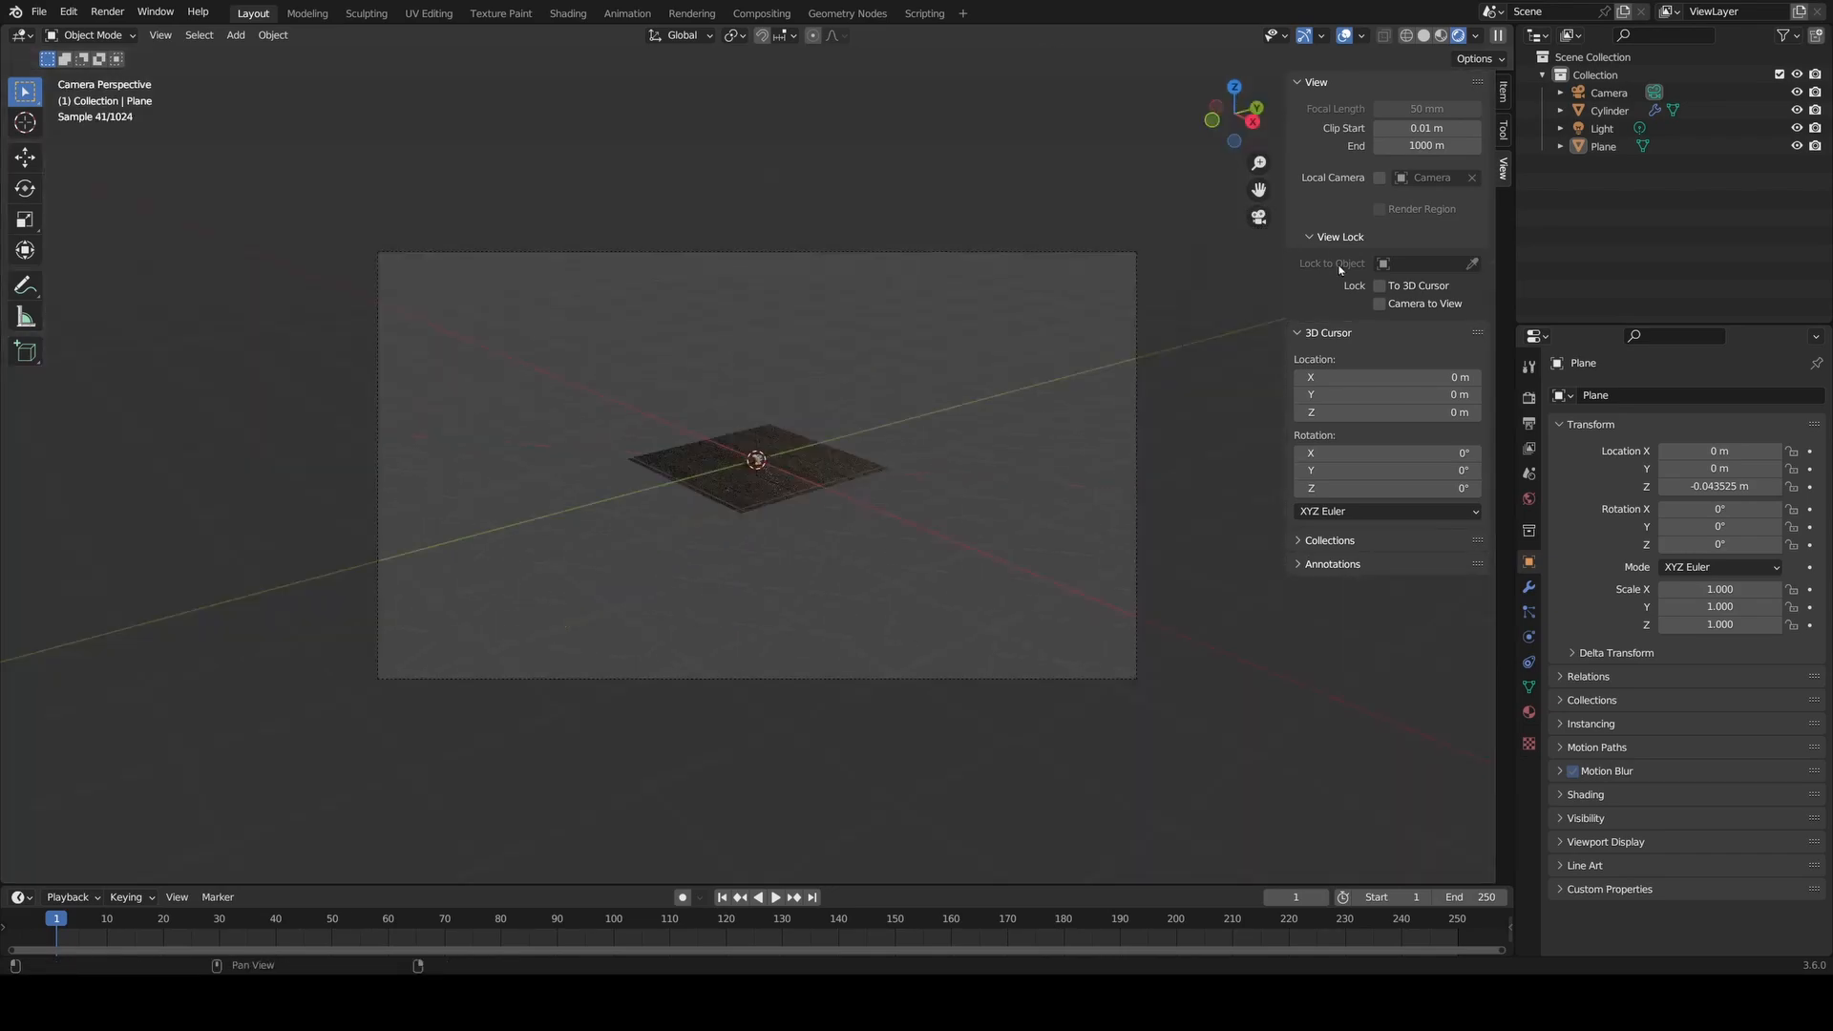
click(1380, 302)
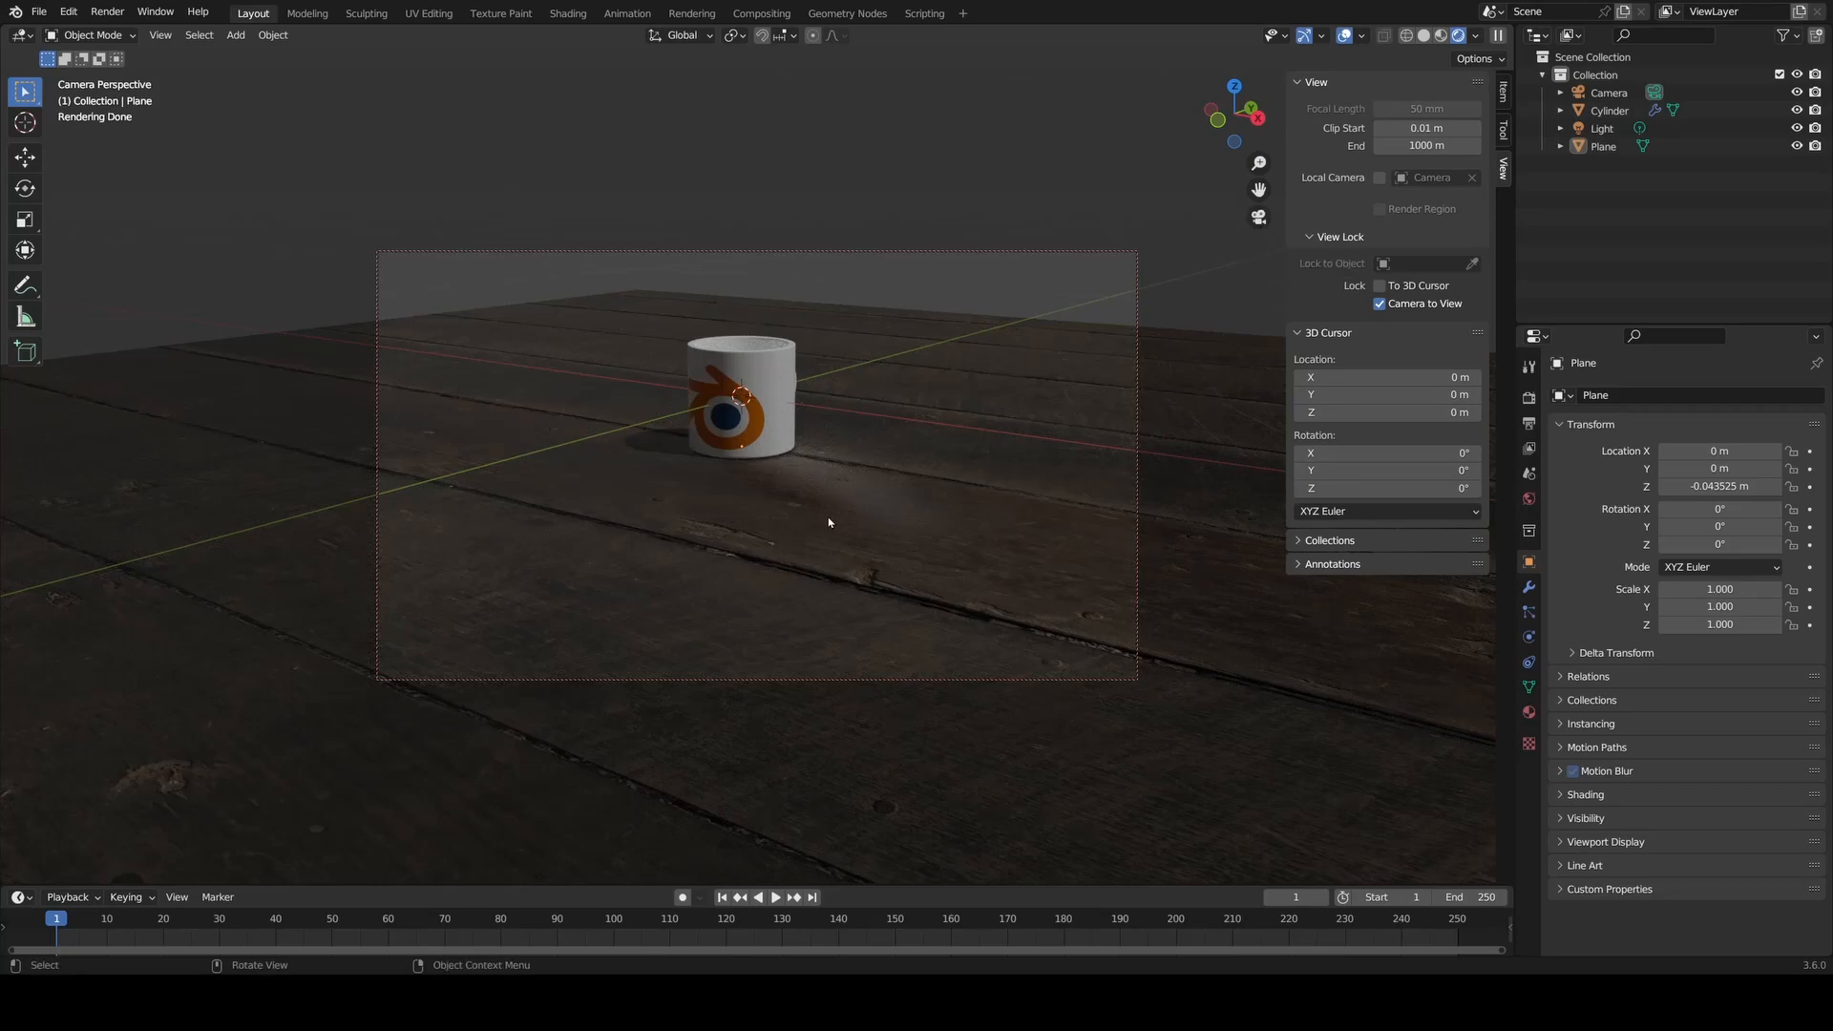
mouse_move(916, 507)
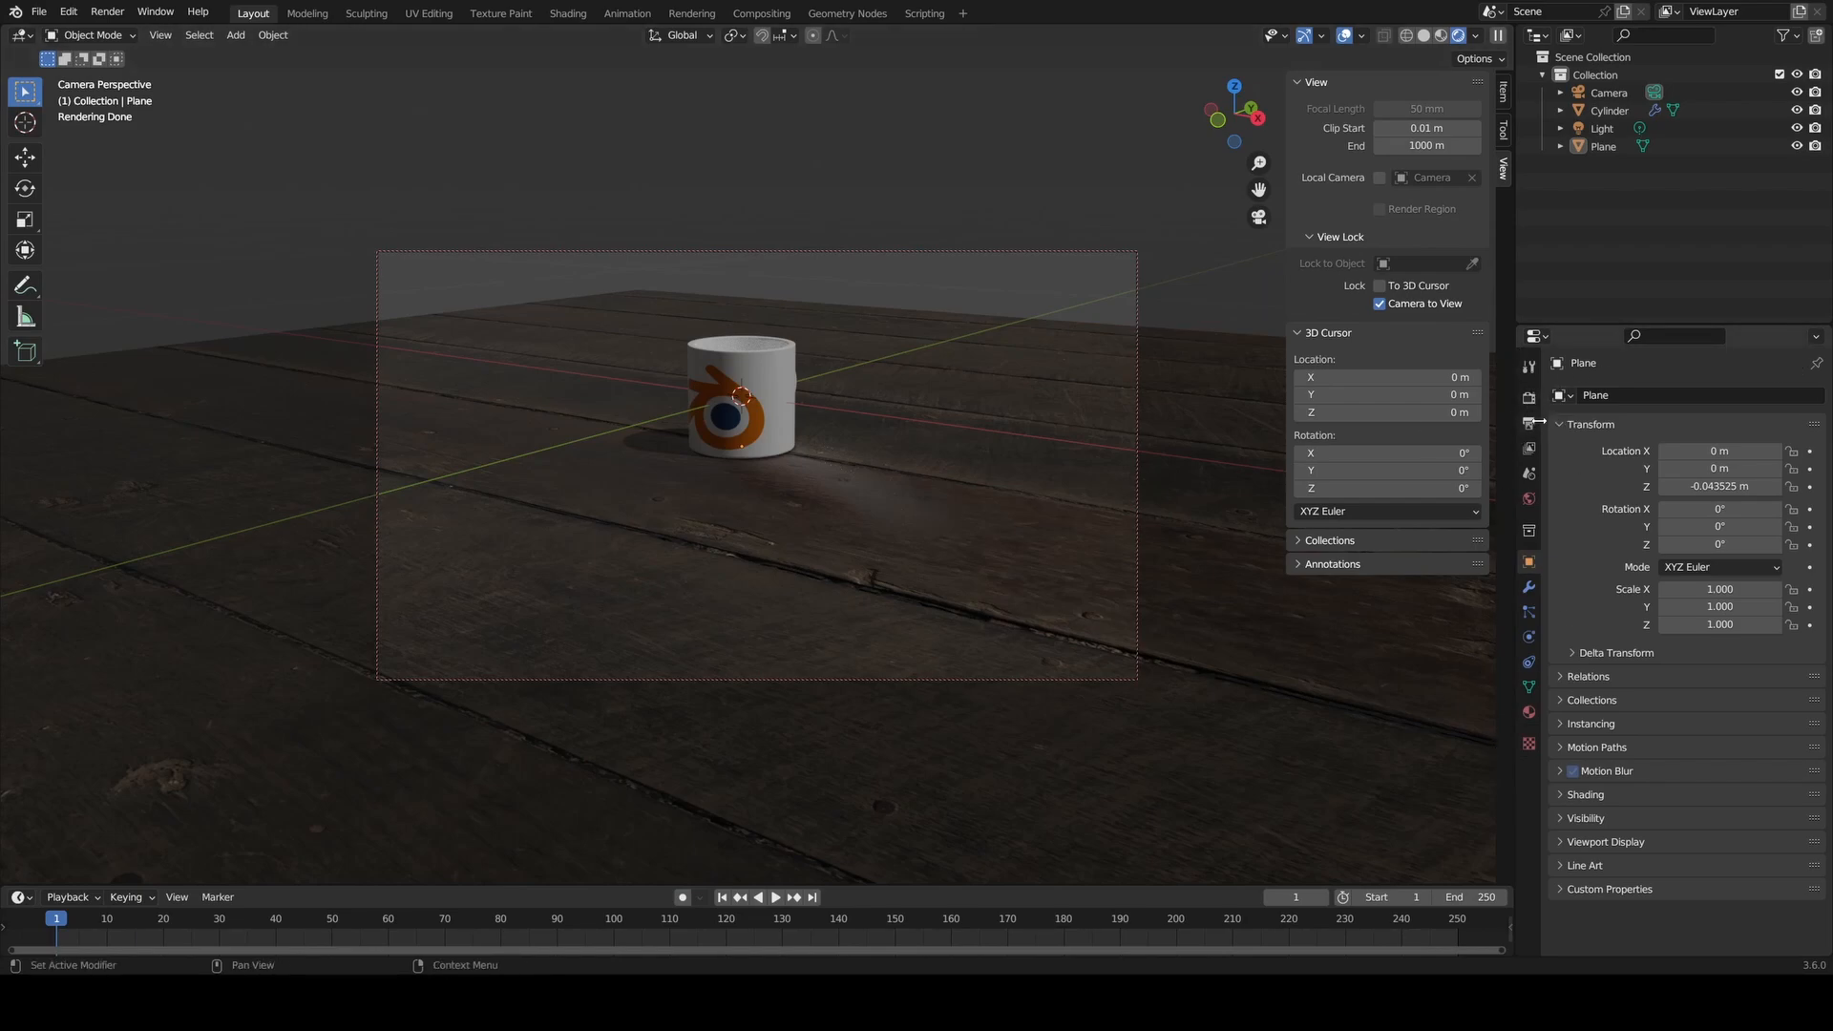
- Set the colour management view transform to Filmic Log in the render settings
click(1527, 391)
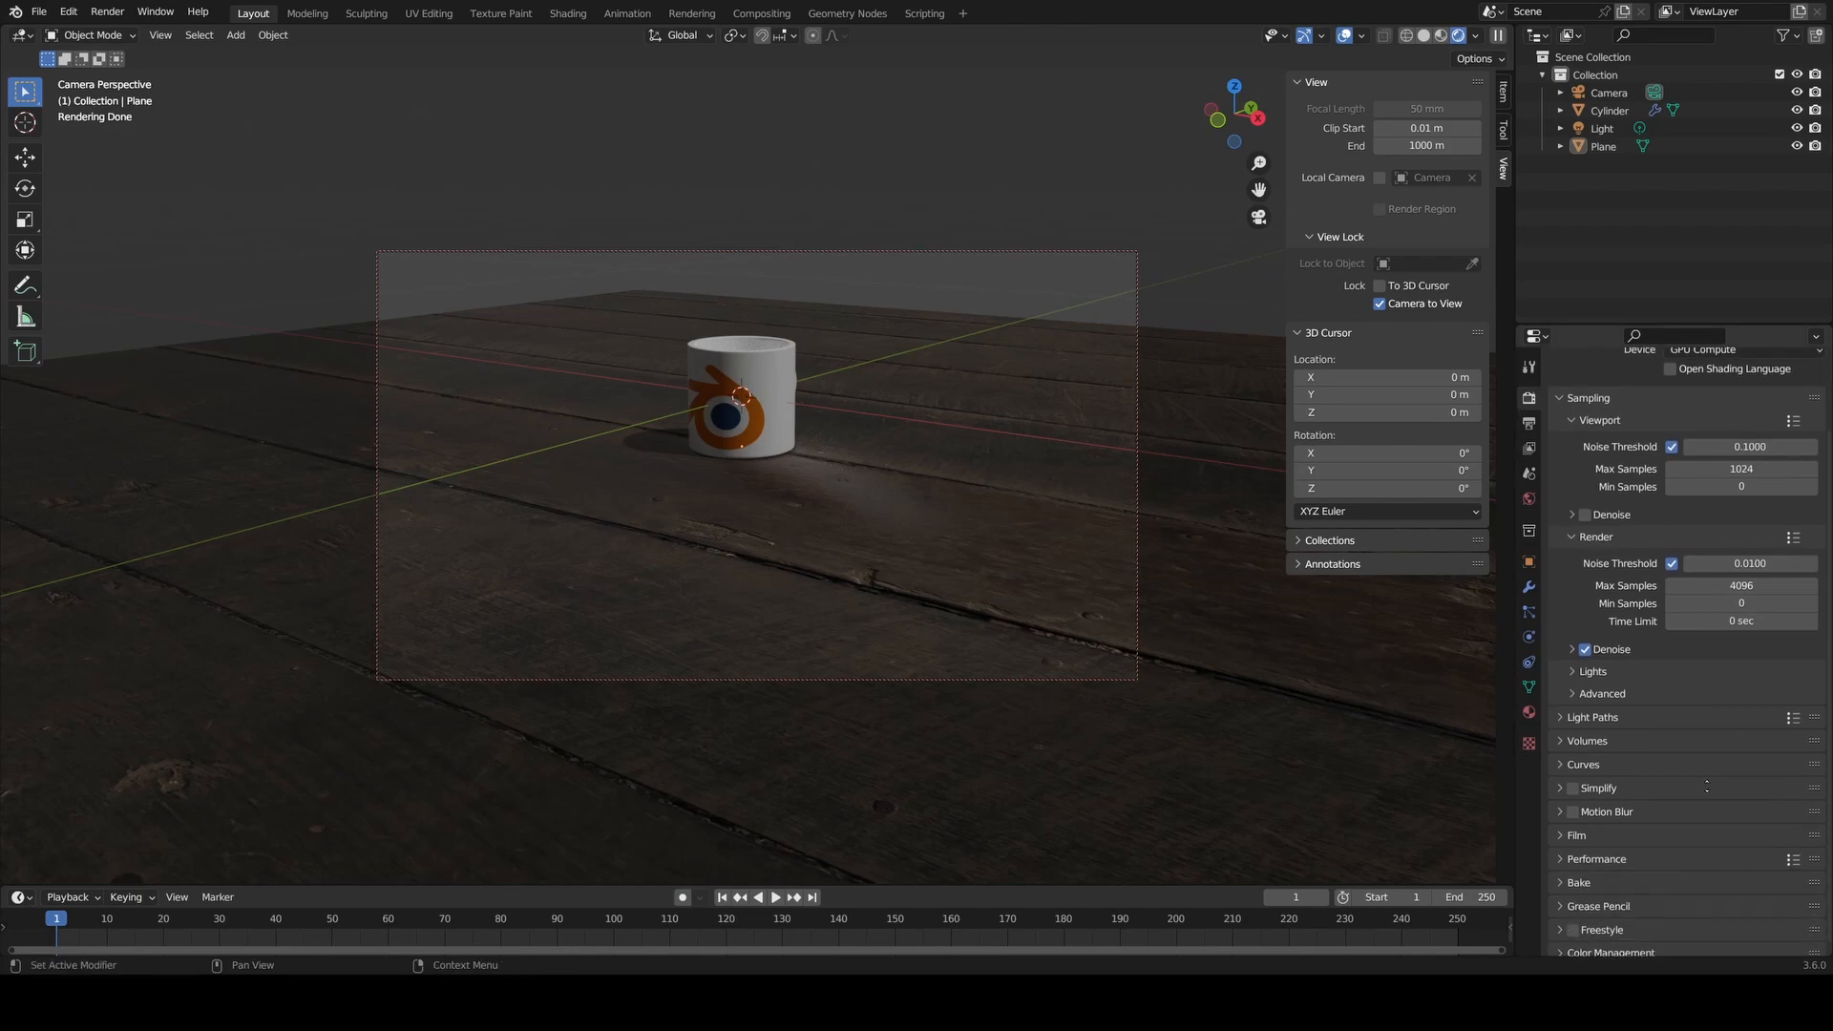
scroll(down, 3)
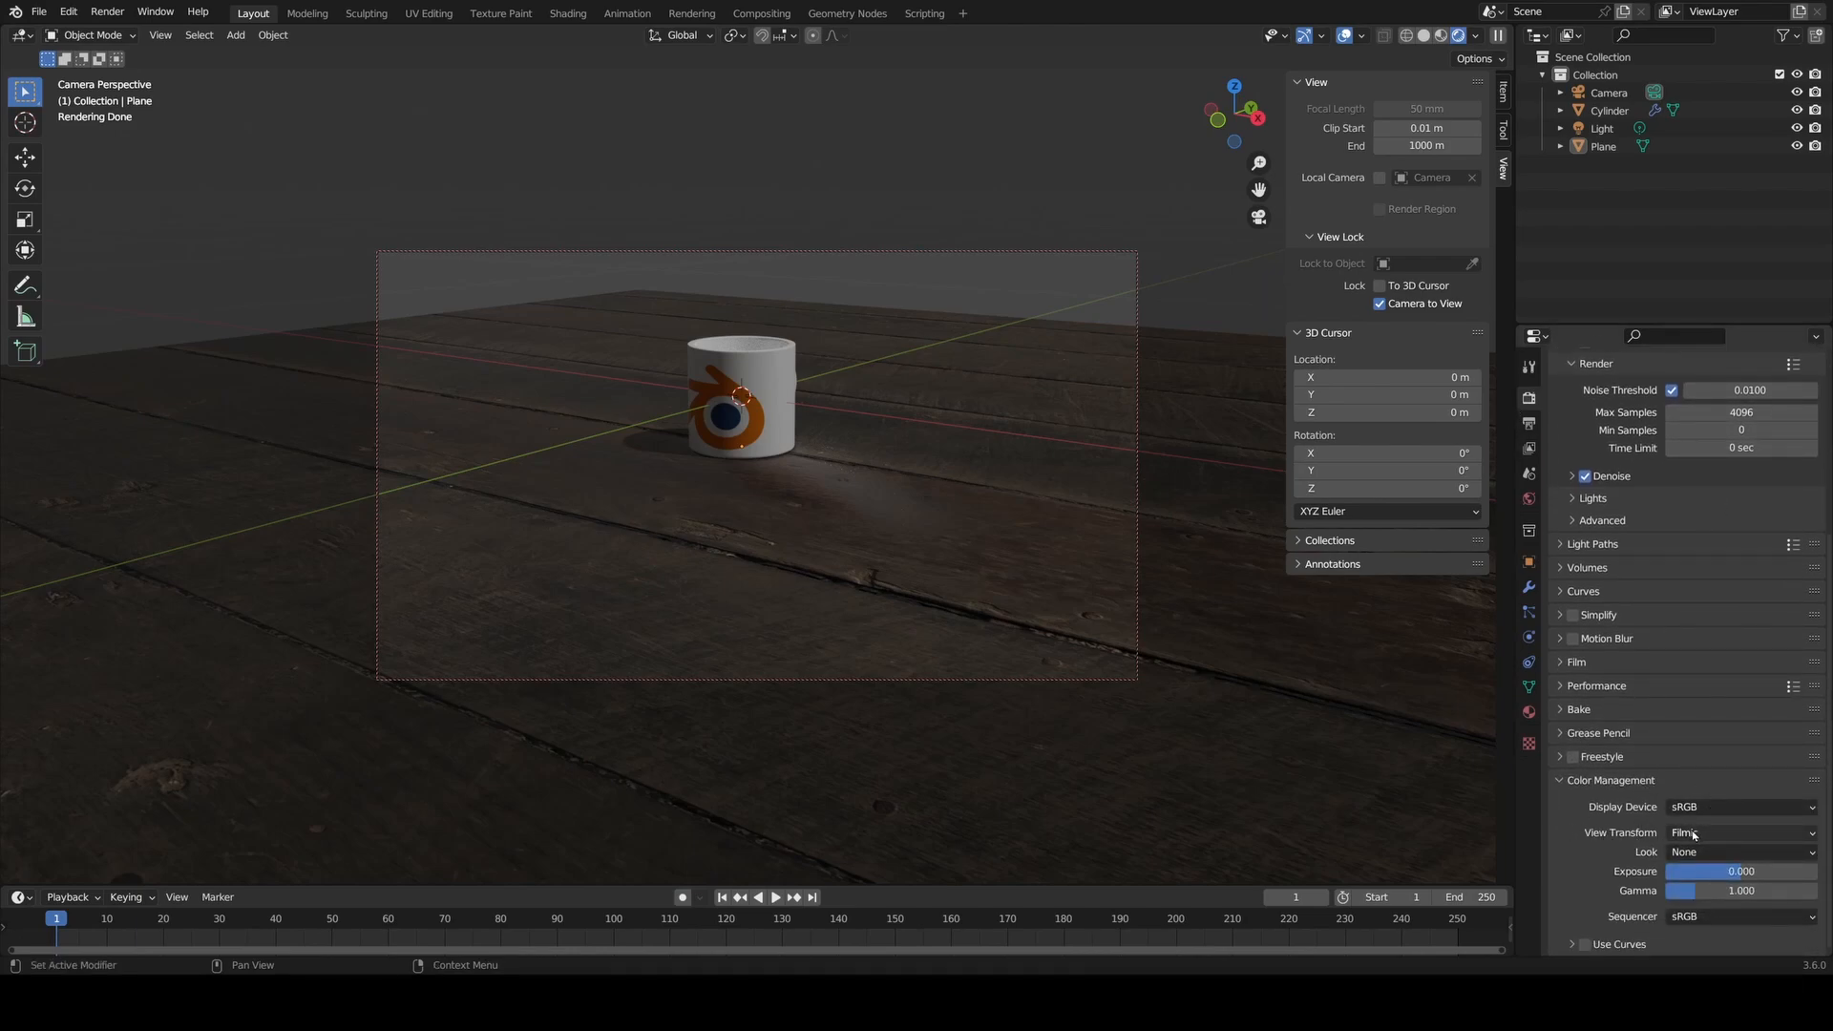
mouse_move(1741, 833)
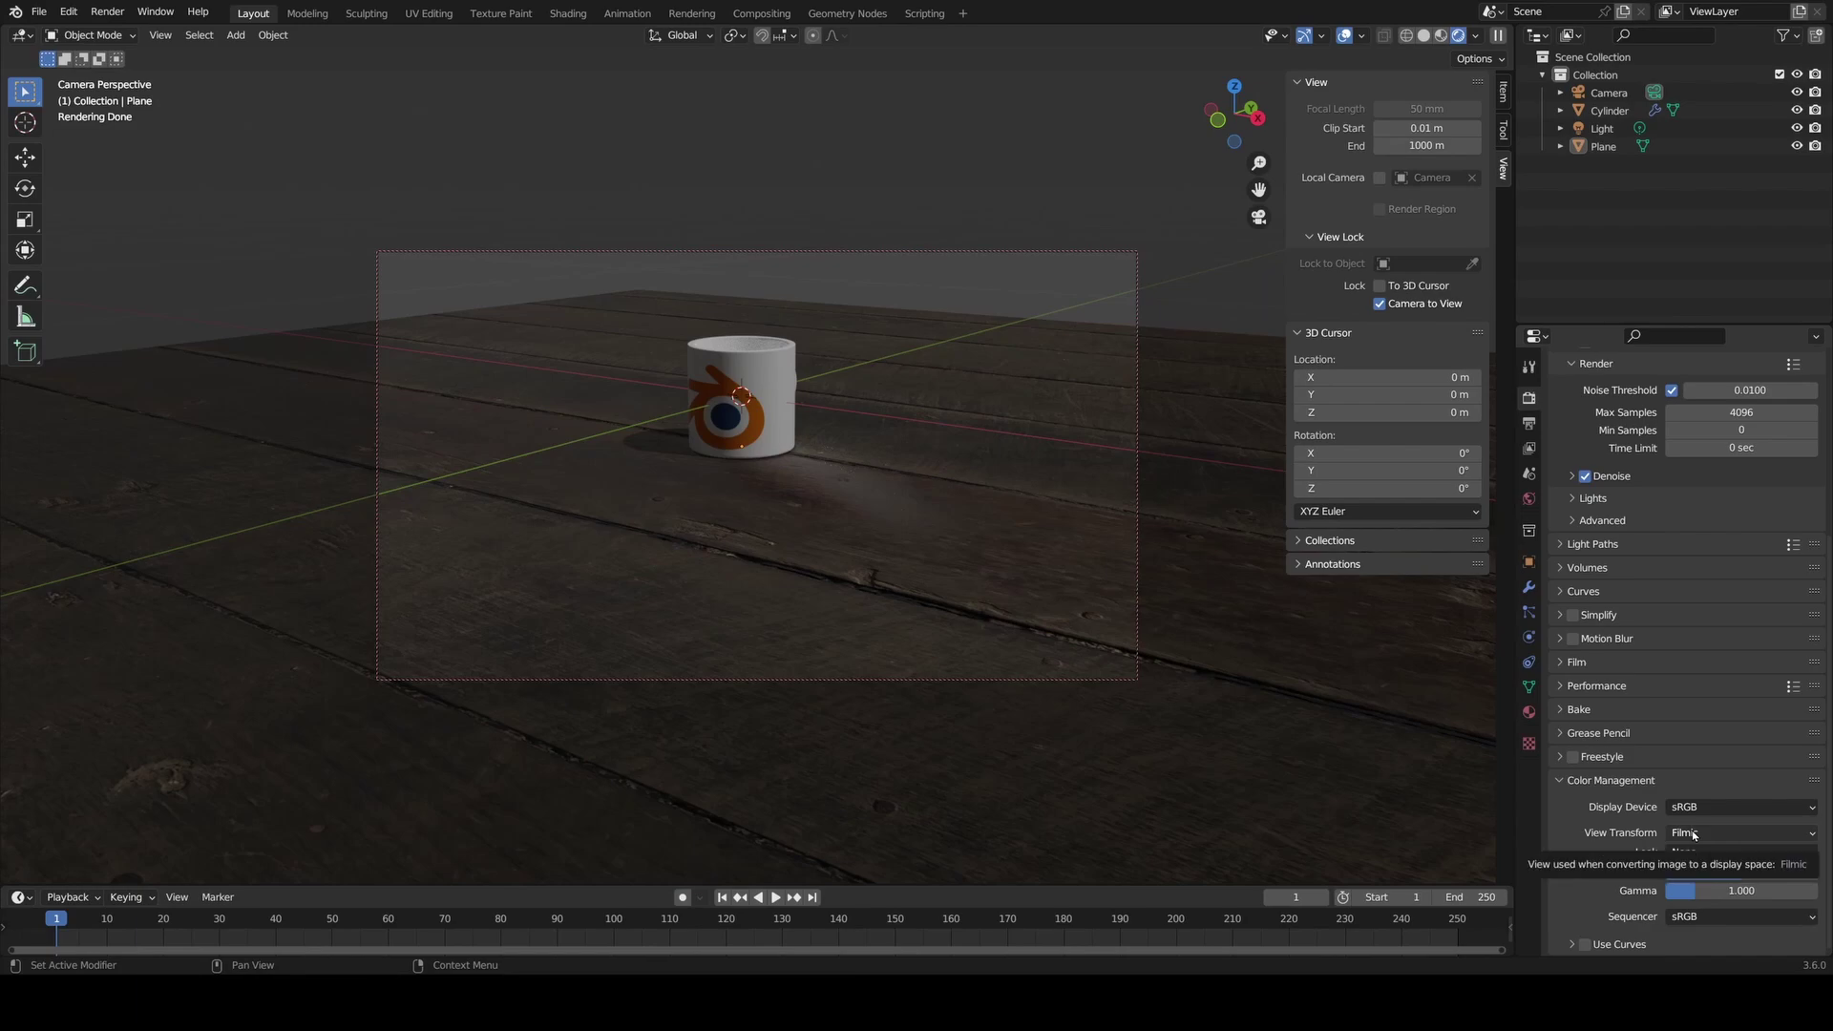
click(1739, 833)
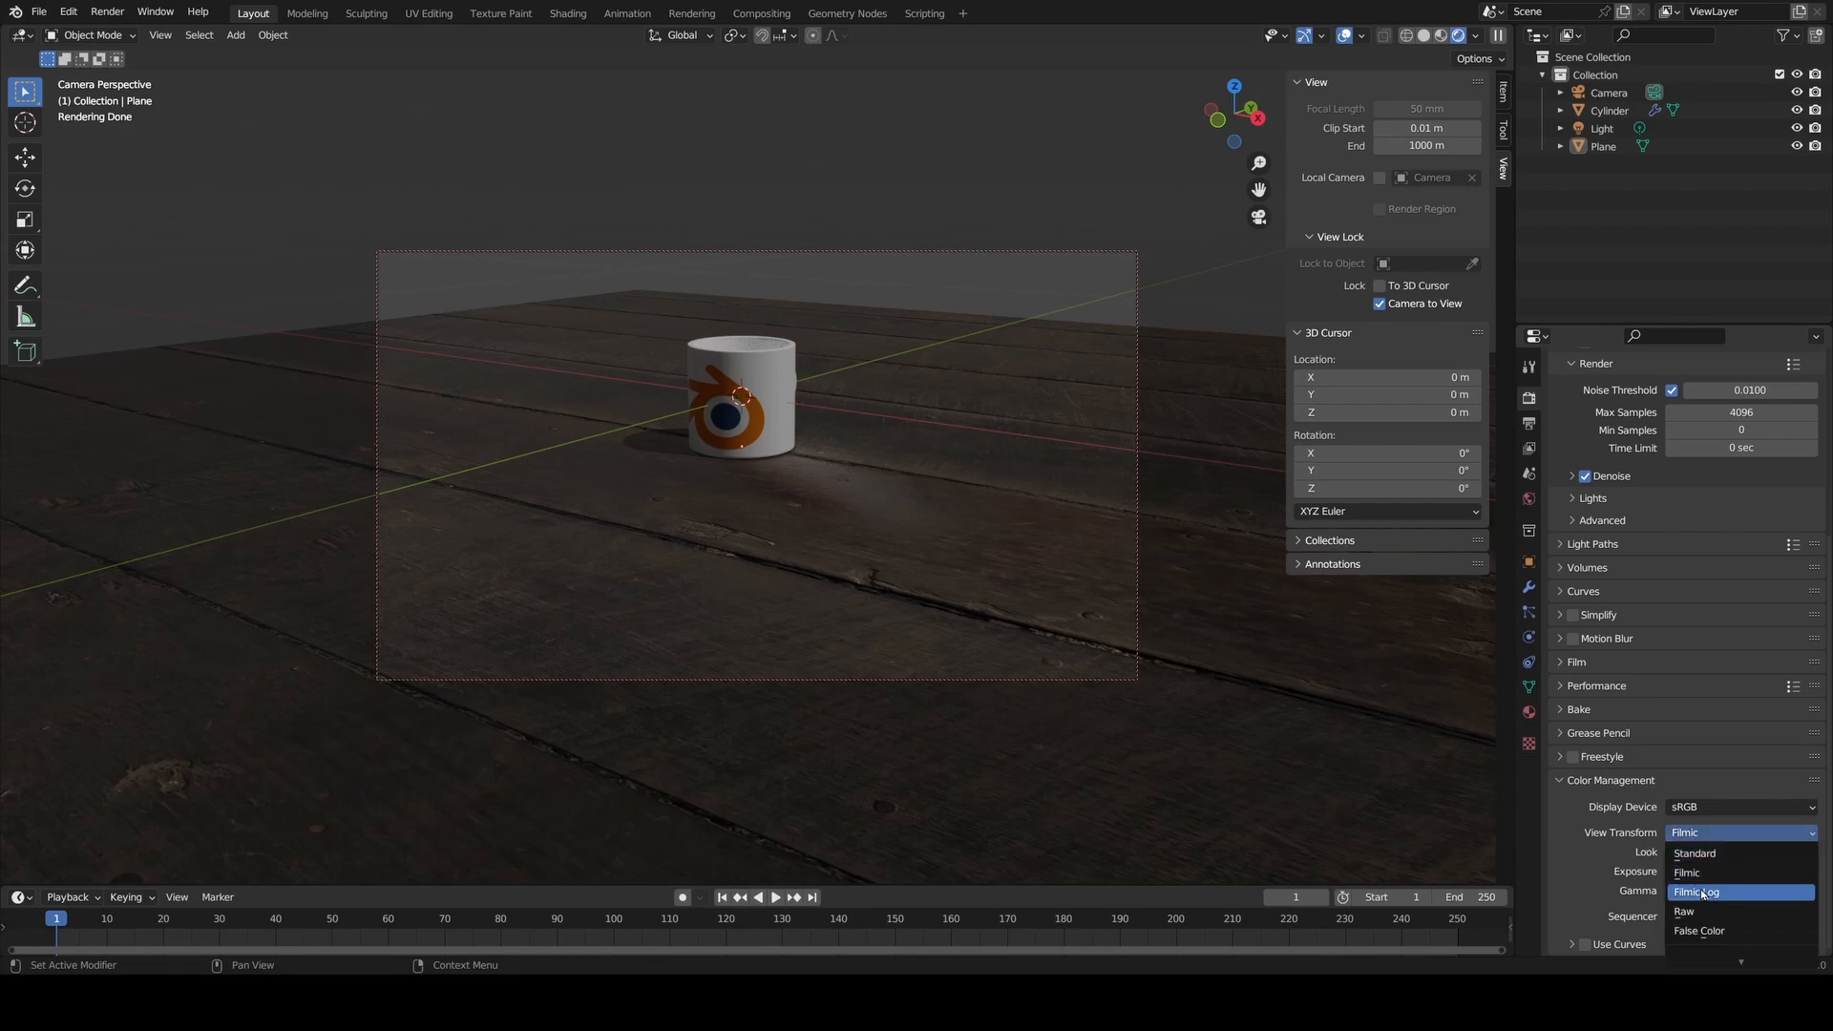
click(1707, 891)
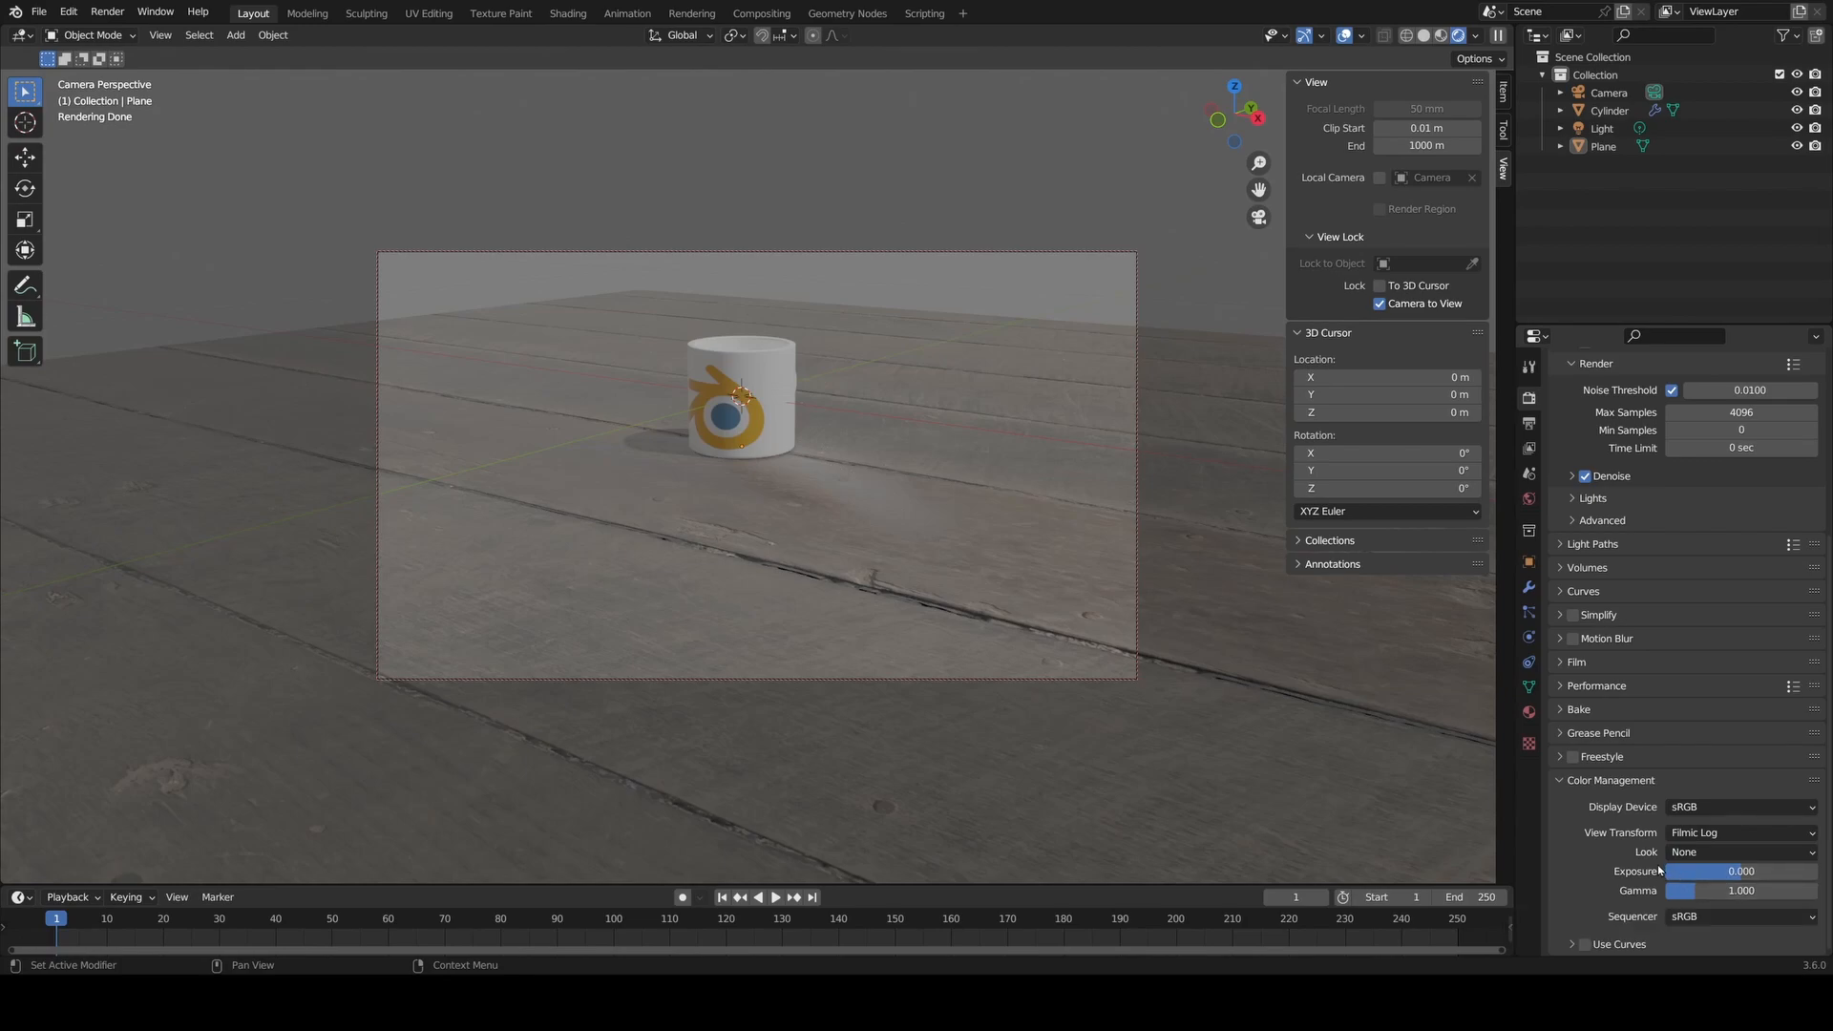
mouse_move(1651, 855)
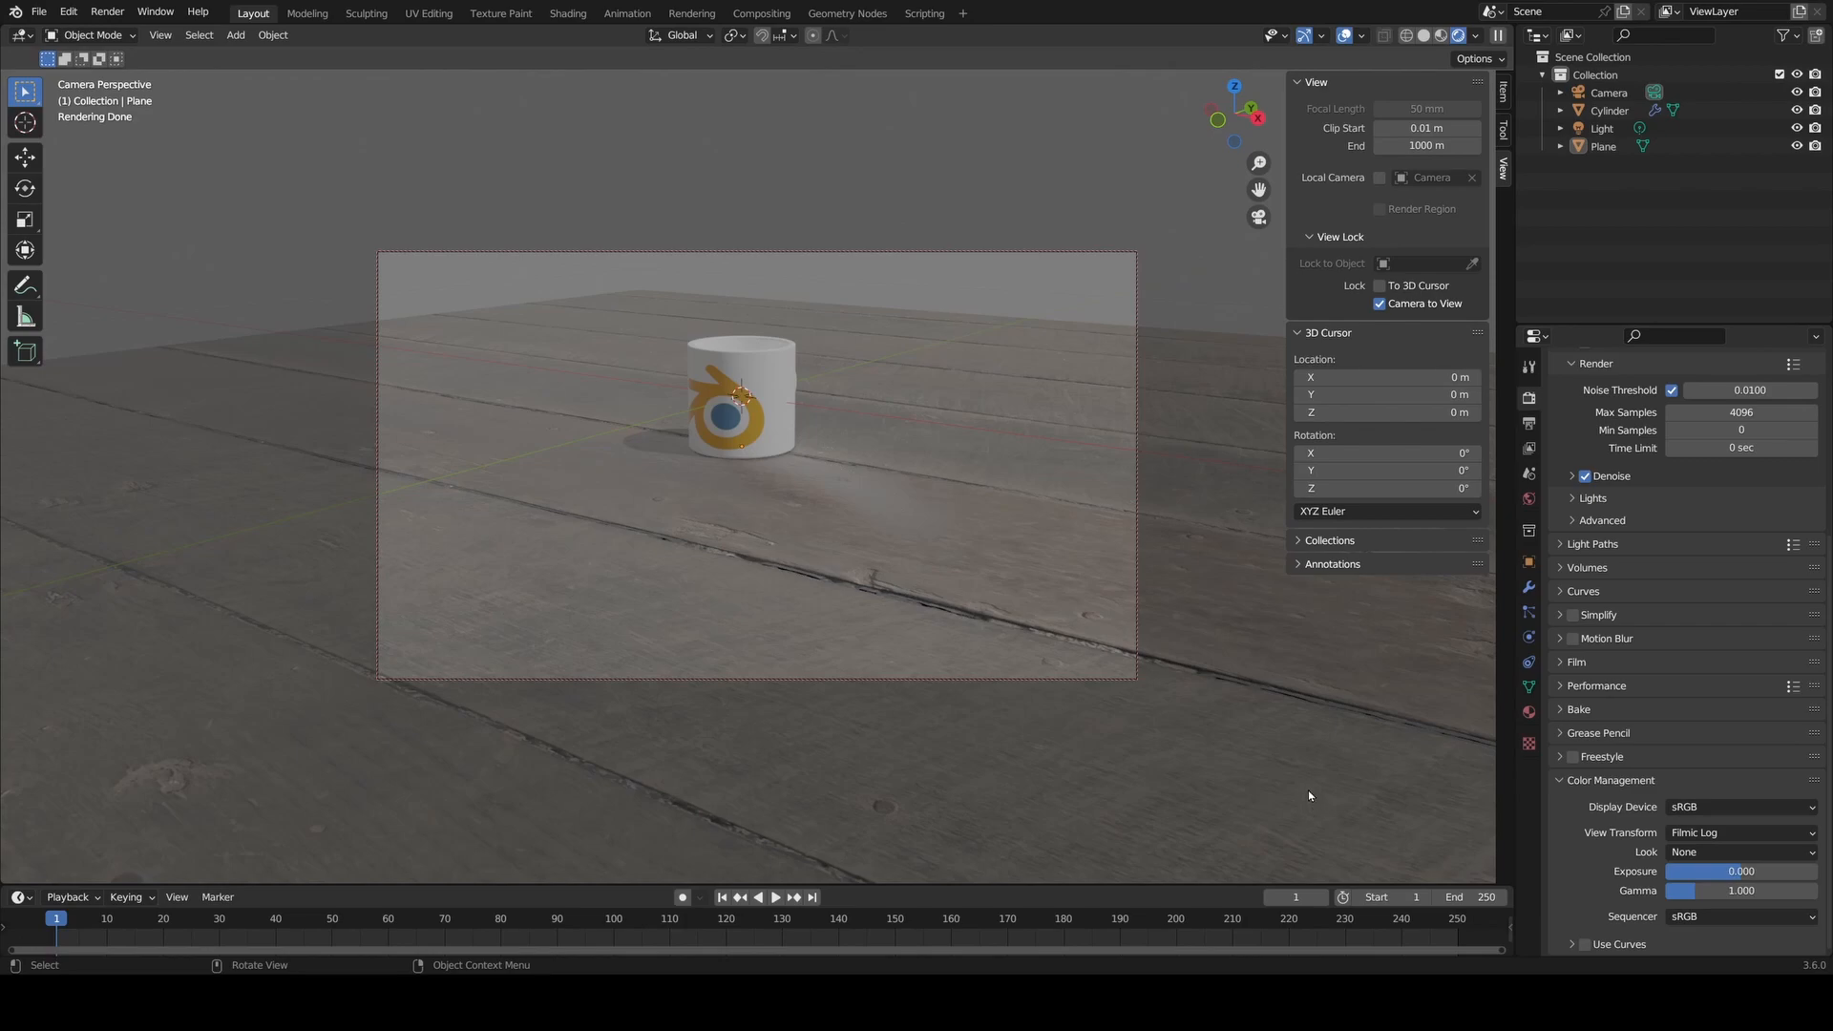
mouse_move(1394, 802)
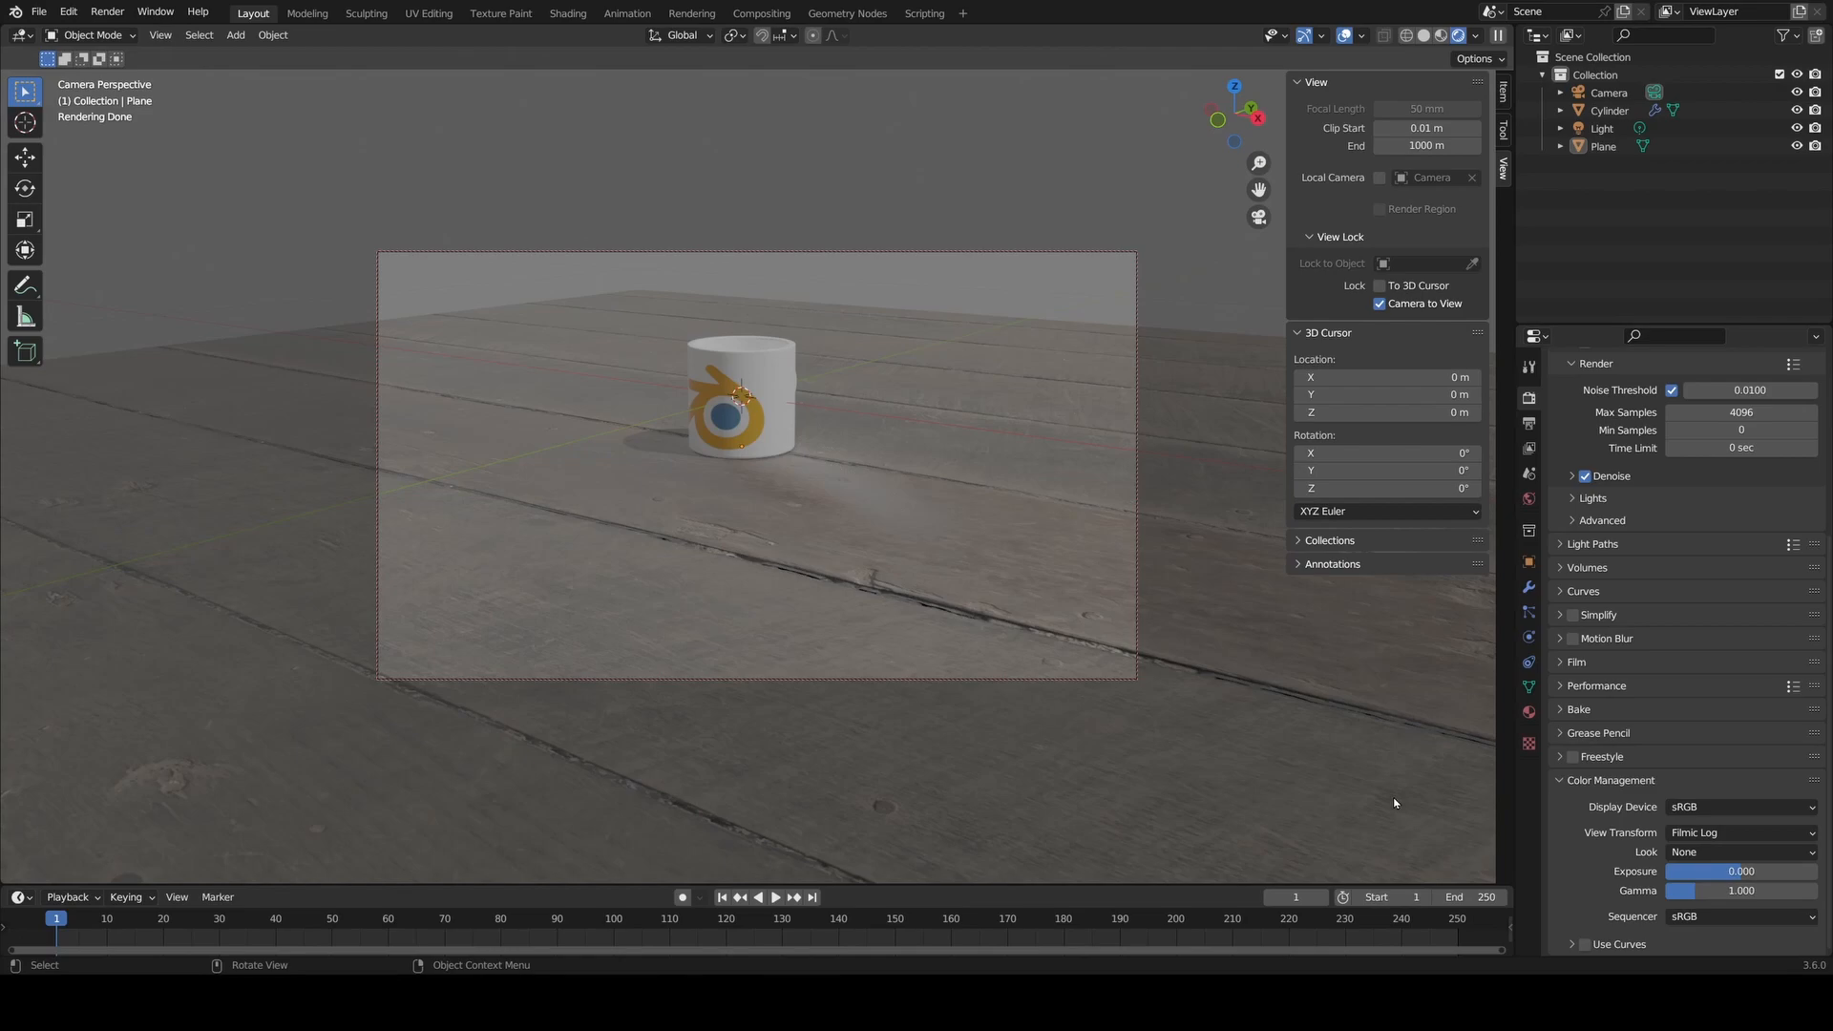
mouse_move(1434, 777)
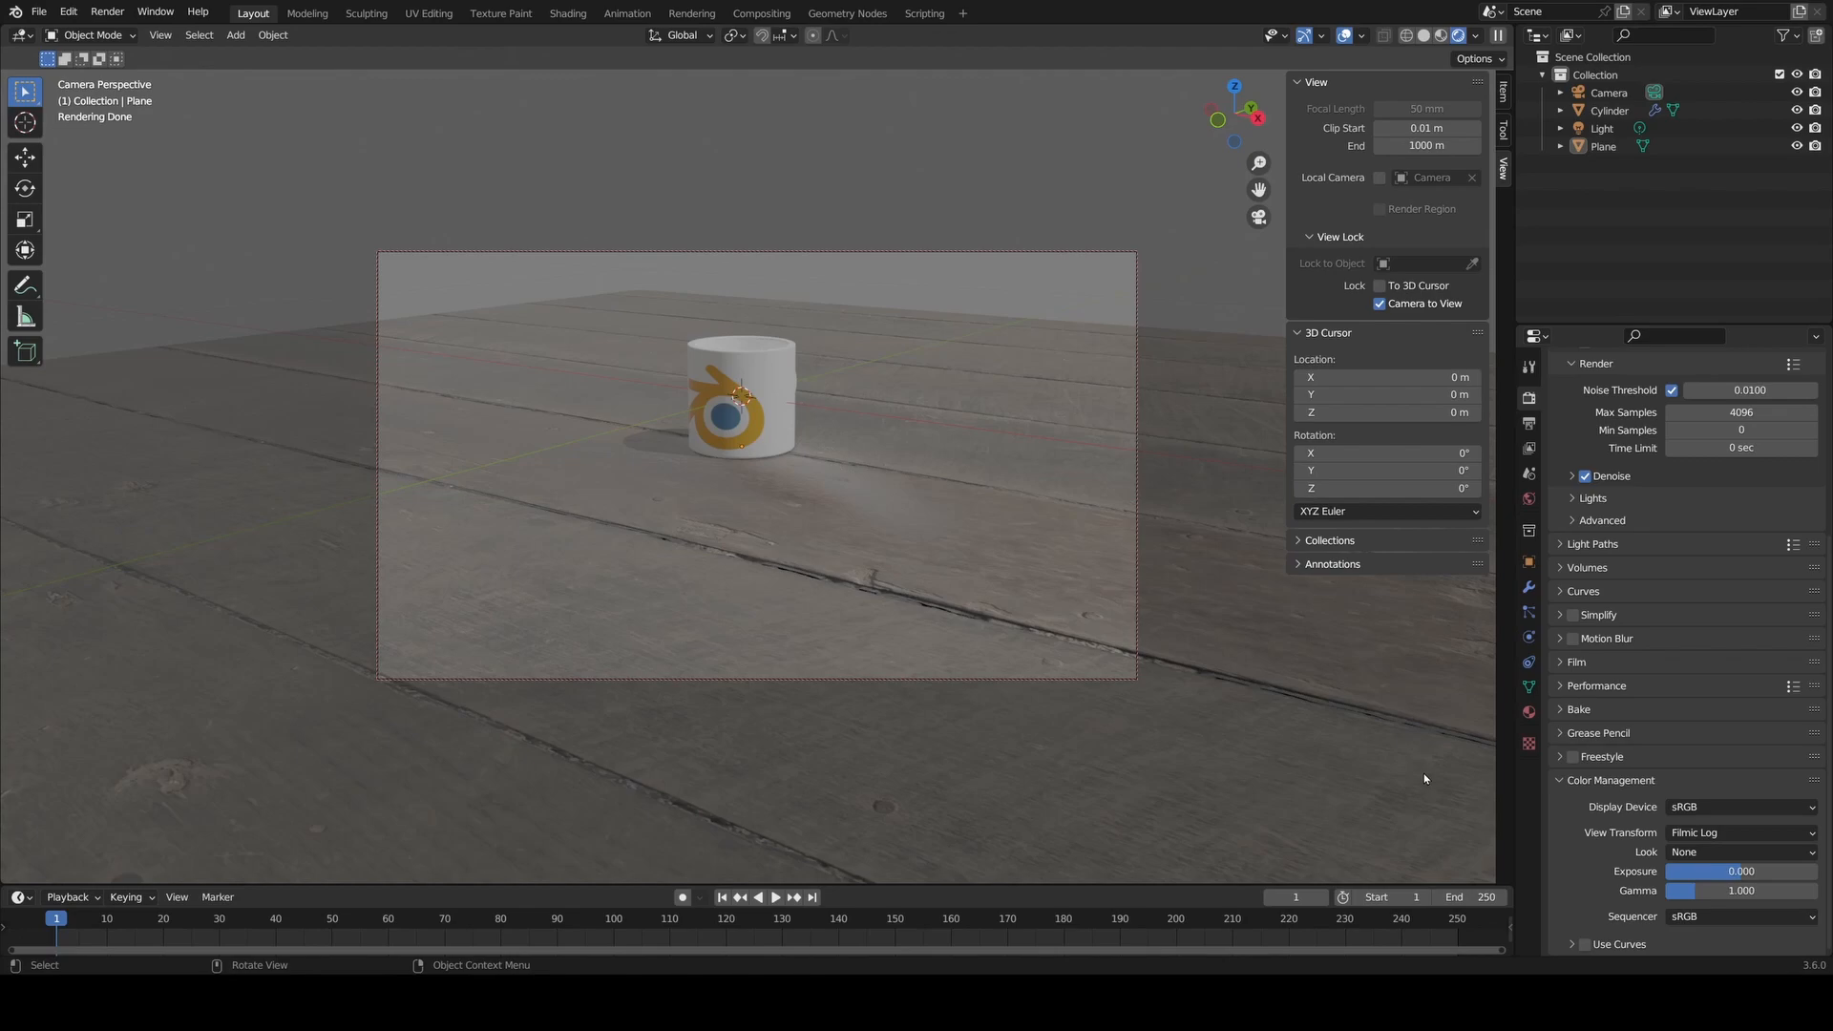
mouse_move(1424, 771)
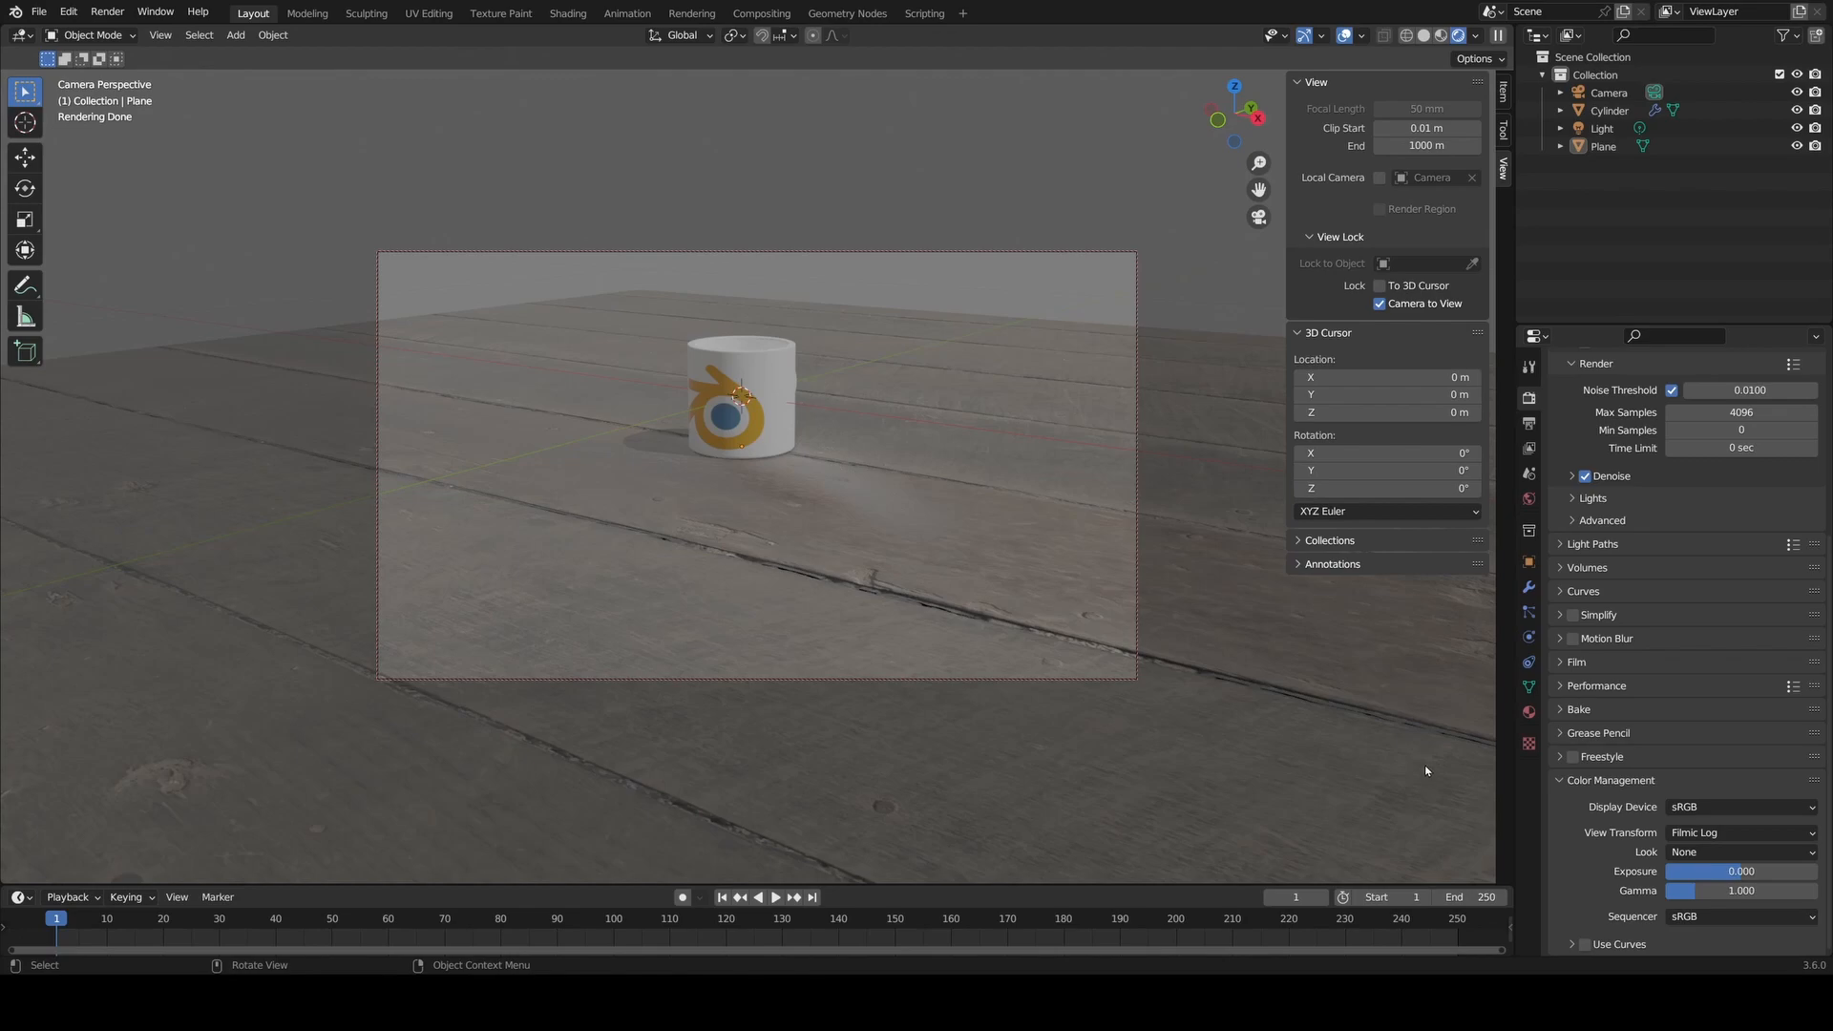
mouse_move(1691, 745)
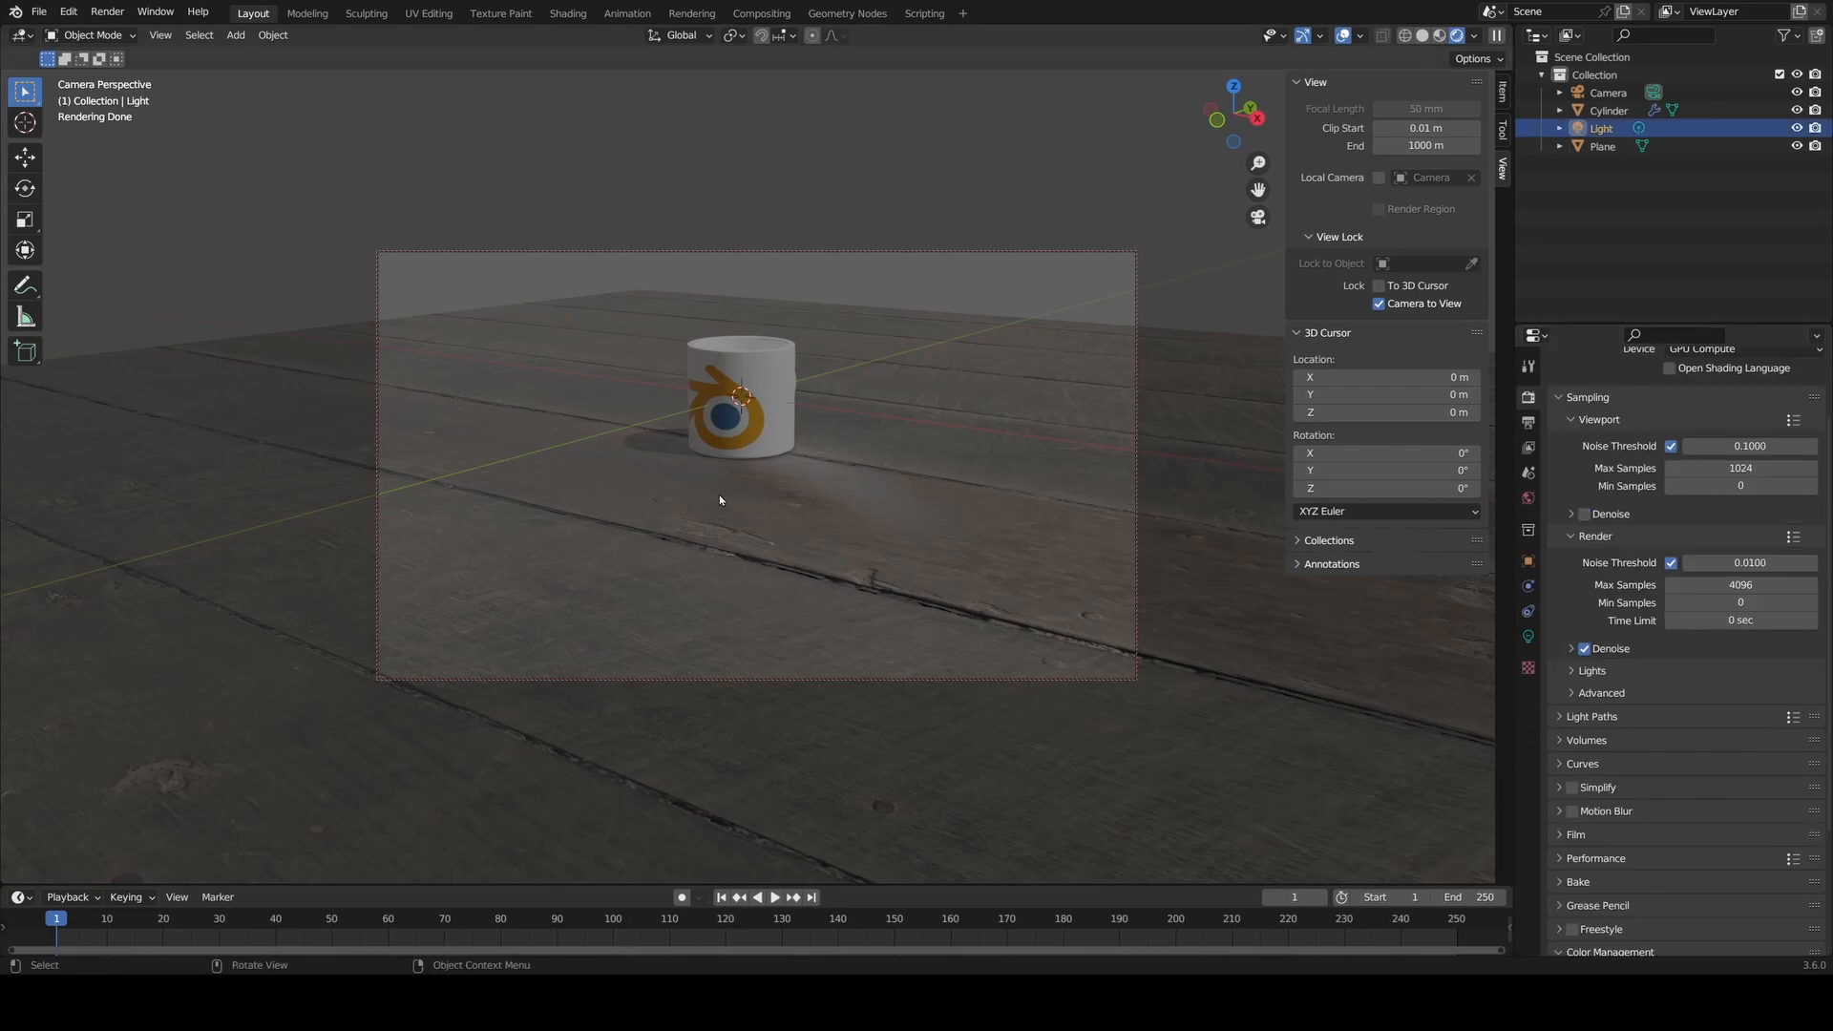
mouse_move(1259, 217)
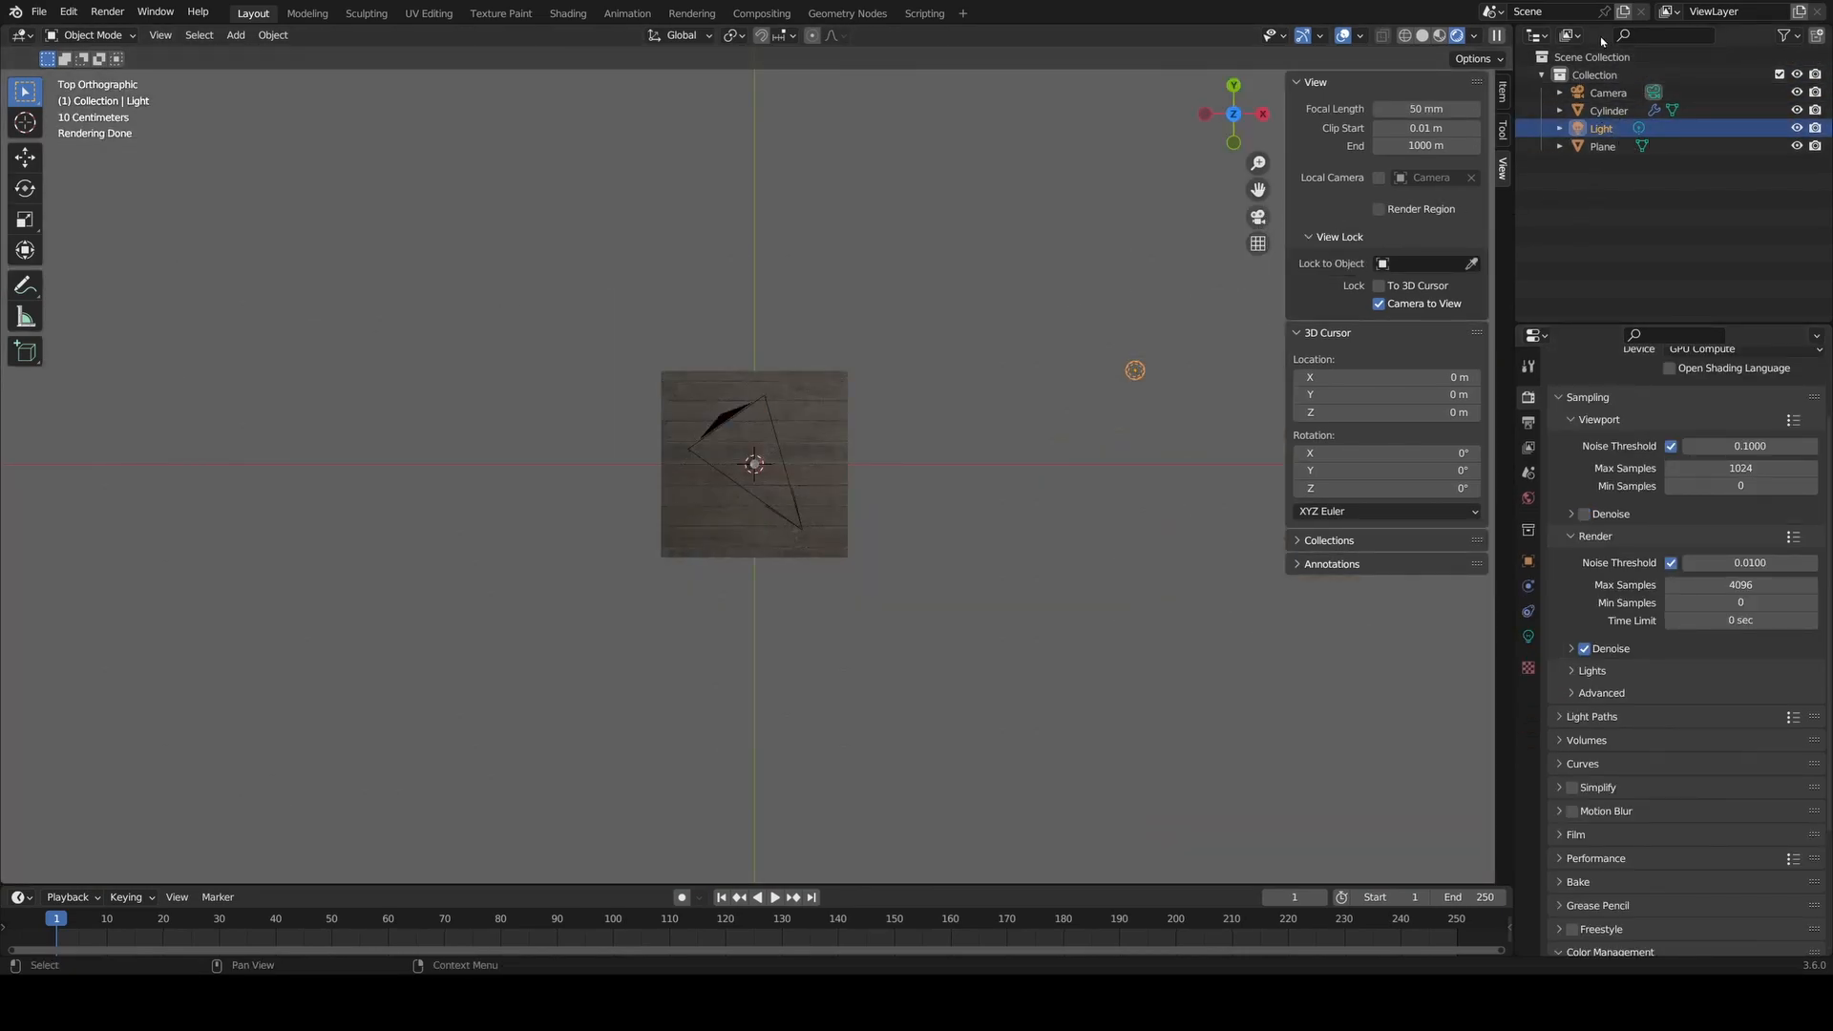
- Move the light to a spot close to the mug and return to the camera view
click(1601, 127)
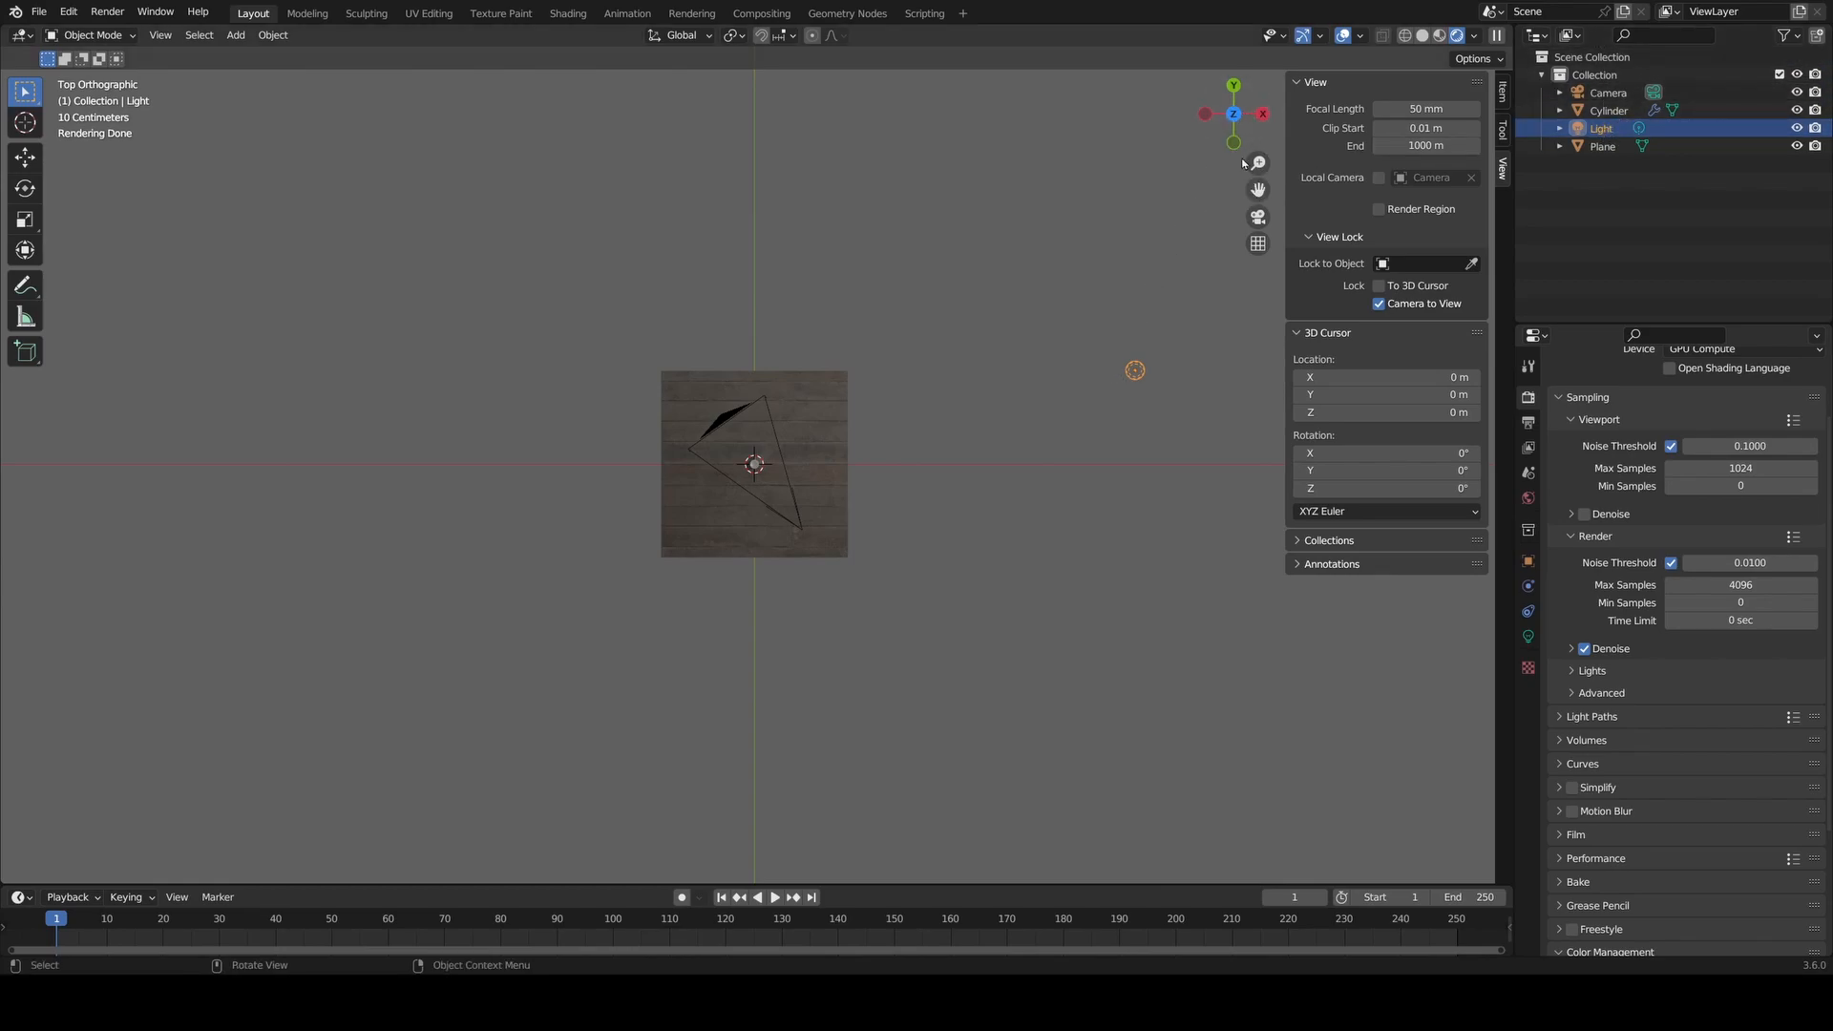
mouse_move(1048, 516)
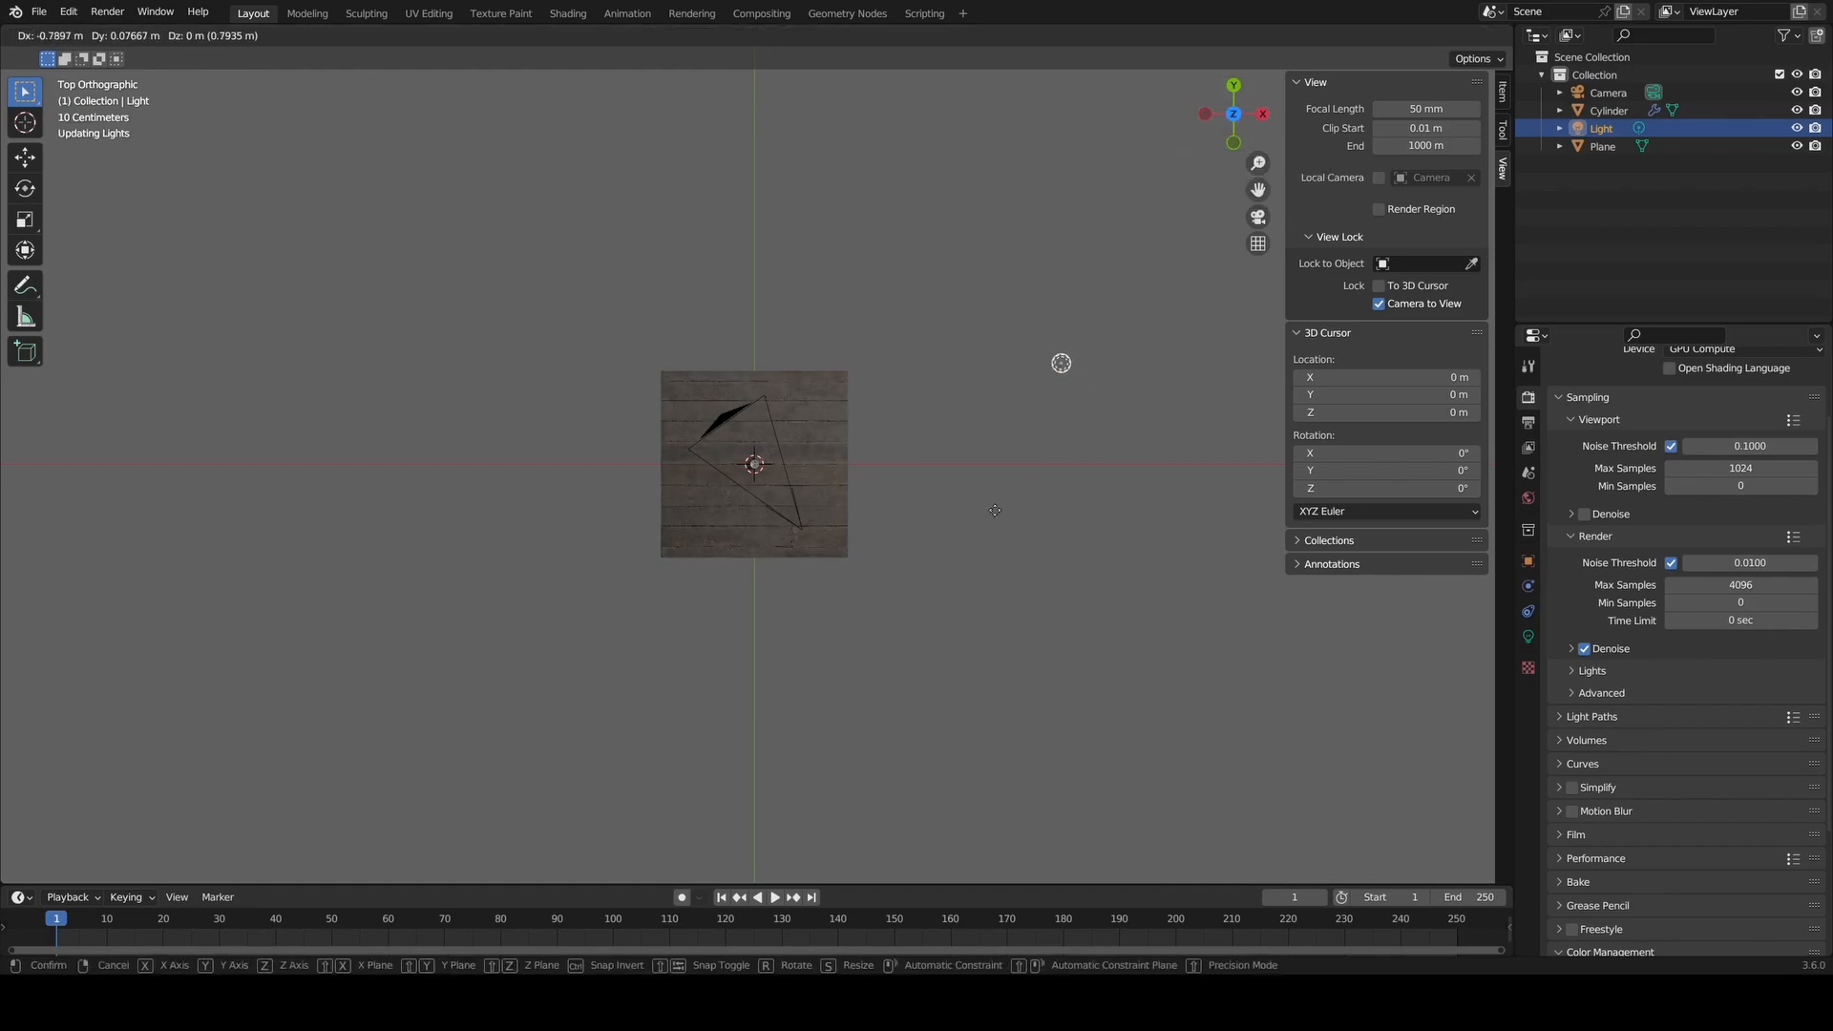
click(736, 646)
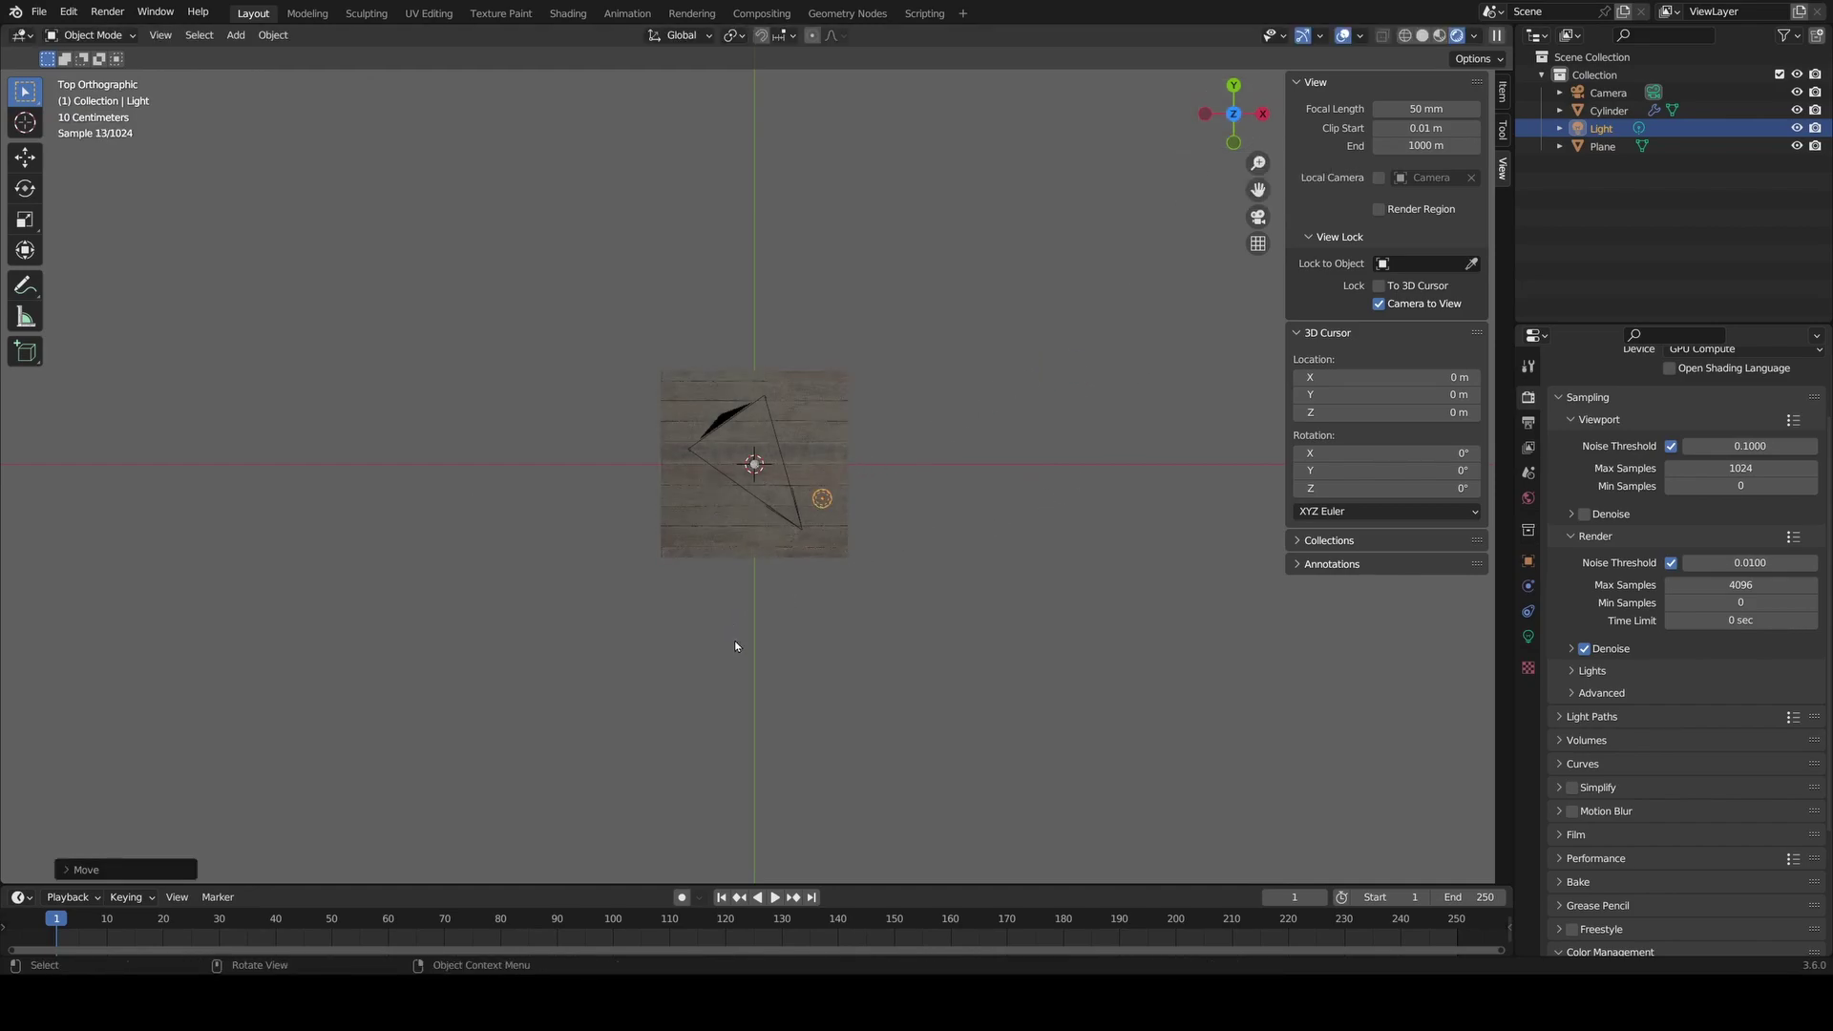
mouse_move(1258, 213)
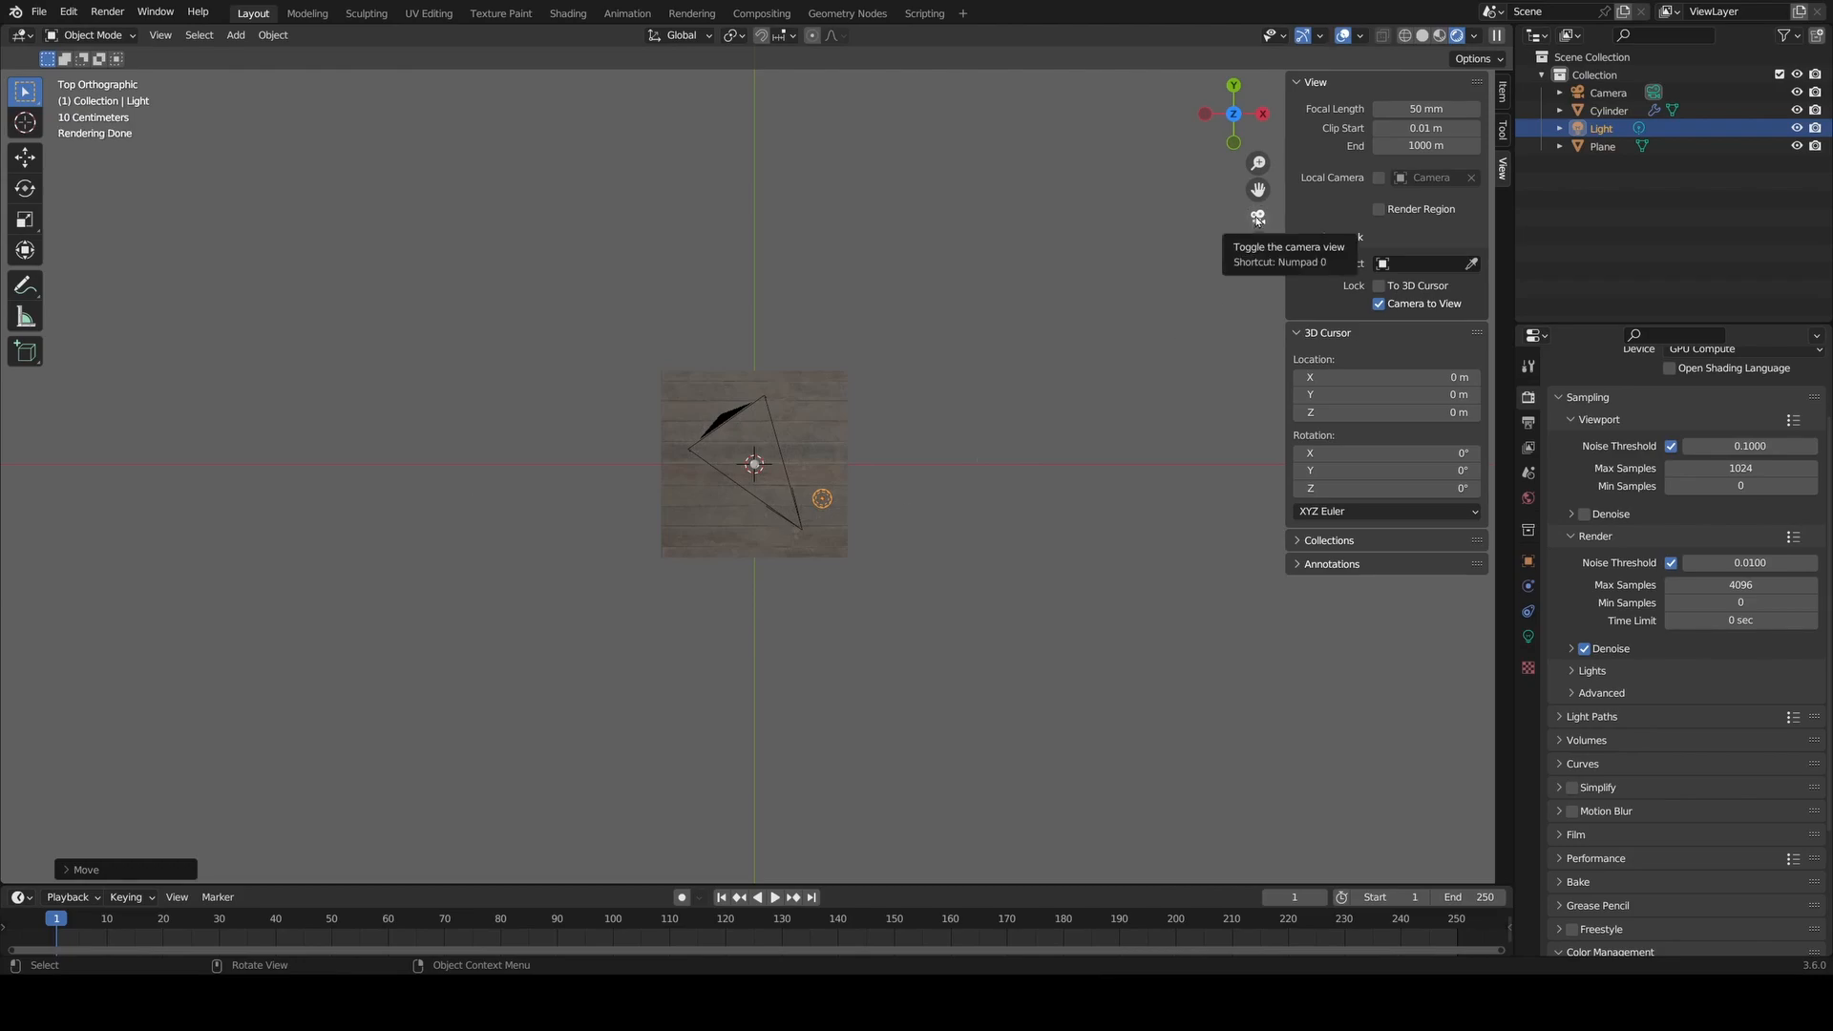
click(1258, 215)
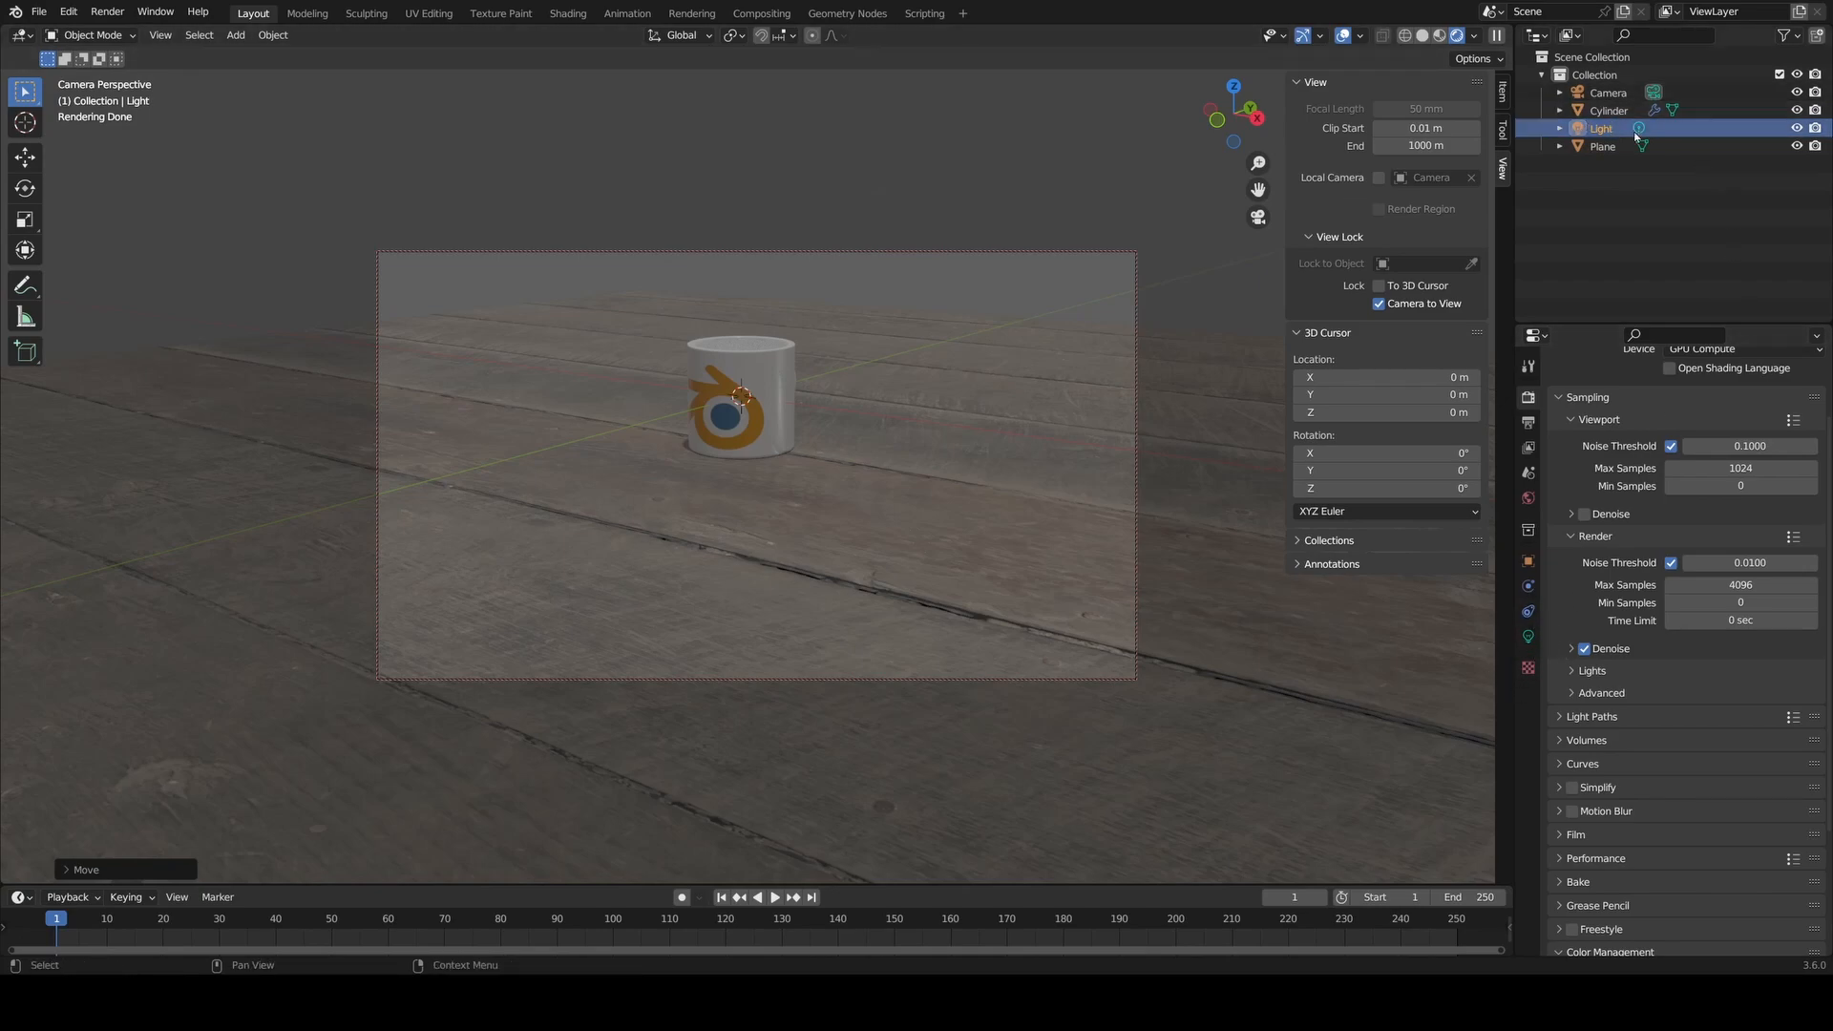
- Select the wooden table plane and show its object data settings
click(1603, 146)
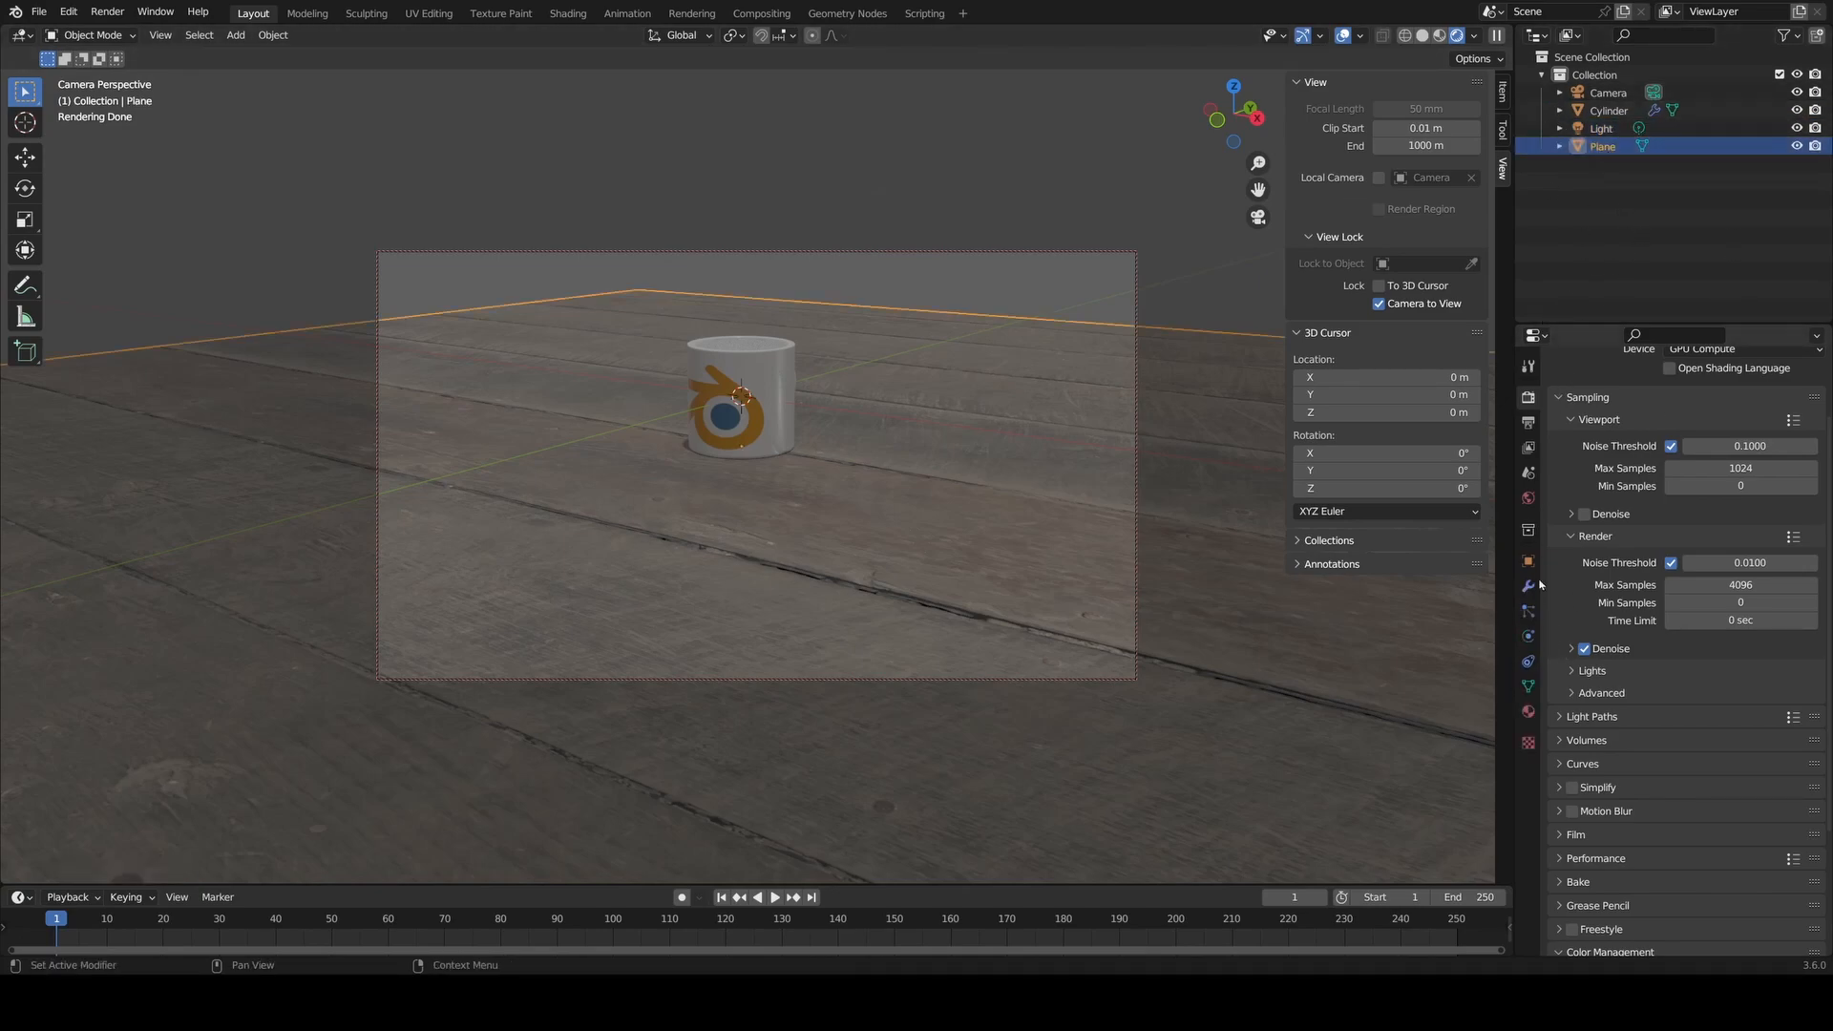
click(1601, 126)
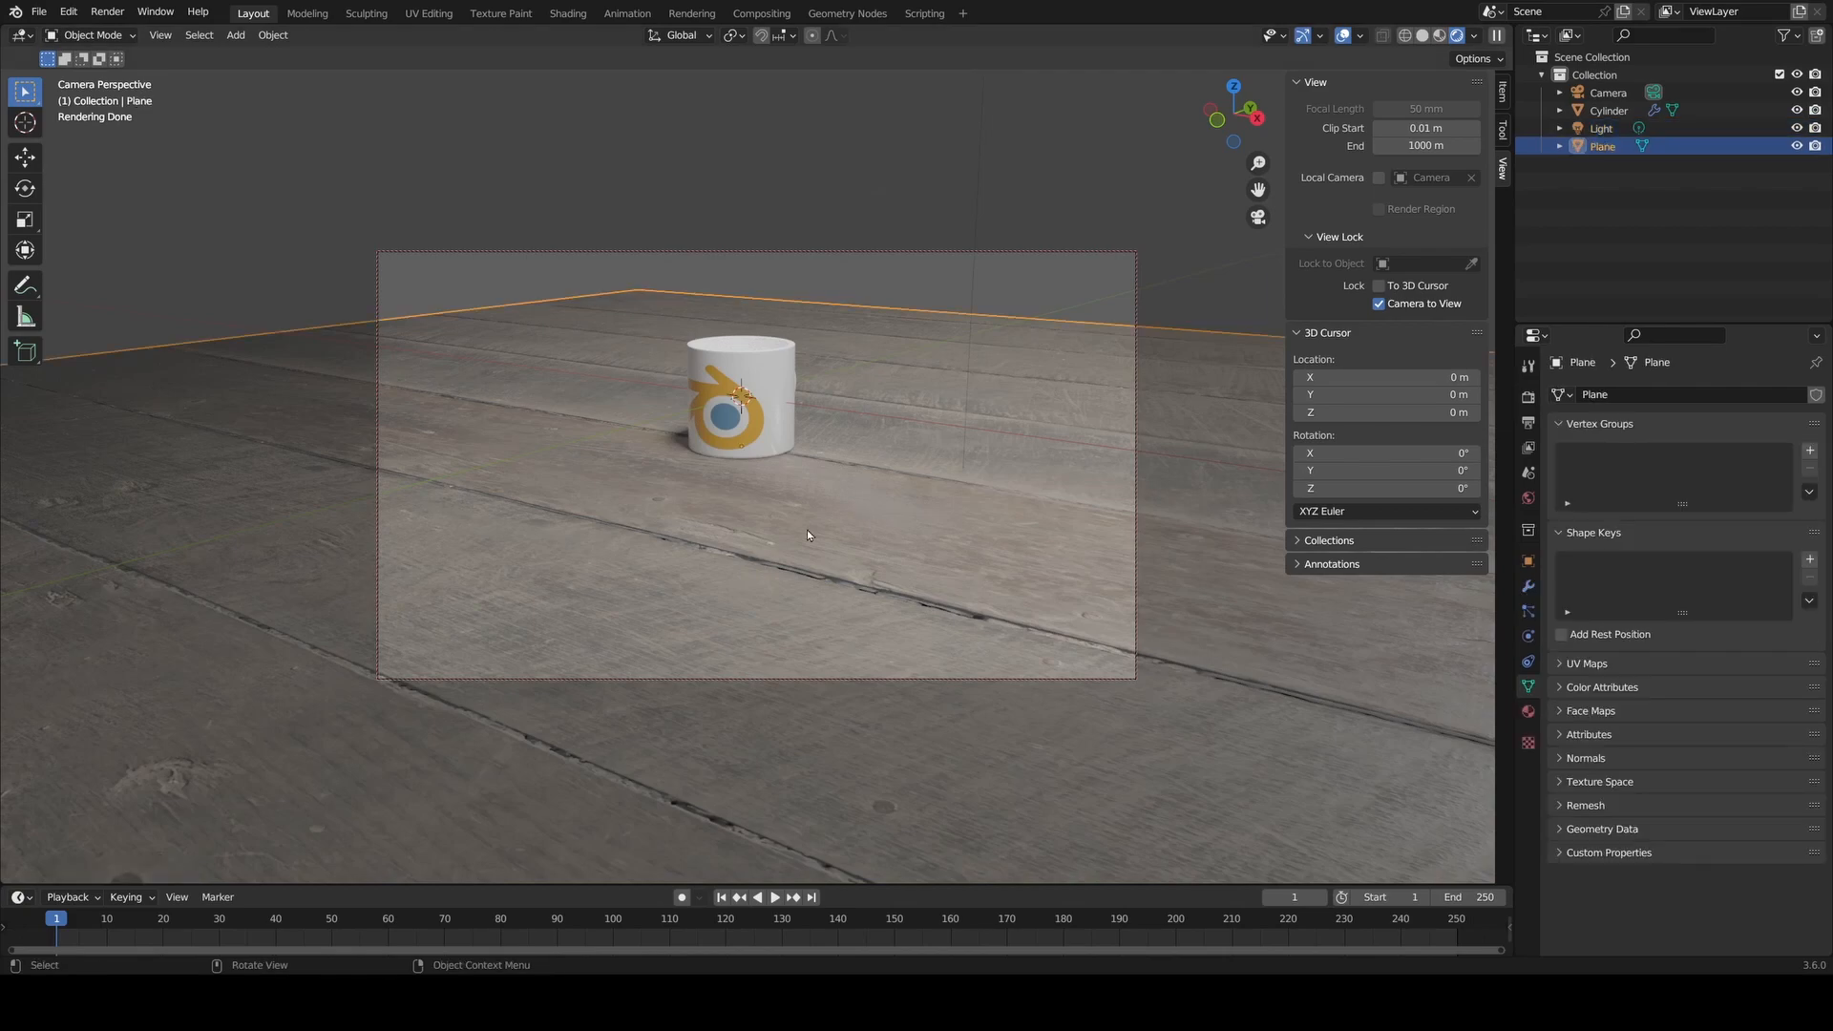
mouse_move(844, 524)
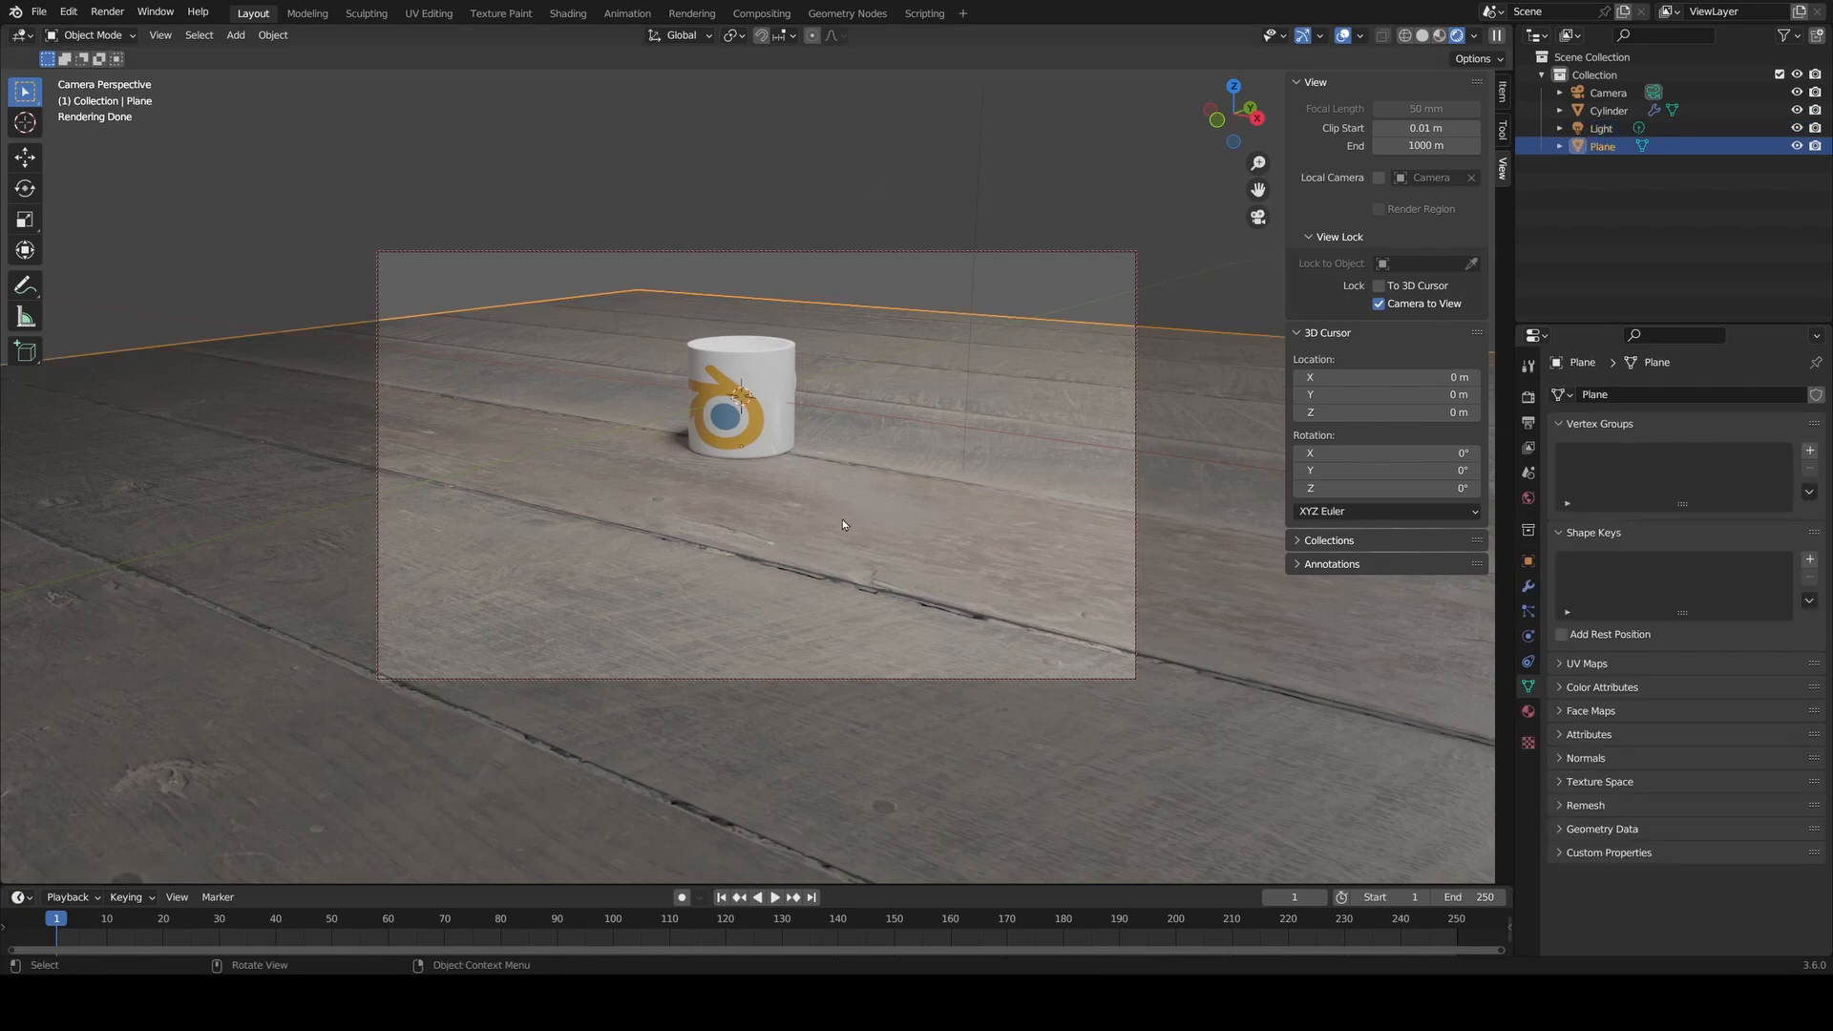
- Start sliding the table plane horizontally in the XY plane with G then Shift+Z
key(g)
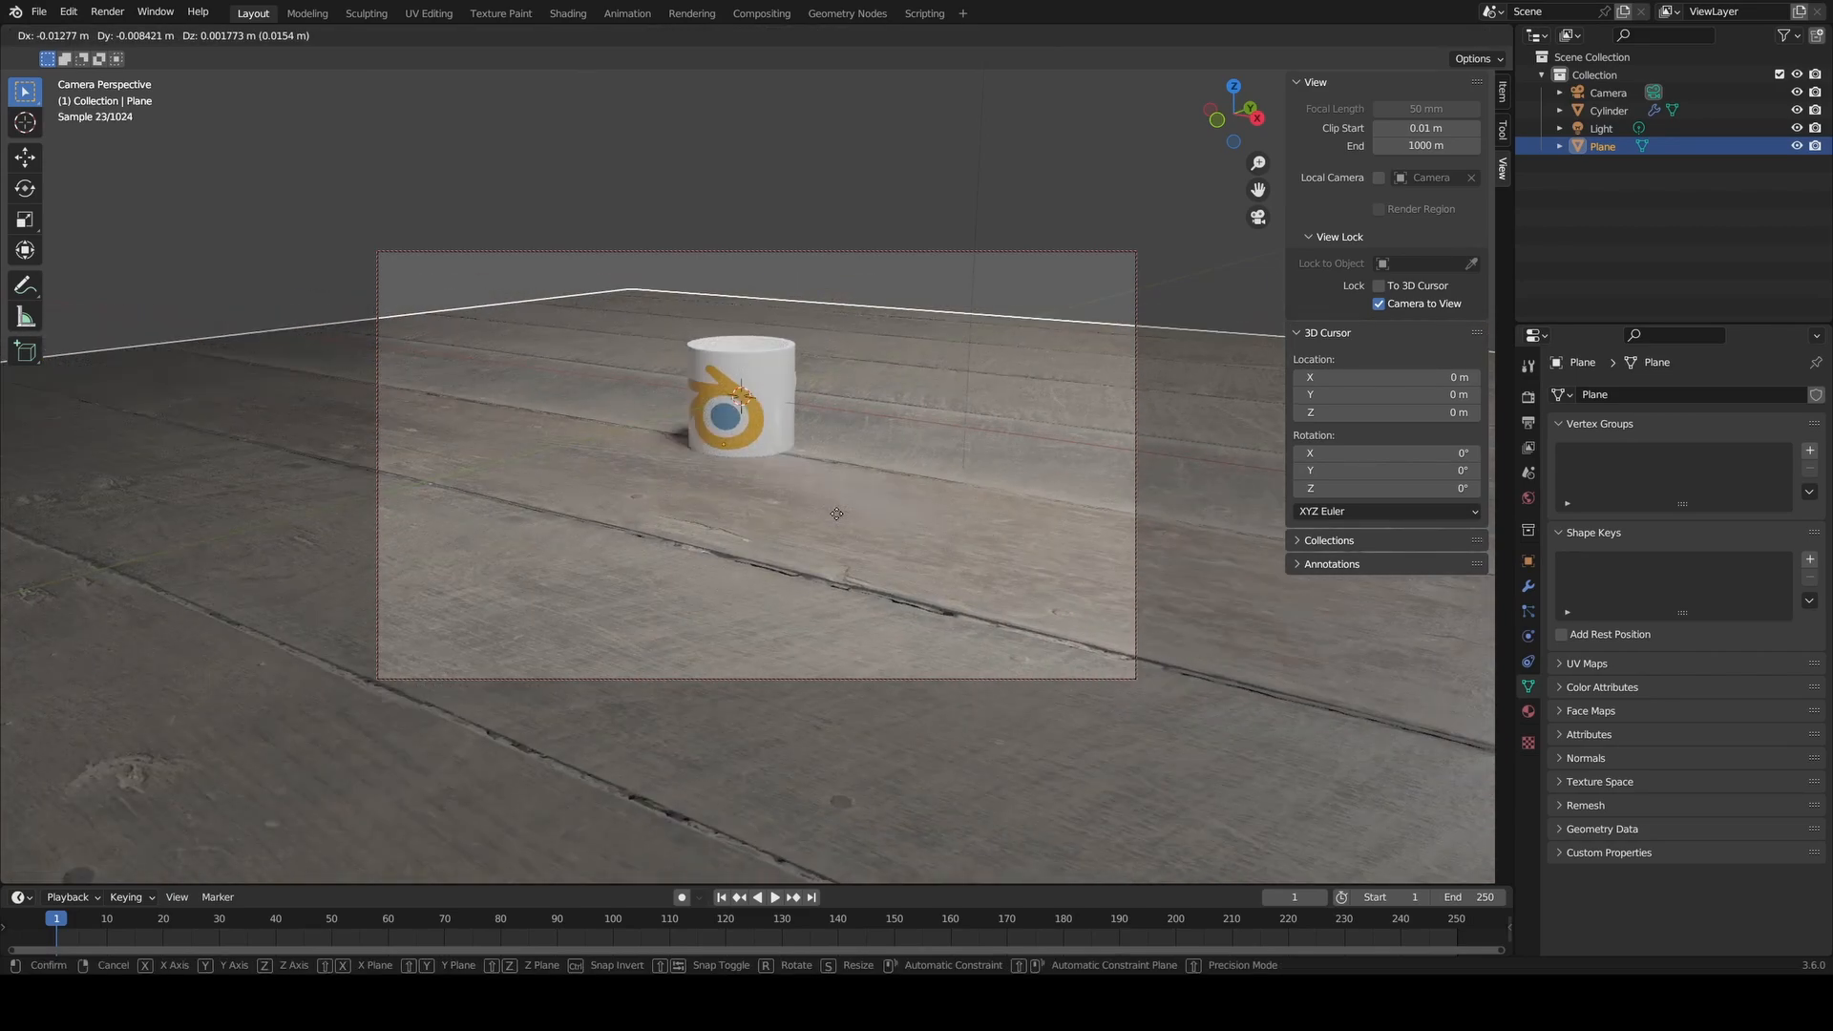
key(z)
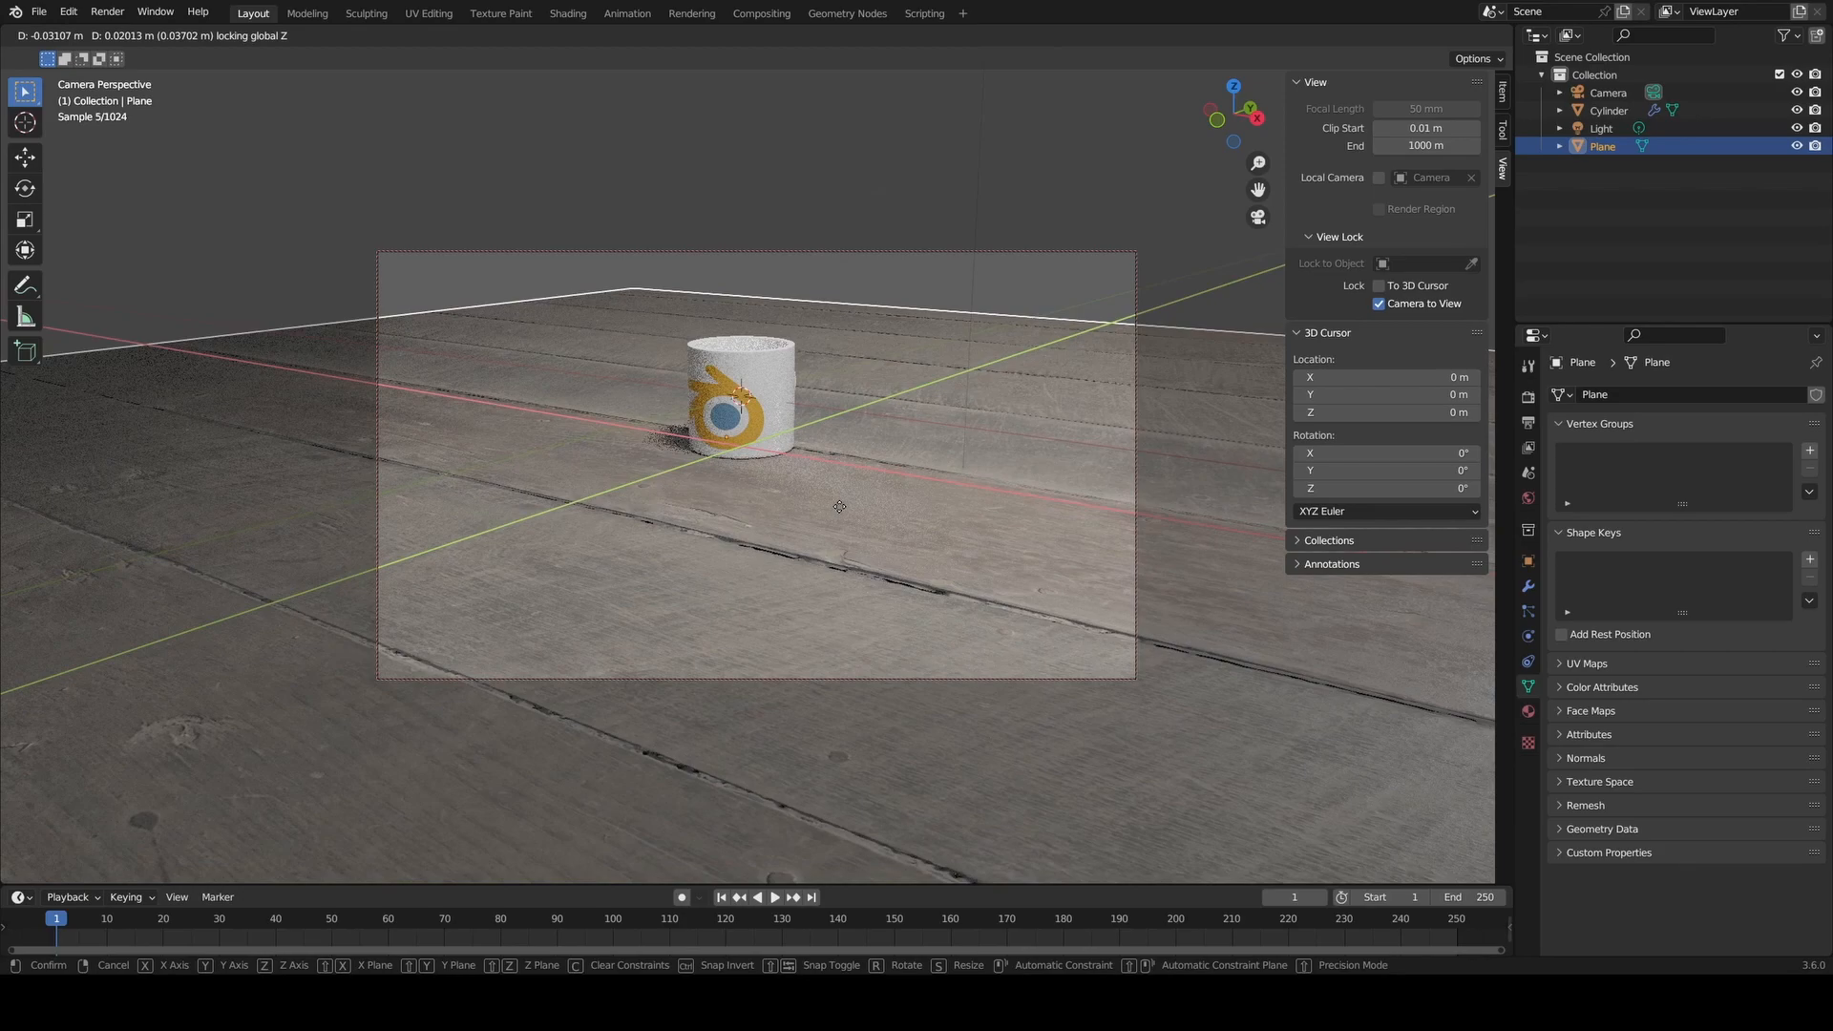
mouse_move(834, 496)
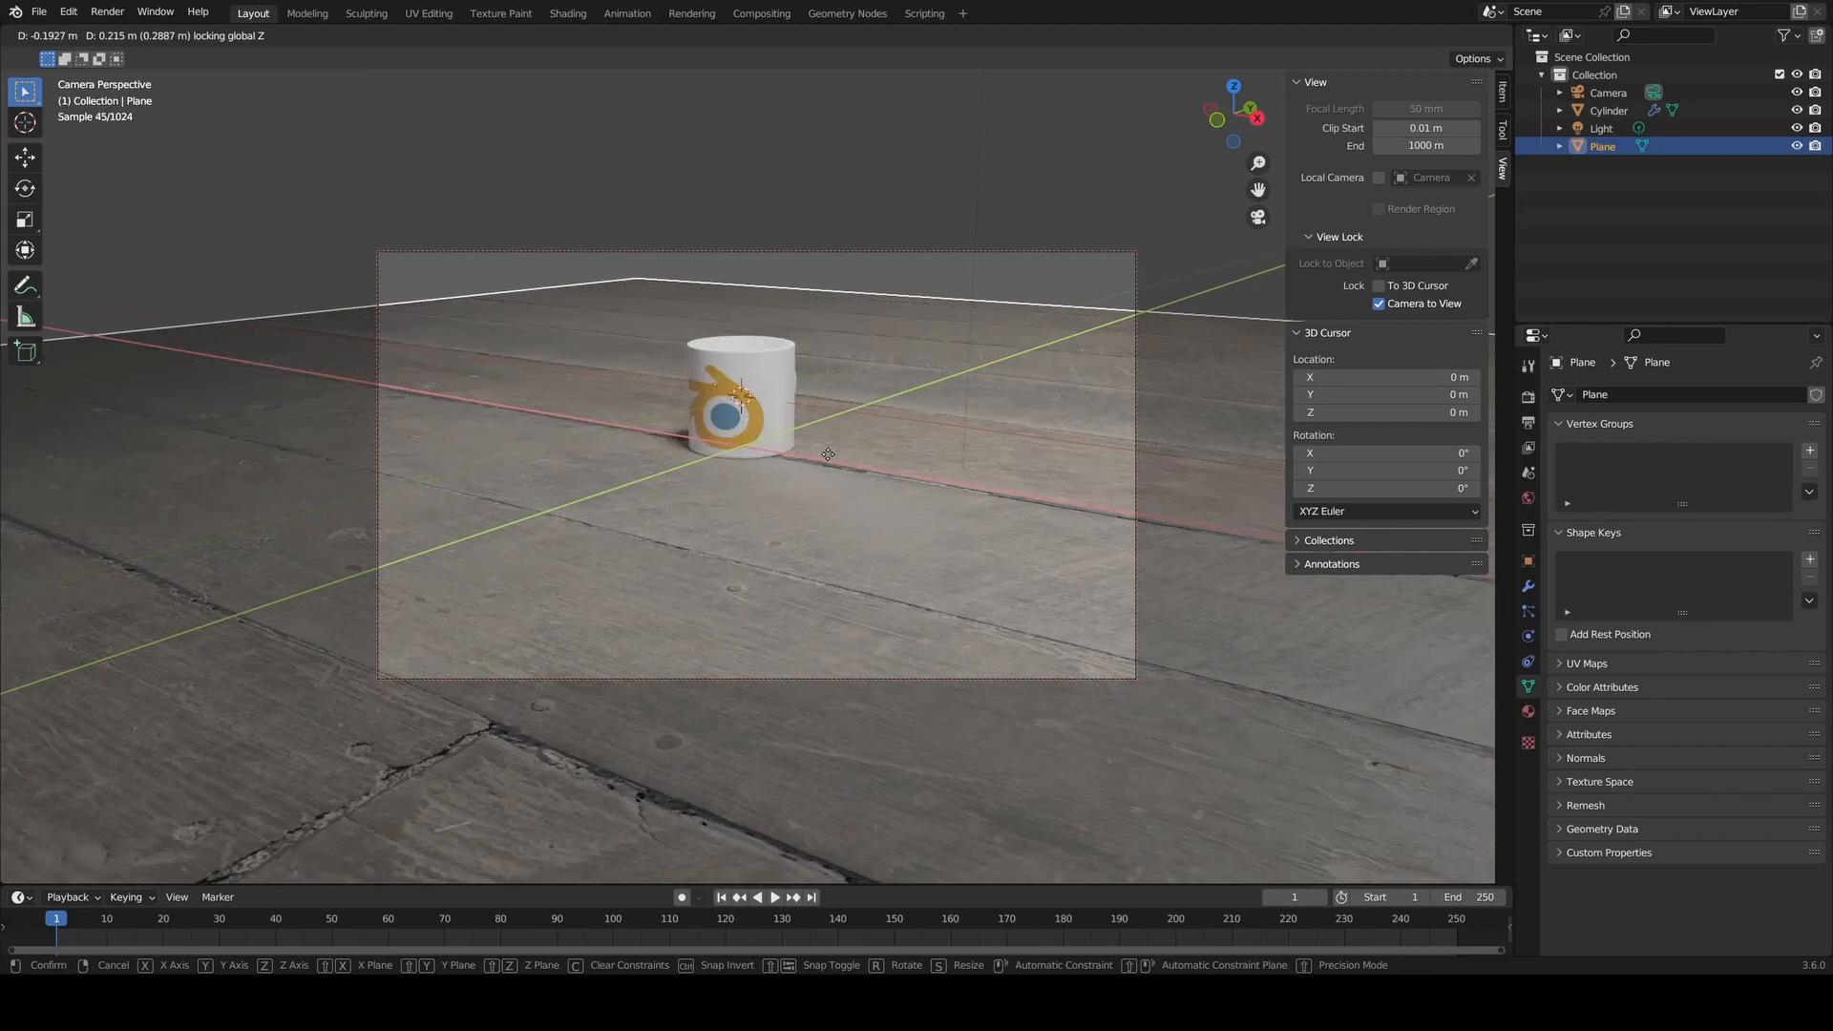
mouse_move(822, 421)
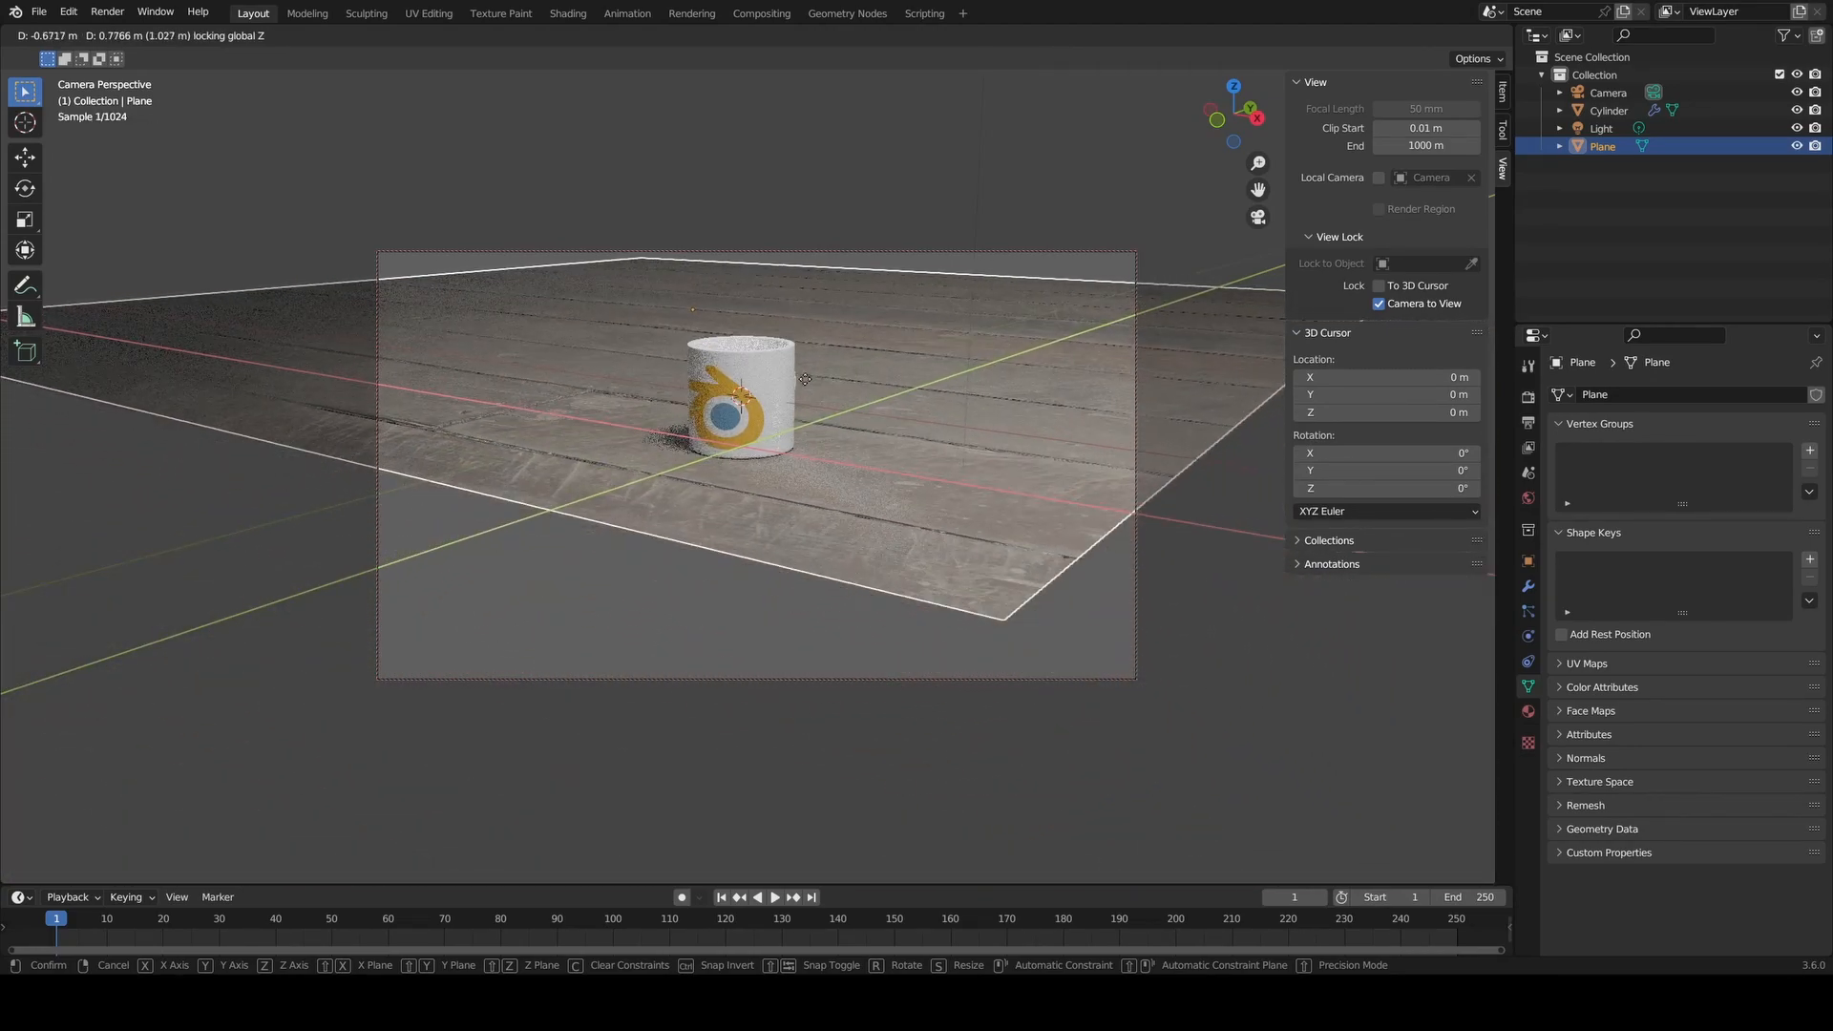
mouse_move(775, 399)
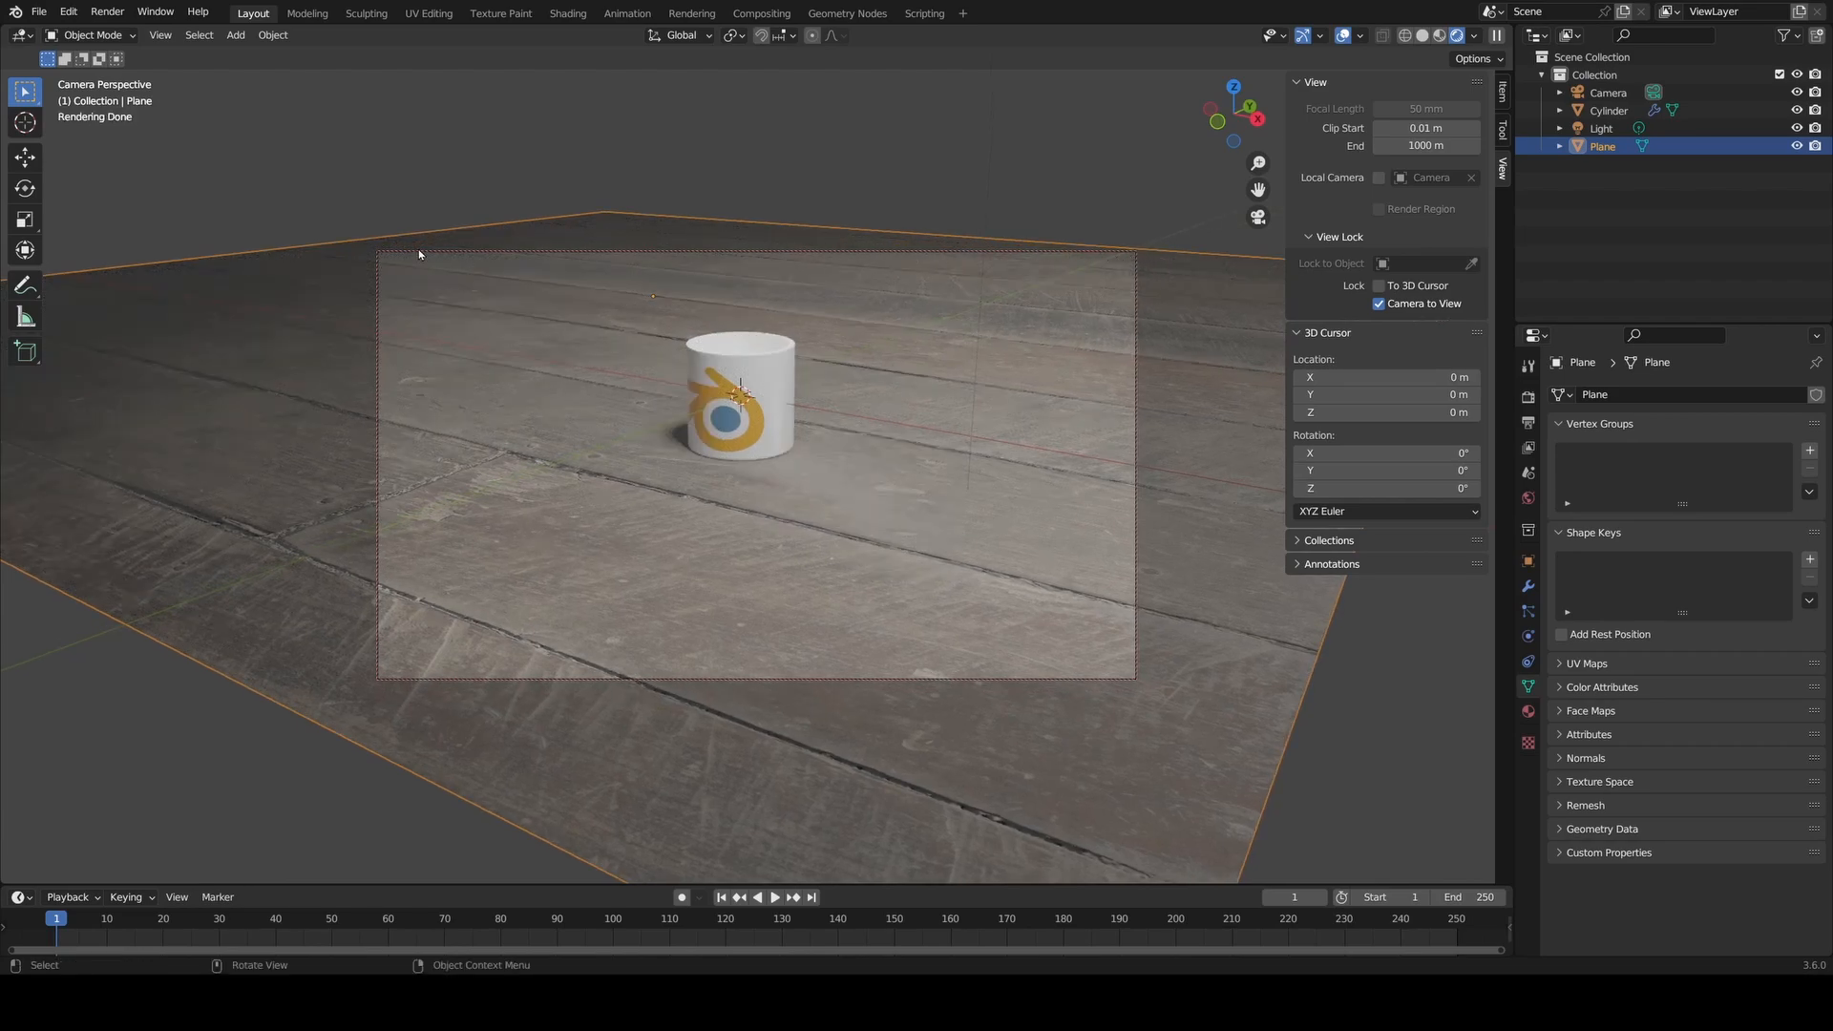
mouse_move(1122, 249)
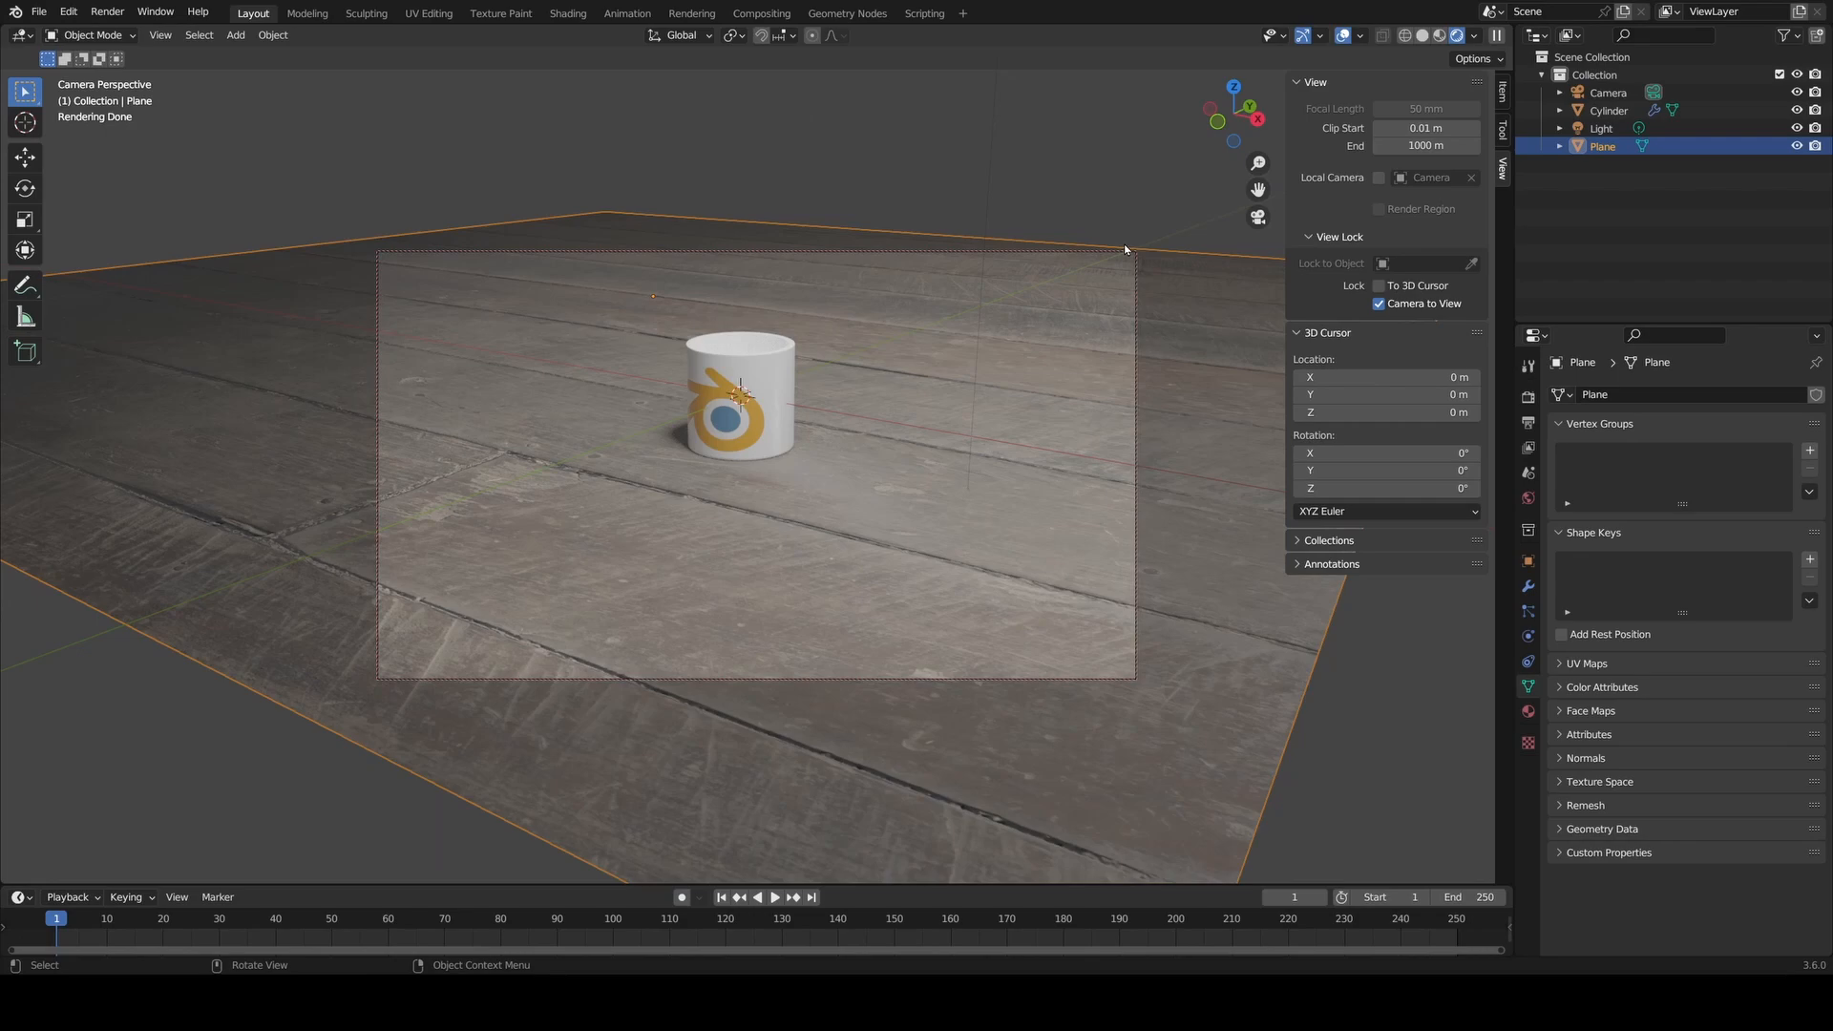
mouse_move(762, 409)
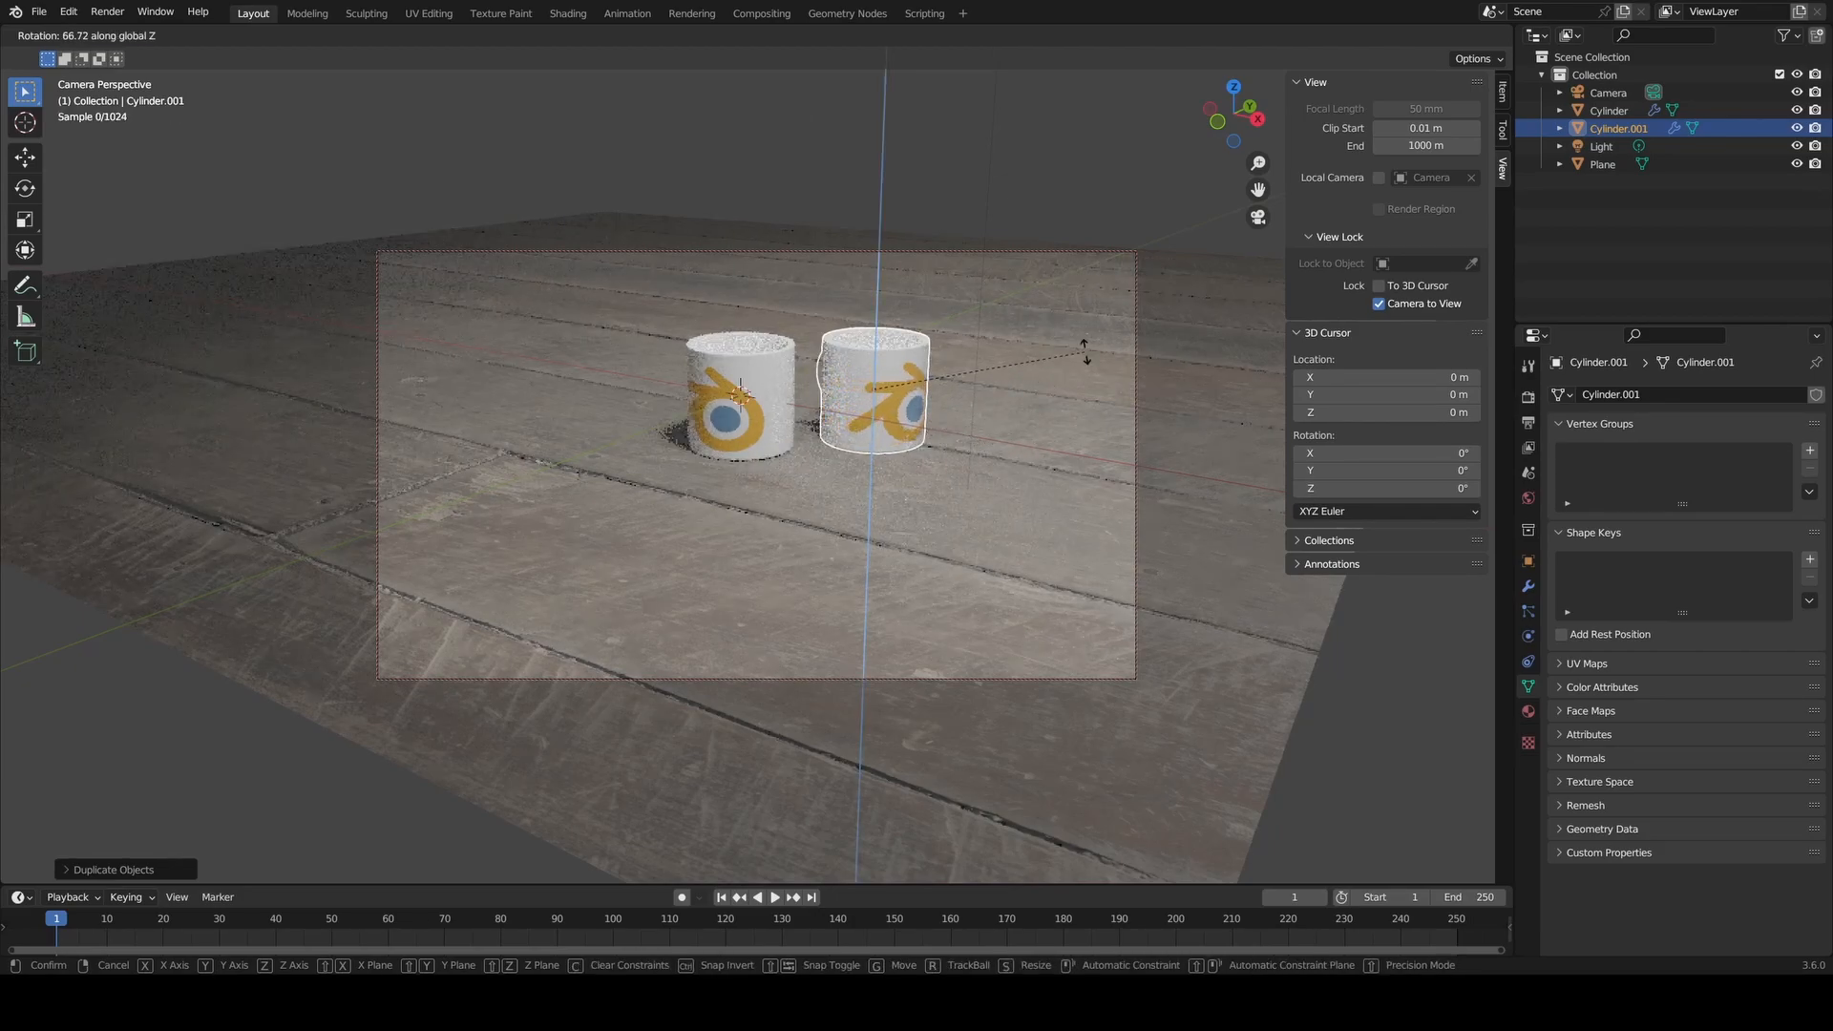
mouse_move(842, 473)
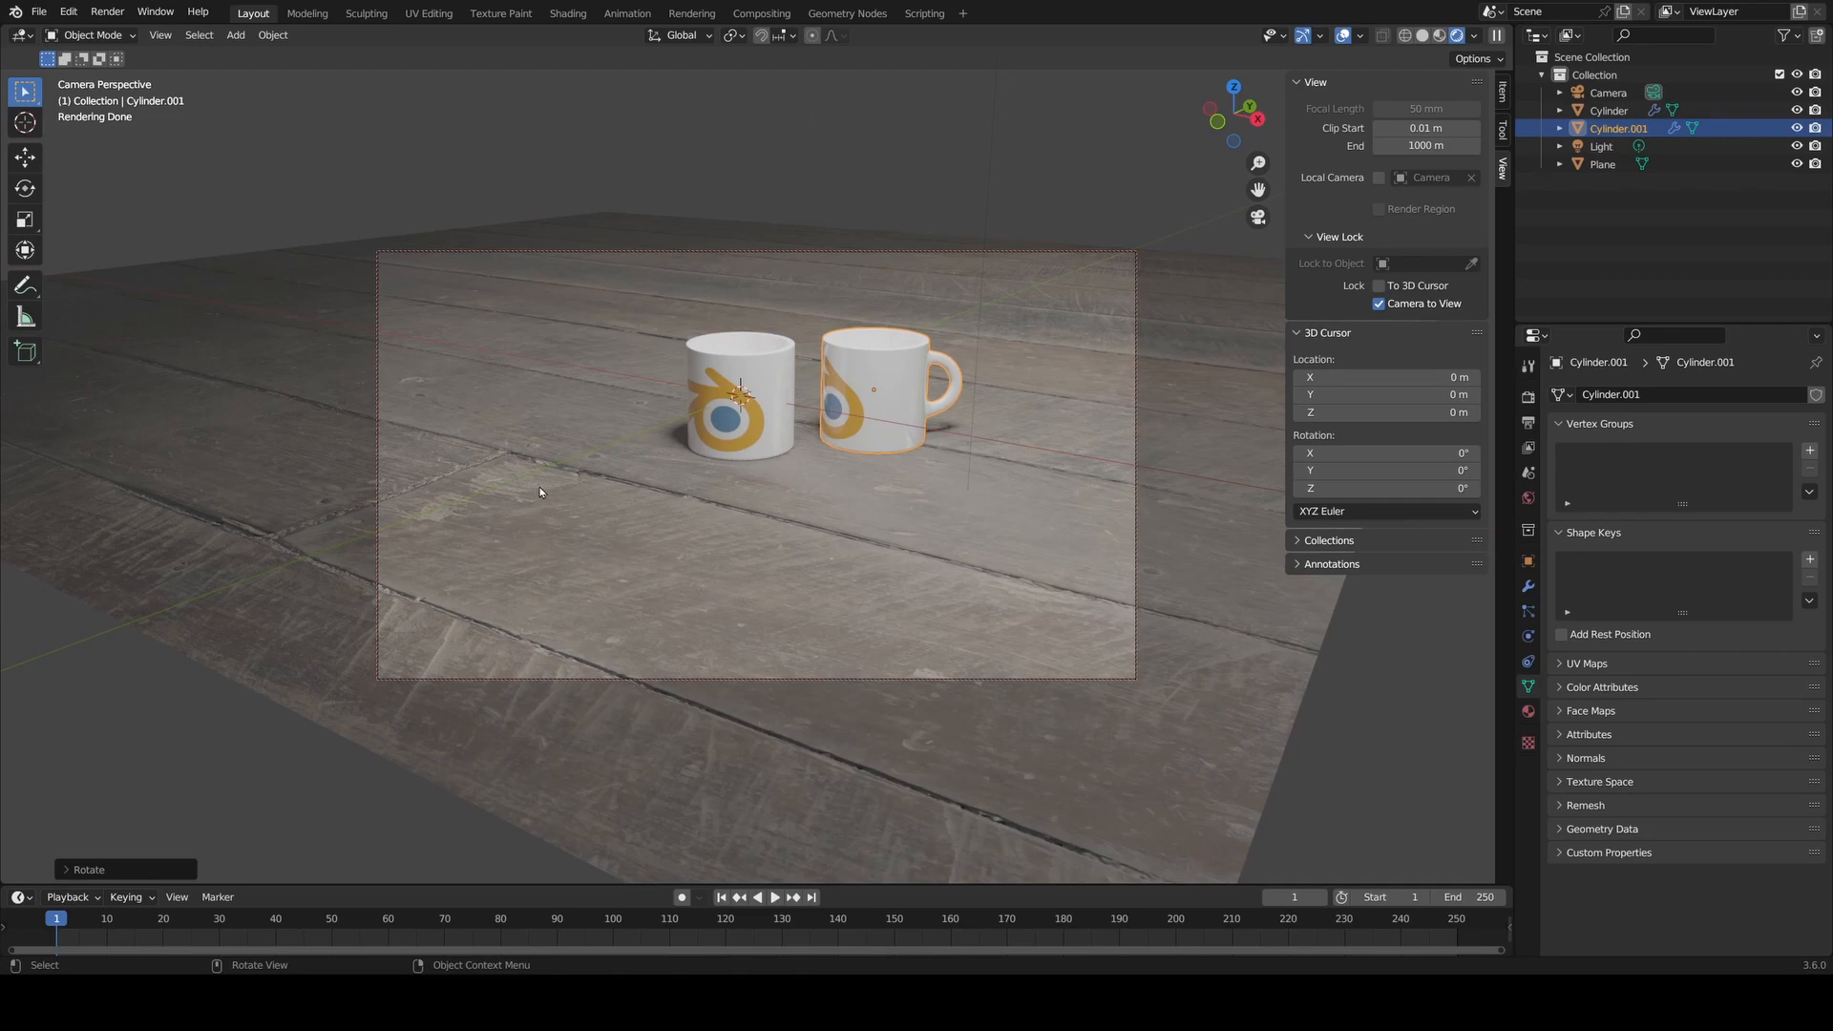
mouse_move(106, 12)
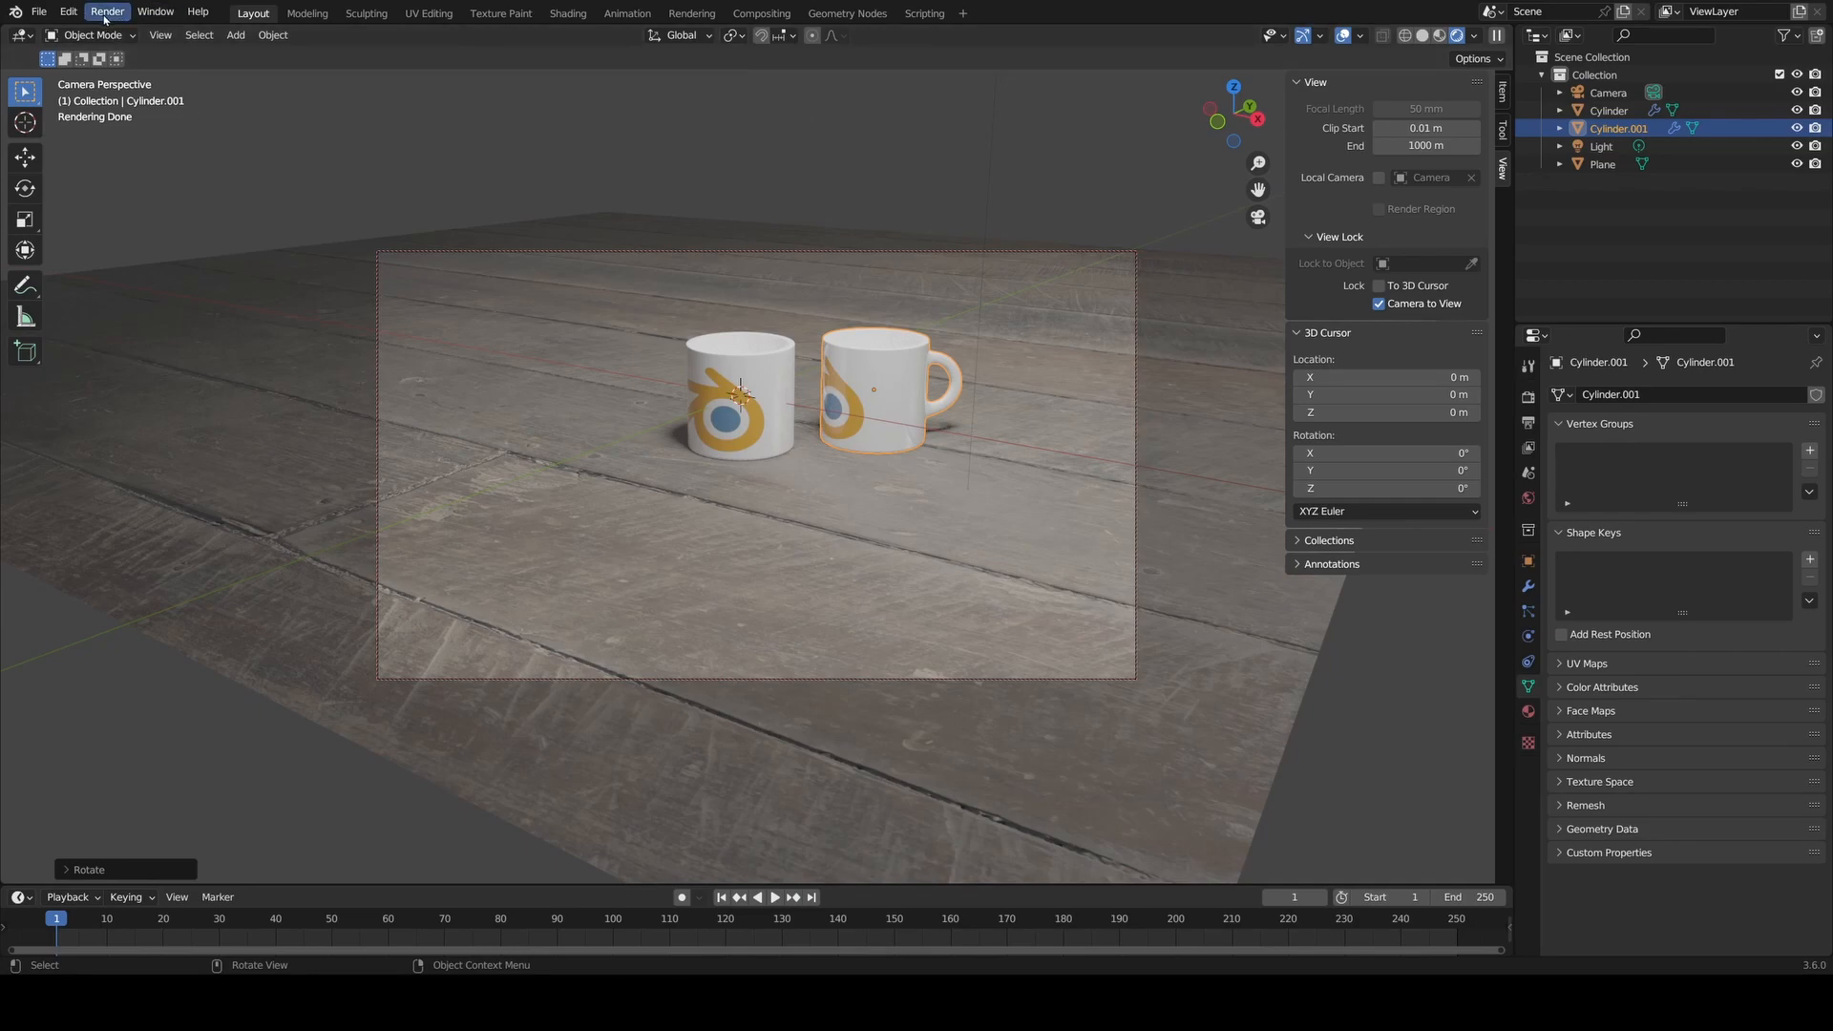
- Render the camera view as a still image and bring up the Image menu to save it
click(106, 12)
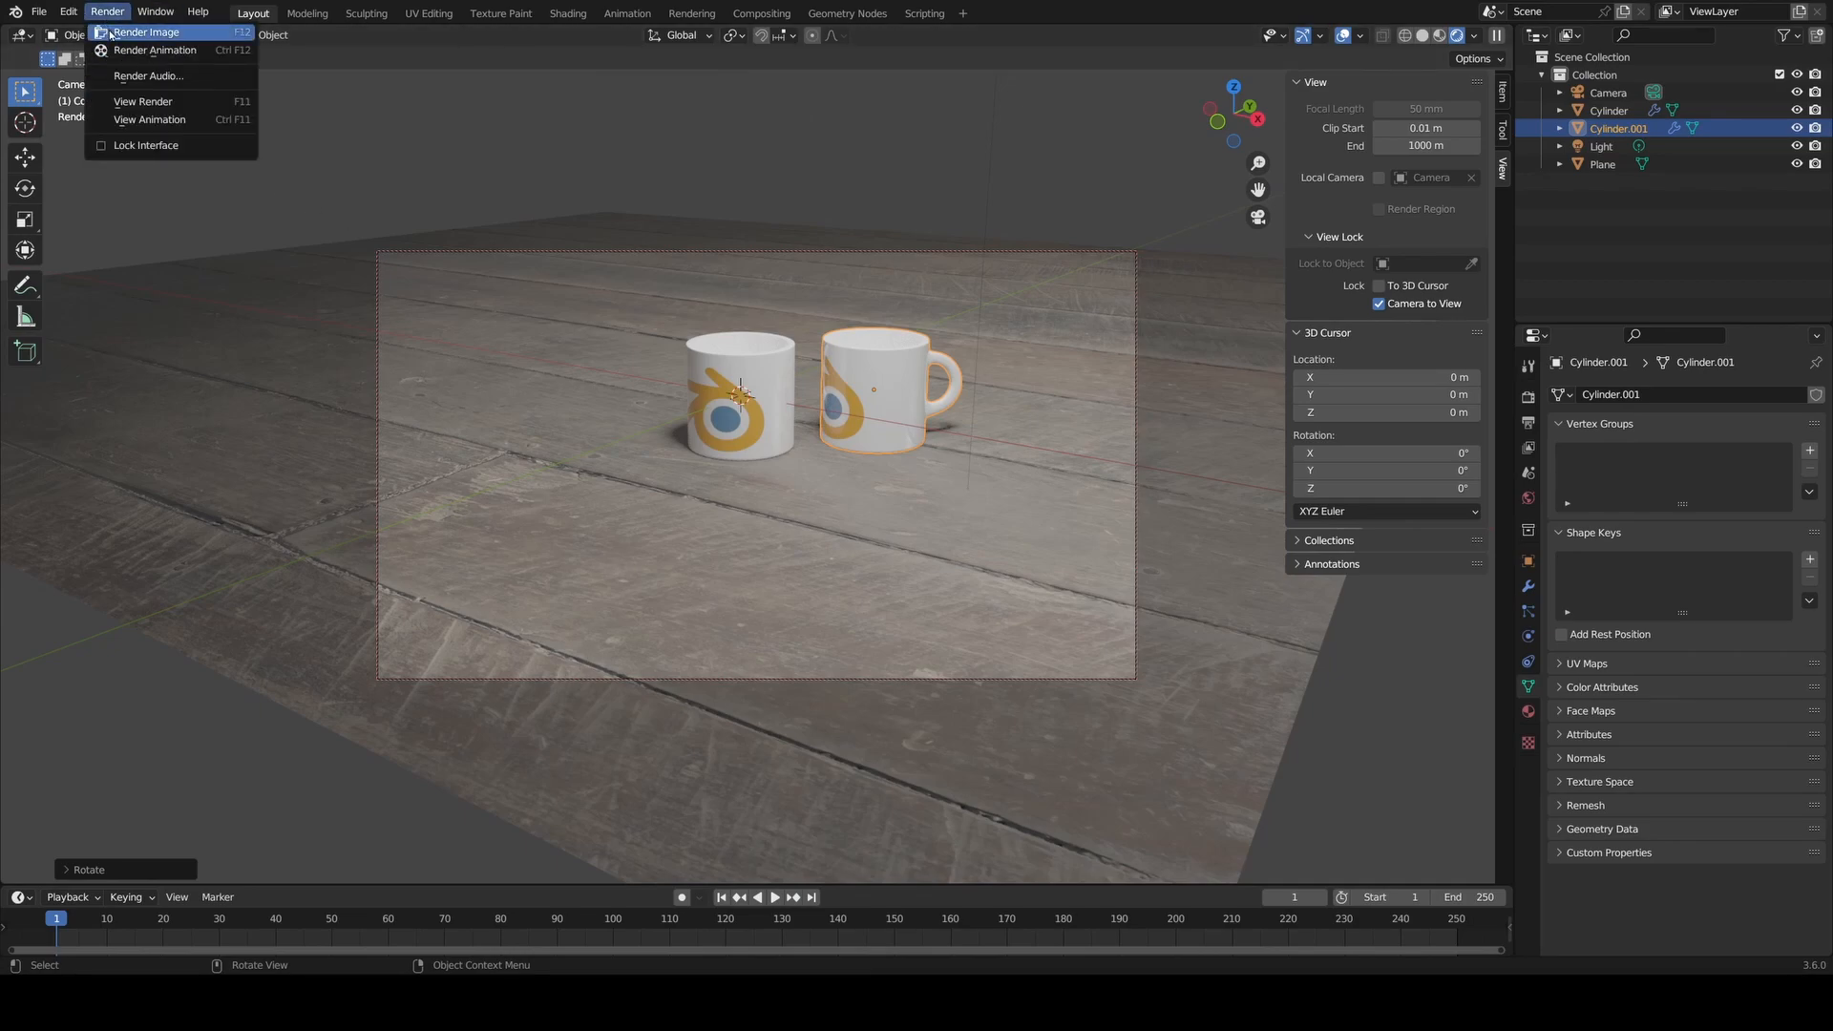
click(146, 31)
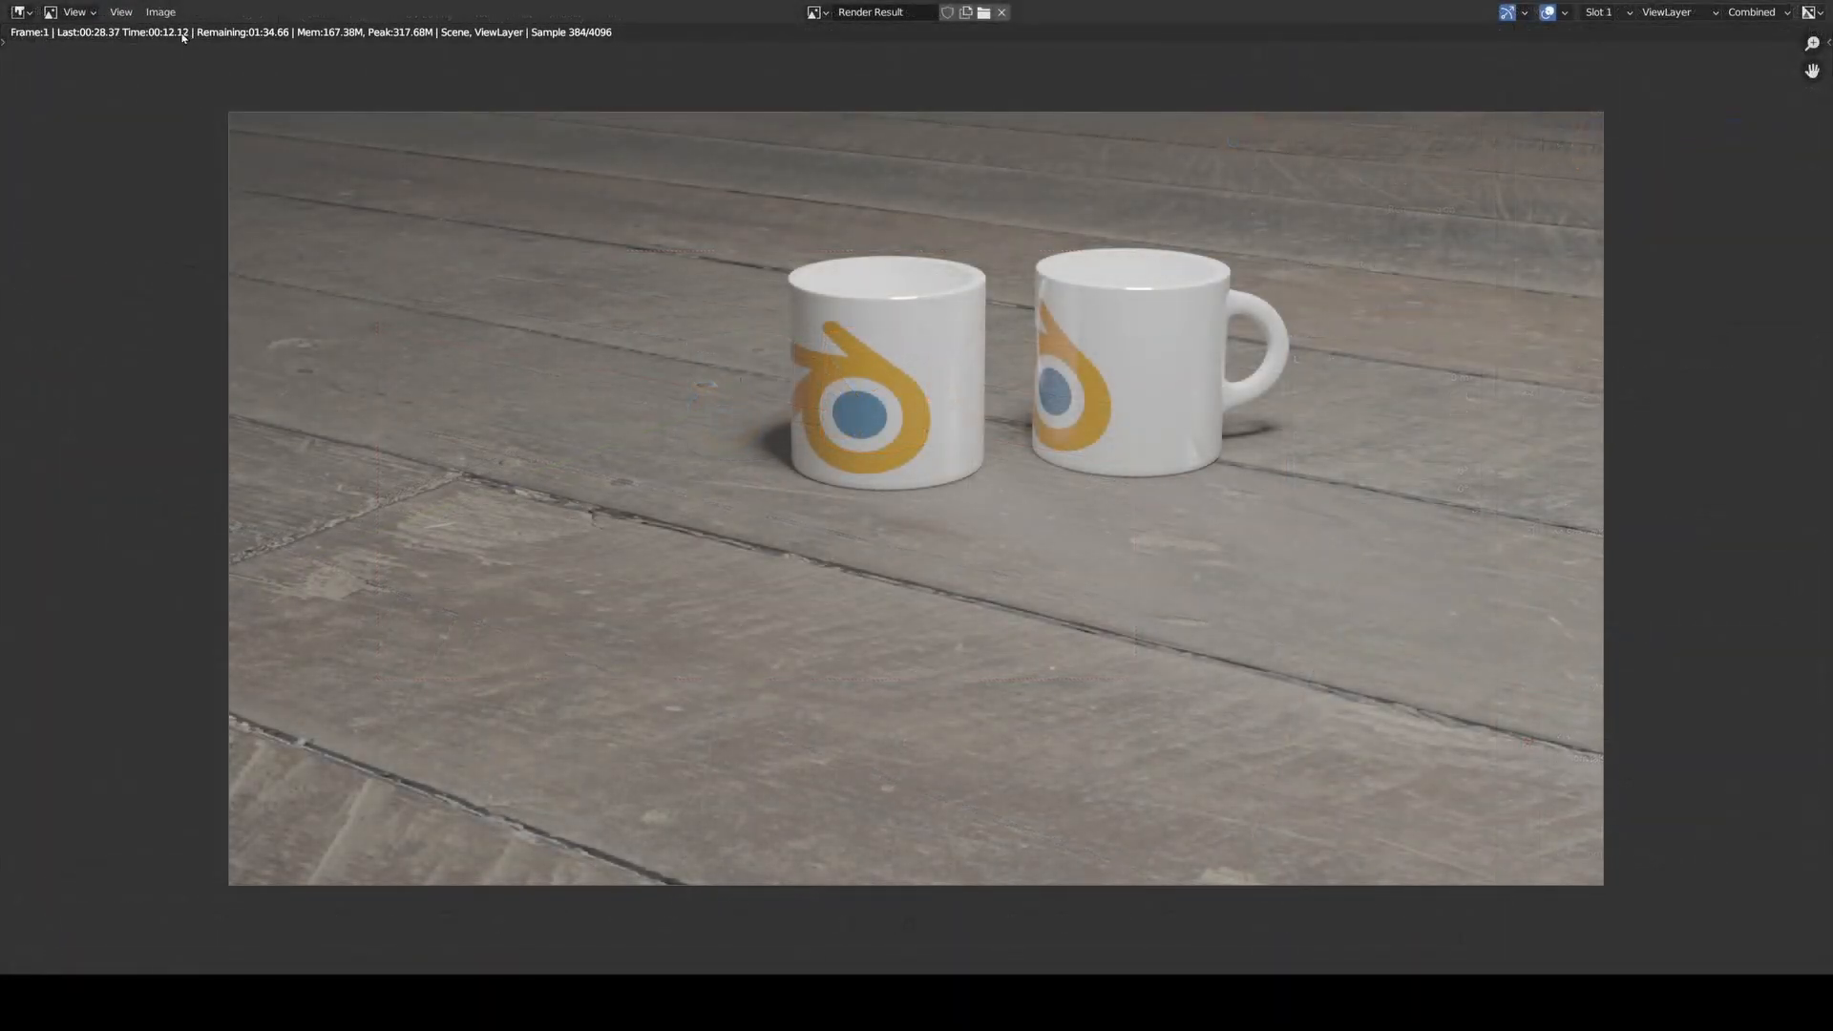
click(160, 11)
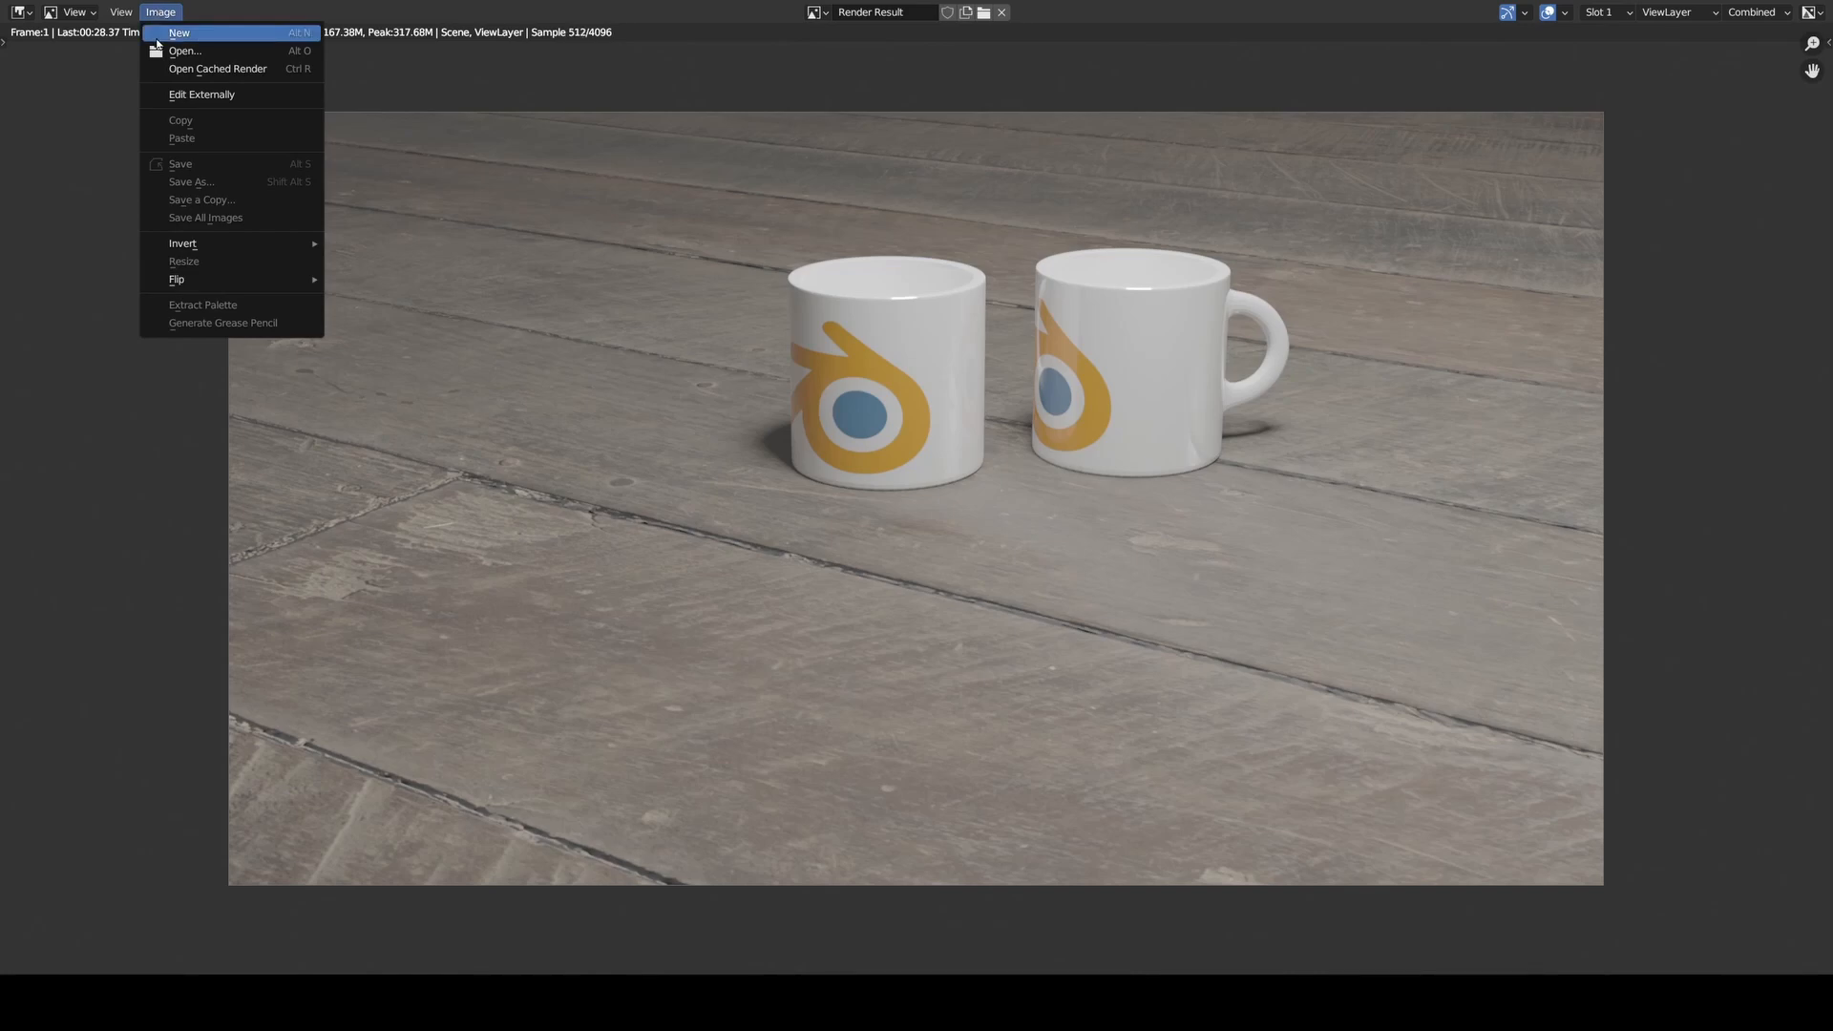
mouse_move(214, 183)
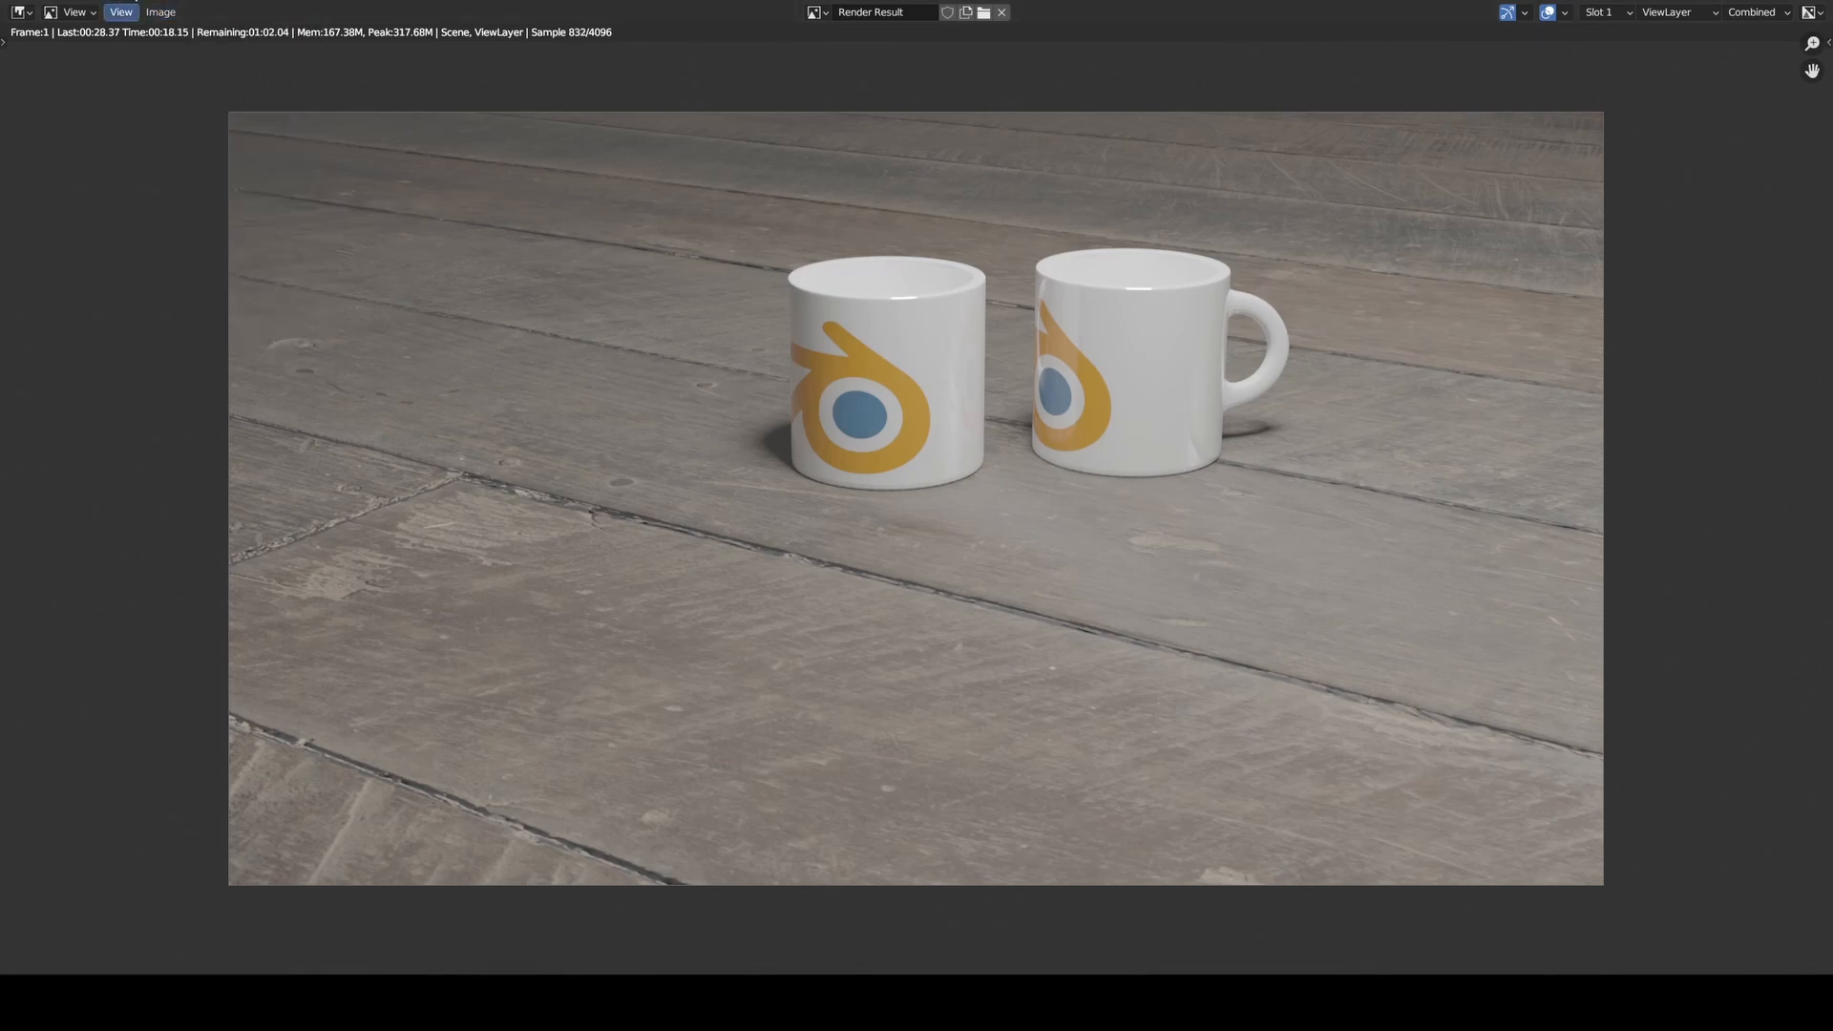
click(160, 11)
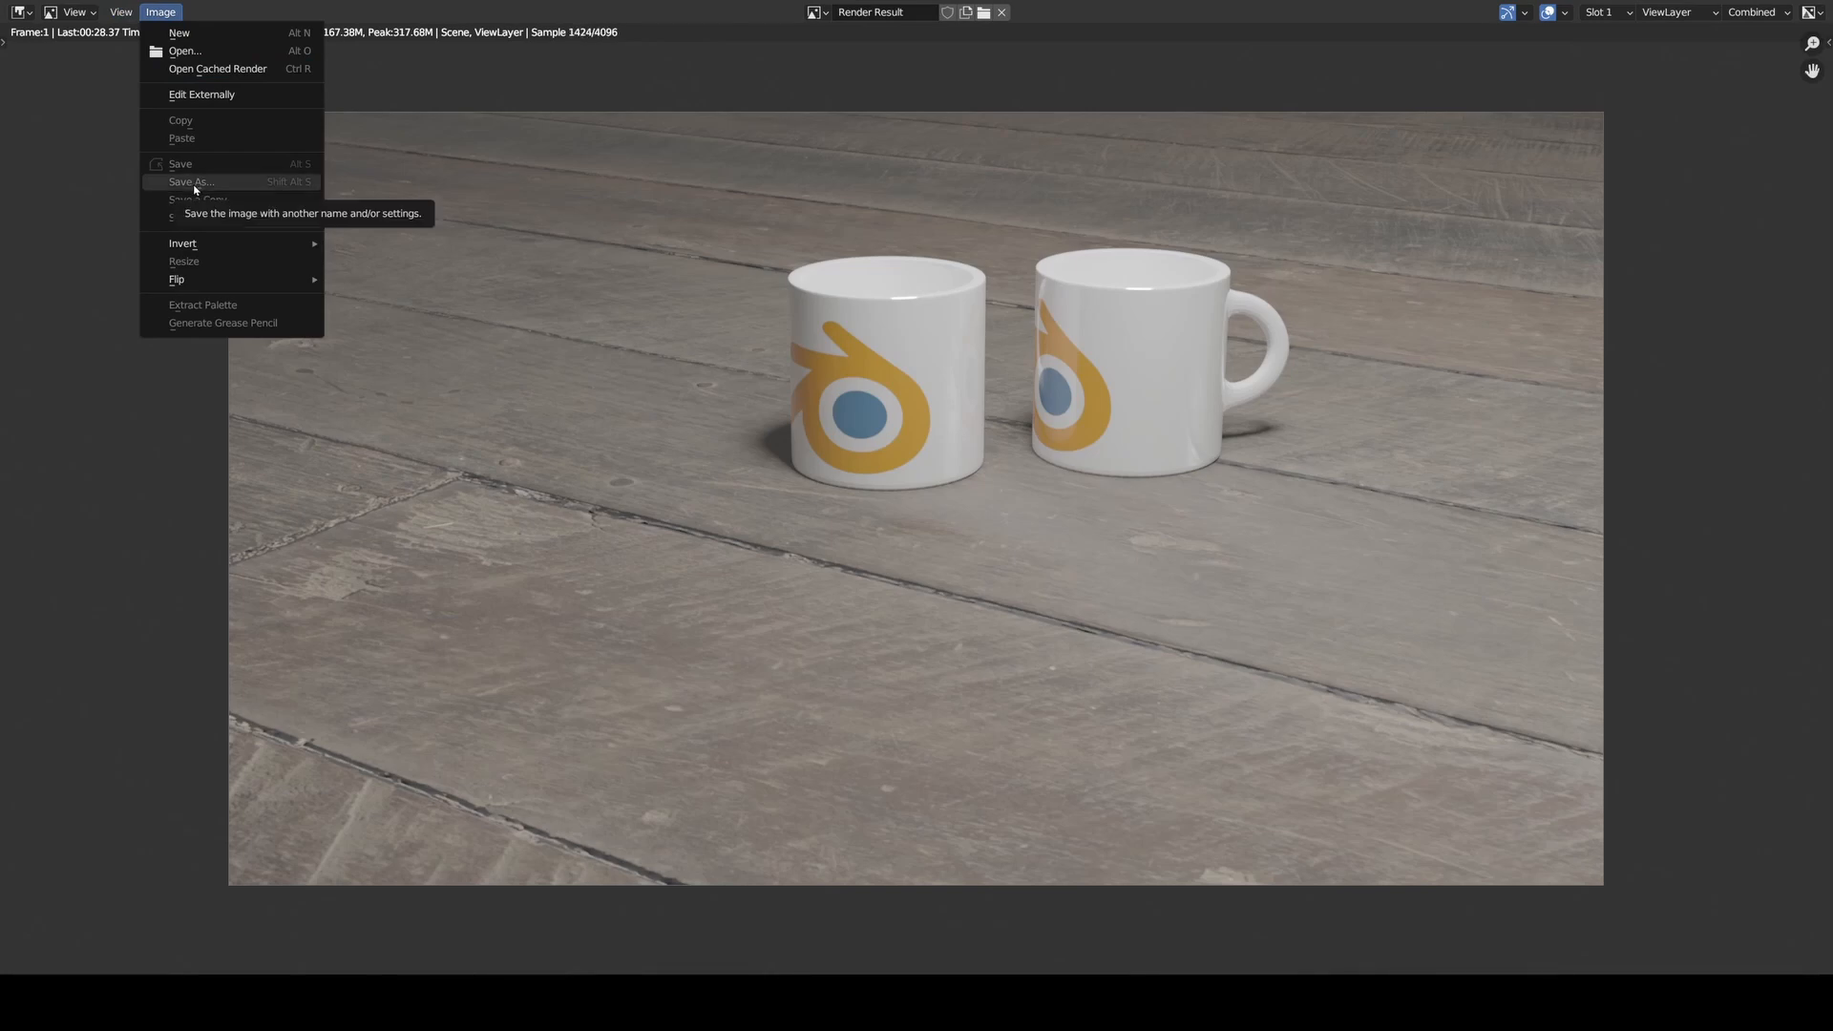